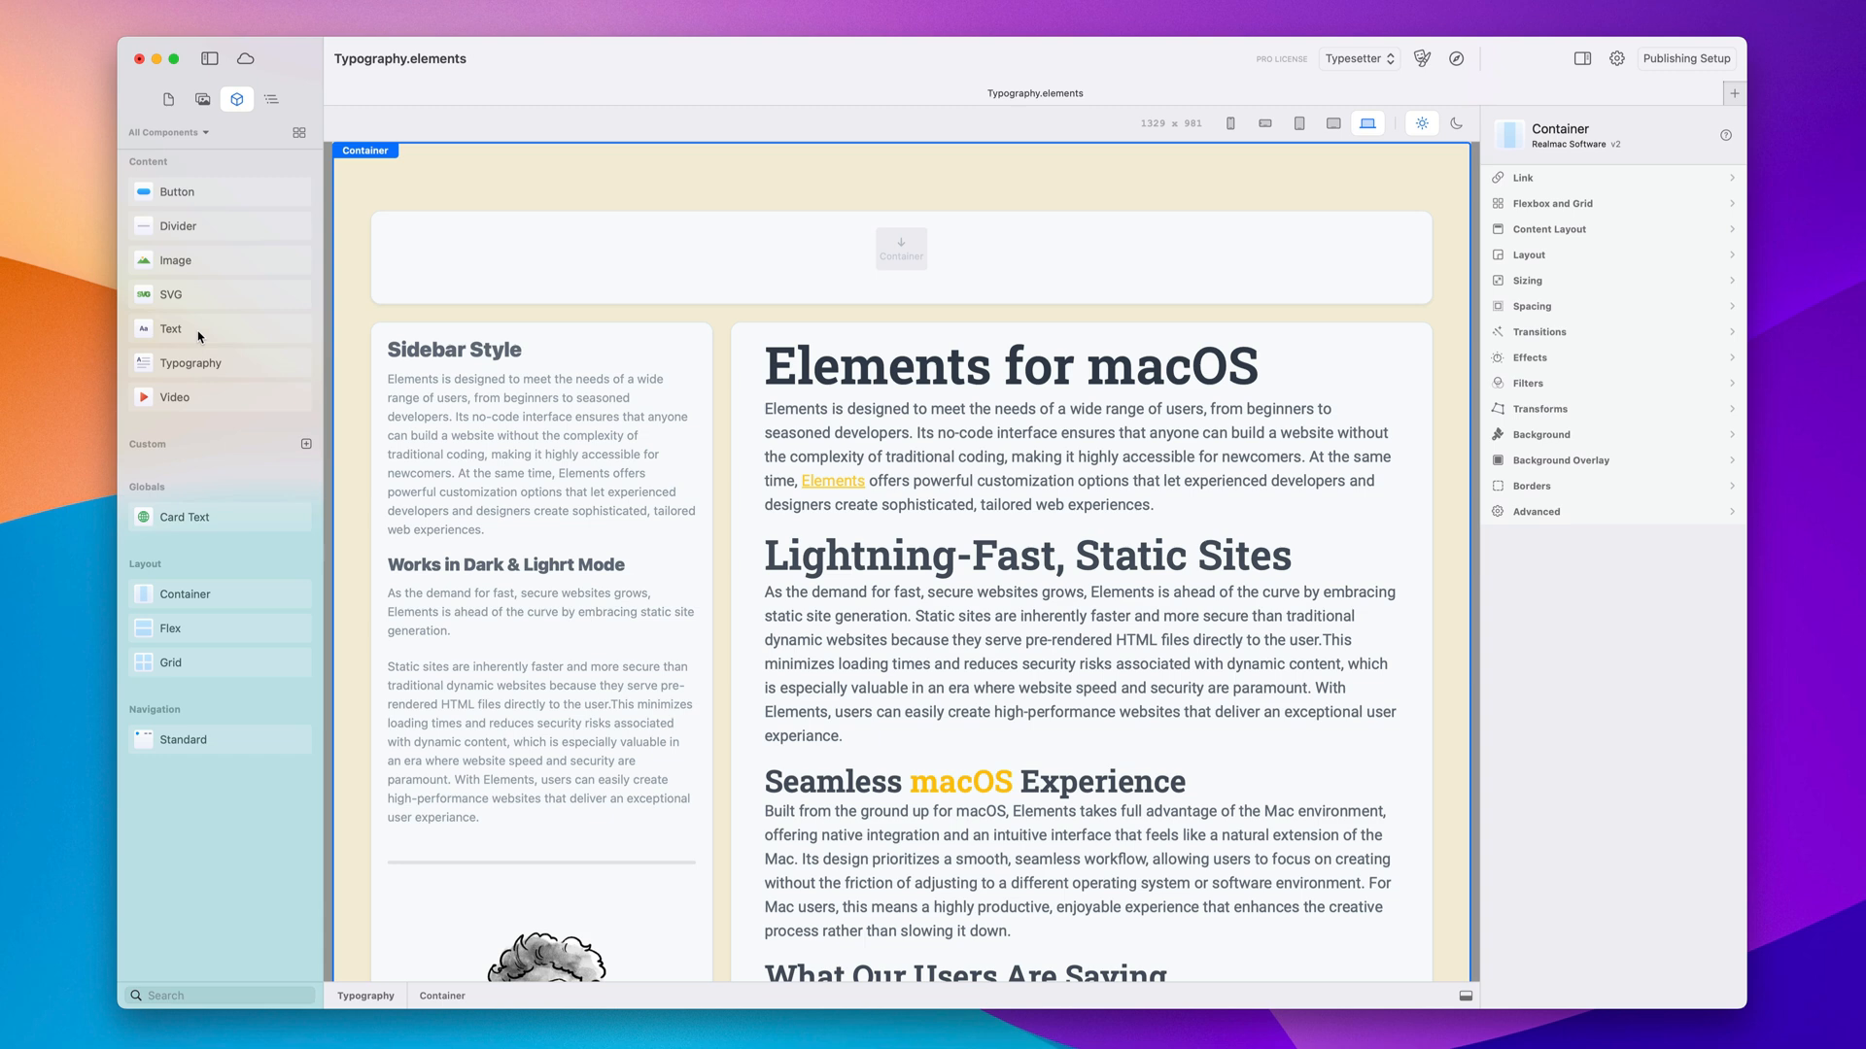
pyautogui.moveTo(293, 378)
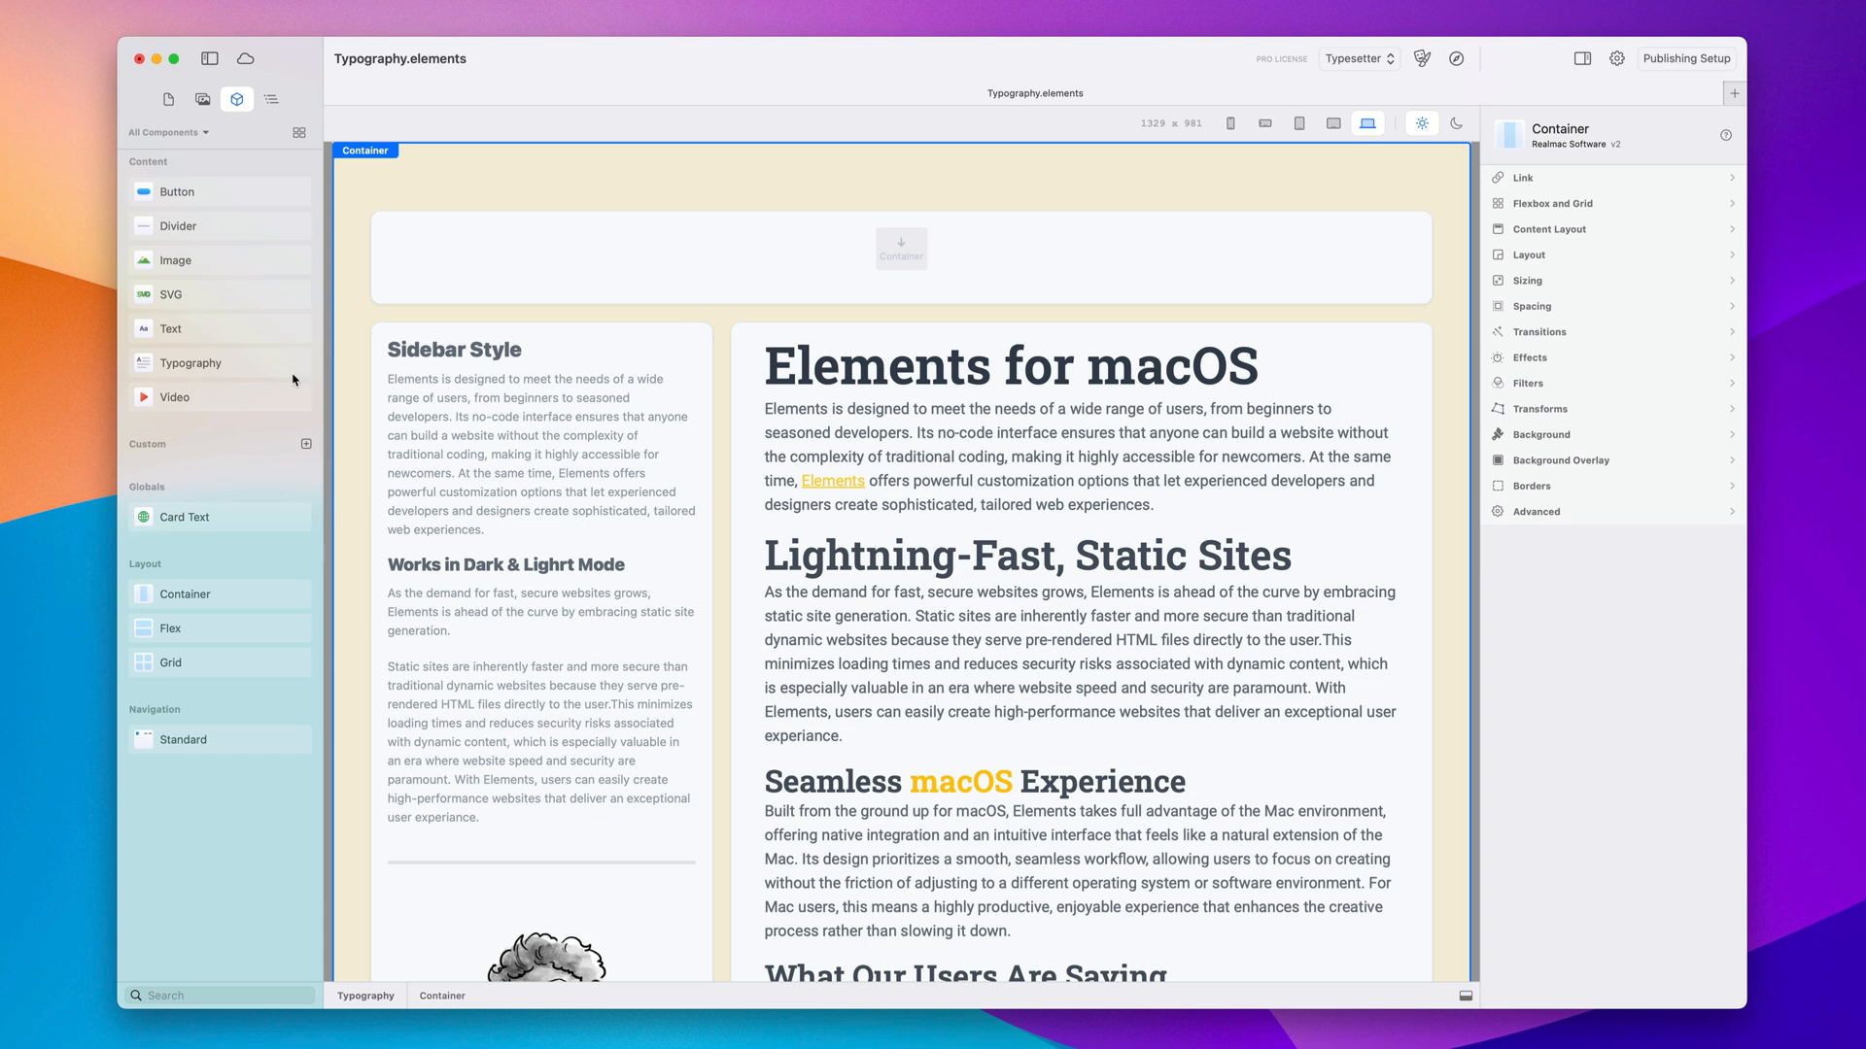
pyautogui.moveTo(204, 330)
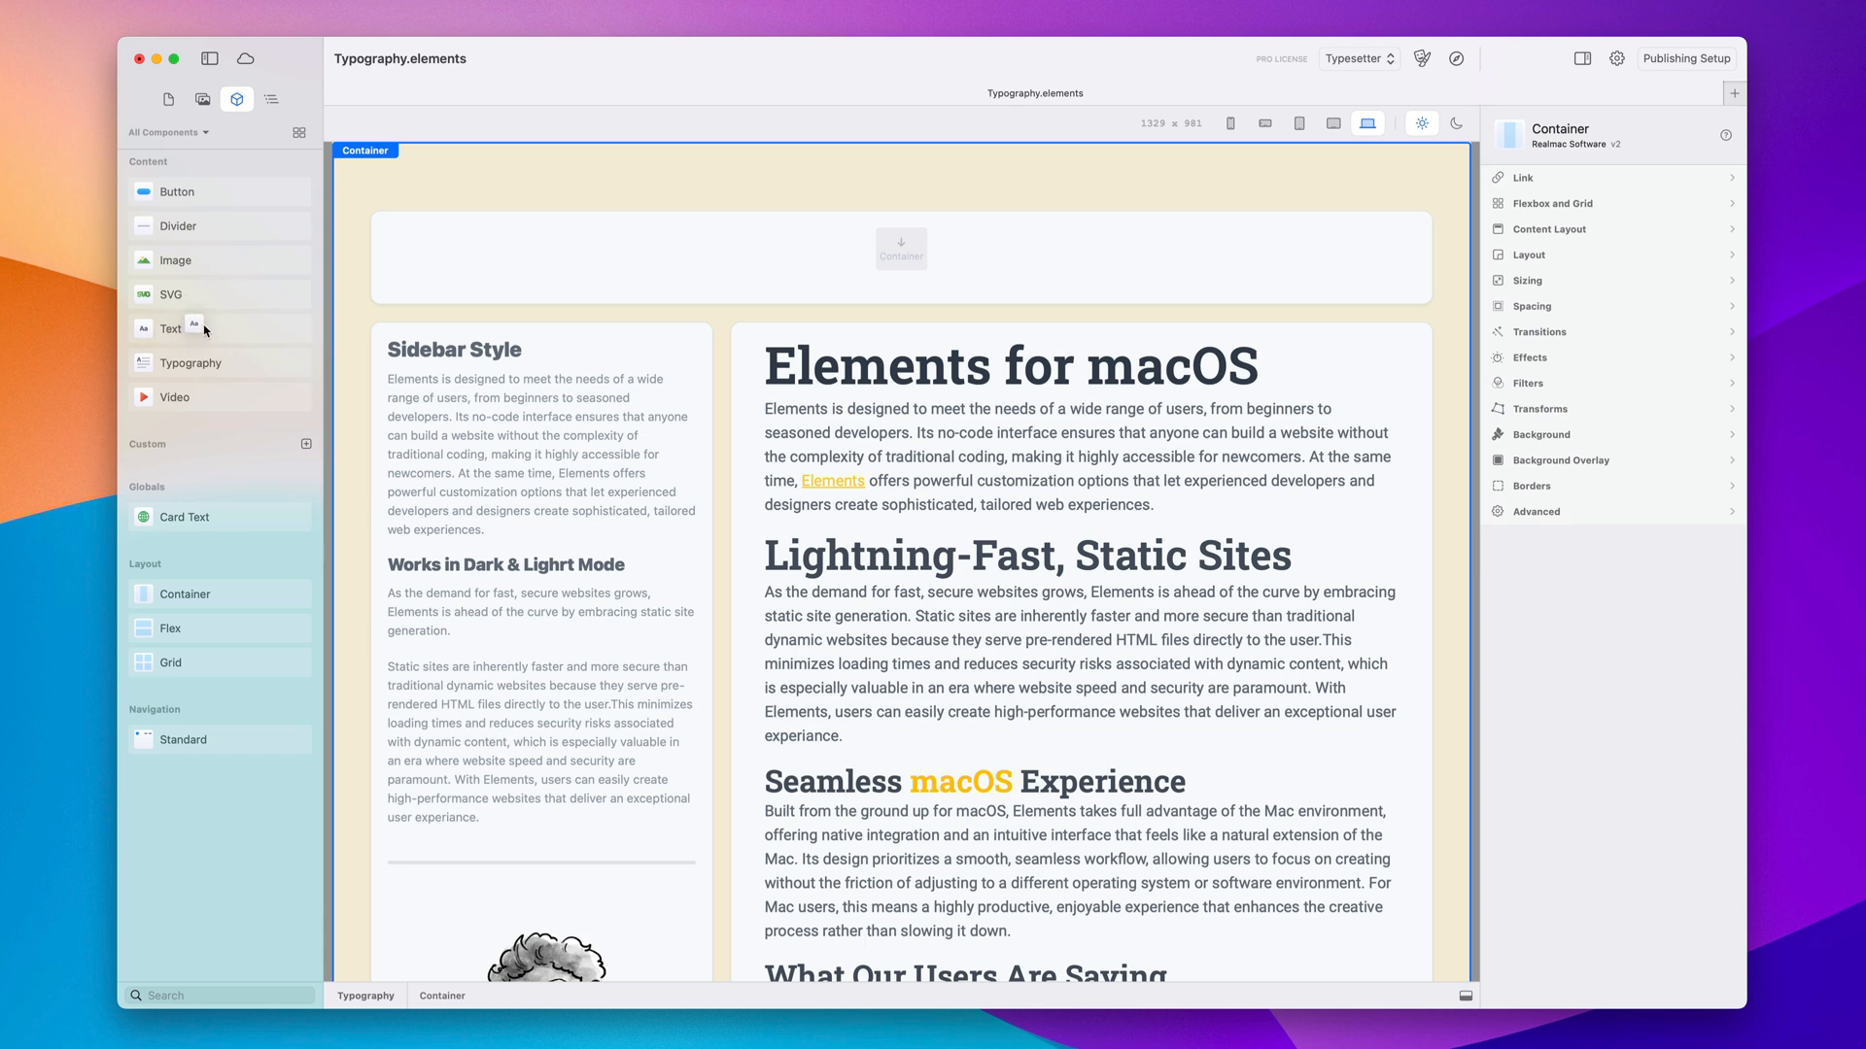
# Drag a Text component into the empty top container card
pyautogui.moveTo(171, 328); pyautogui.dragTo(900, 249)
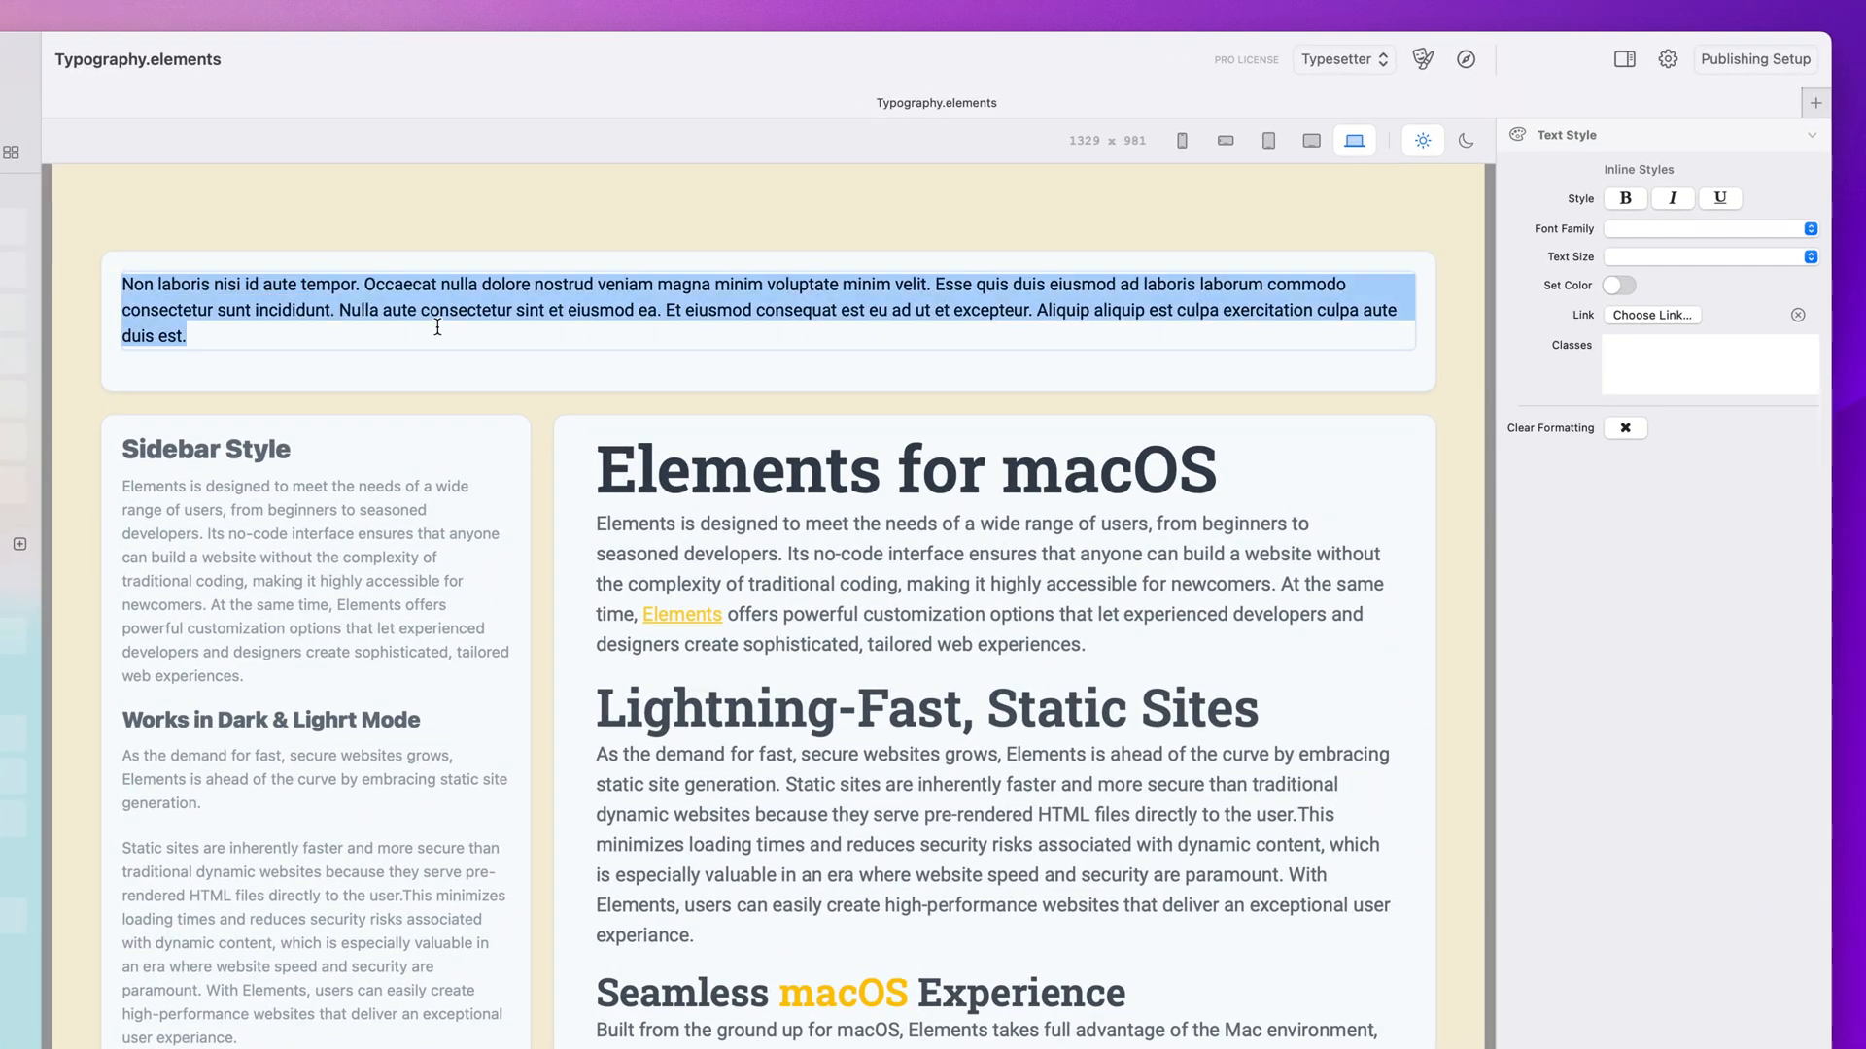
# Replace the placeholder paragraph with 'My Heading Text' and select the text block
pyautogui.write('My Heading Text')
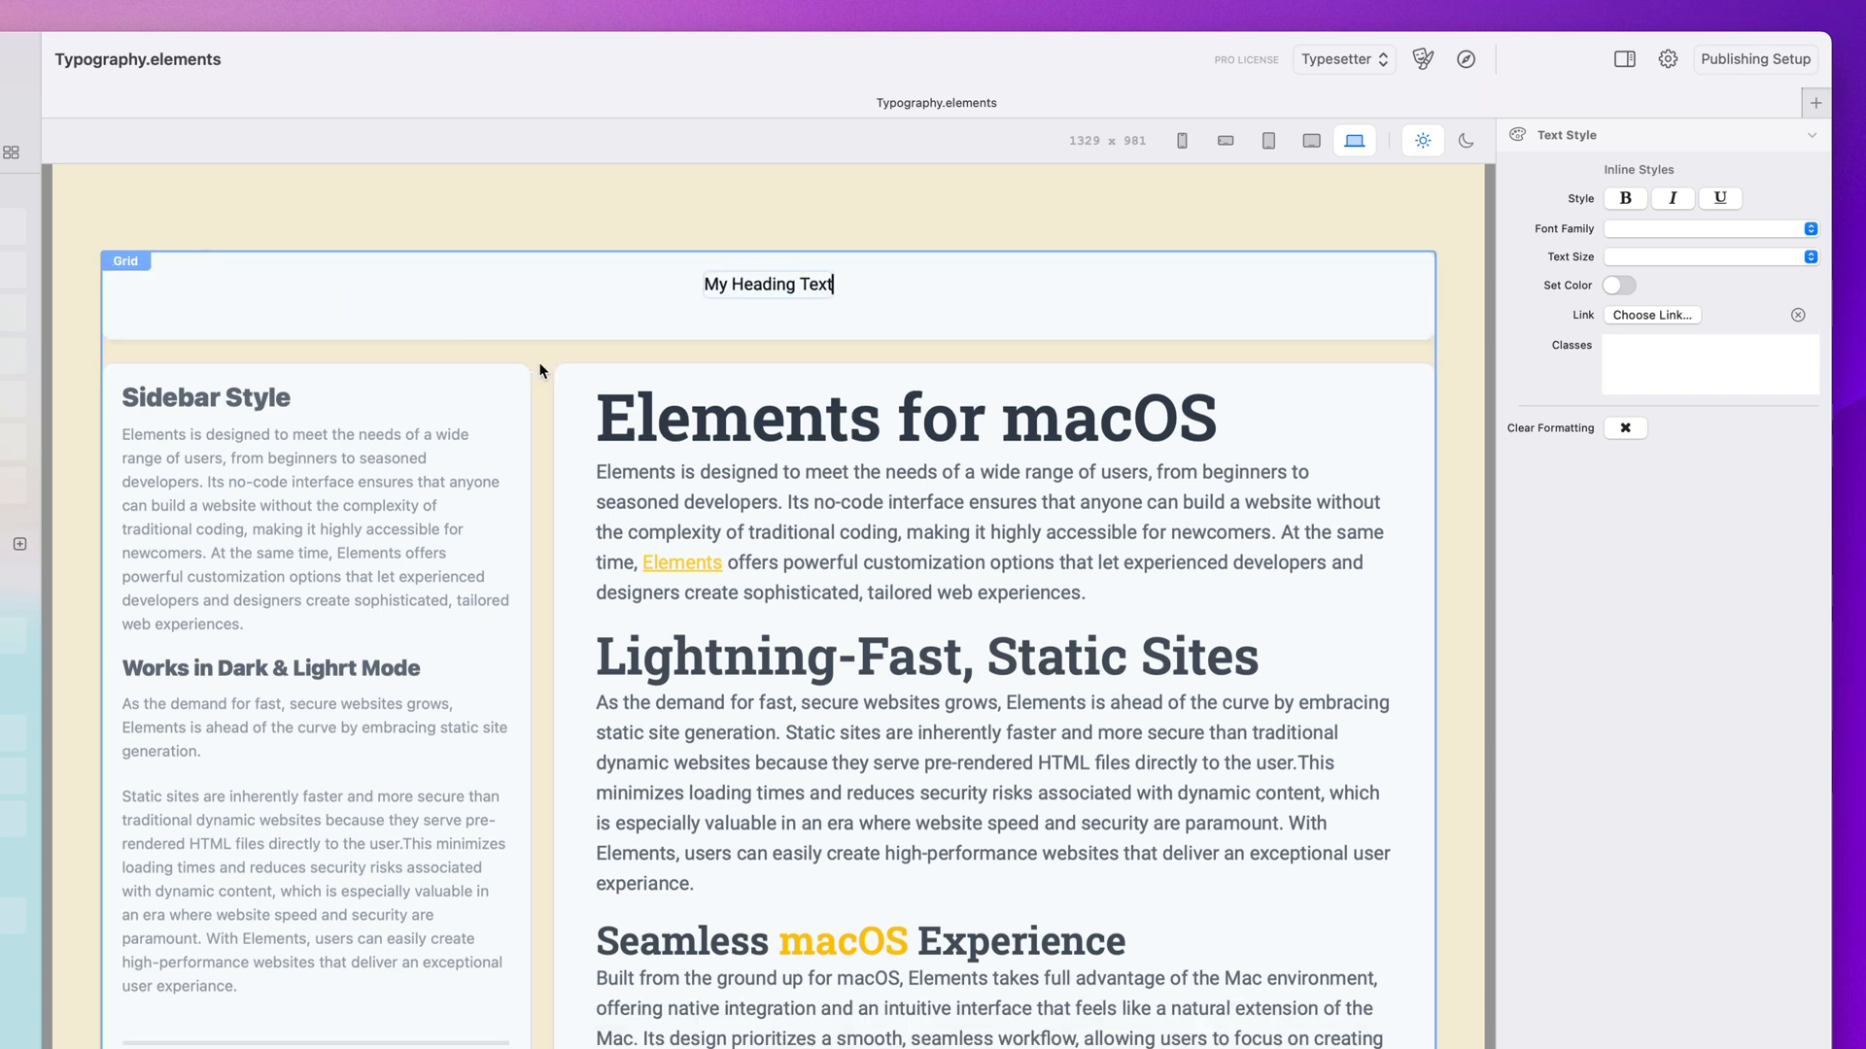
pyautogui.click(815, 284)
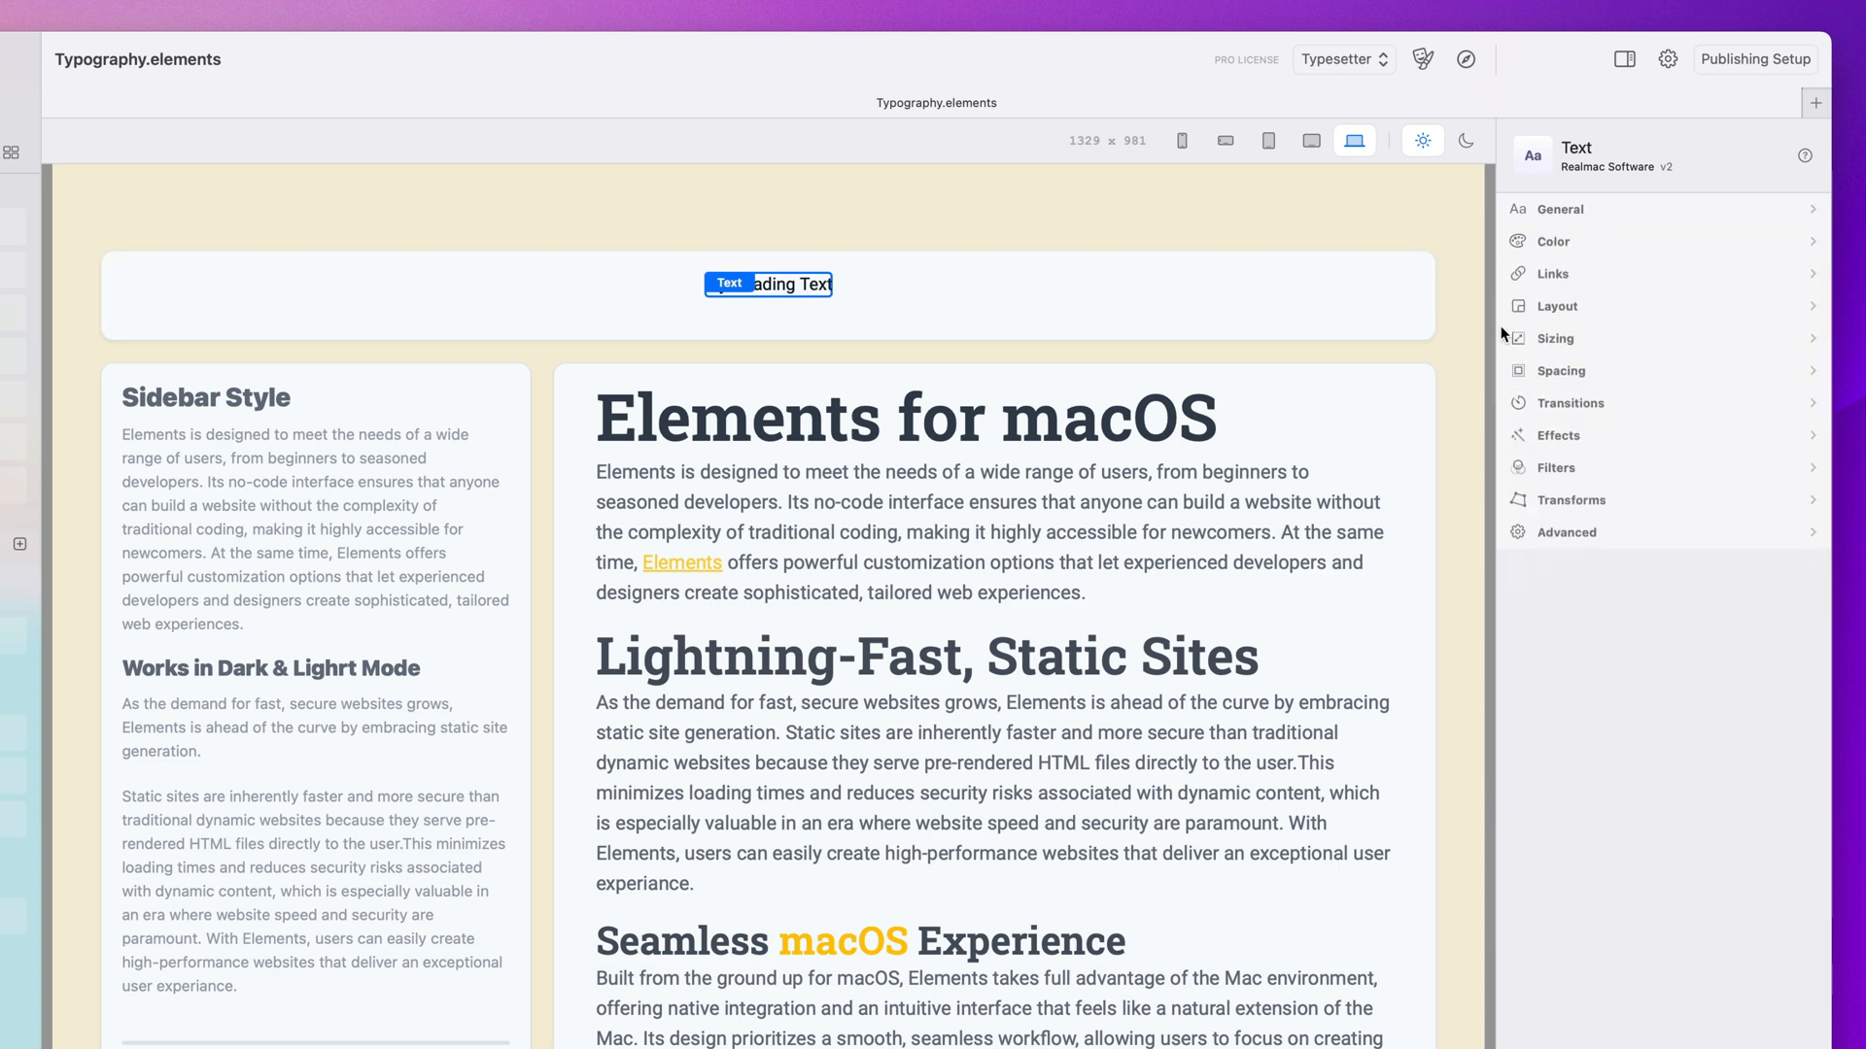
pyautogui.moveTo(1522, 491)
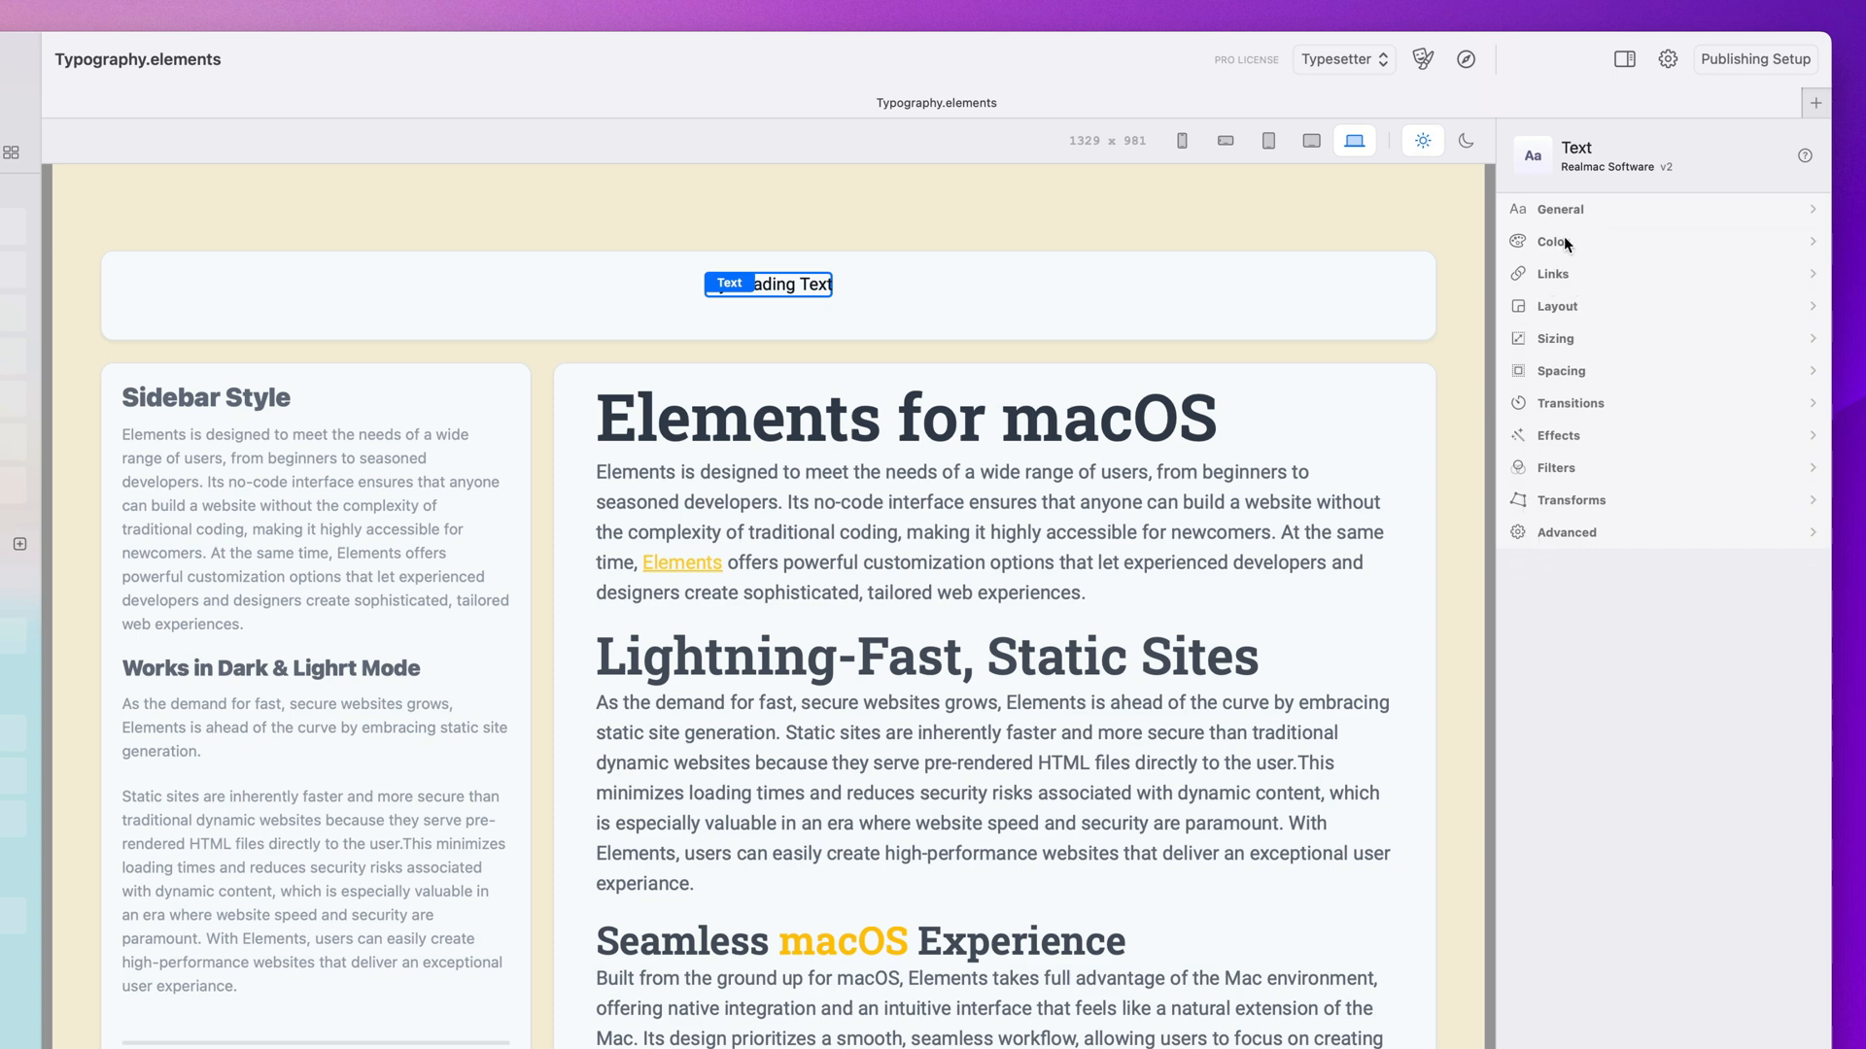
# Set the text block's Tag to Heading 1 - <h1> under General
pyautogui.click(1559, 209)
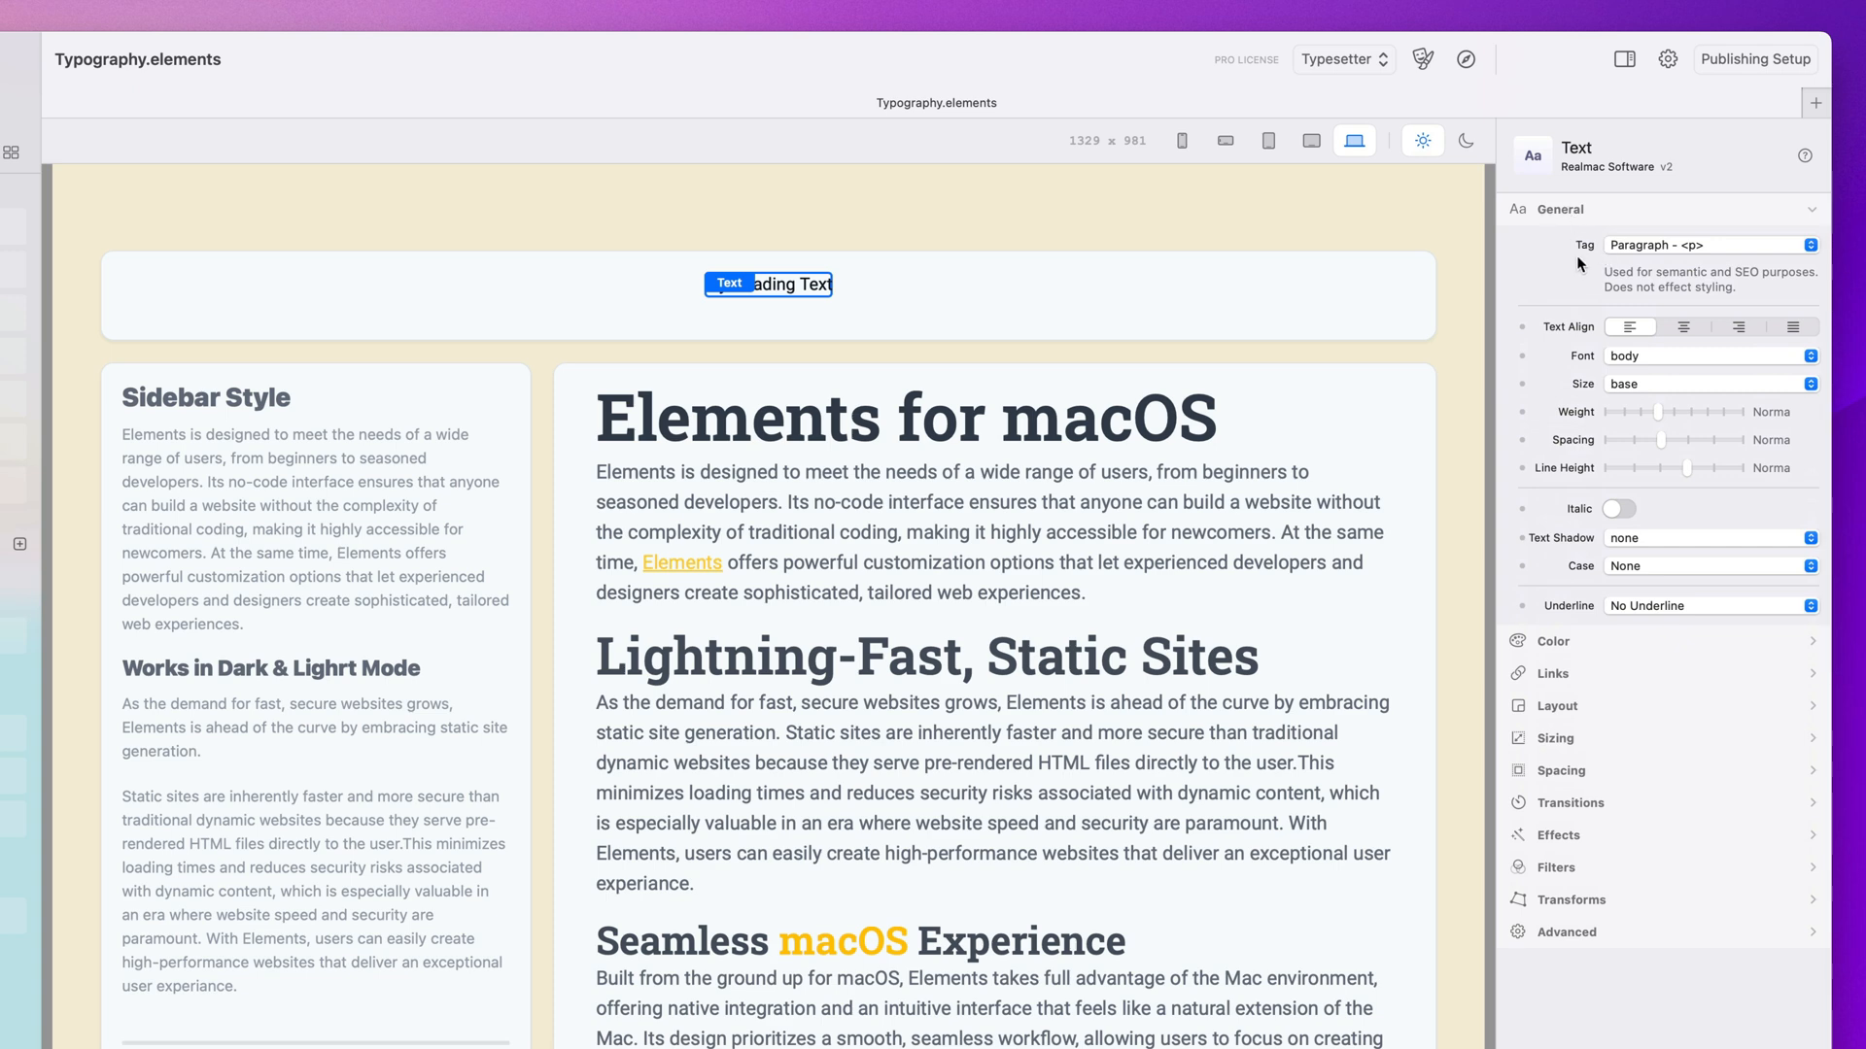
pyautogui.moveTo(1678, 250)
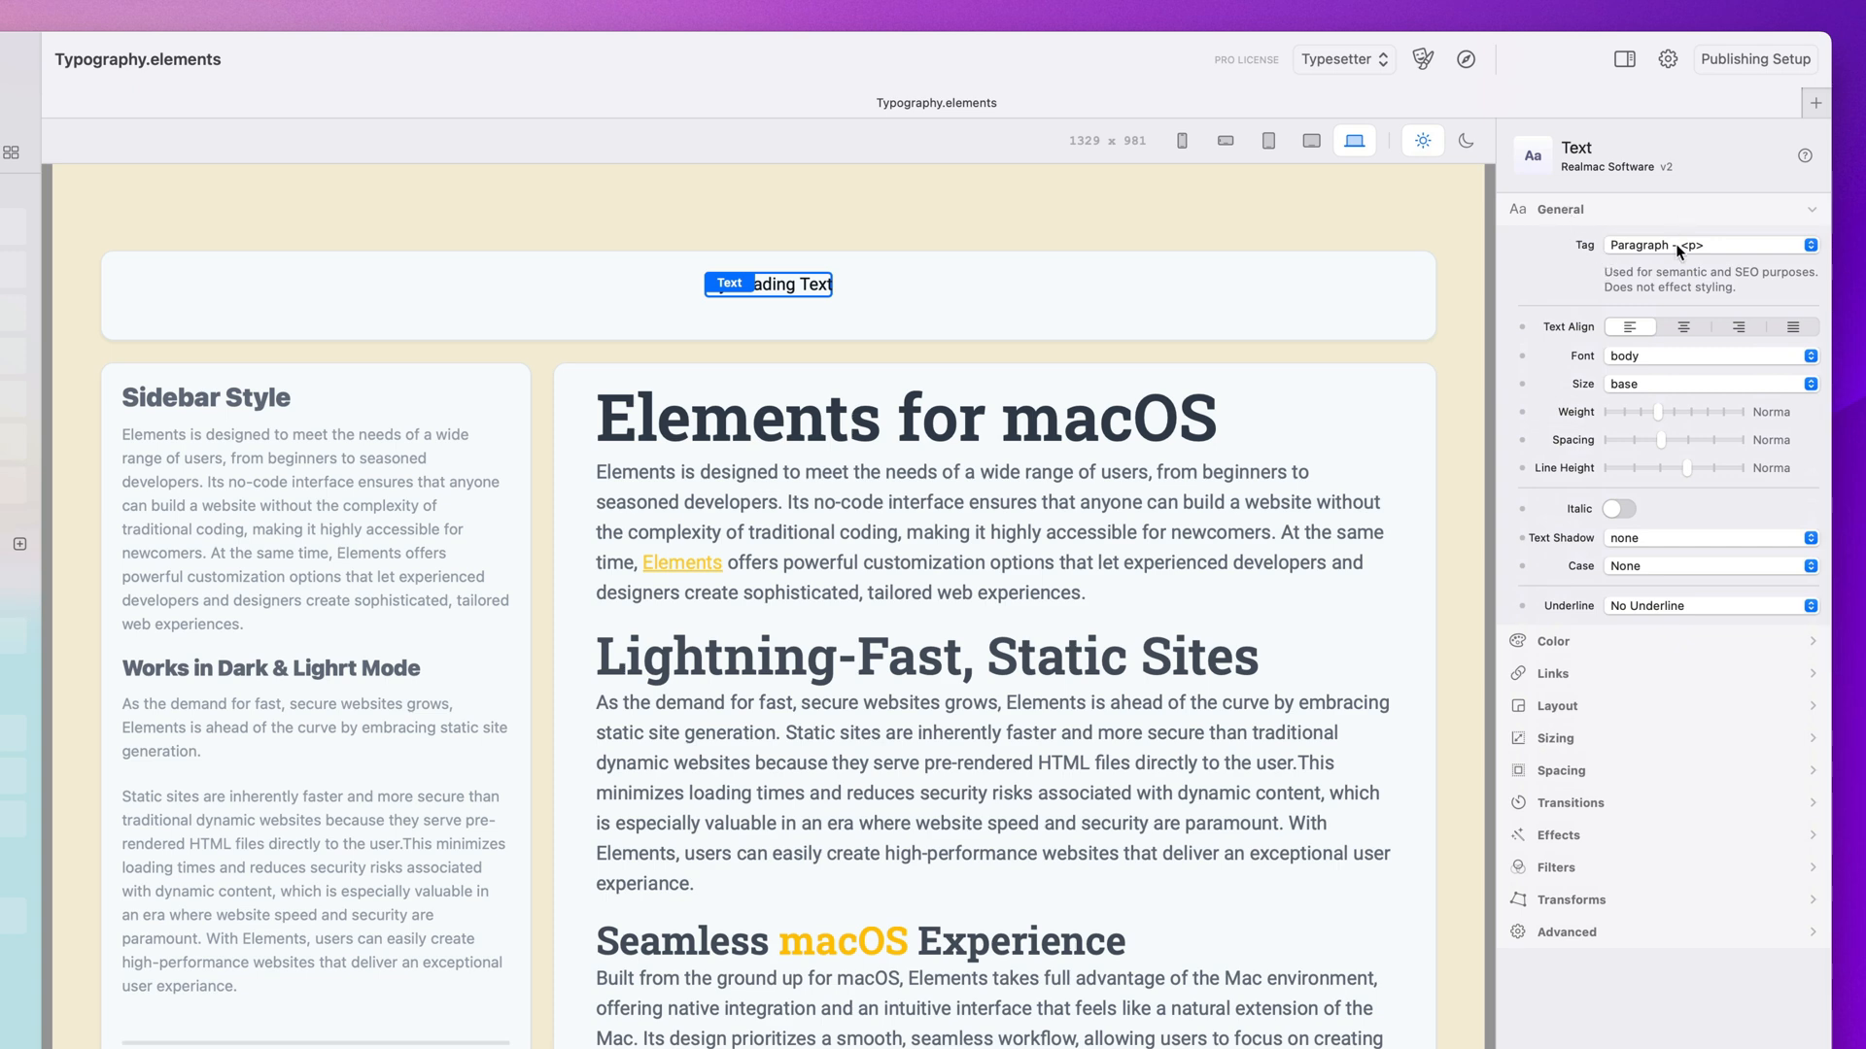
pyautogui.click(1709, 244)
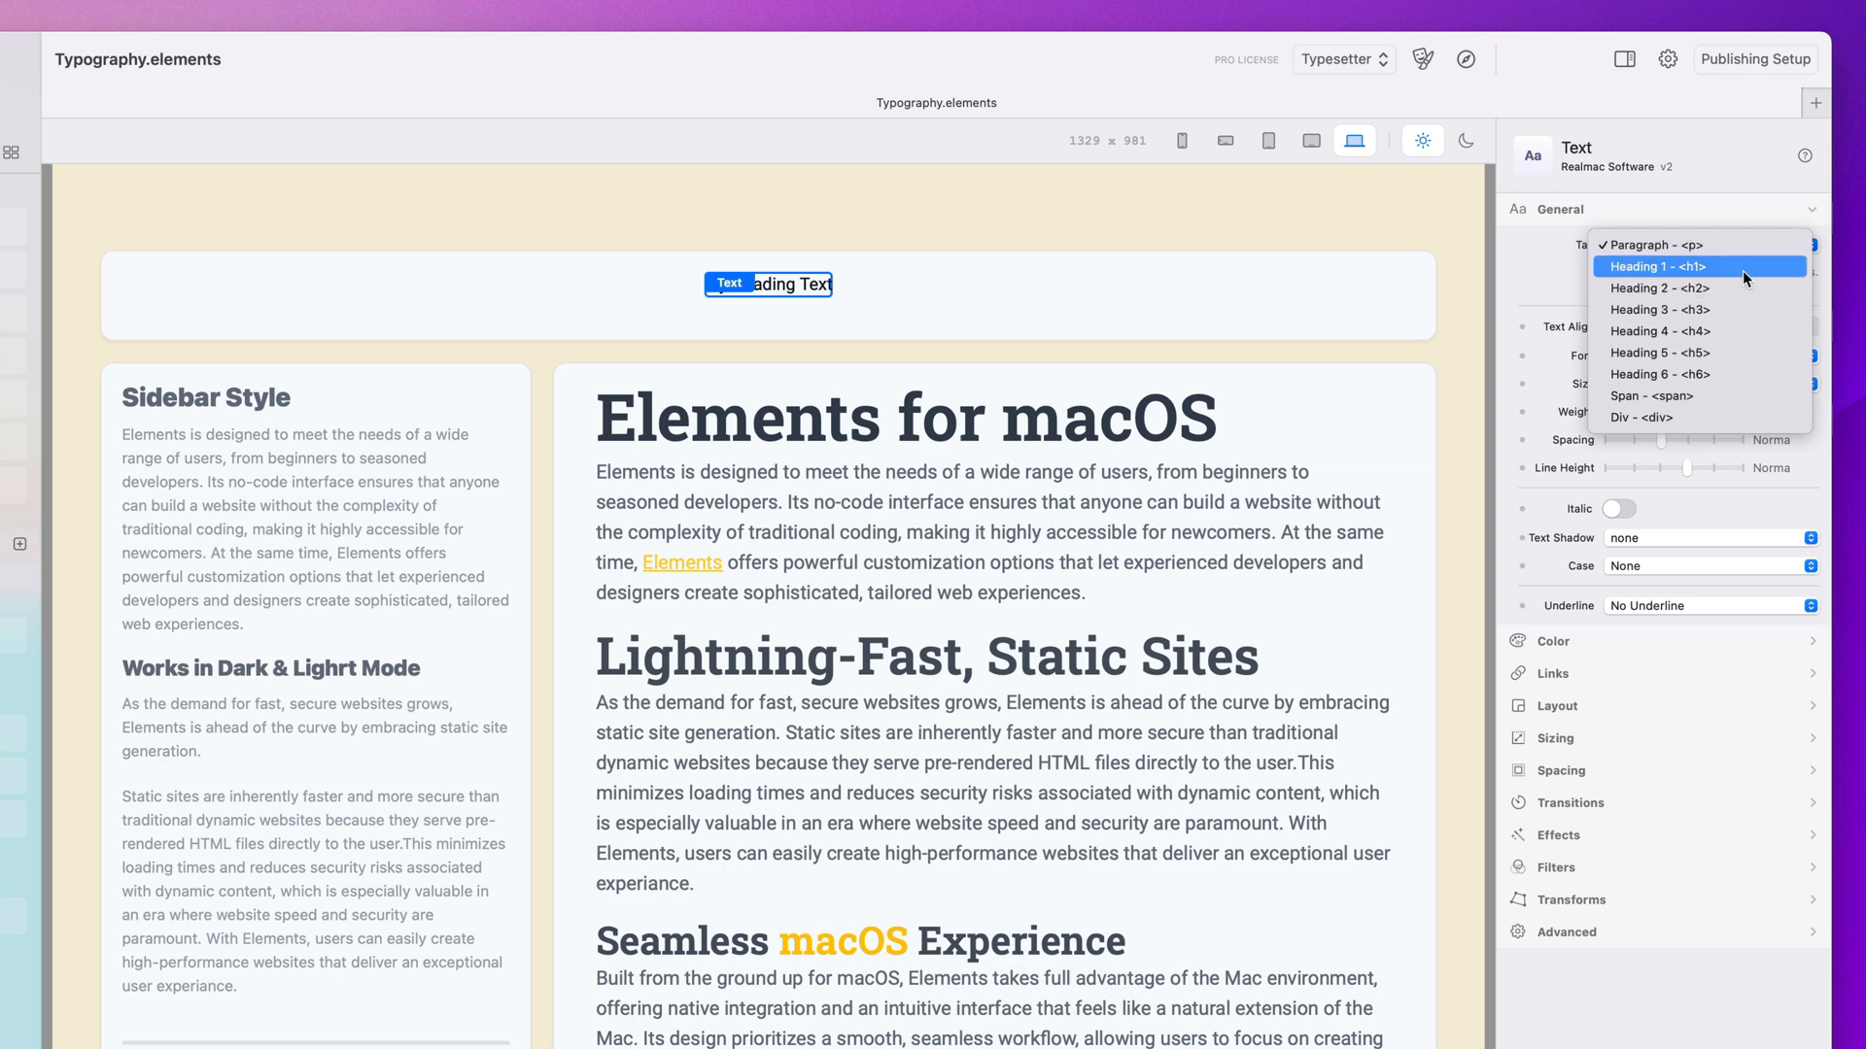
pyautogui.moveTo(1743, 353)
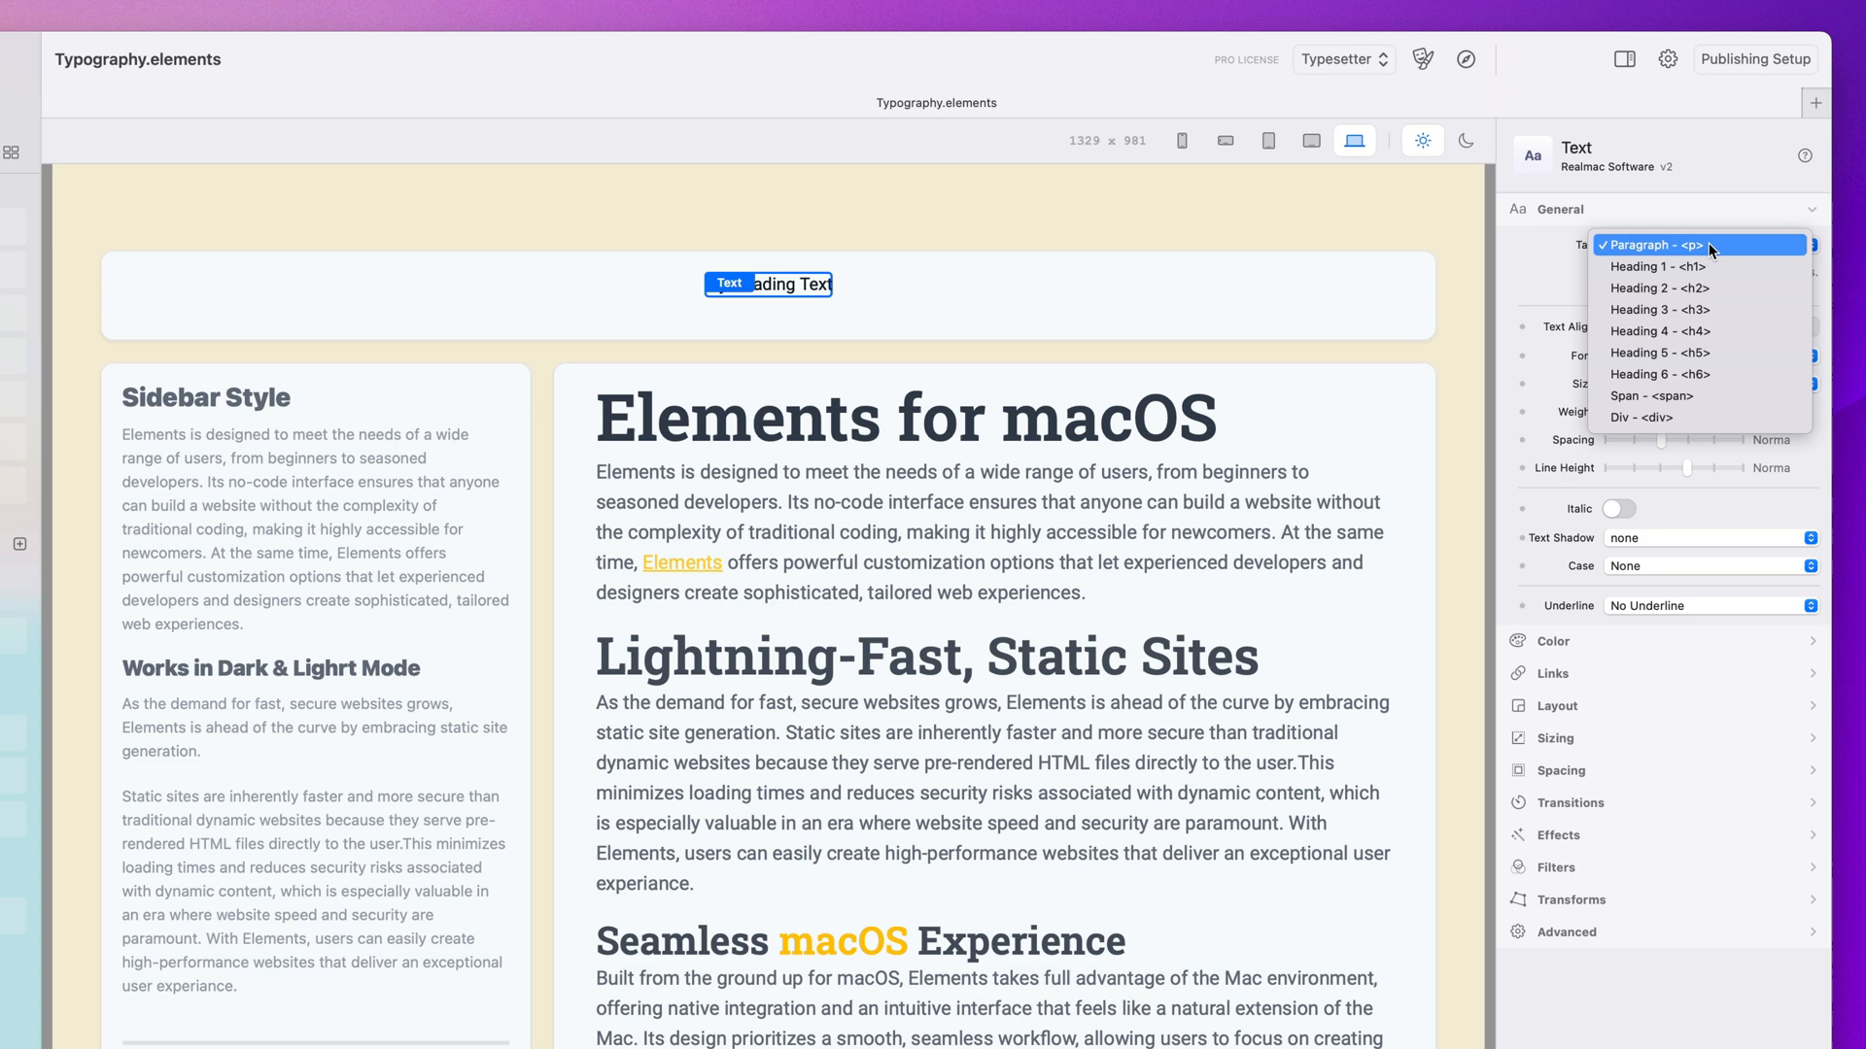
pyautogui.moveTo(1710, 266)
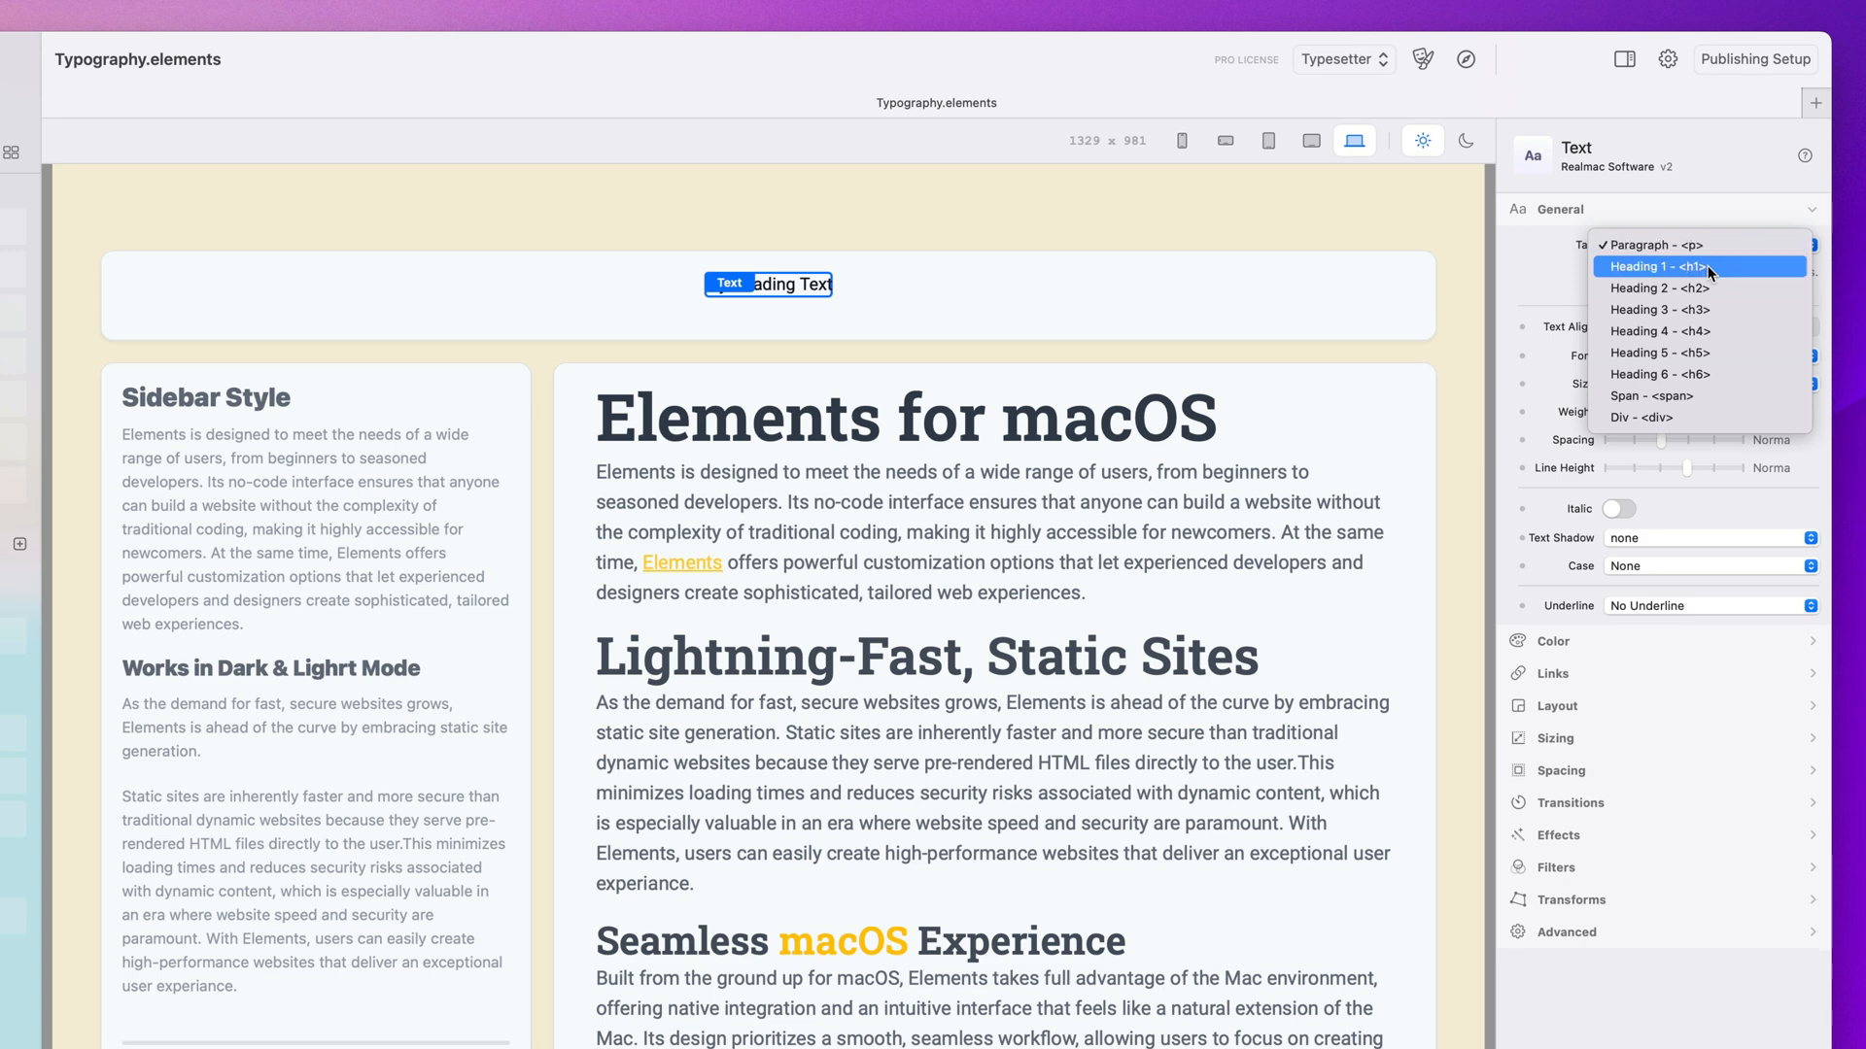
pyautogui.click(1672, 267)
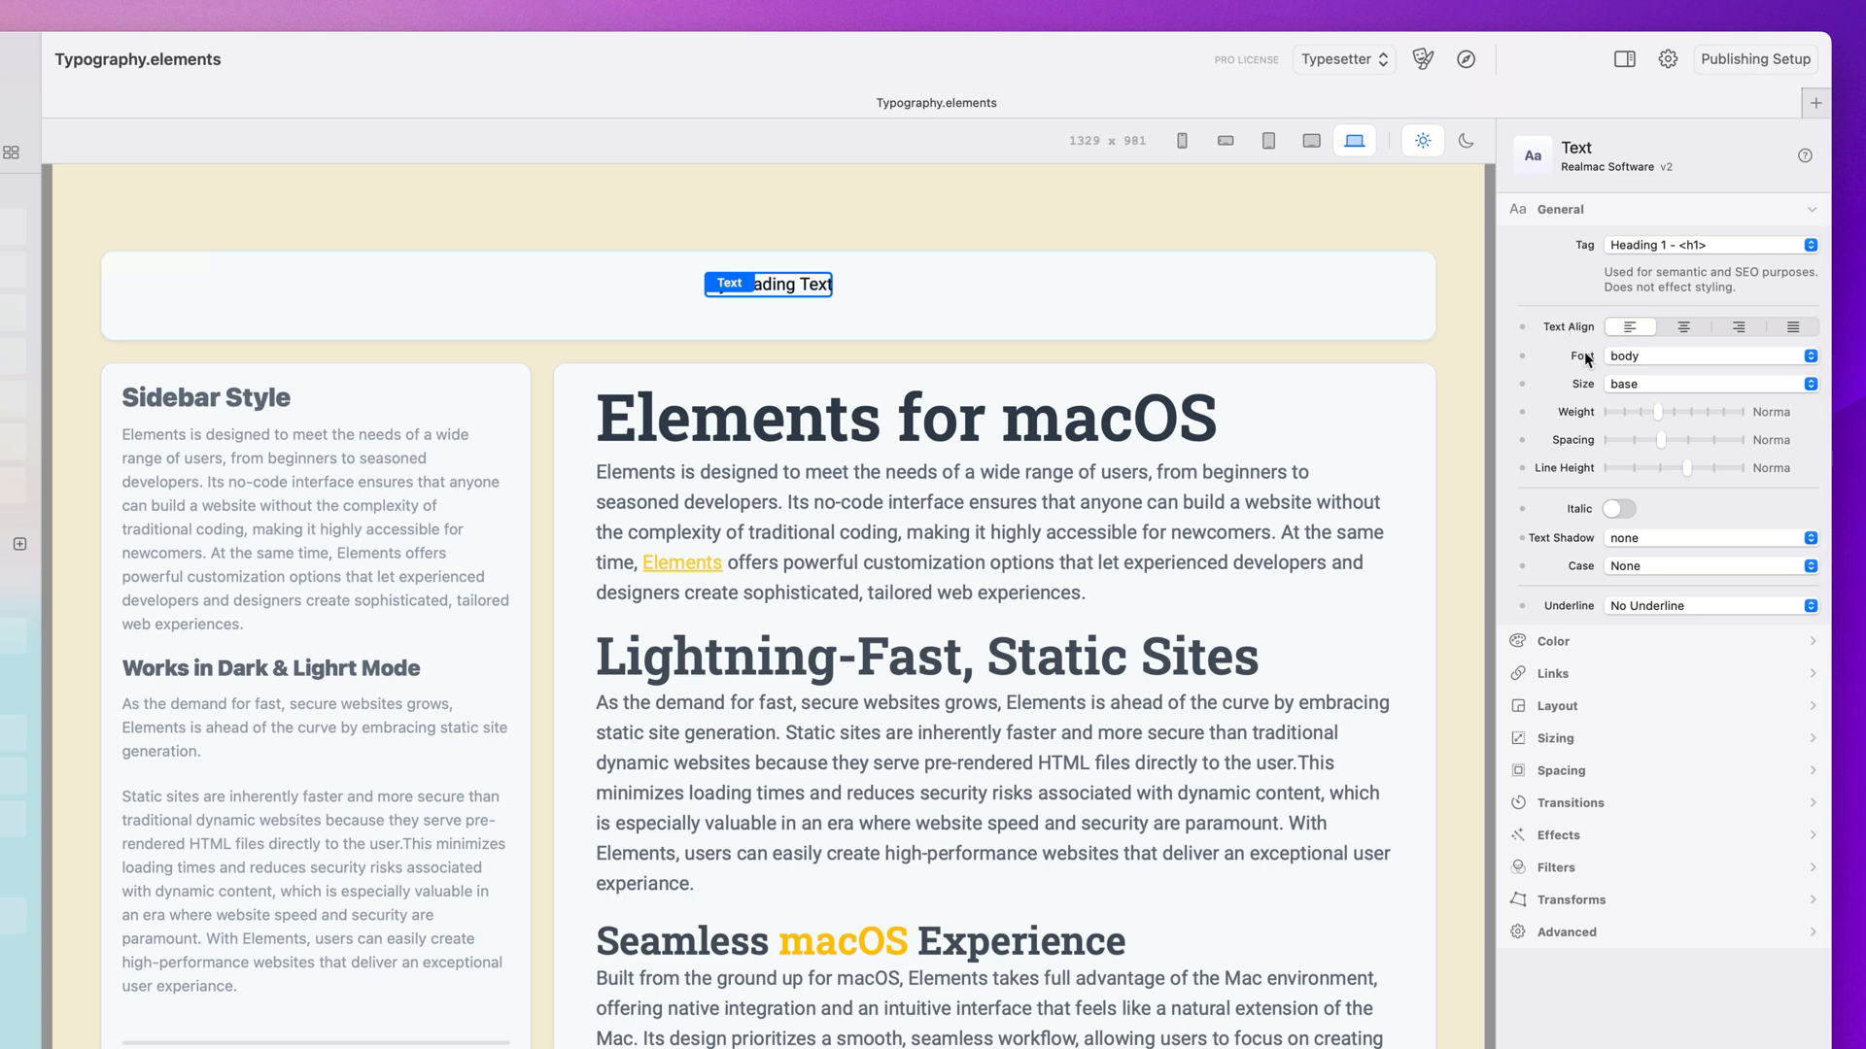
pyautogui.moveTo(1650, 332)
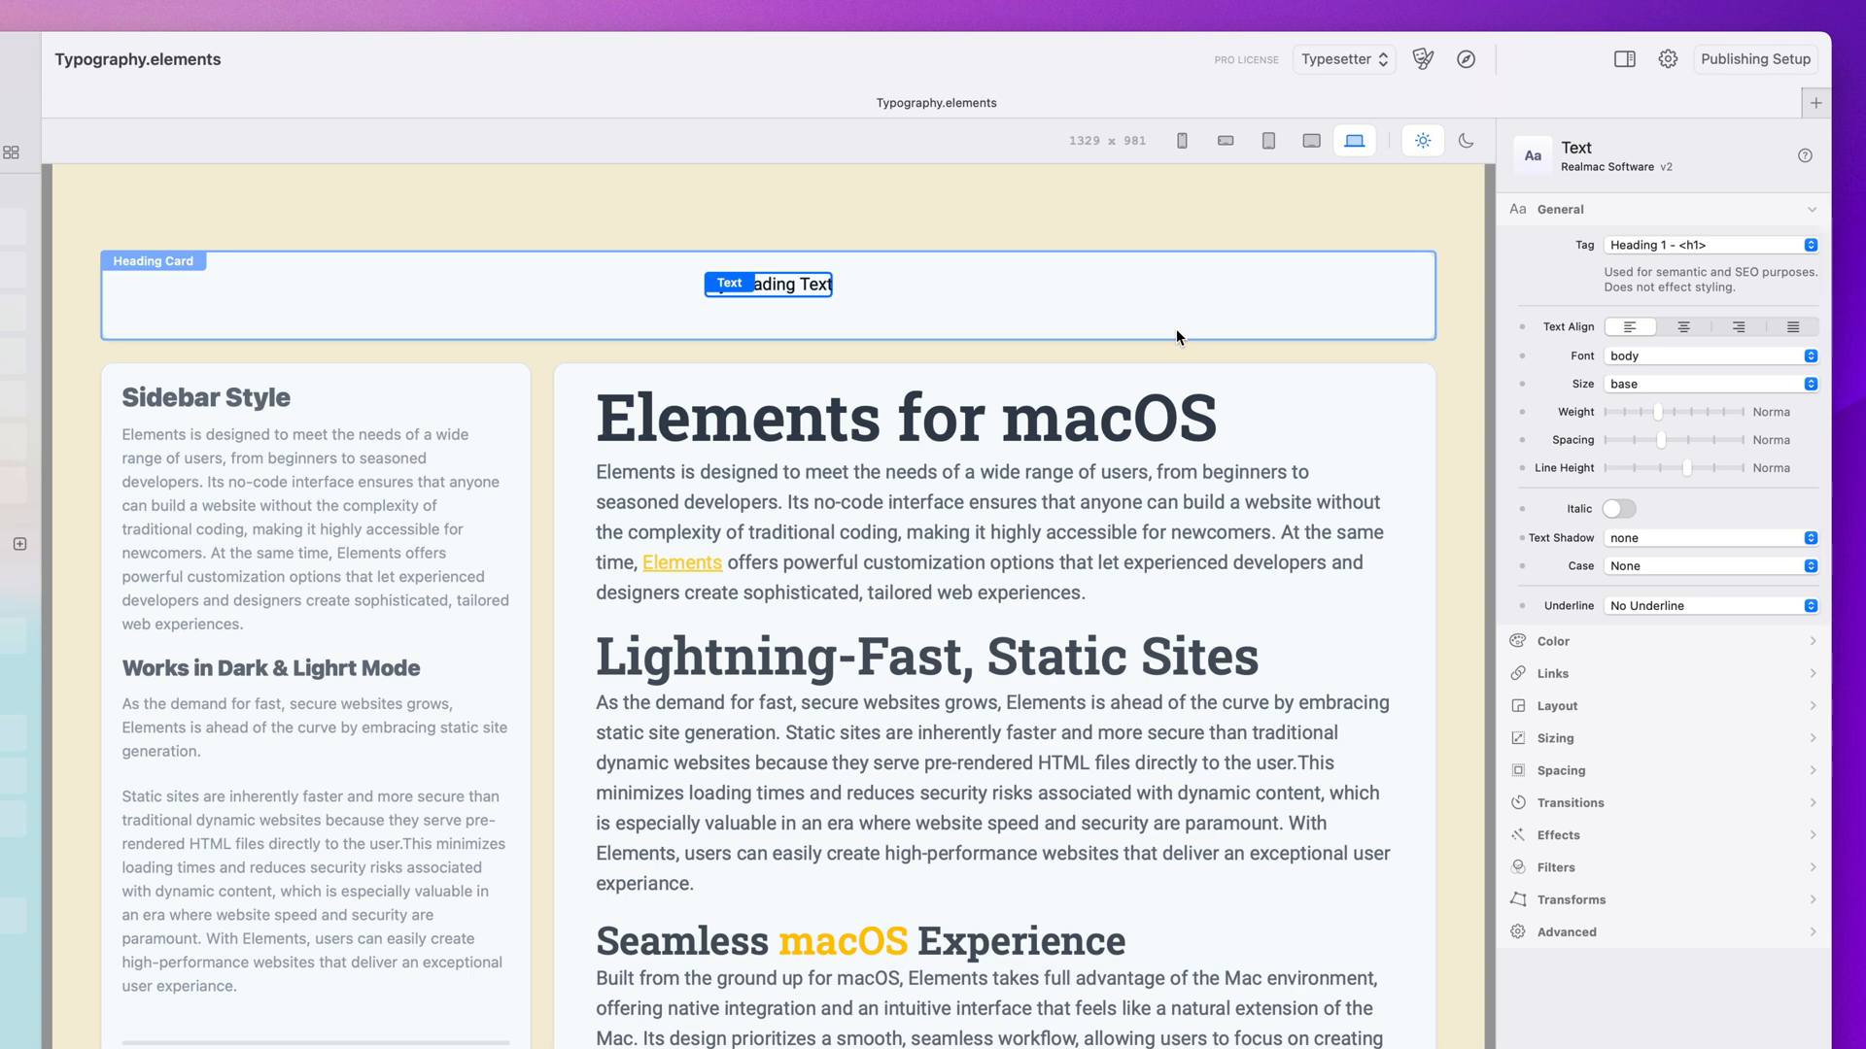
pyautogui.moveTo(1178, 336)
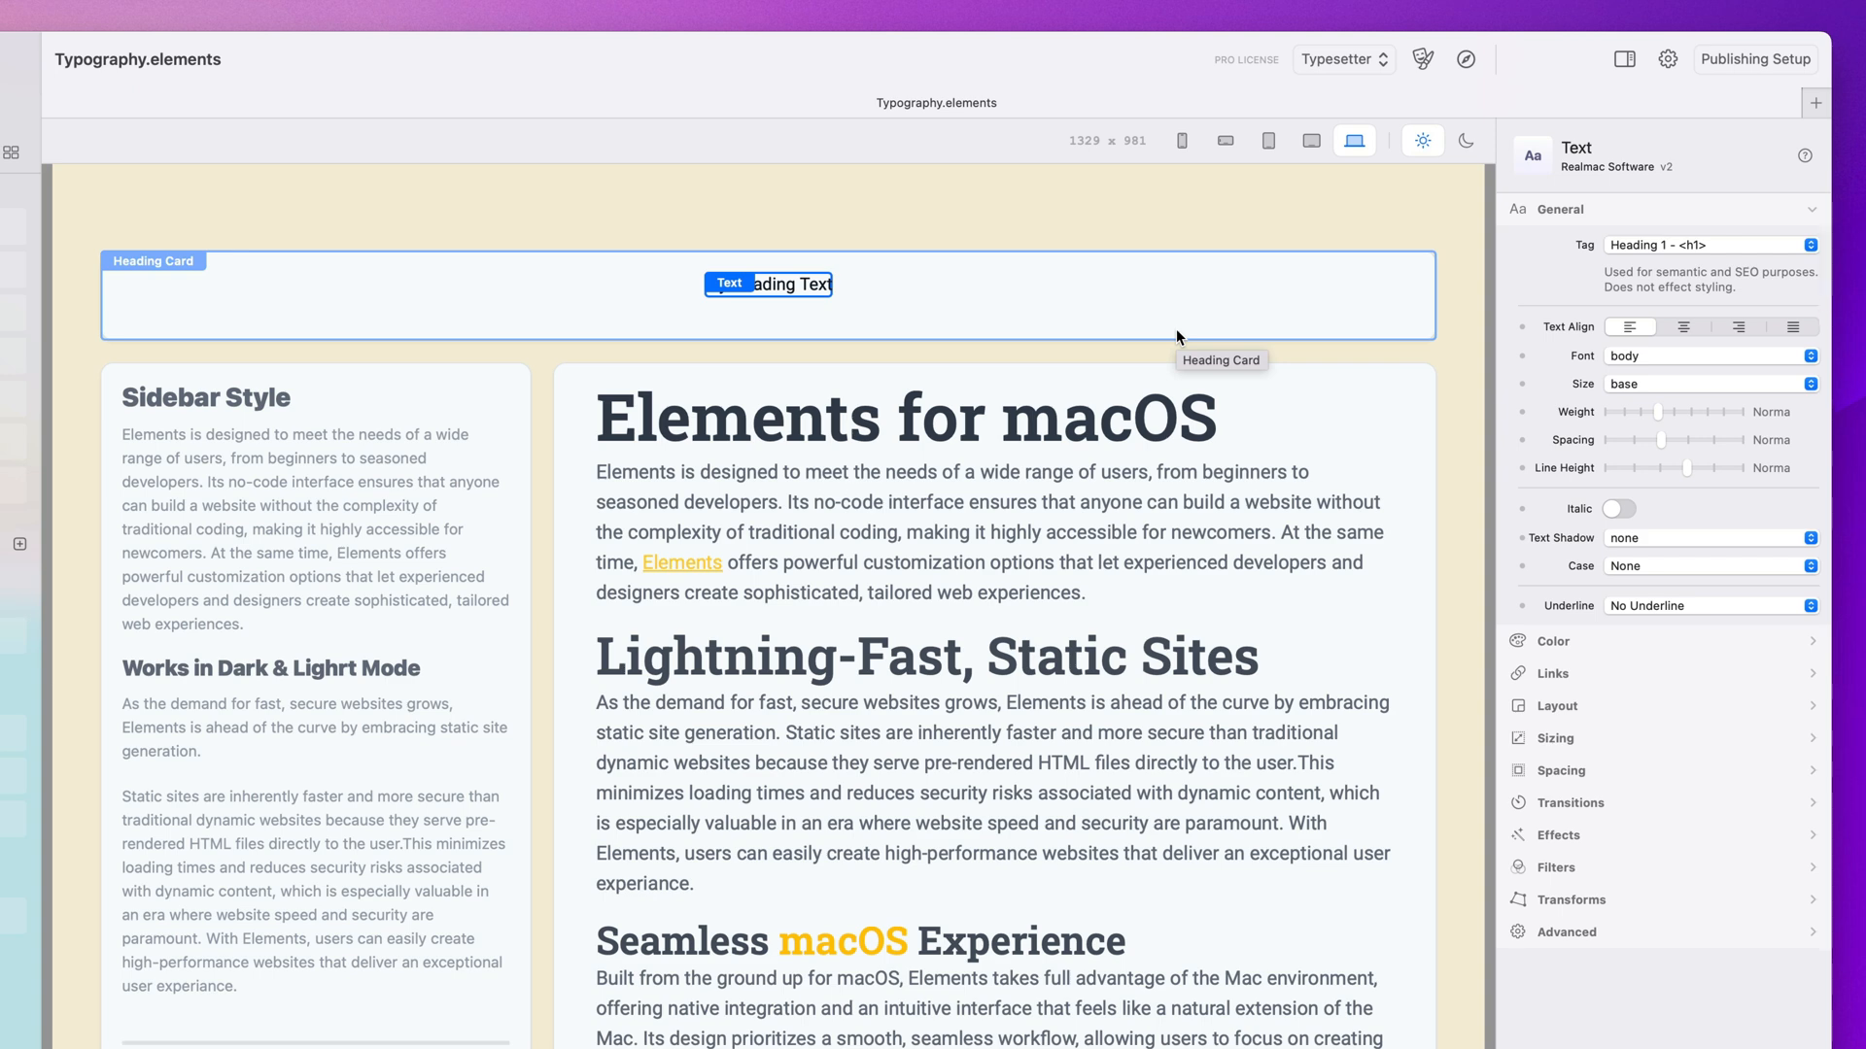
# Change the heading's Font from body to heading
pyautogui.click(1710, 356)
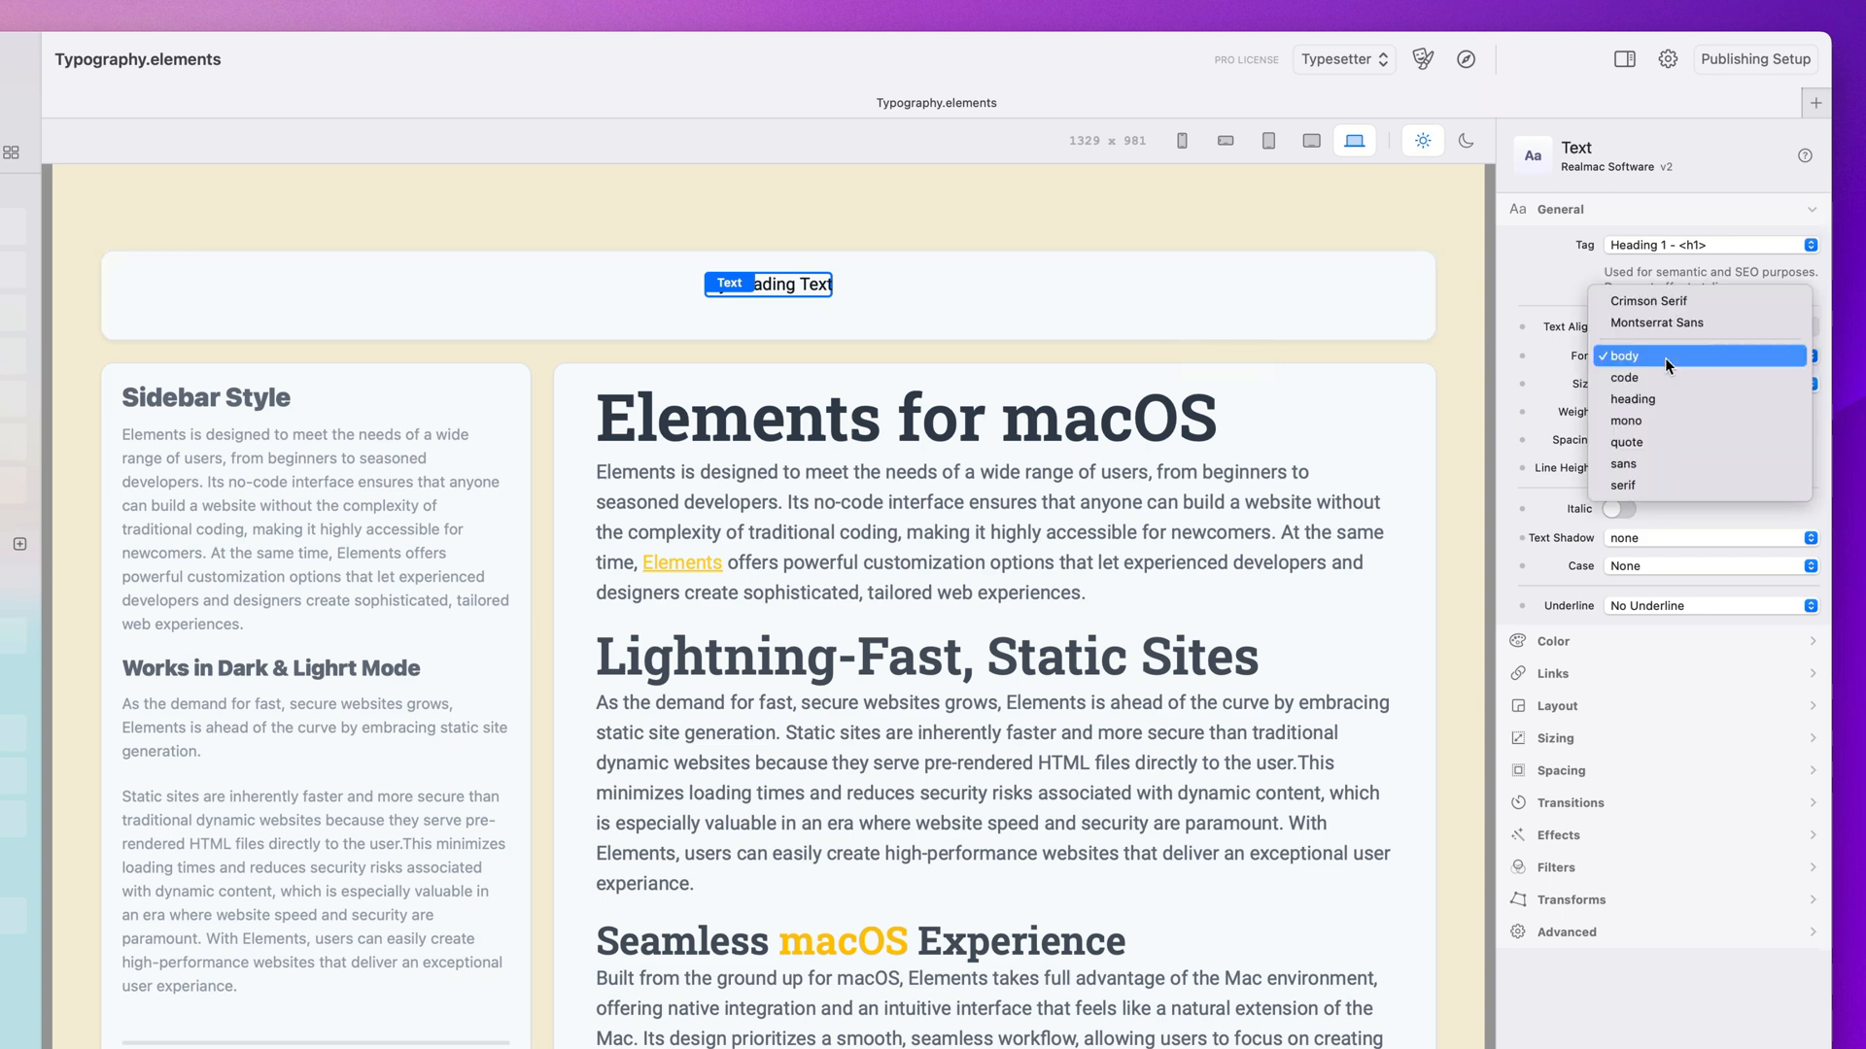
pyautogui.moveTo(1673, 377)
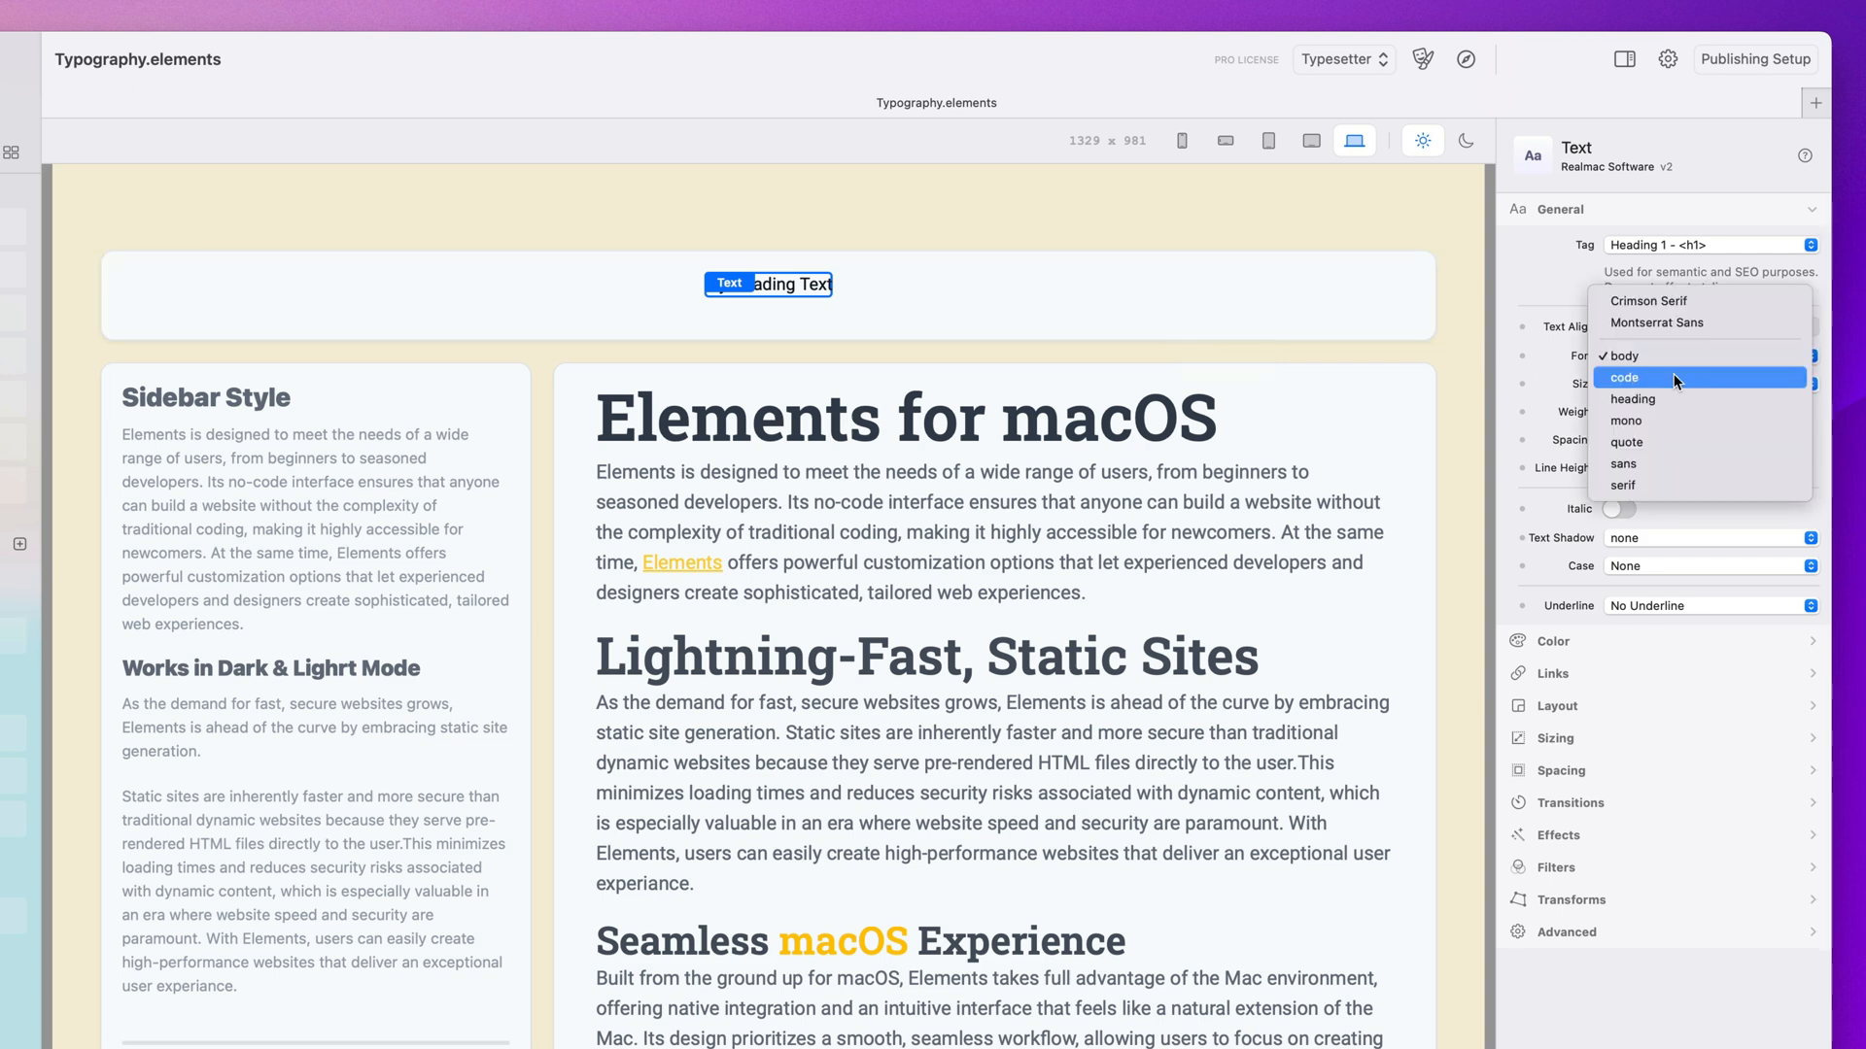
pyautogui.click(1632, 398)
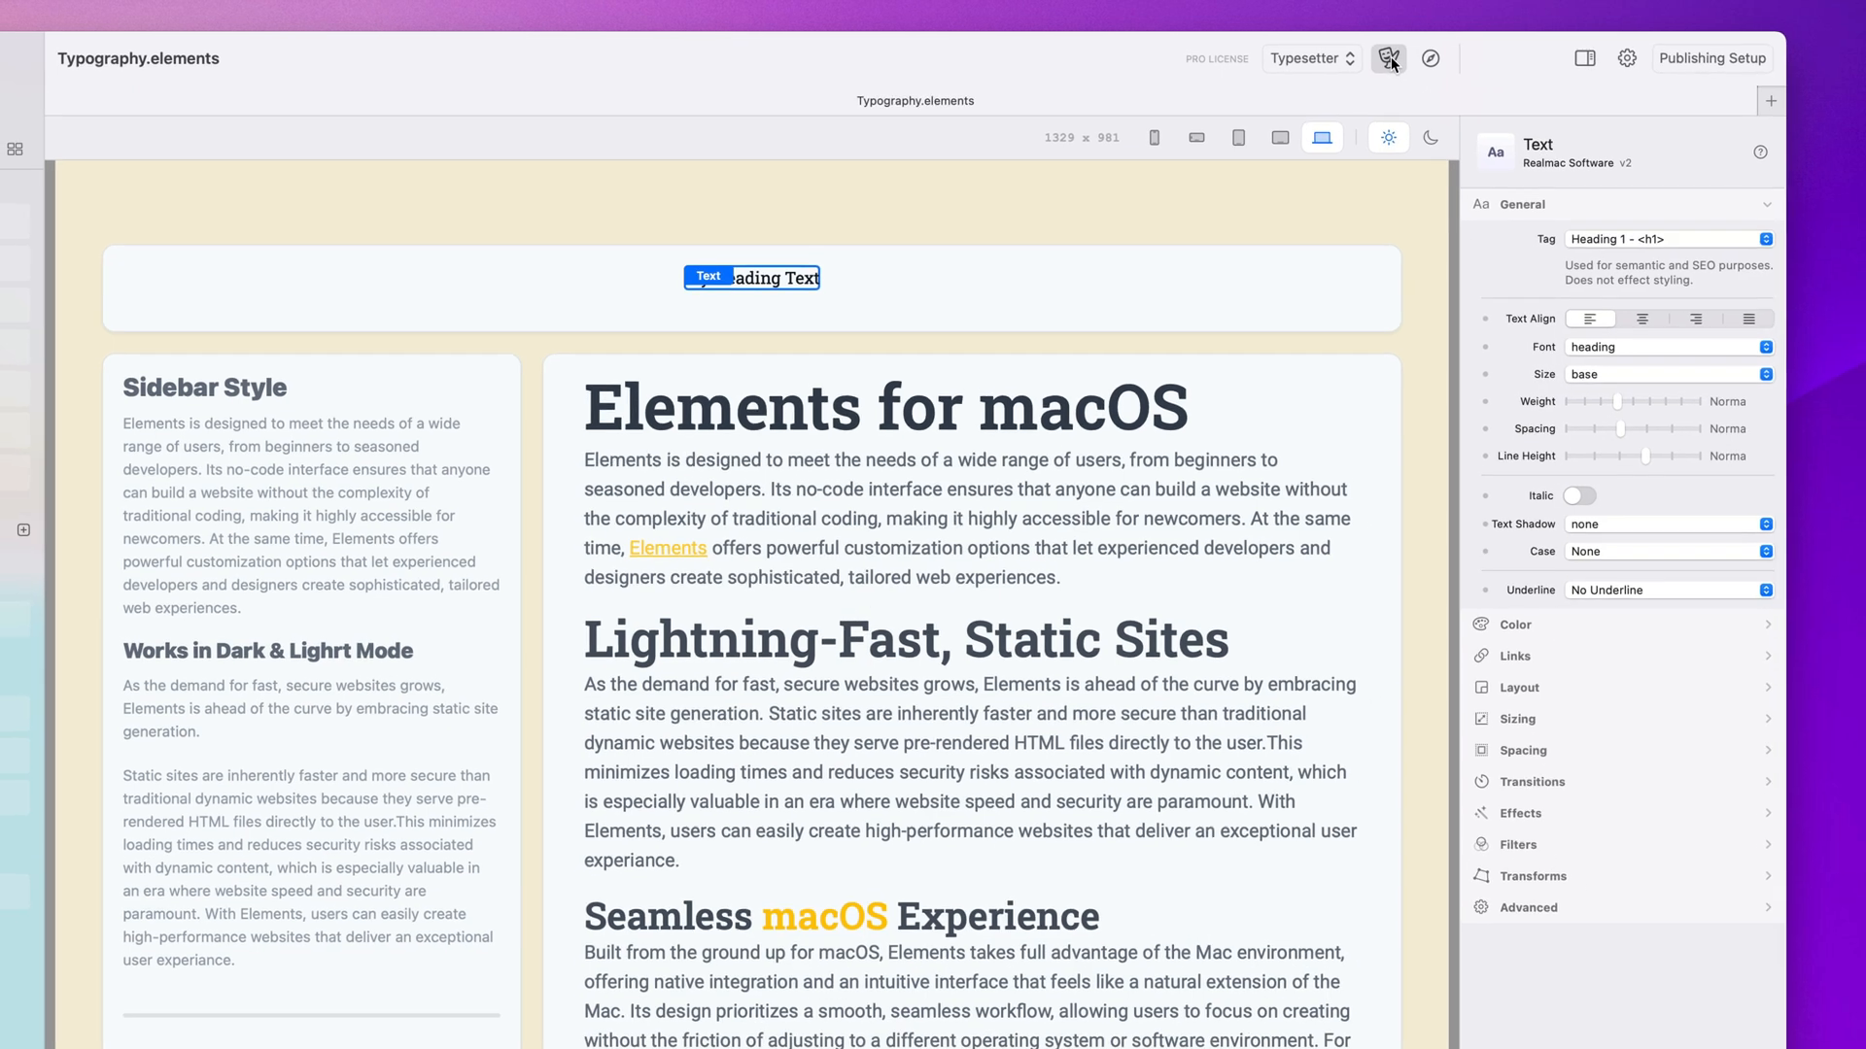
pyautogui.click(1389, 59)
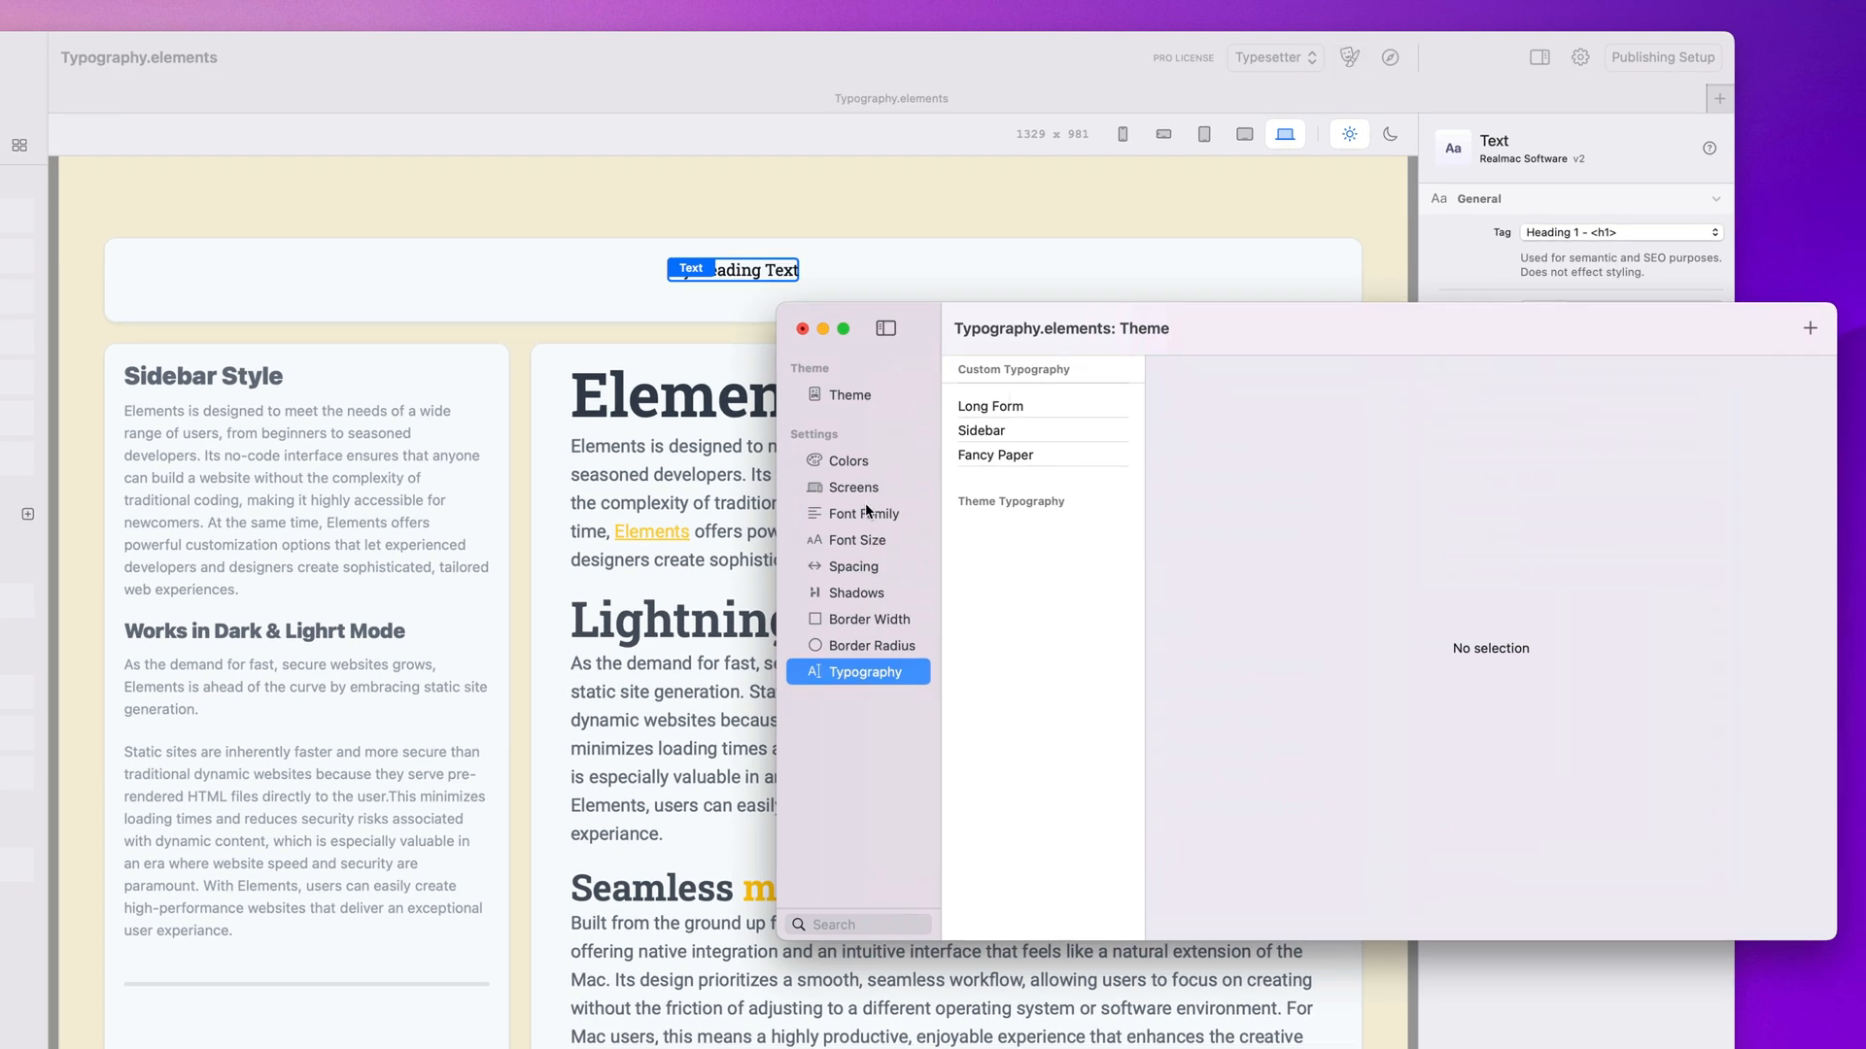
pyautogui.click(863, 513)
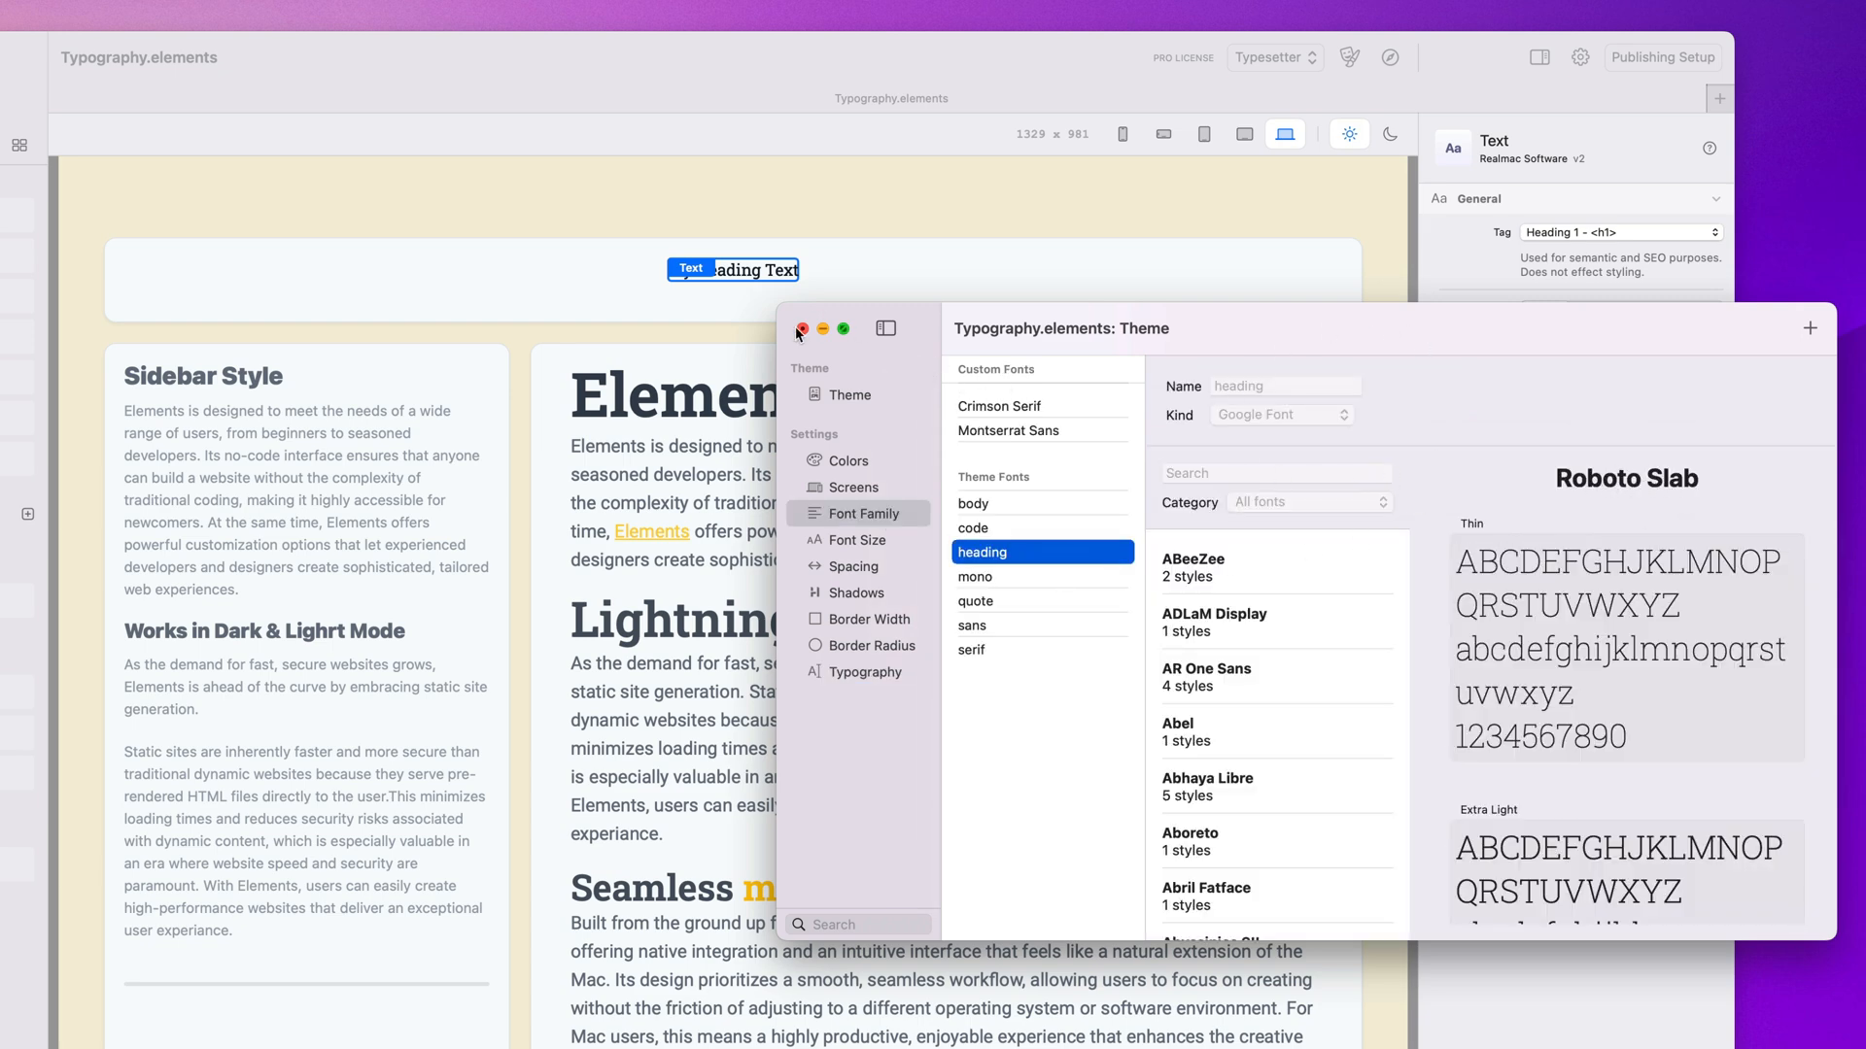
pyautogui.click(801, 328)
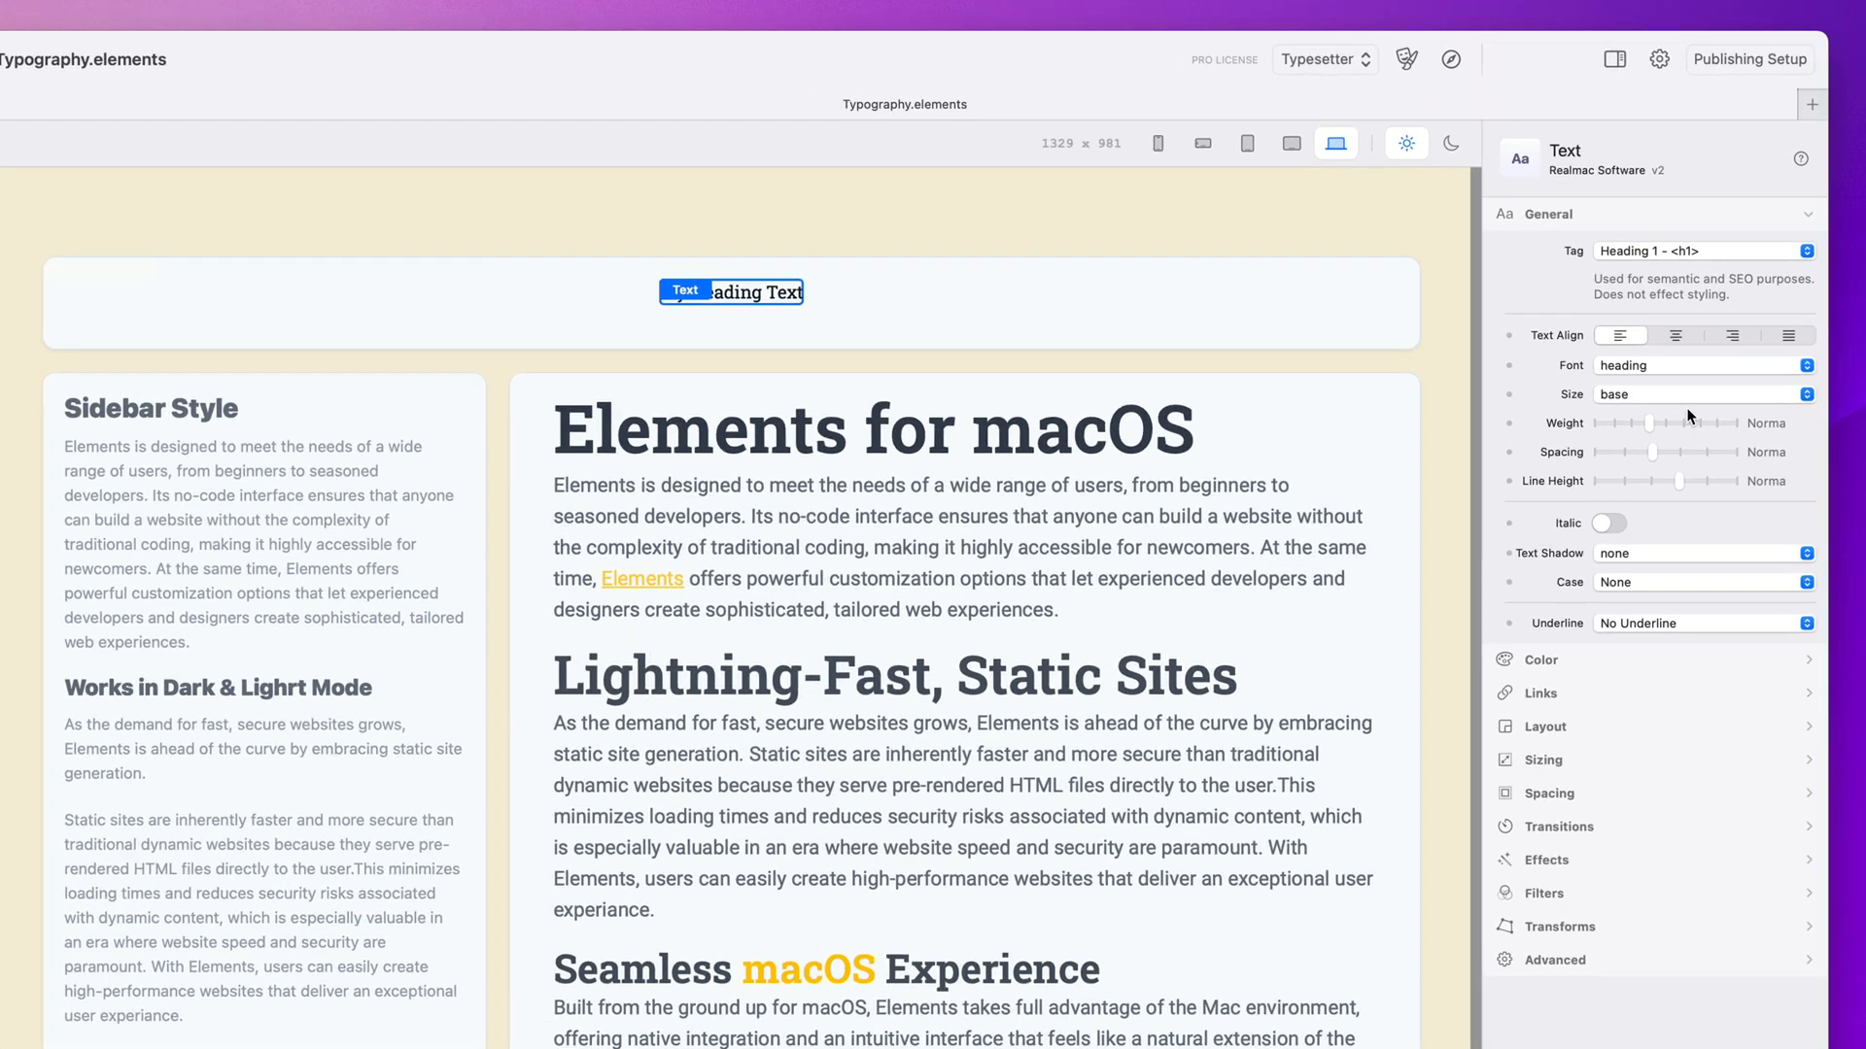
pyautogui.moveTo(1700, 402)
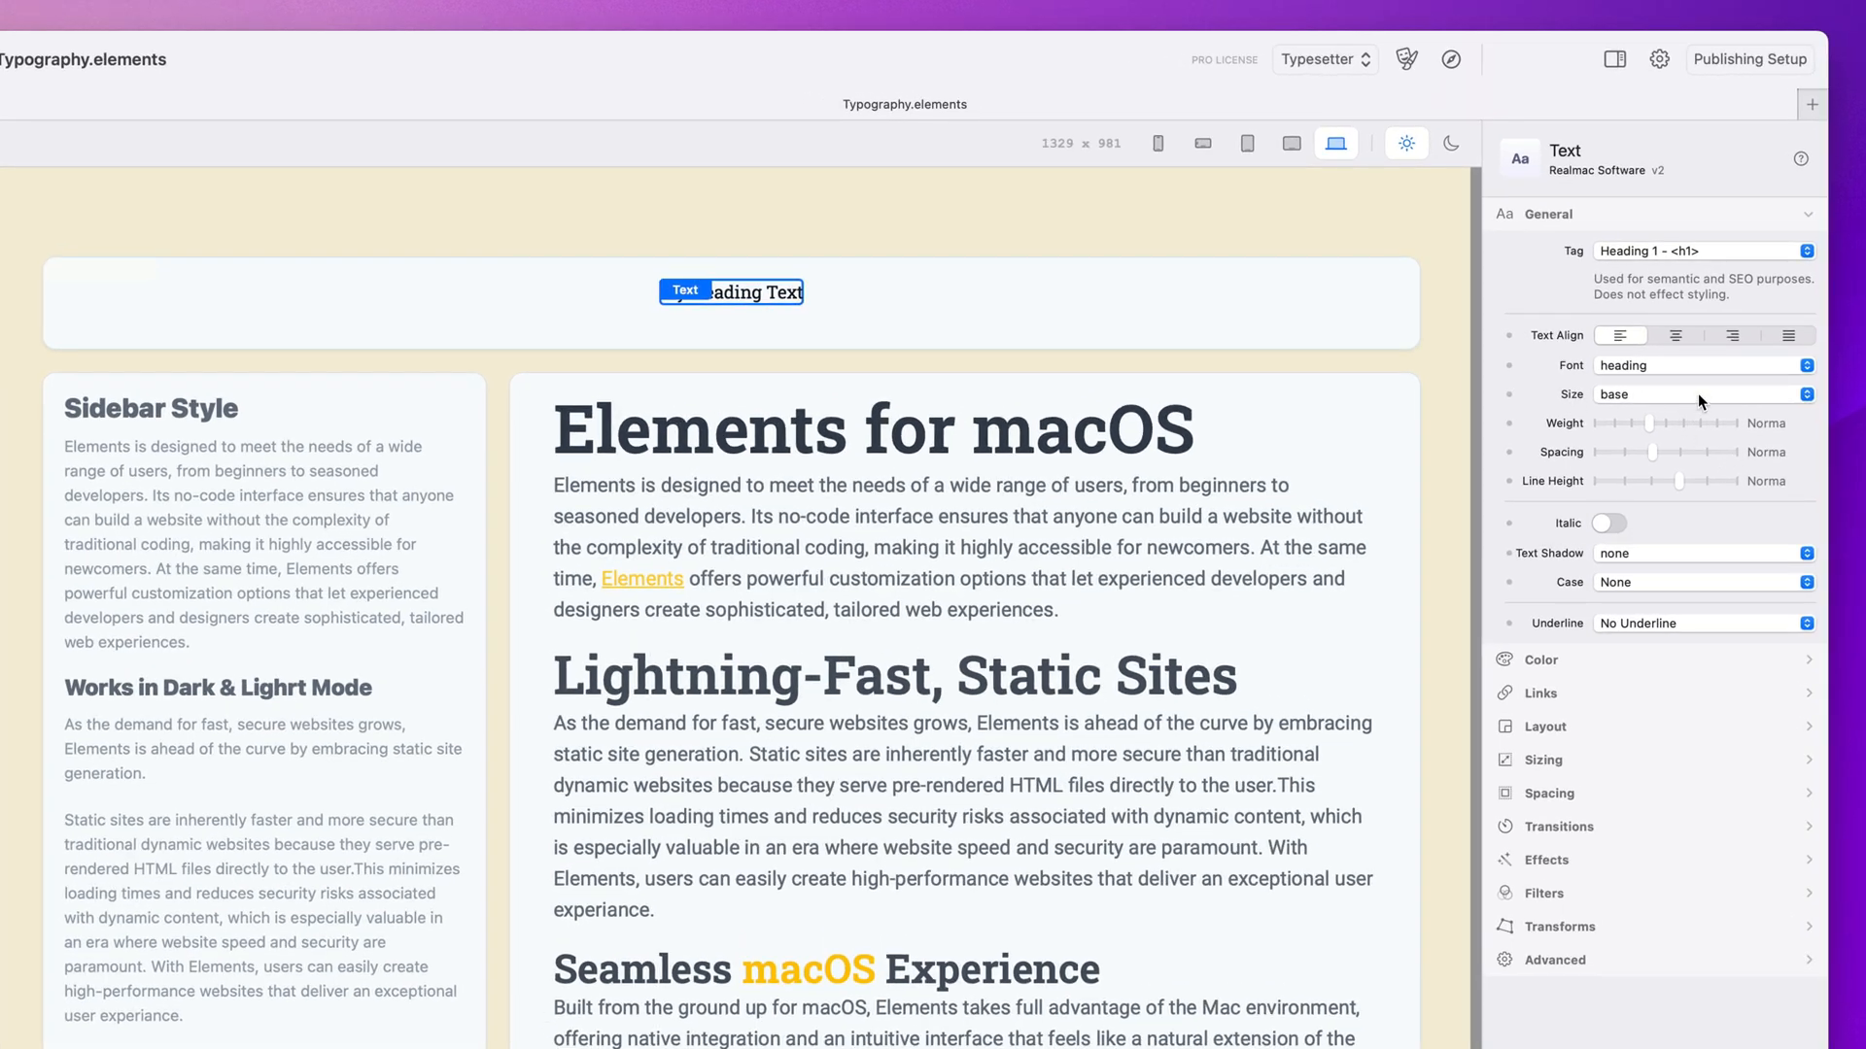
# Give the heading size 7xl and drag the weight slider to Black
pyautogui.click(1704, 394)
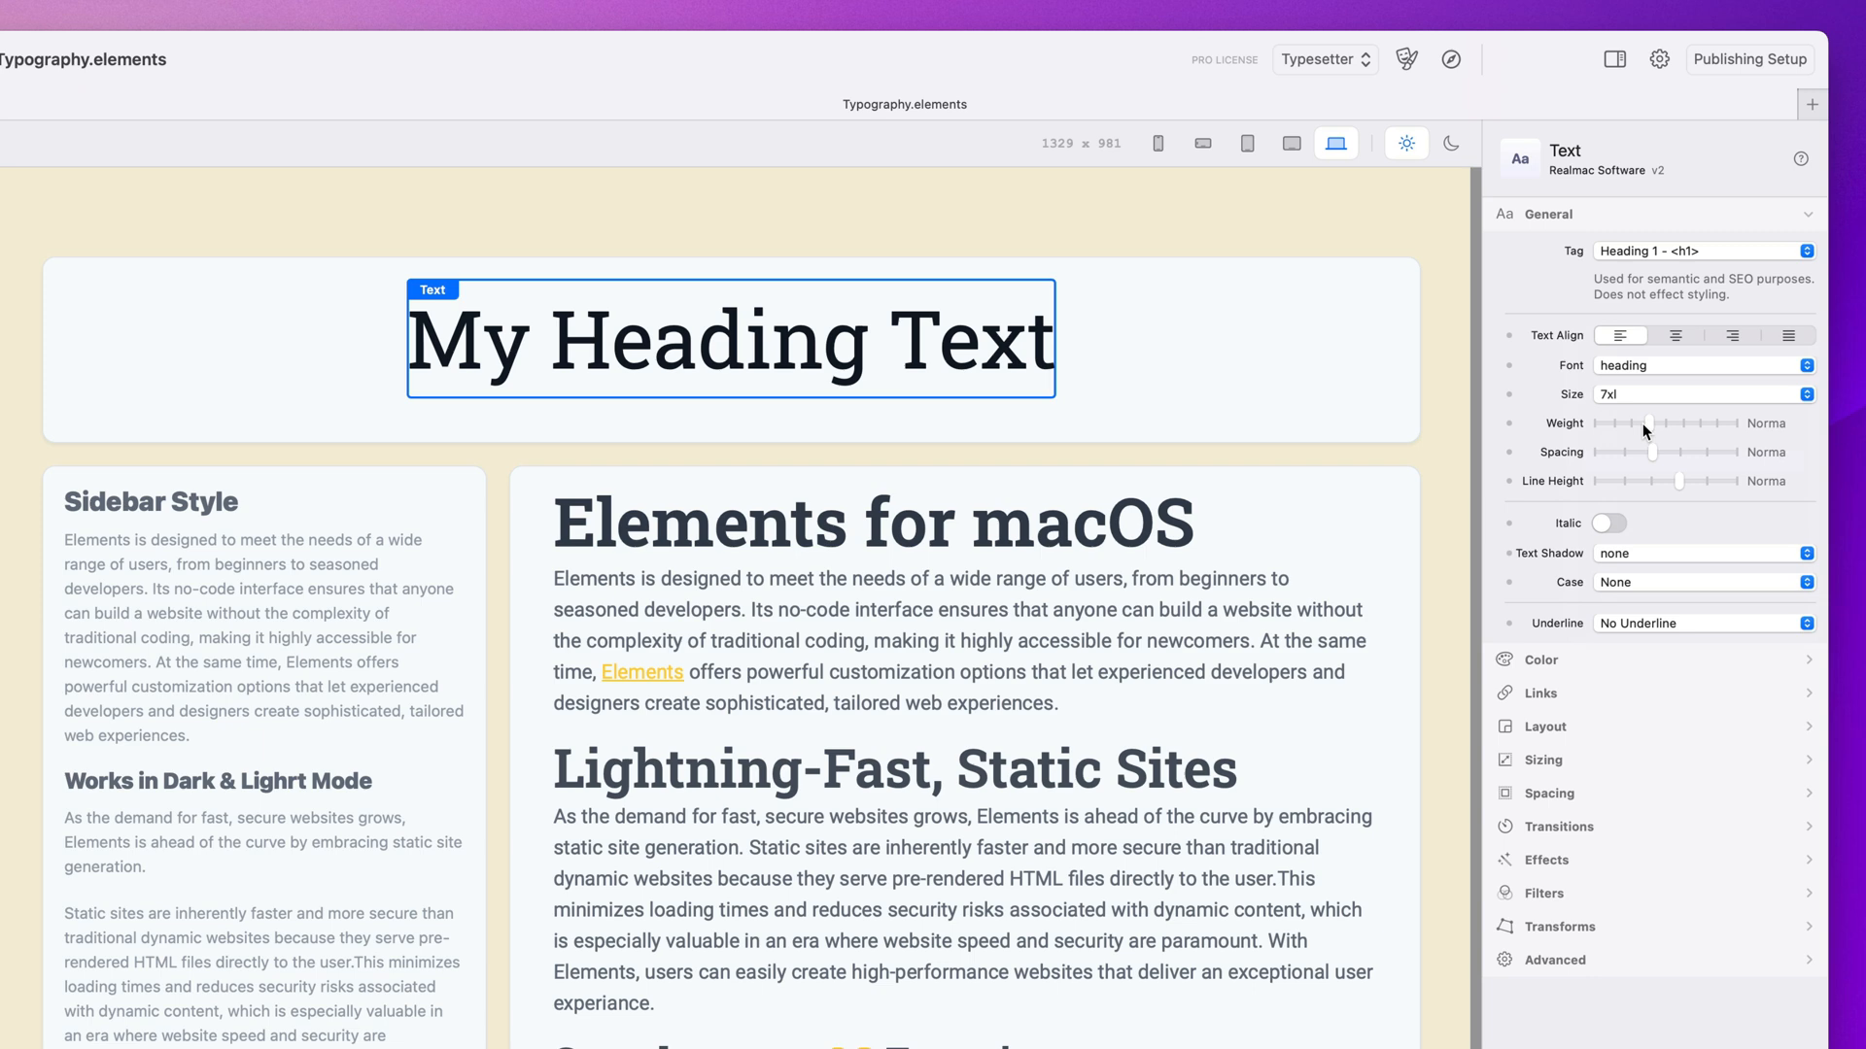
pyautogui.moveTo(1652, 423); pyautogui.dragTo(1648, 422)
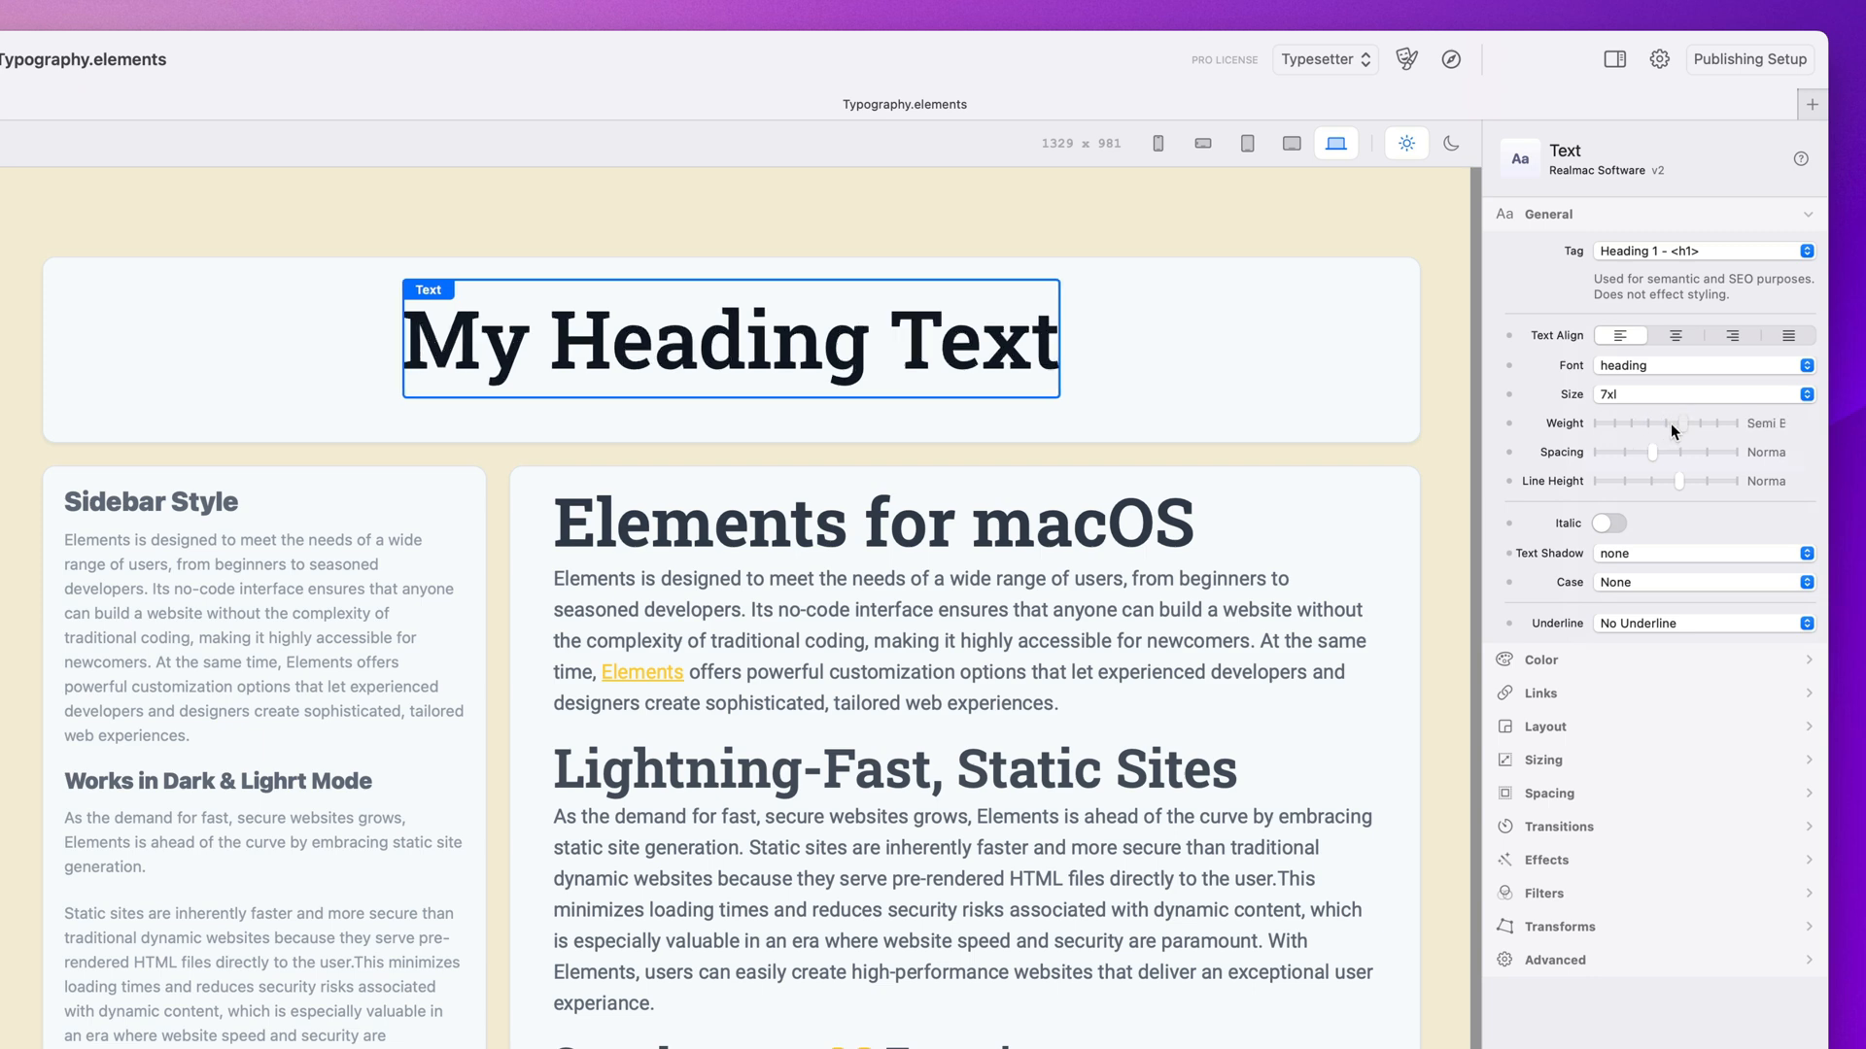
pyautogui.moveTo(1671, 424); pyautogui.dragTo(1737, 423)
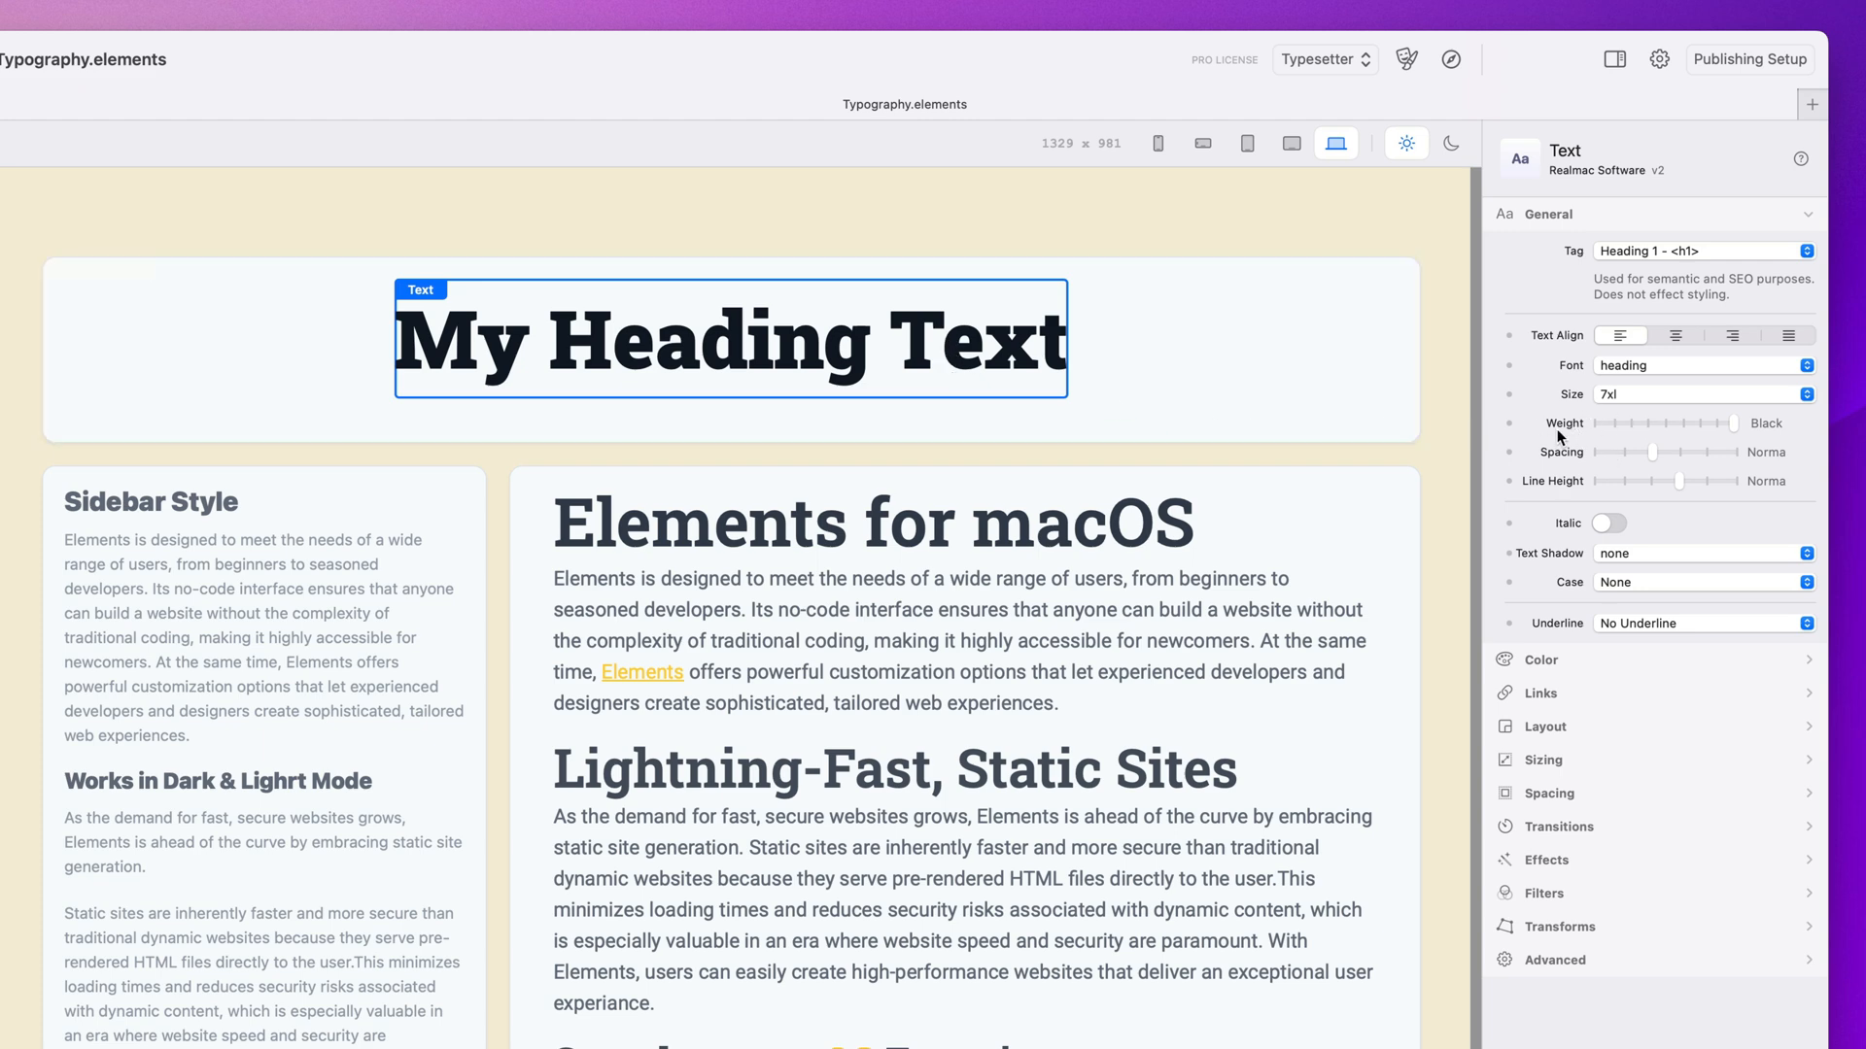
pyautogui.click(1407, 59)
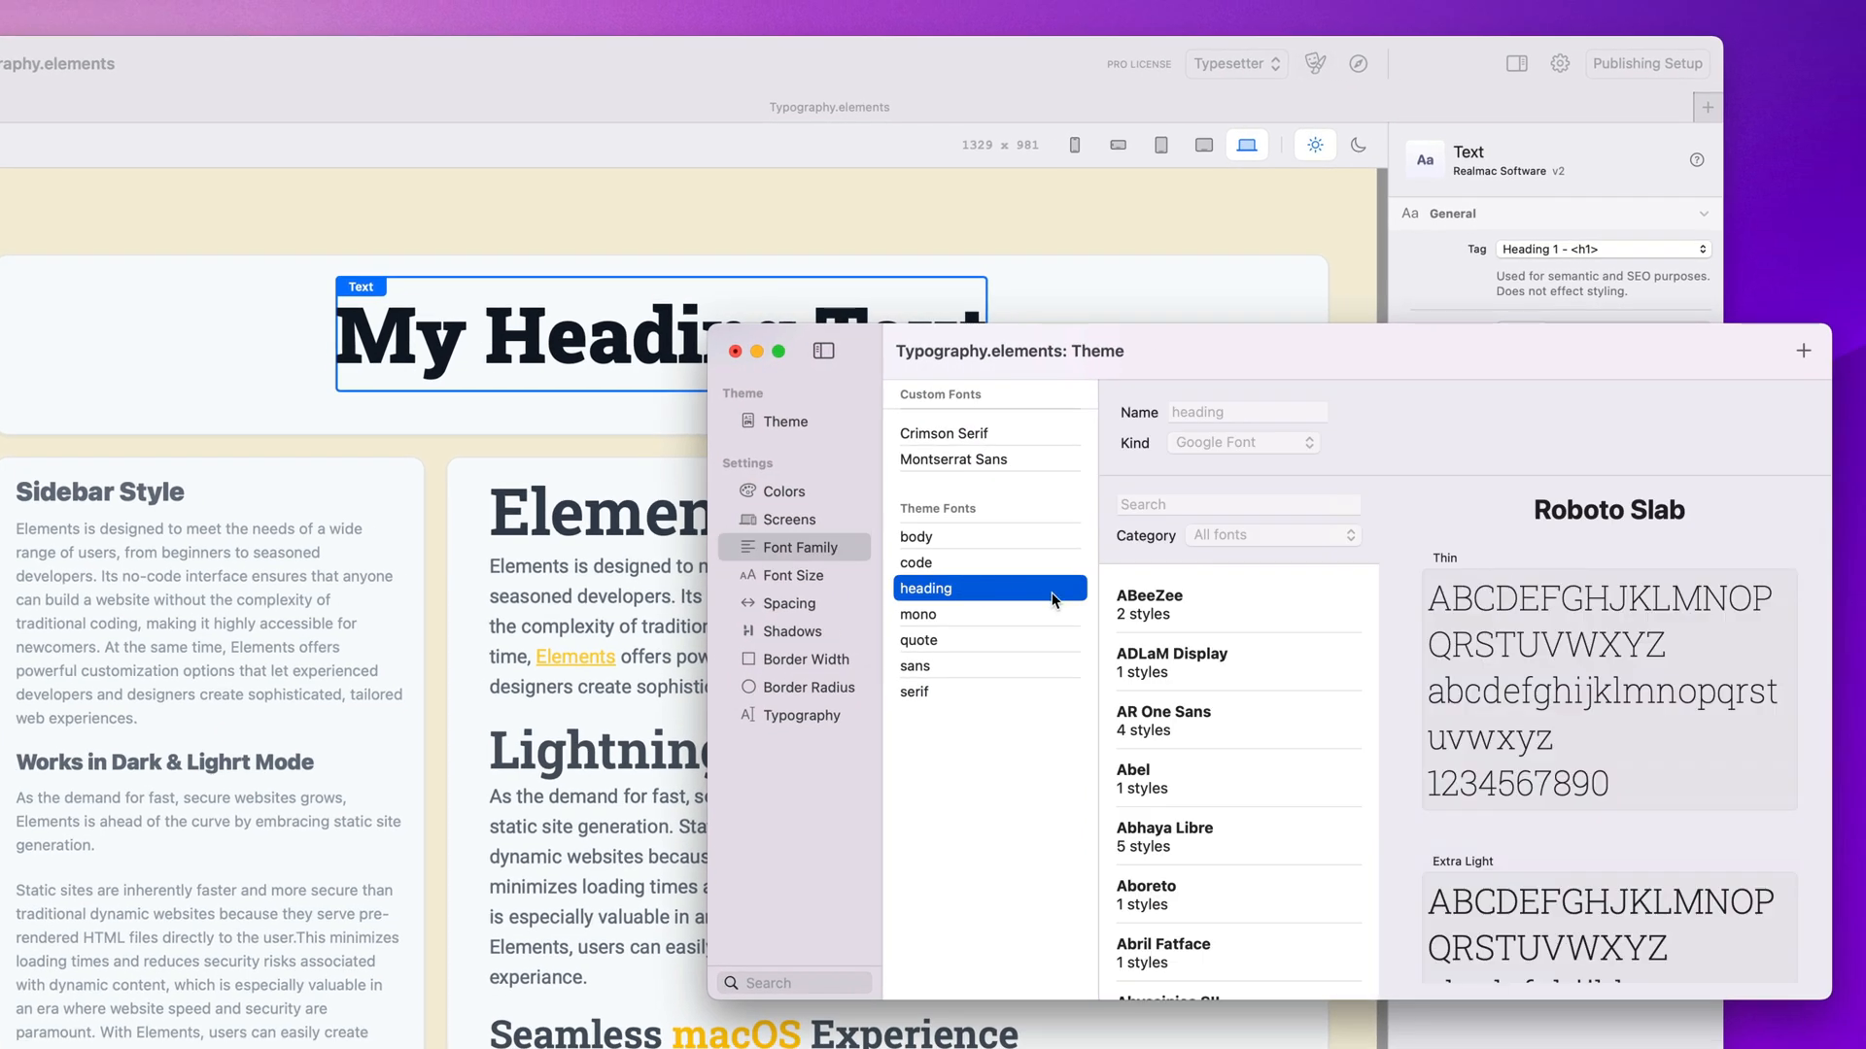
pyautogui.moveTo(1184, 508)
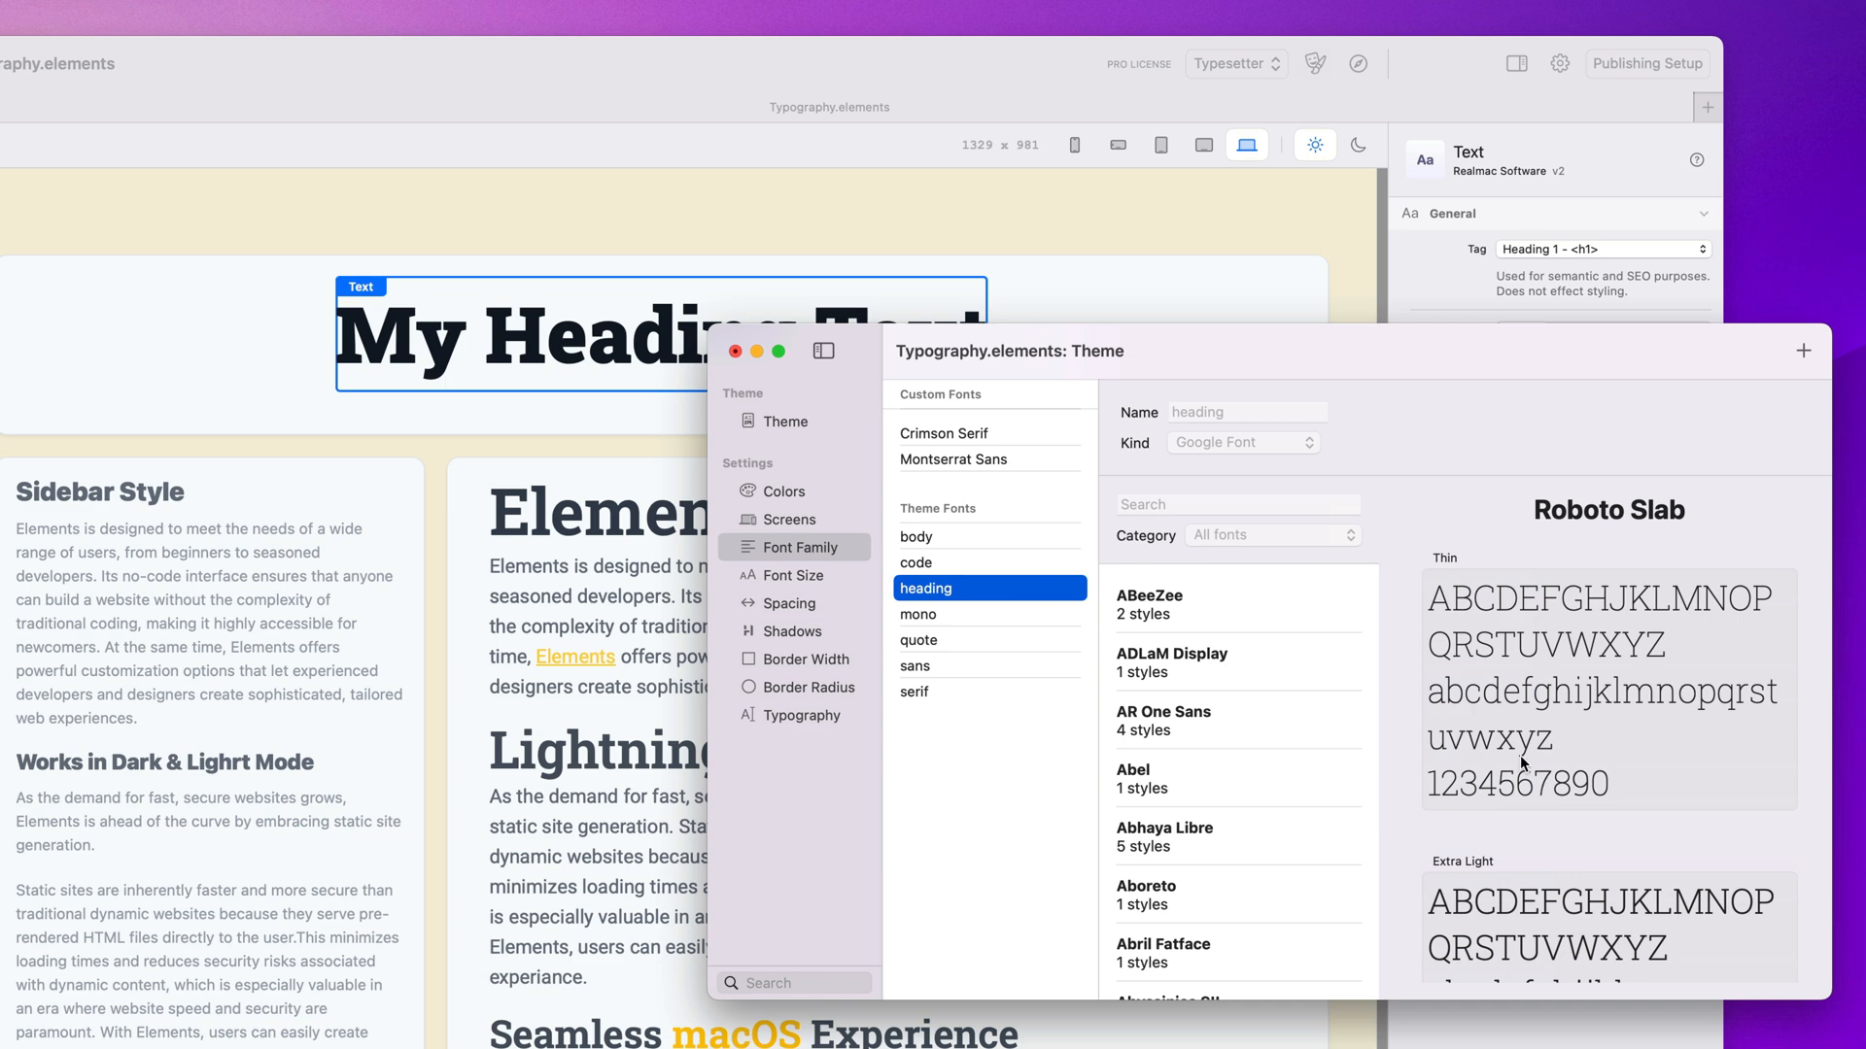
pyautogui.moveTo(1155, 584)
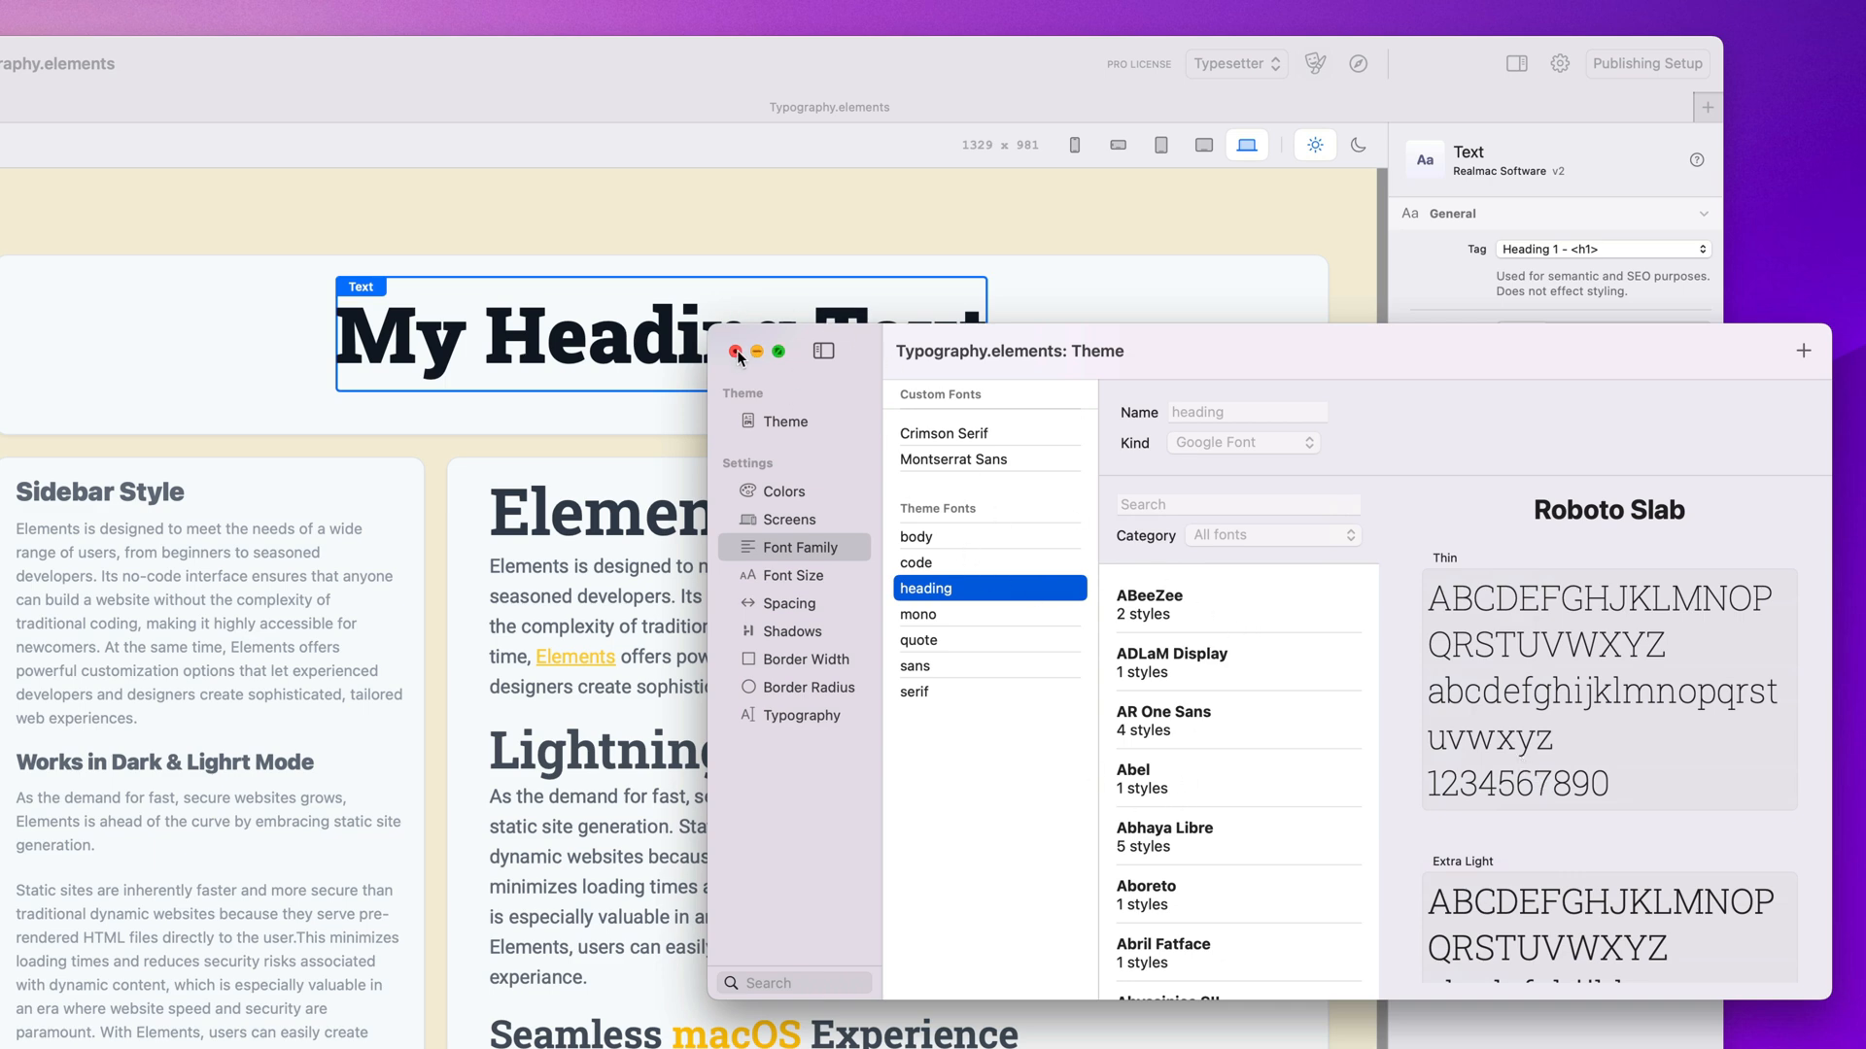
# Close the Typography.elements: Theme window showing the Roboto Slab heading font
pyautogui.click(731, 352)
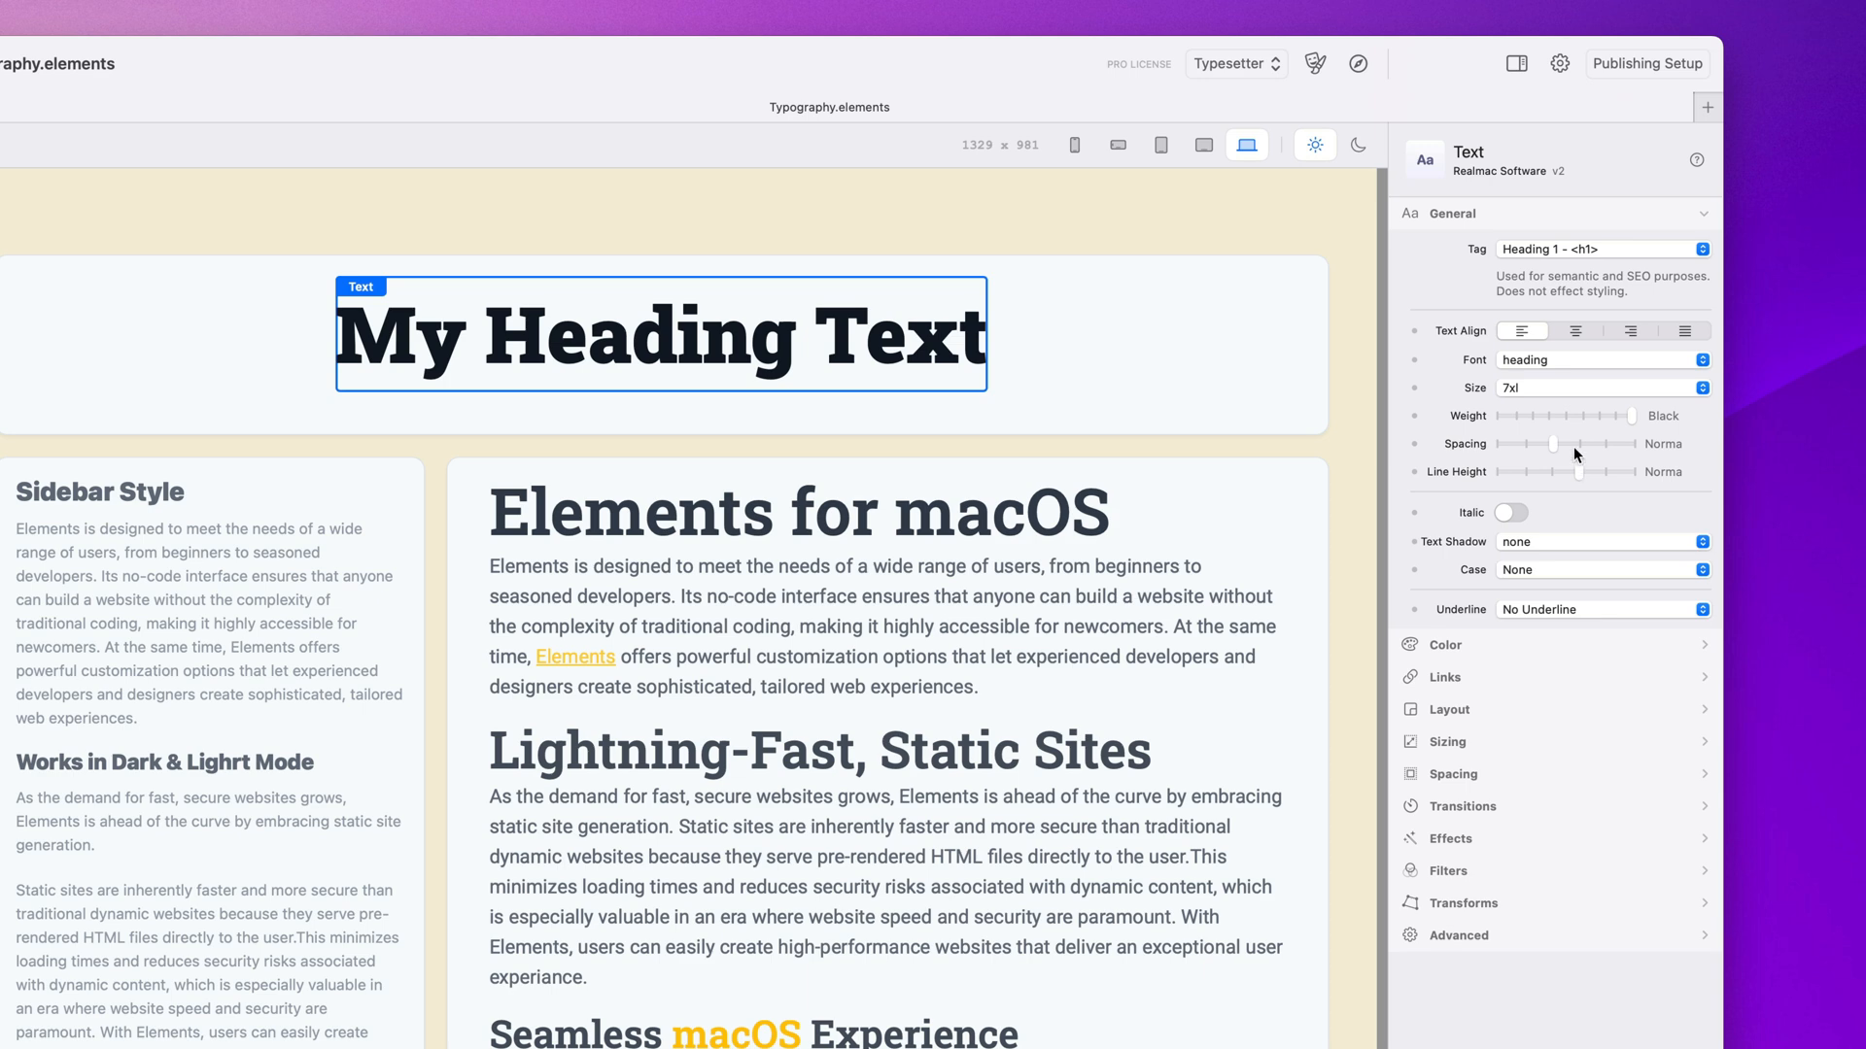
# Set letter spacing to Wide, try an lg text shadow, then reset shadow to none
pyautogui.moveTo(1552, 443); pyautogui.dragTo(1579, 443)
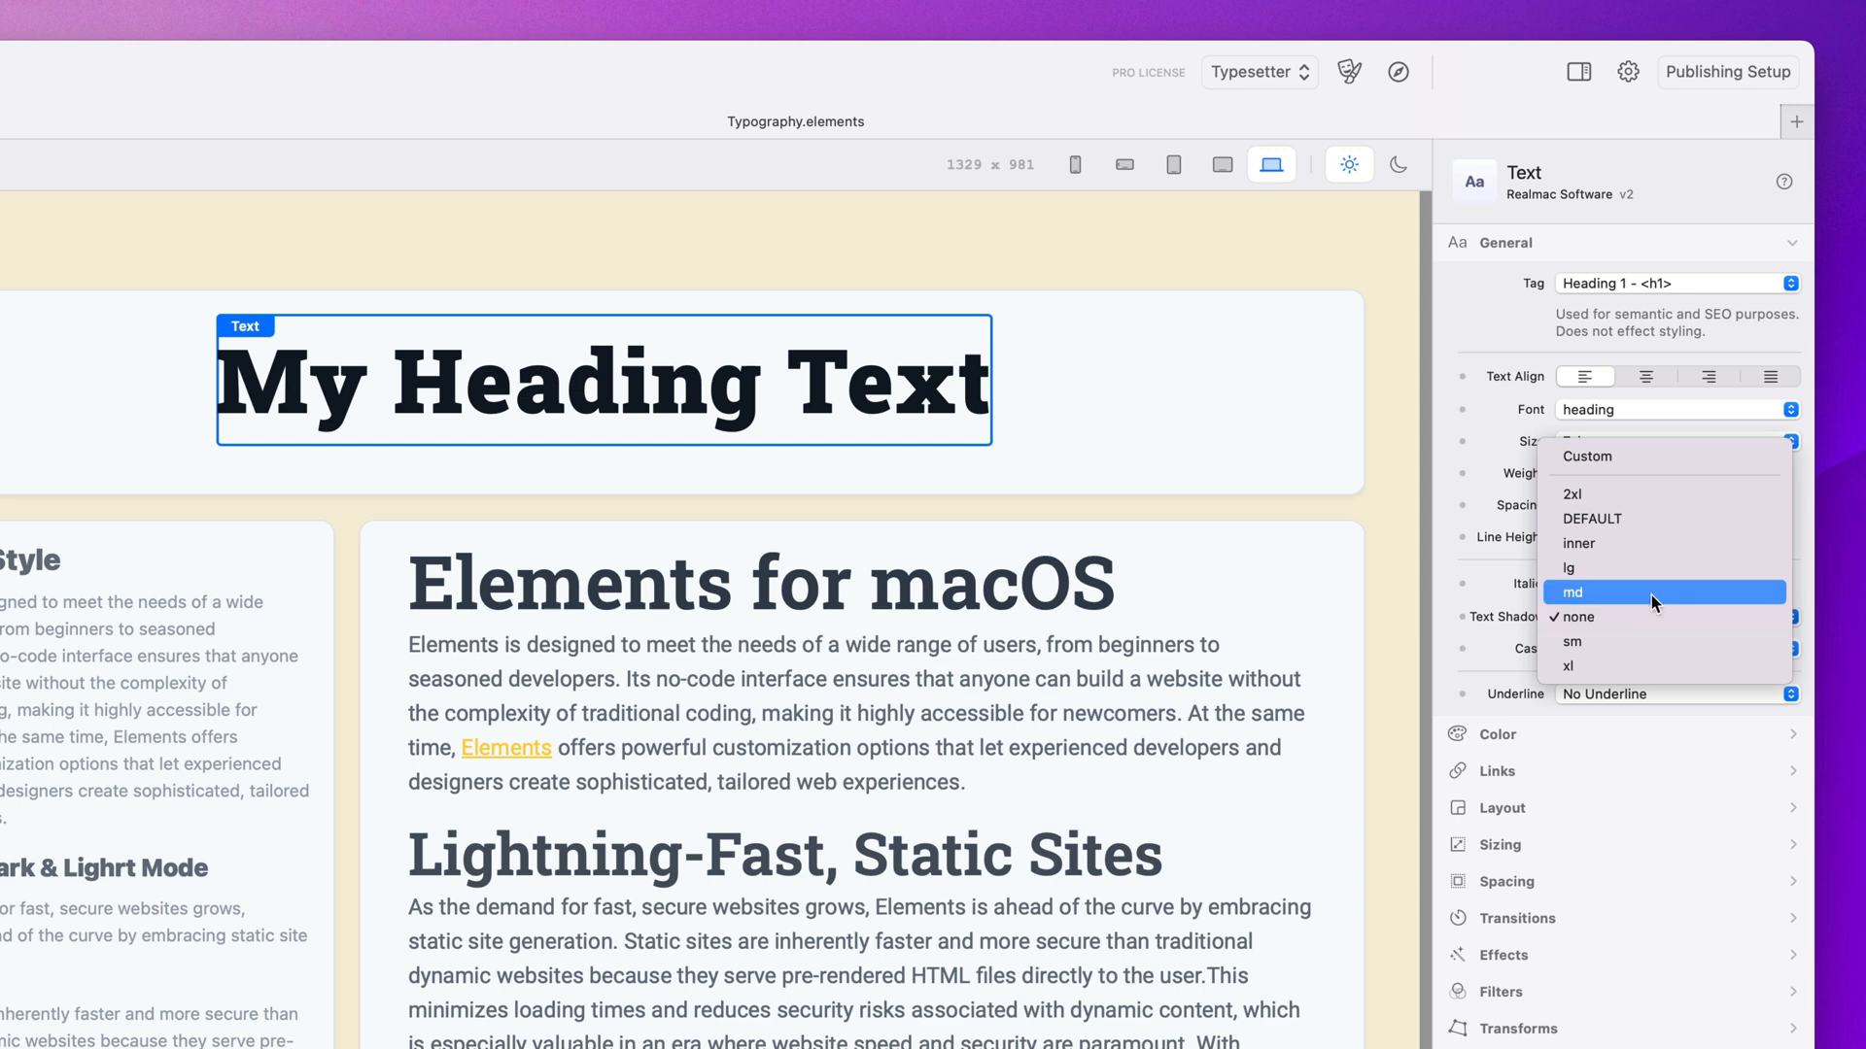
pyautogui.click(1568, 567)
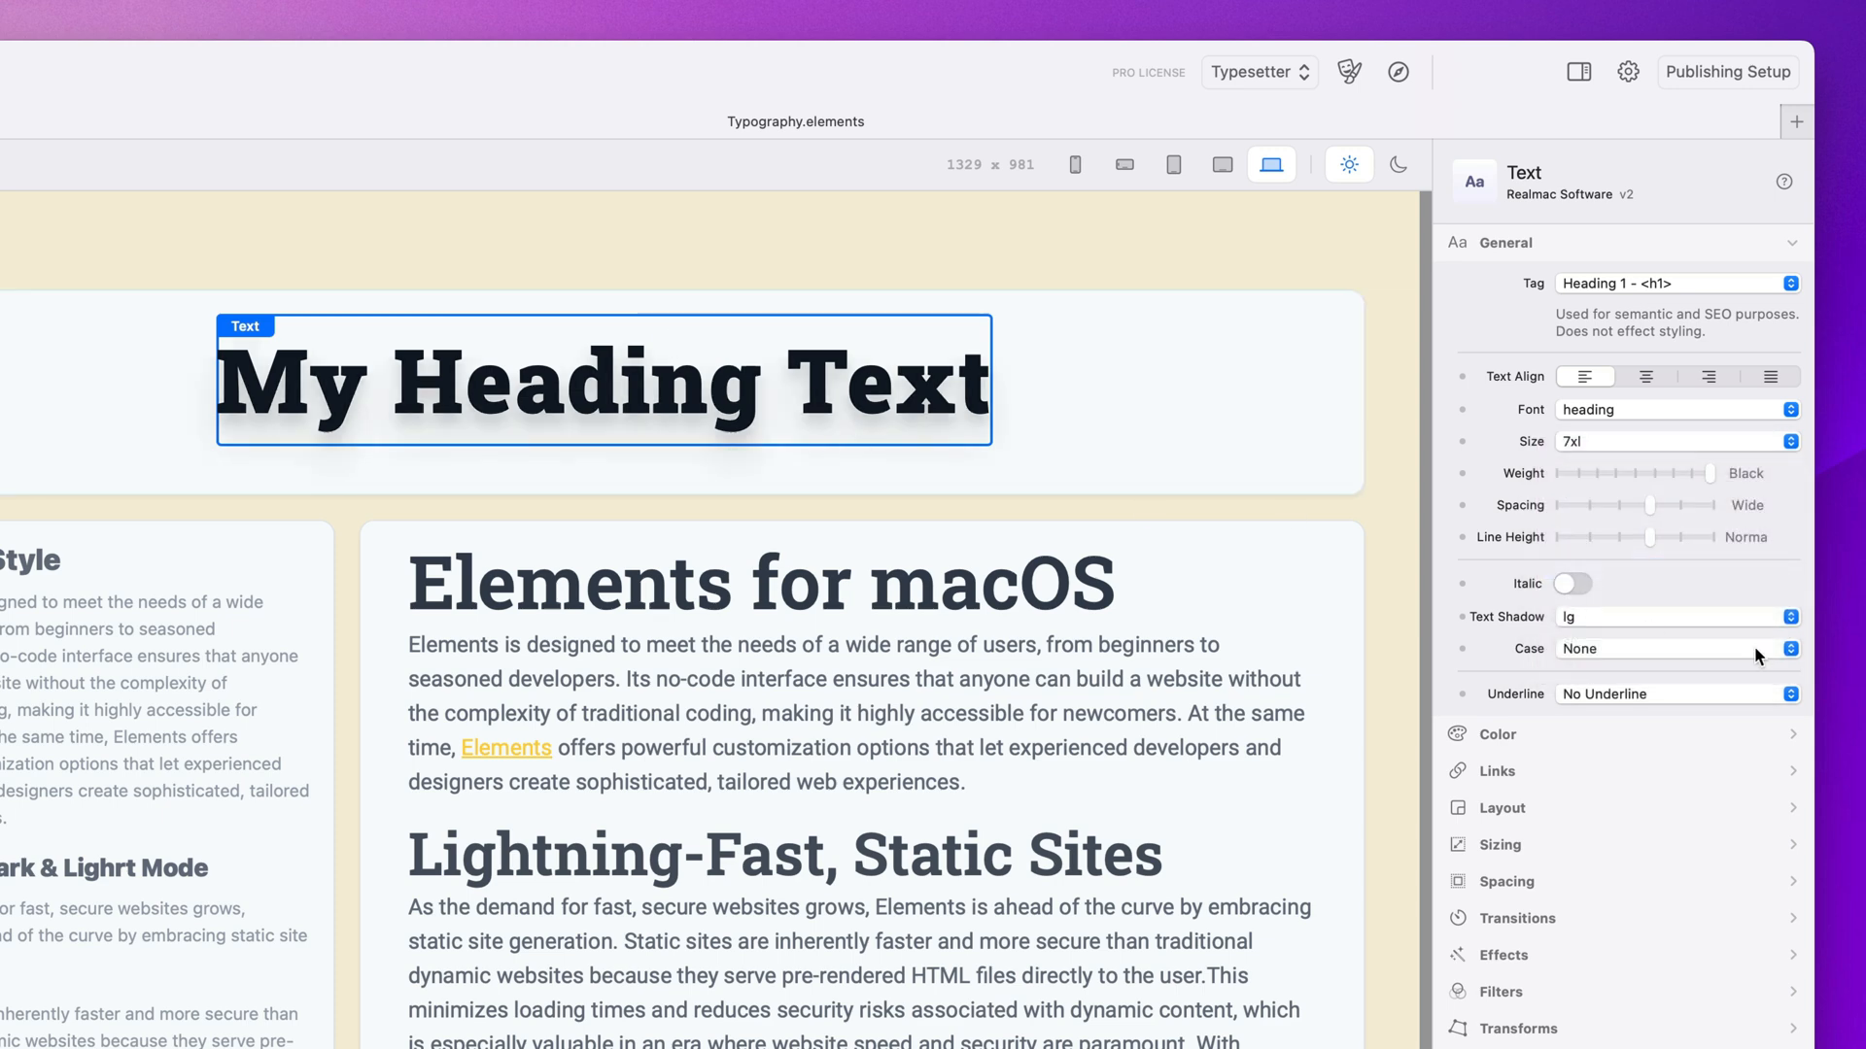
pyautogui.click(1679, 617)
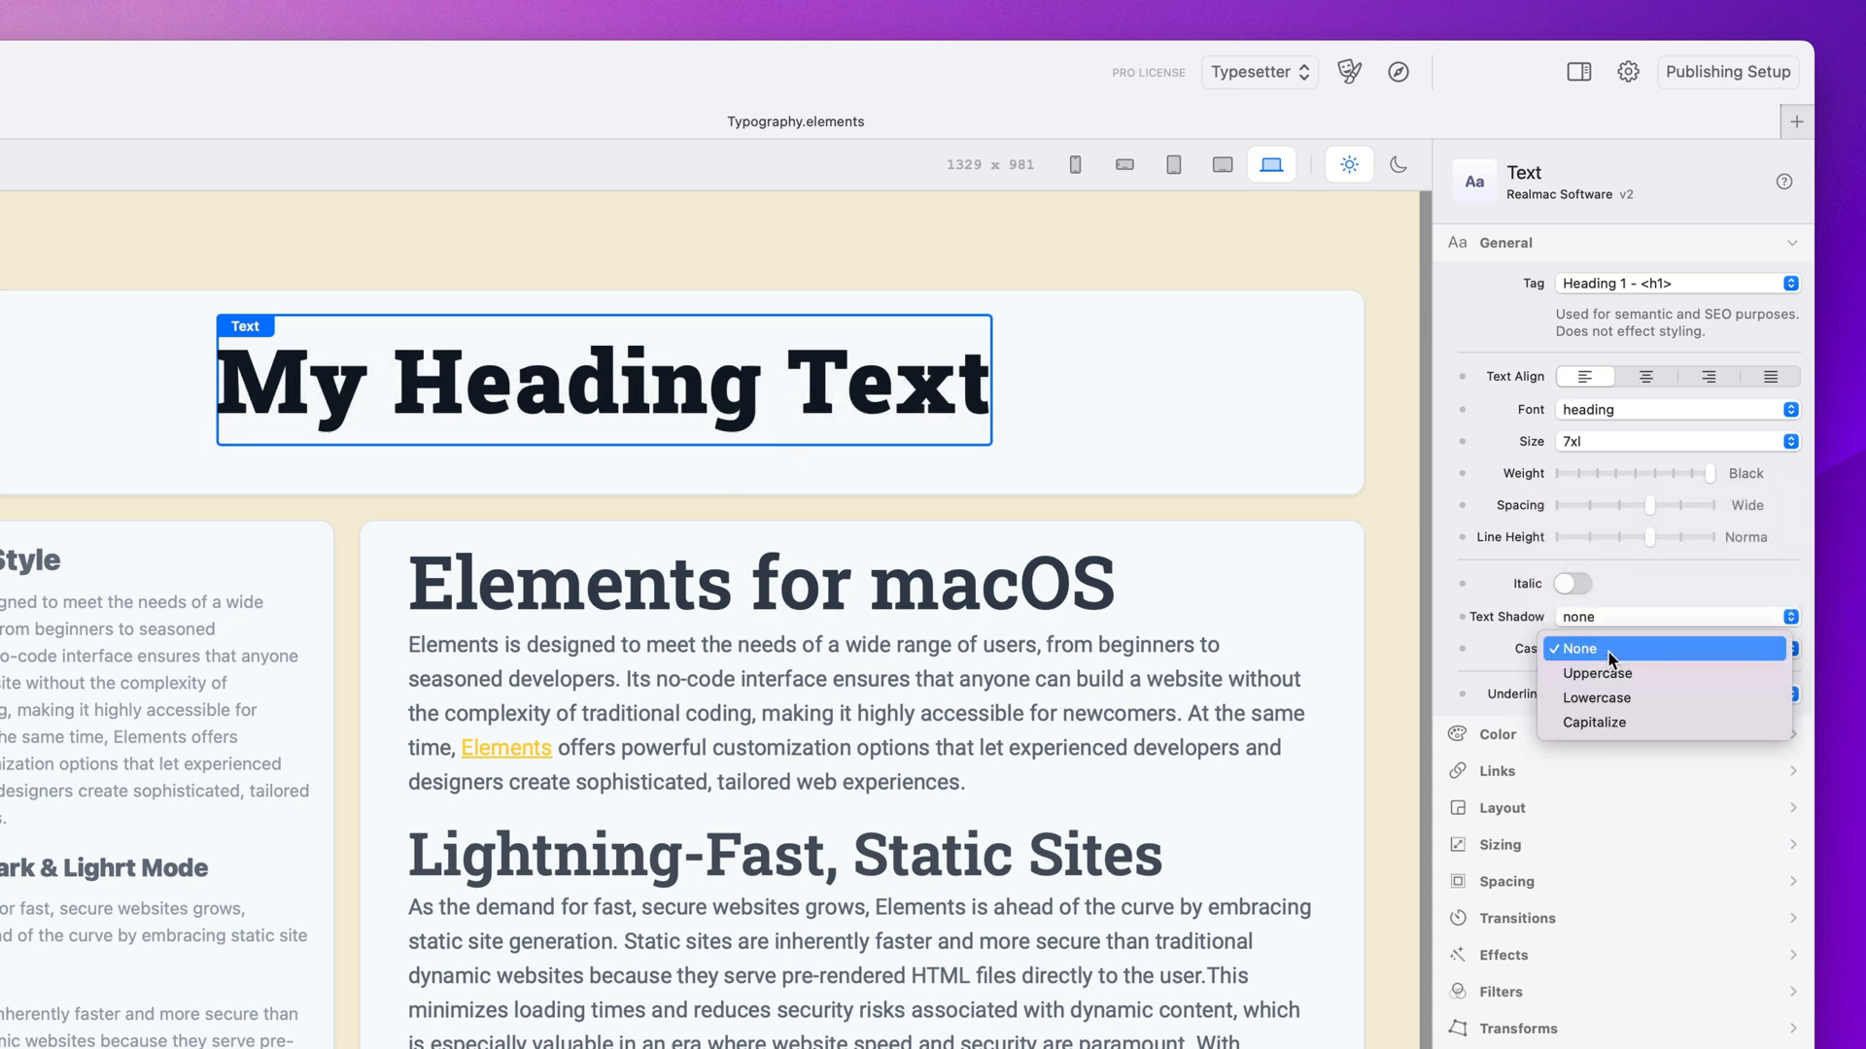
pyautogui.click(1597, 673)
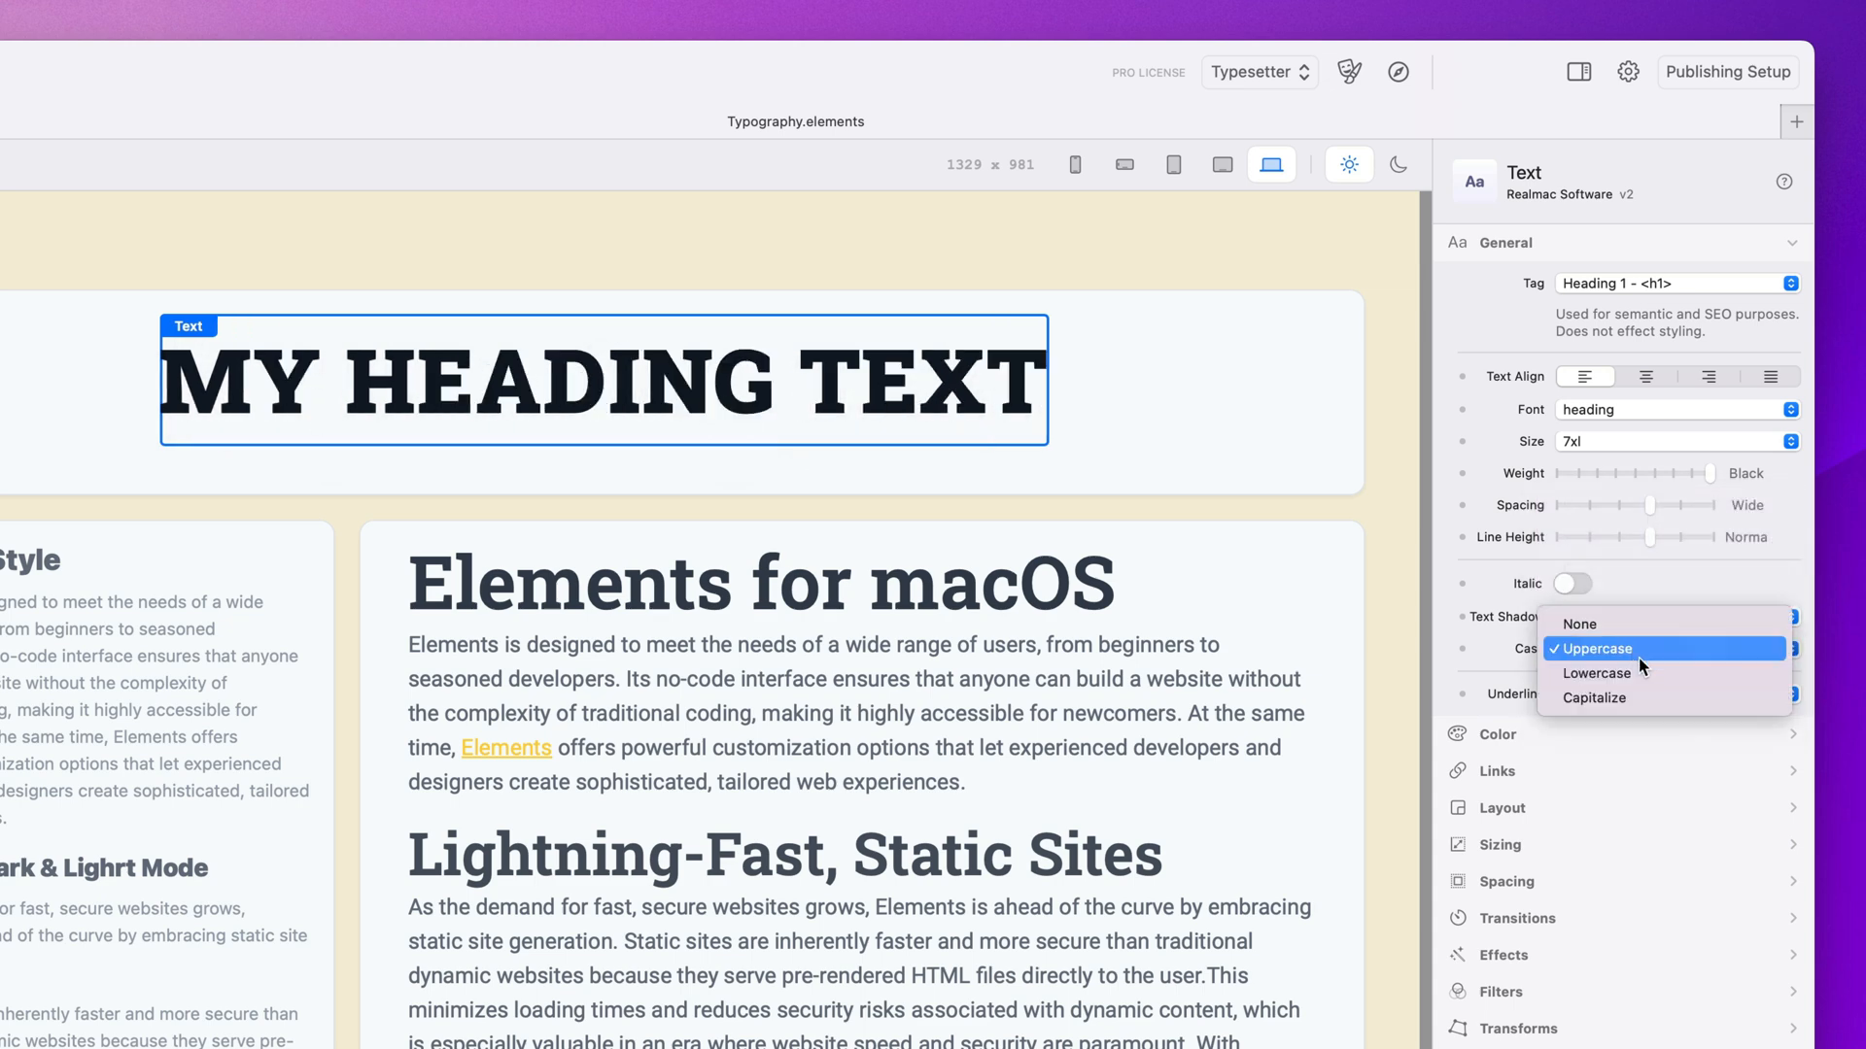
pyautogui.click(1595, 673)
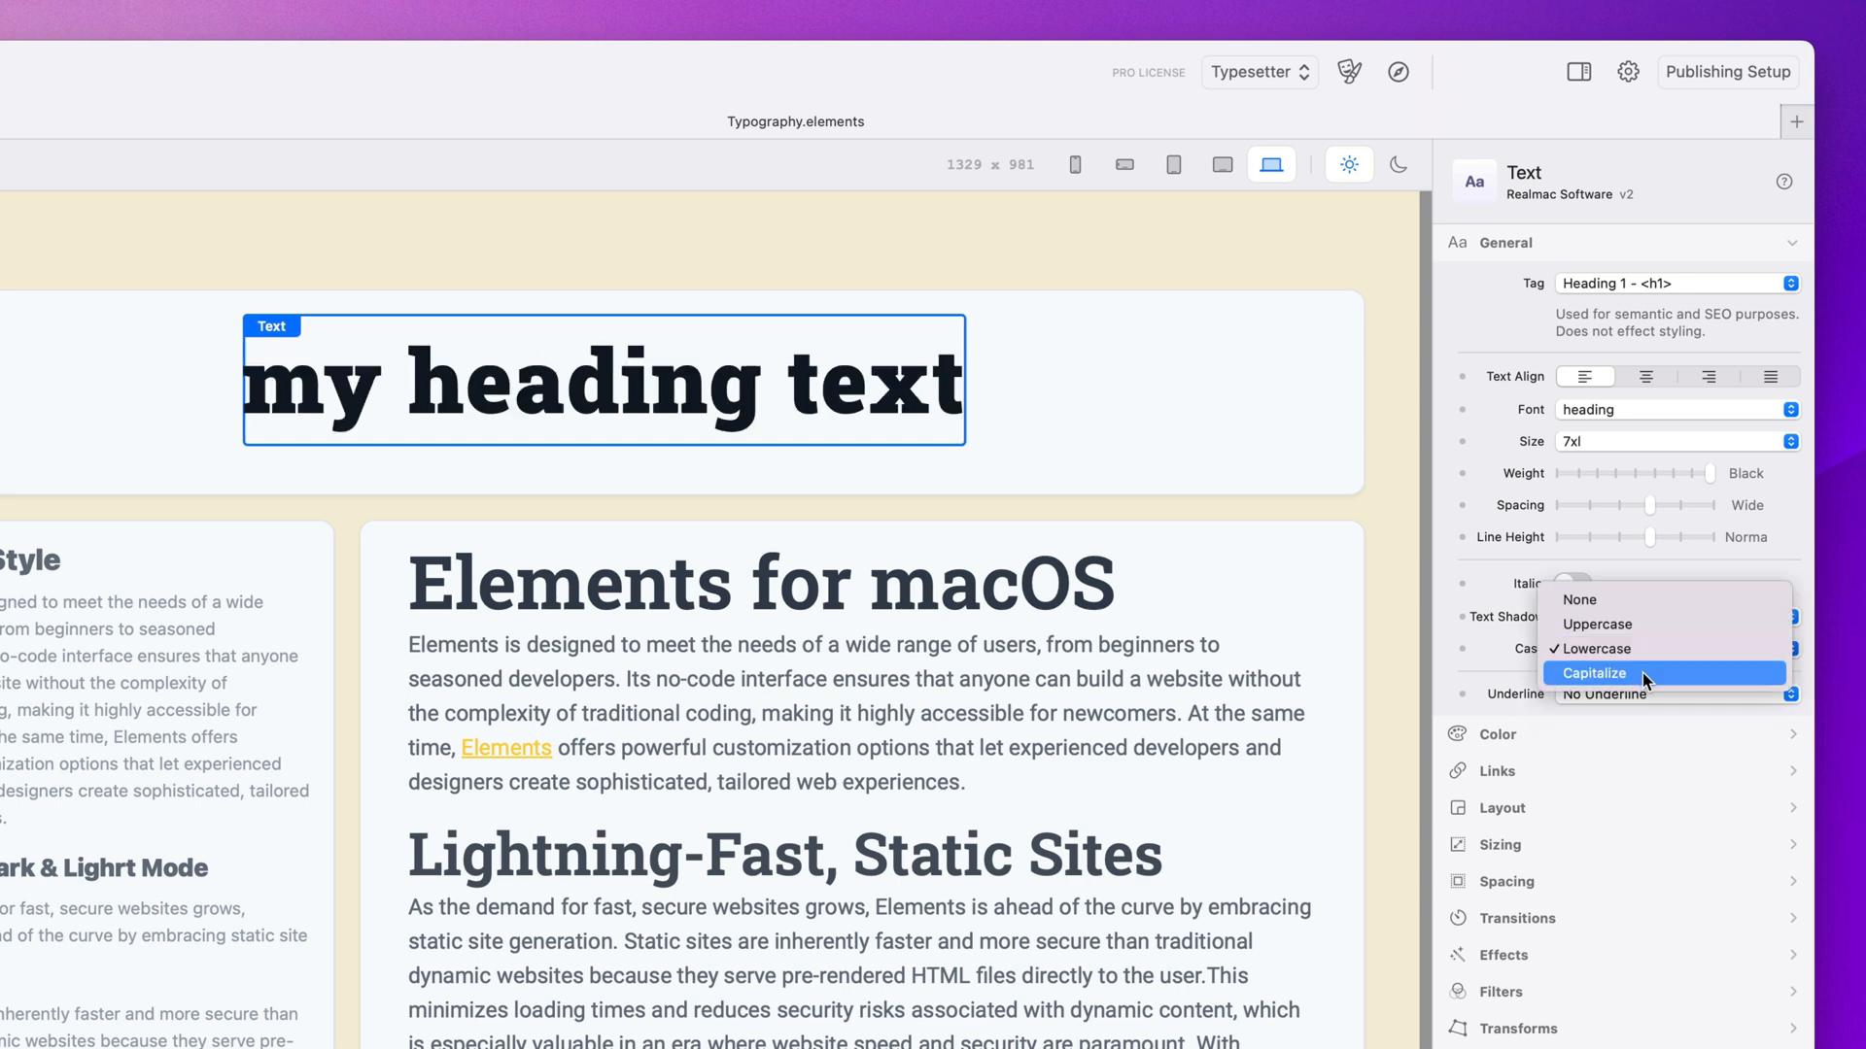
pyautogui.click(1593, 674)
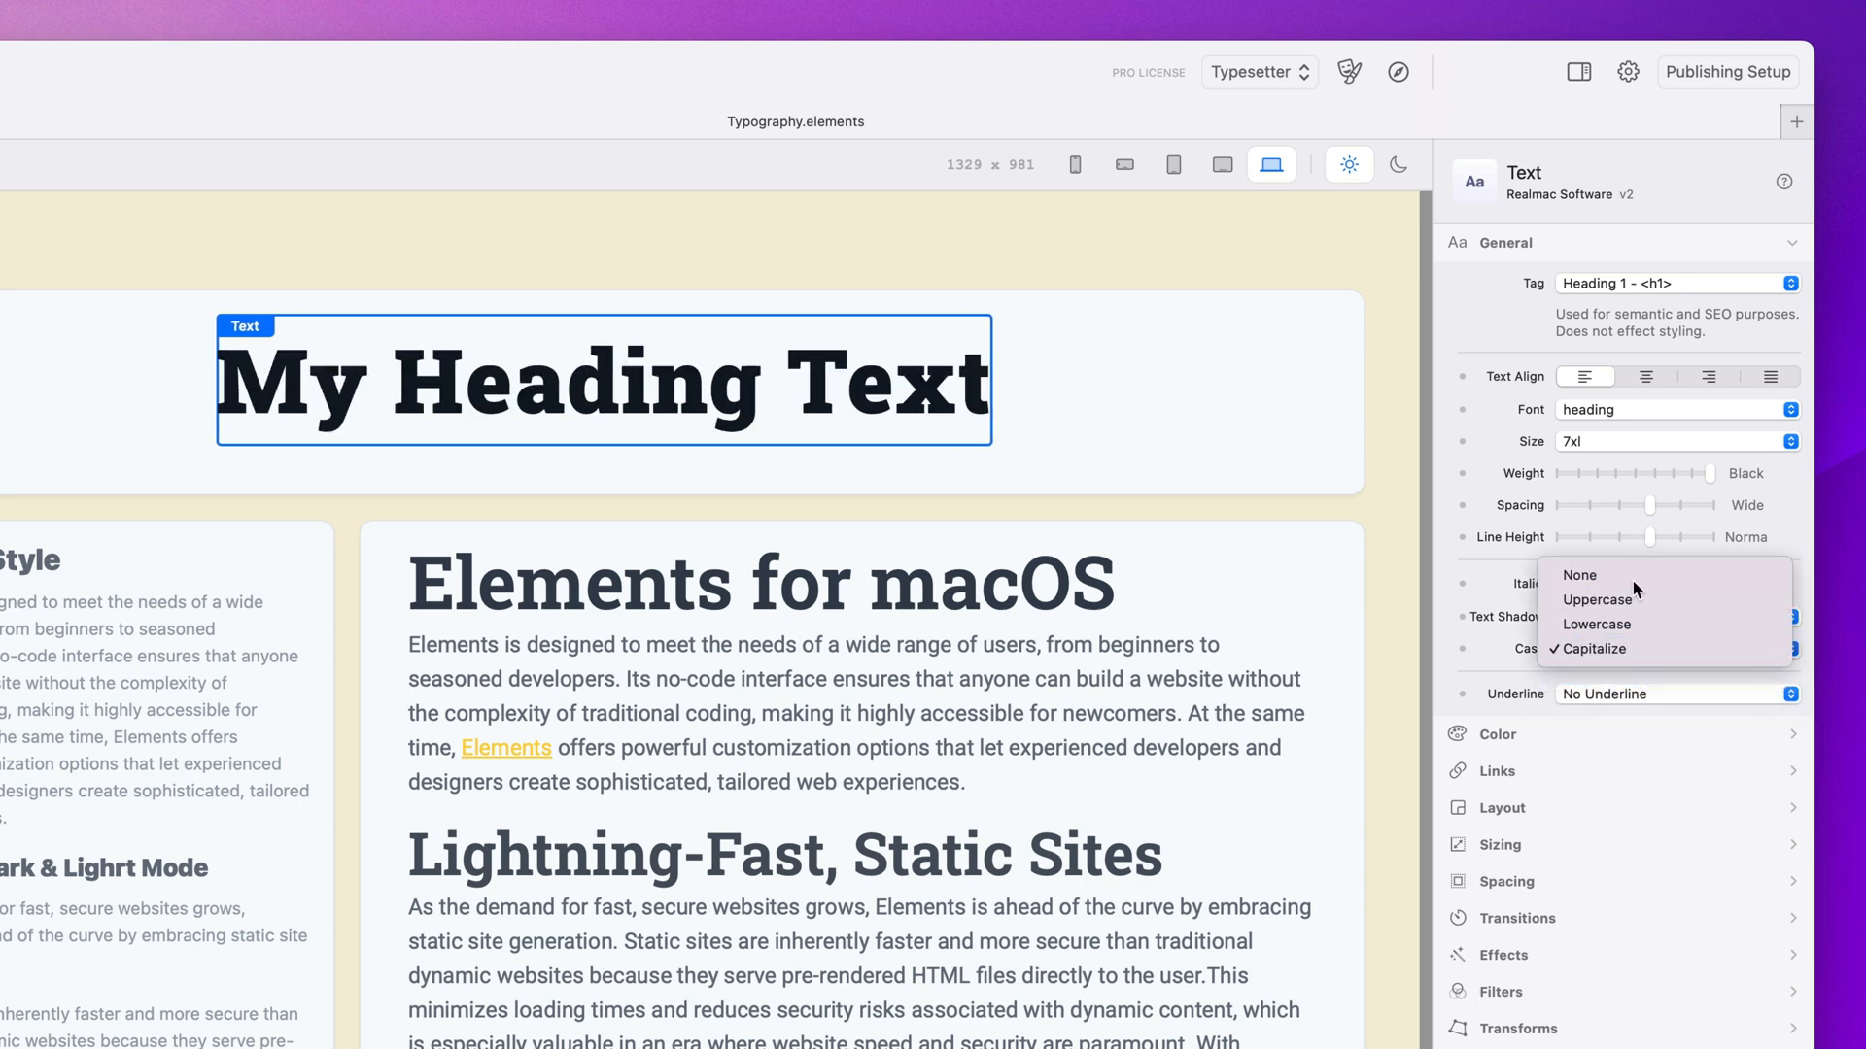
pyautogui.click(1579, 575)
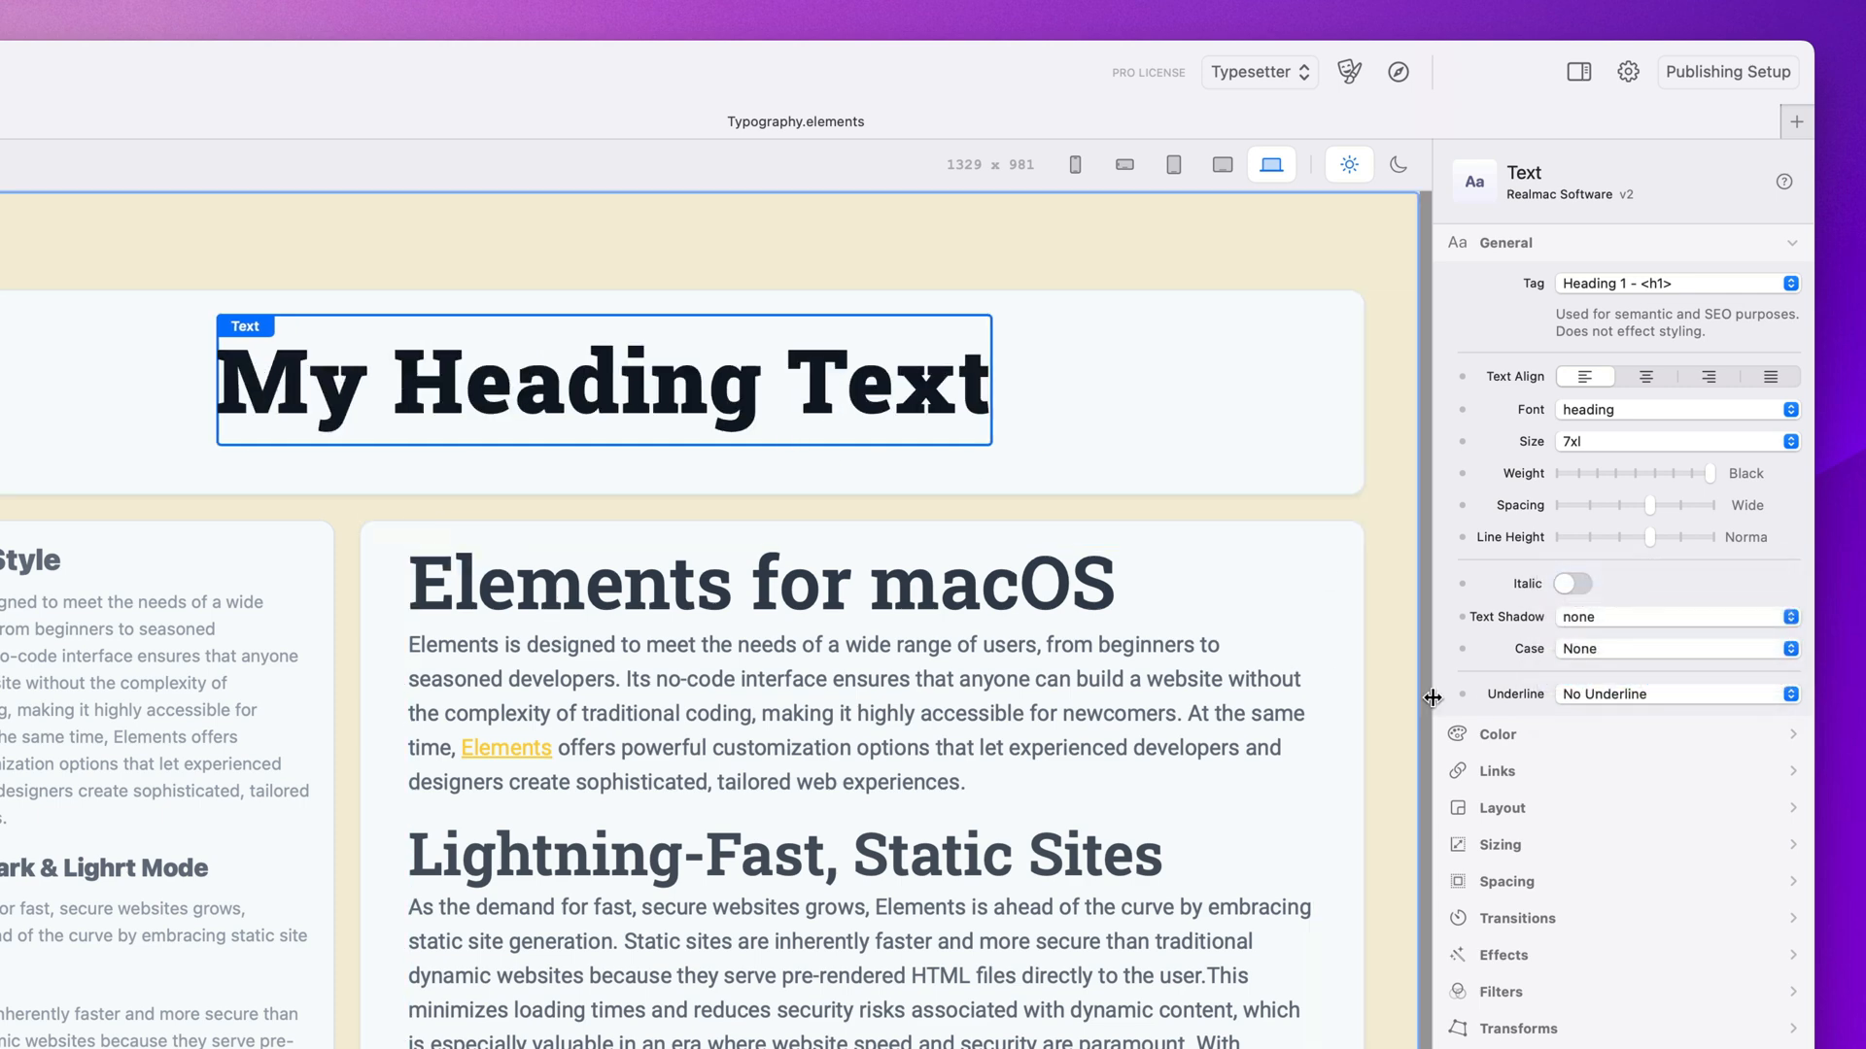
pyautogui.click(1678, 693)
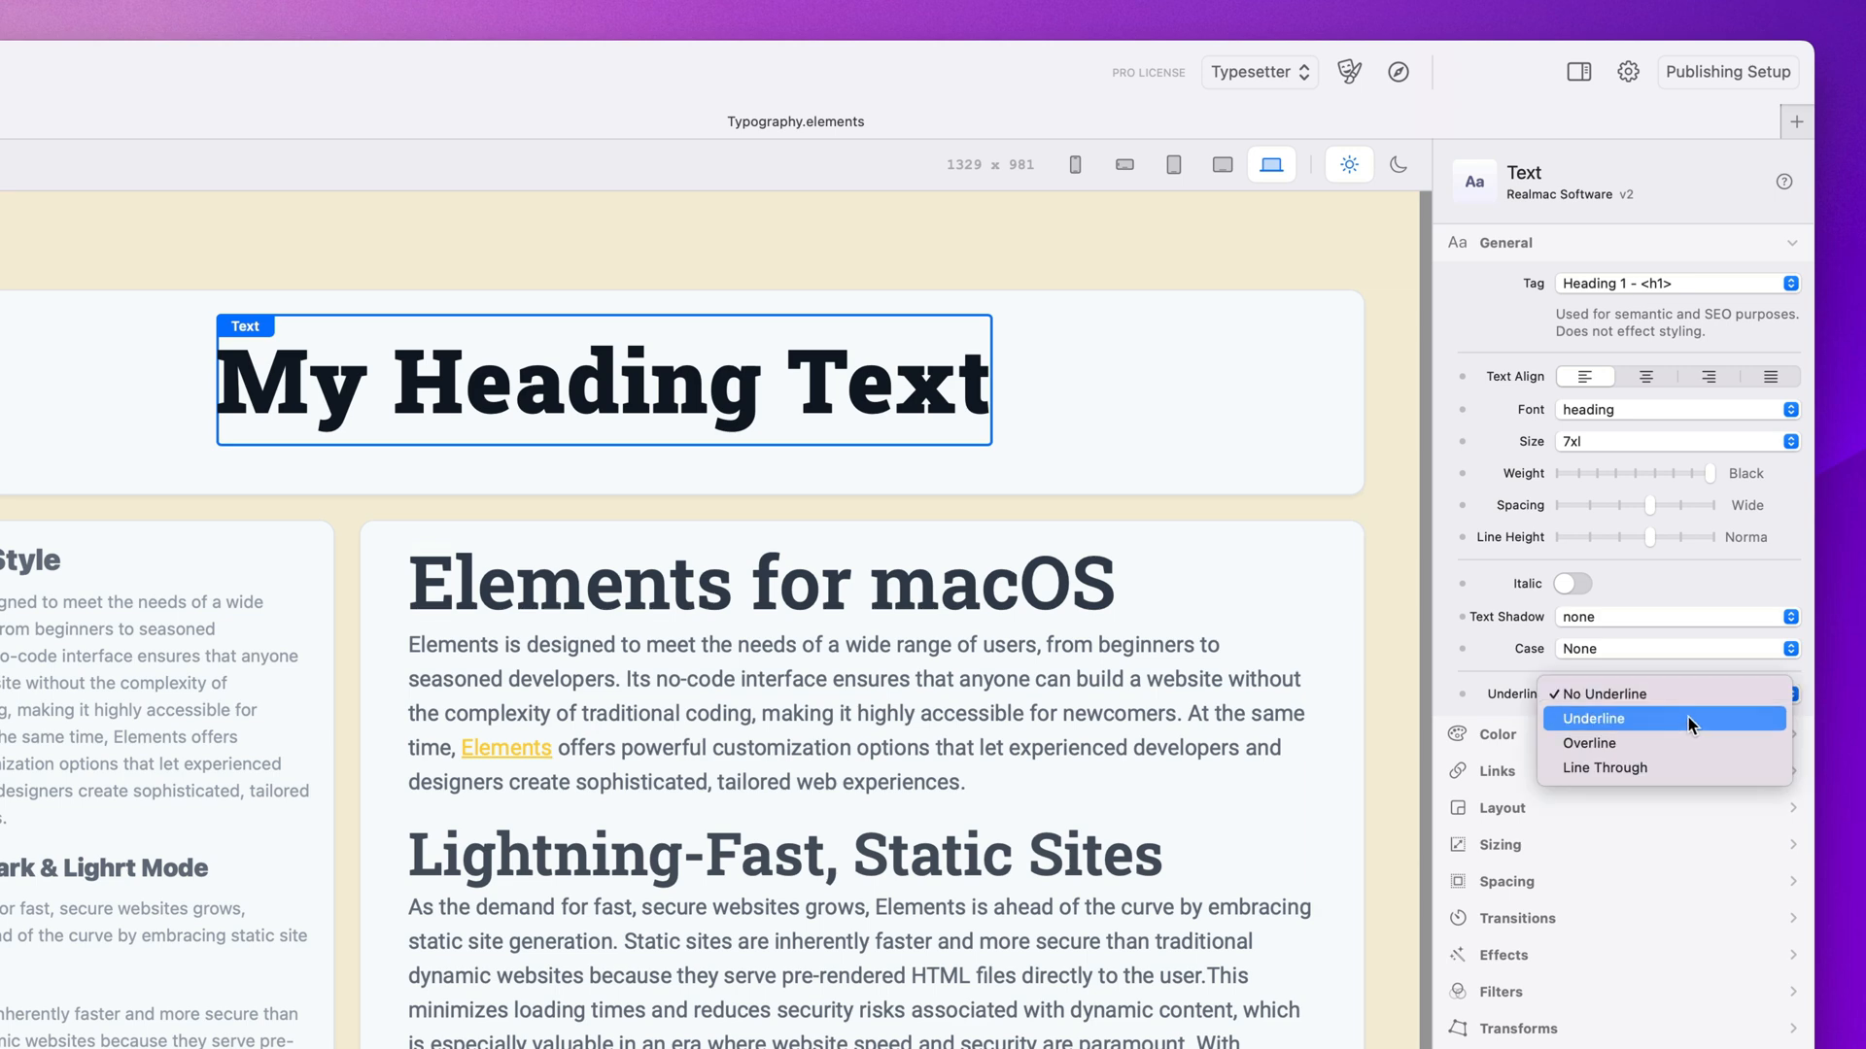
pyautogui.click(1592, 719)
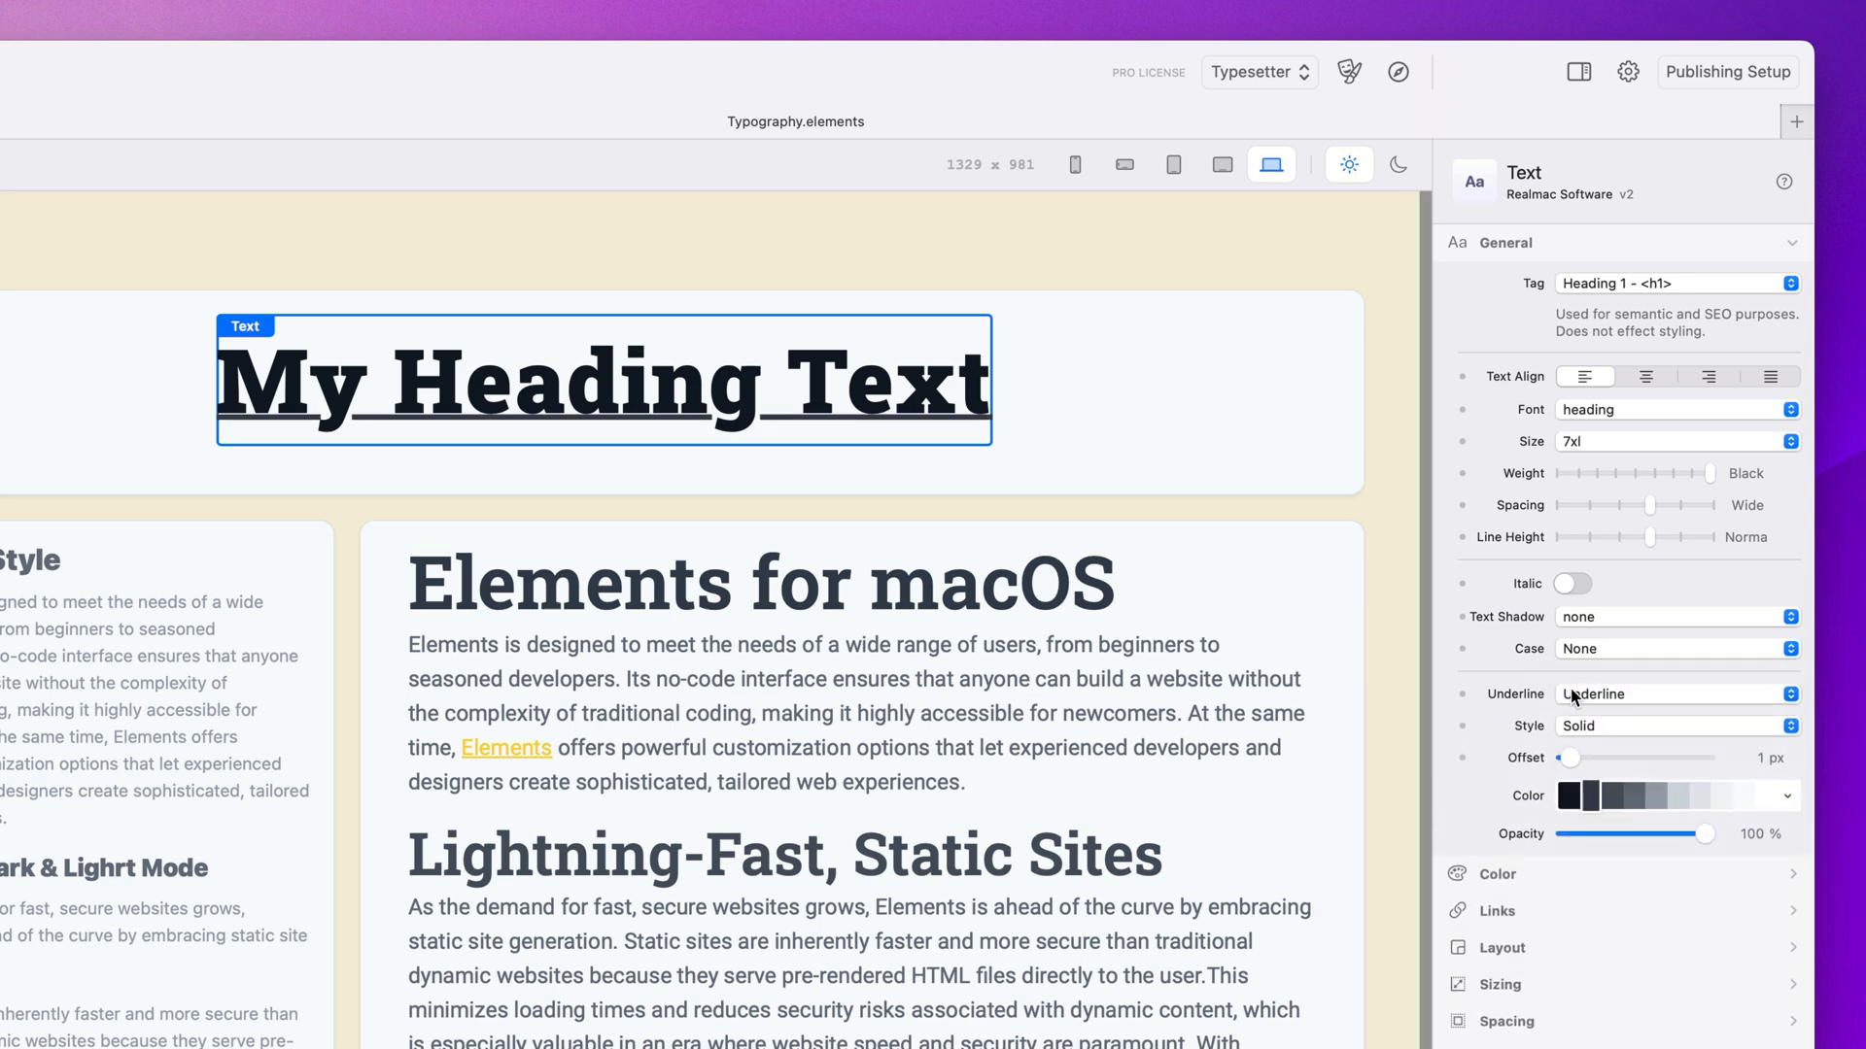
pyautogui.moveTo(1570, 757); pyautogui.dragTo(1583, 758)
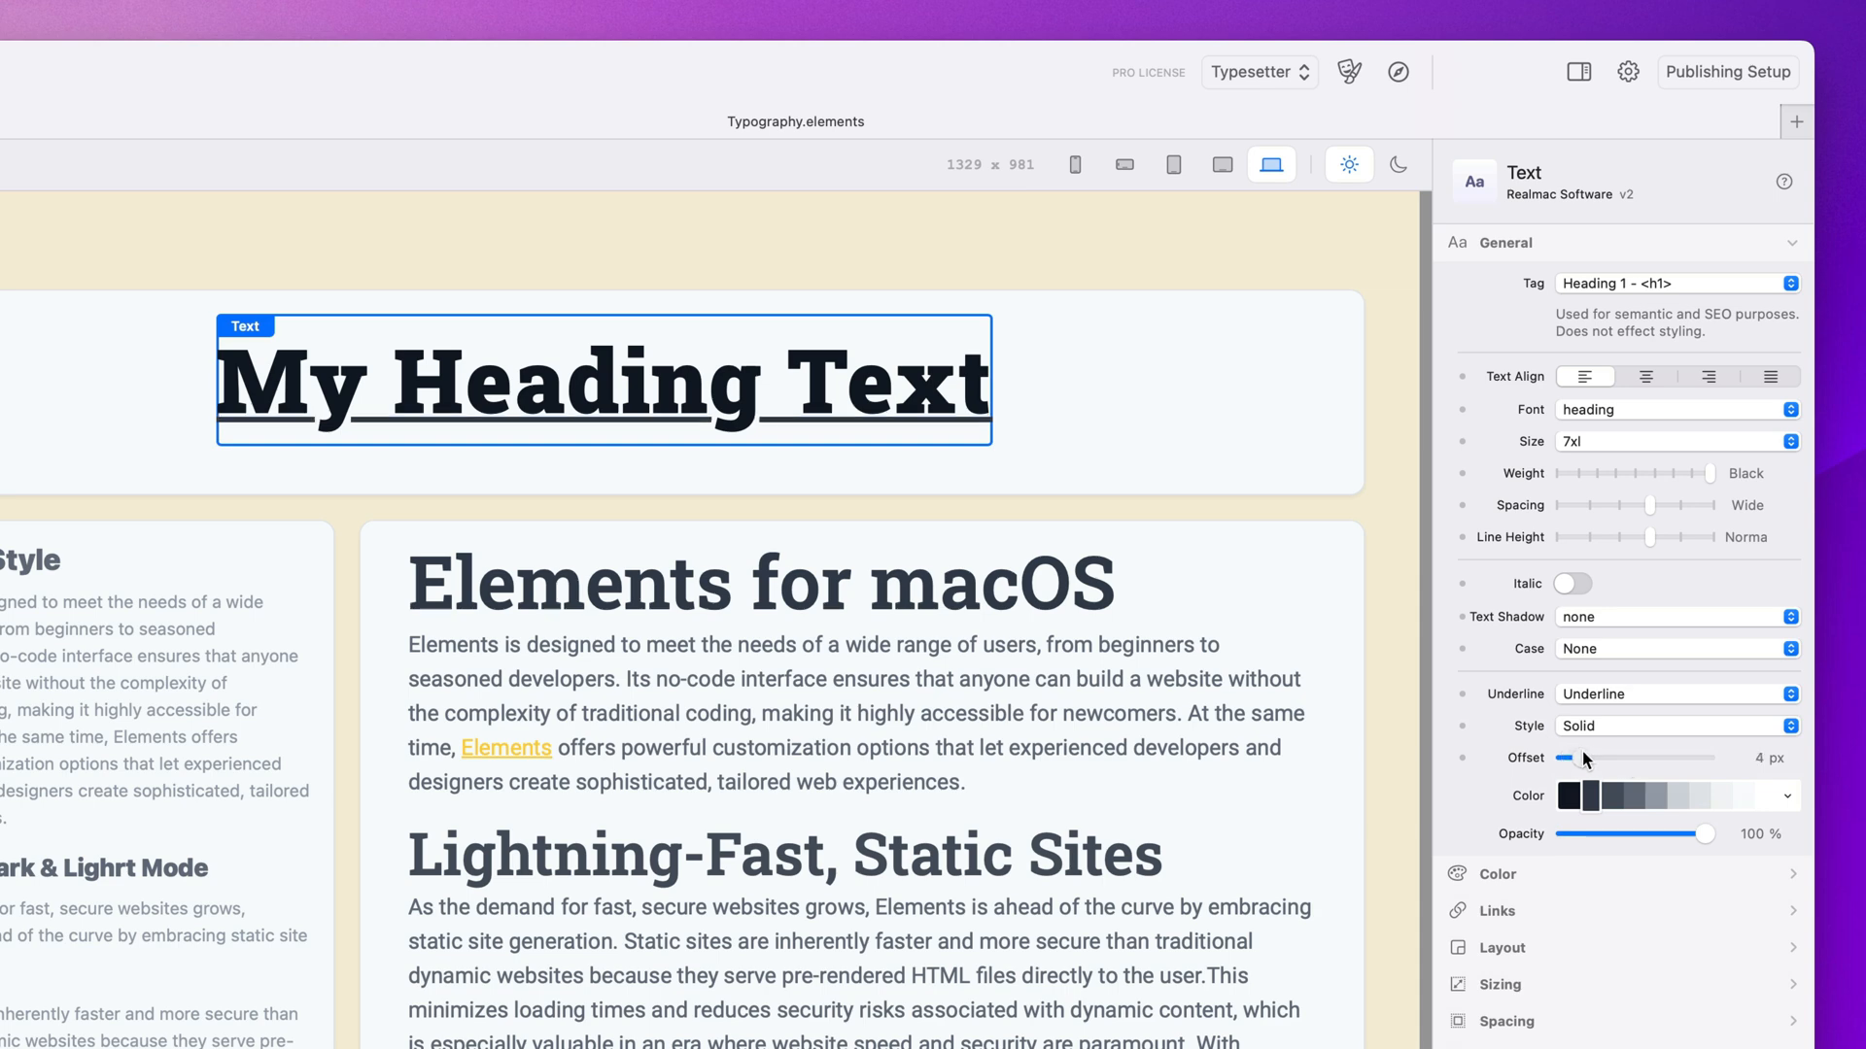
pyautogui.click(1675, 726)
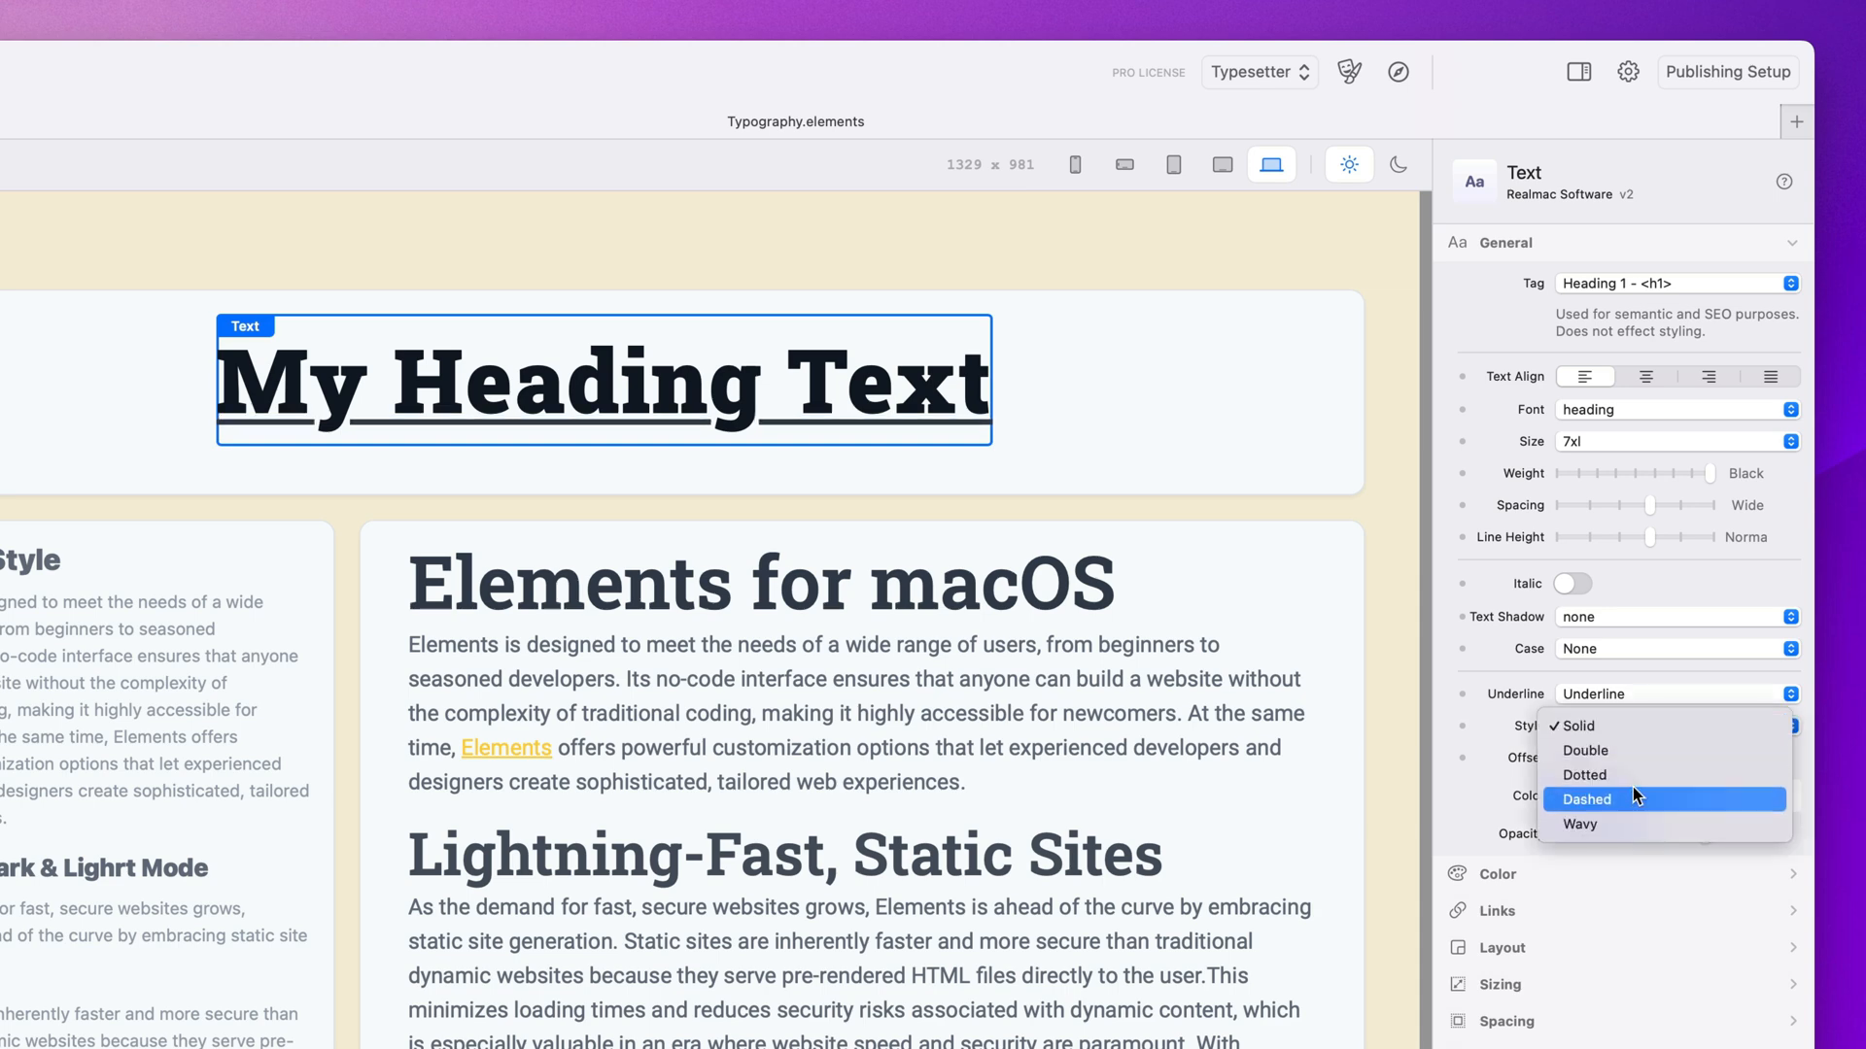
pyautogui.moveTo(1640, 756)
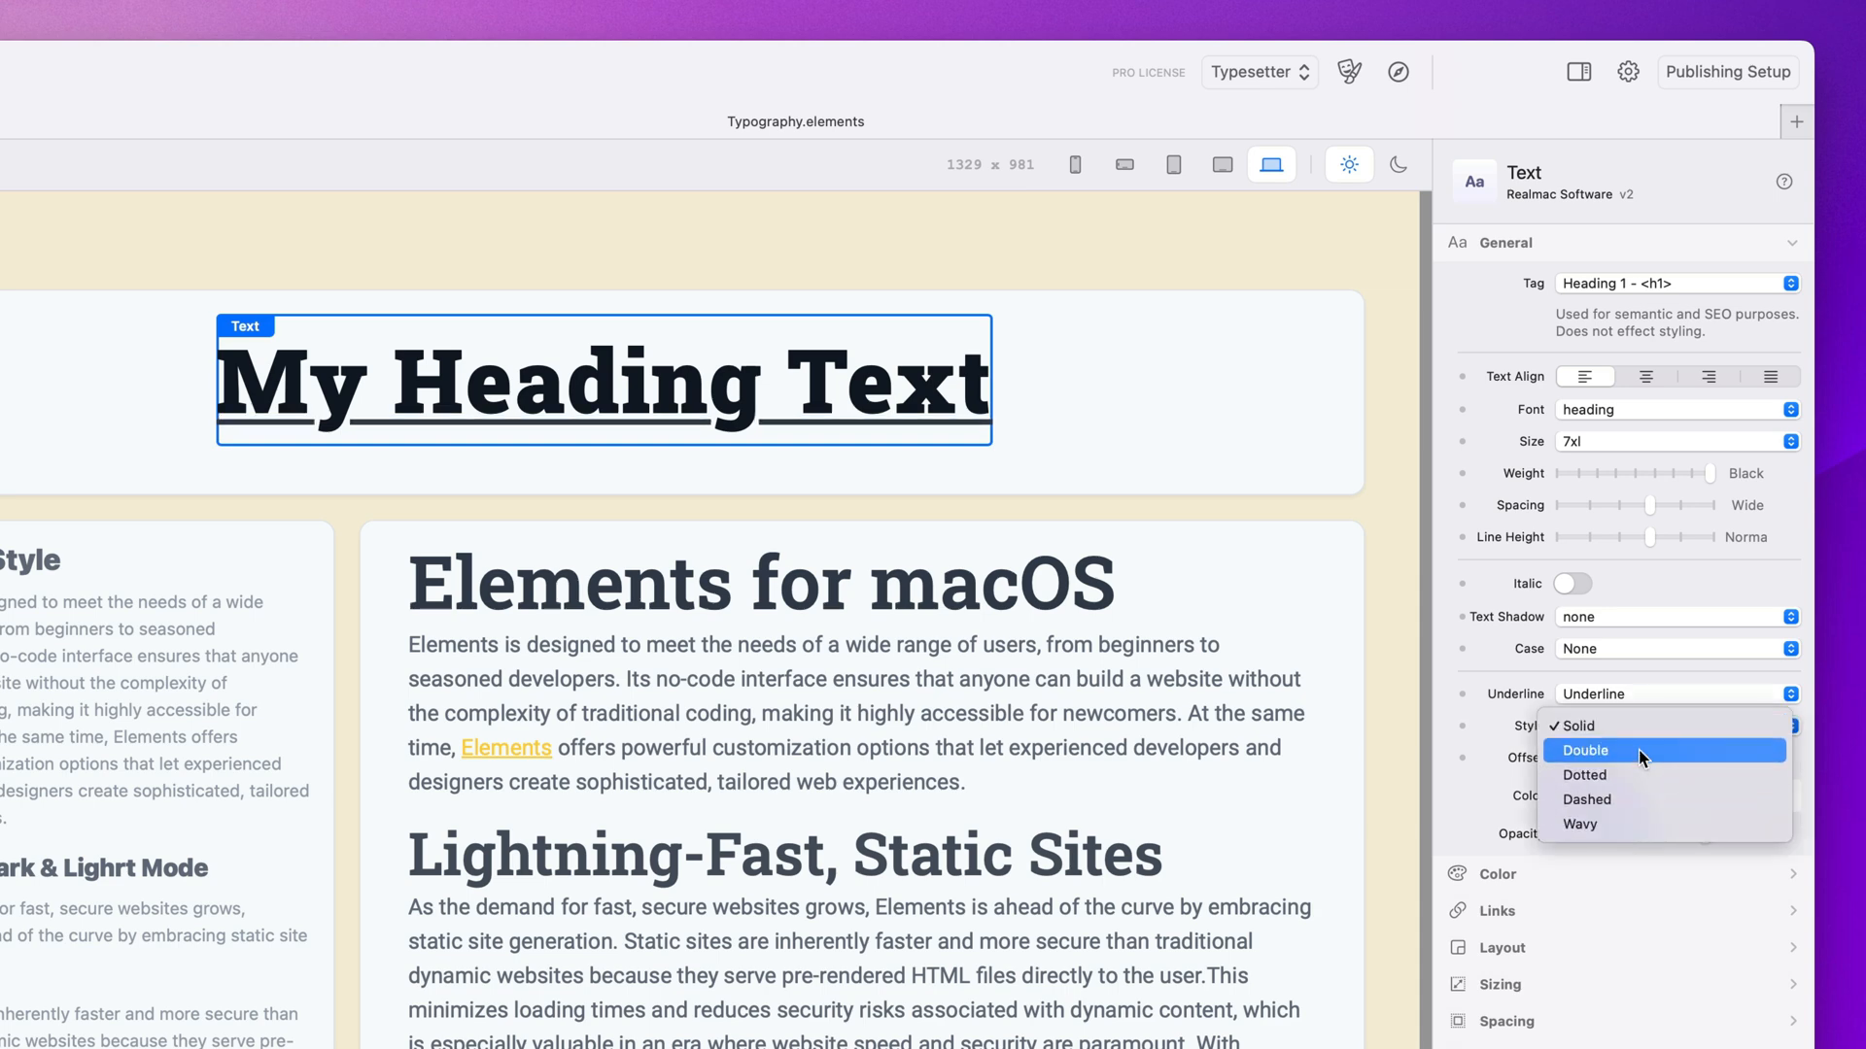
pyautogui.click(1631, 800)
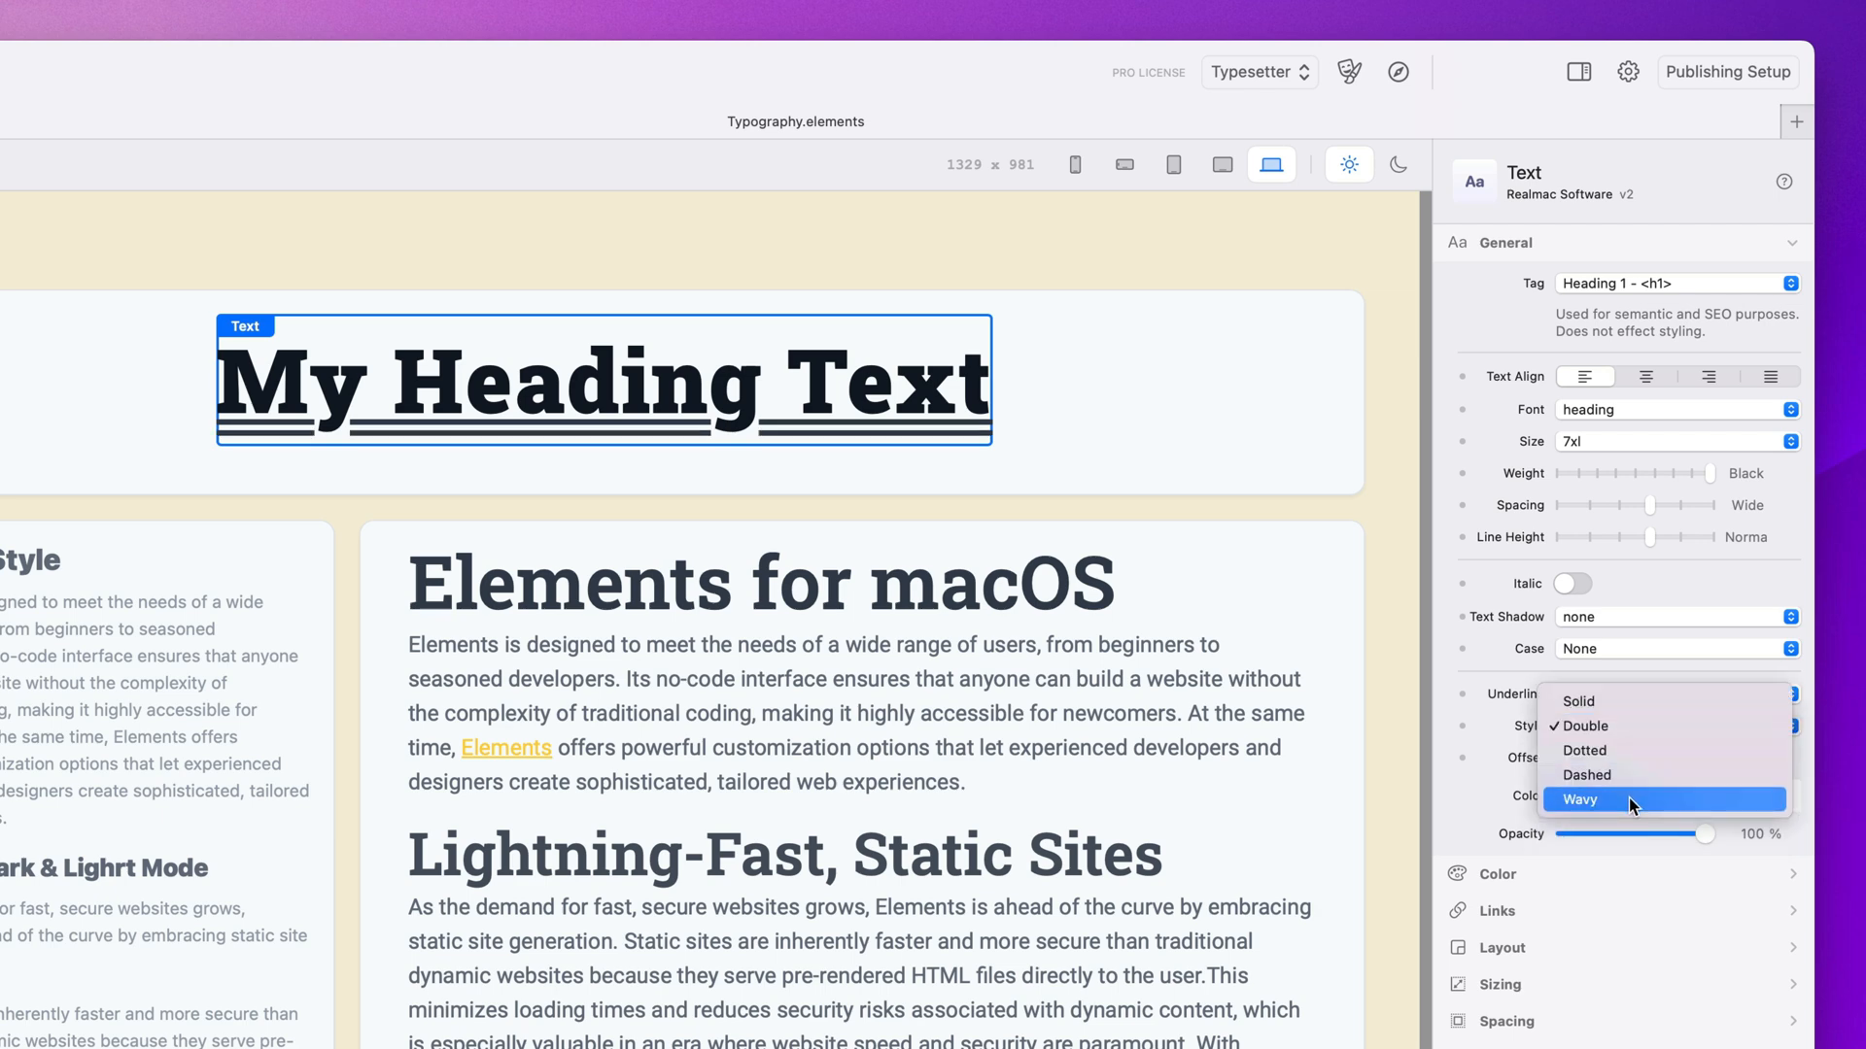
pyautogui.click(1580, 799)
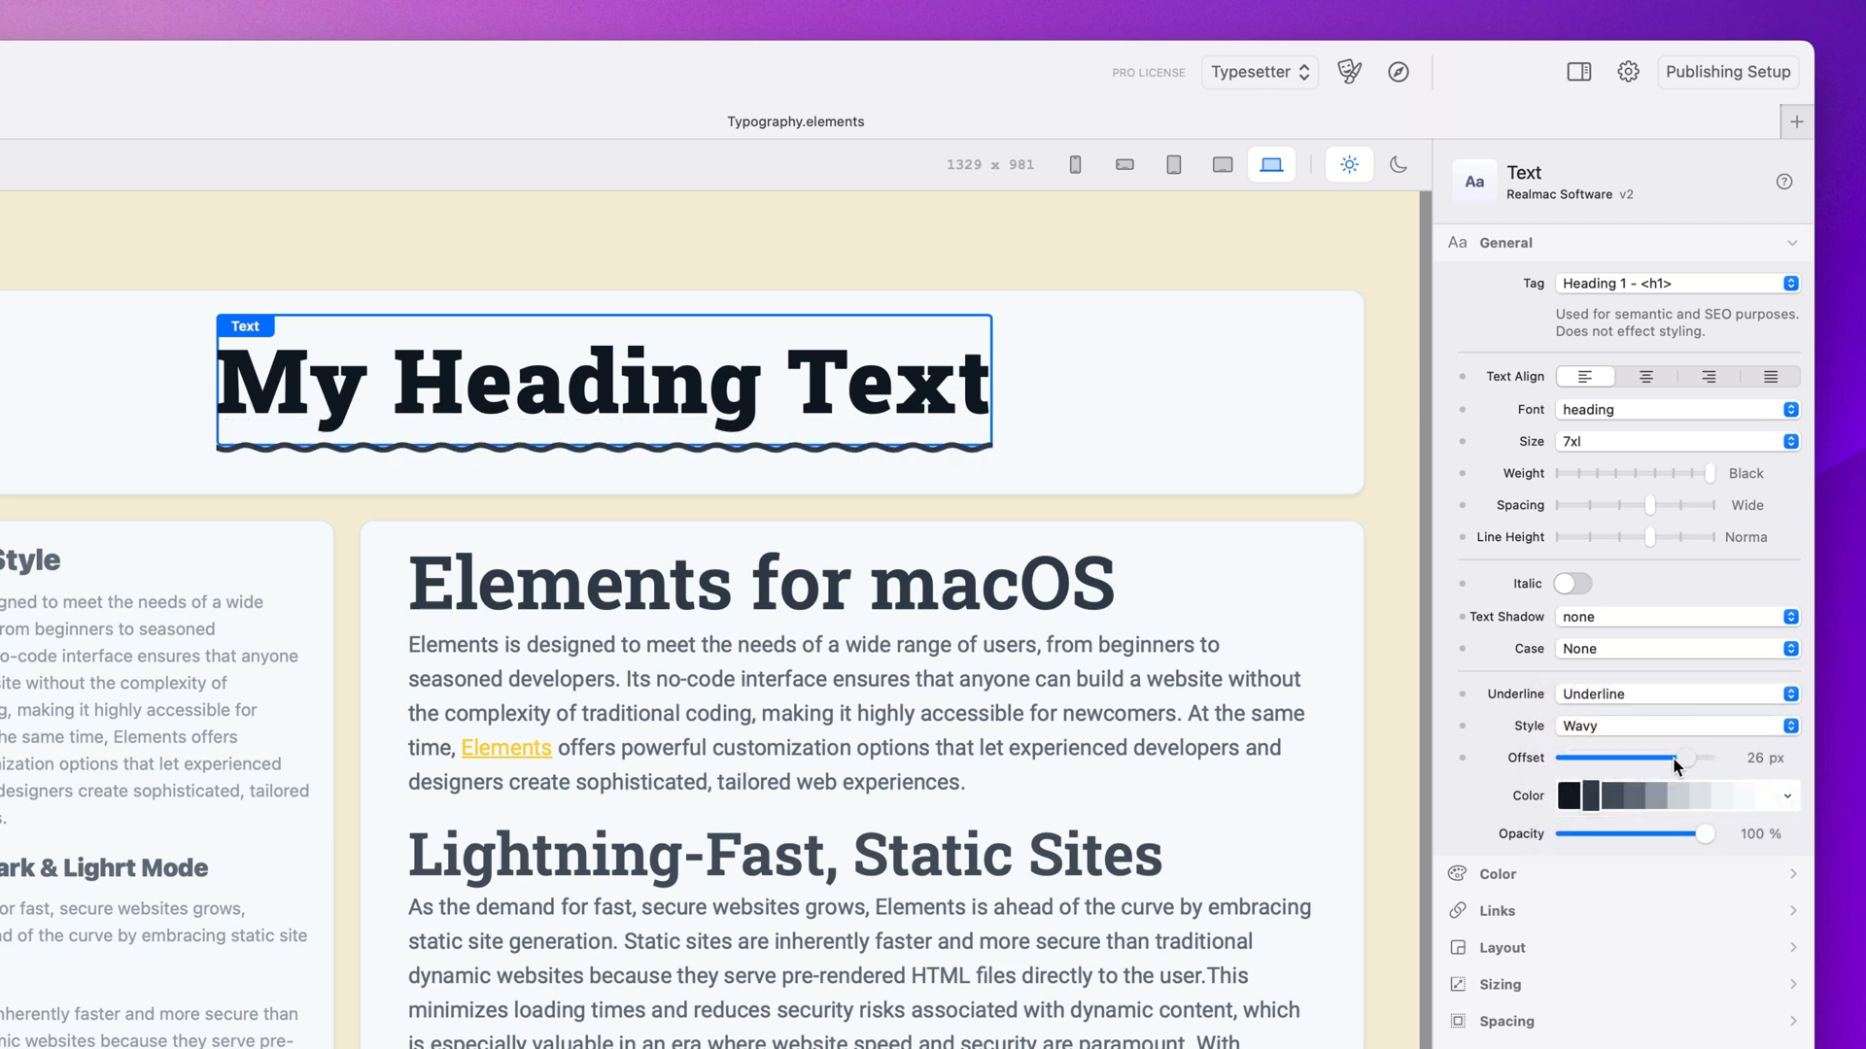
pyautogui.moveTo(1688, 758); pyautogui.dragTo(1674, 758)
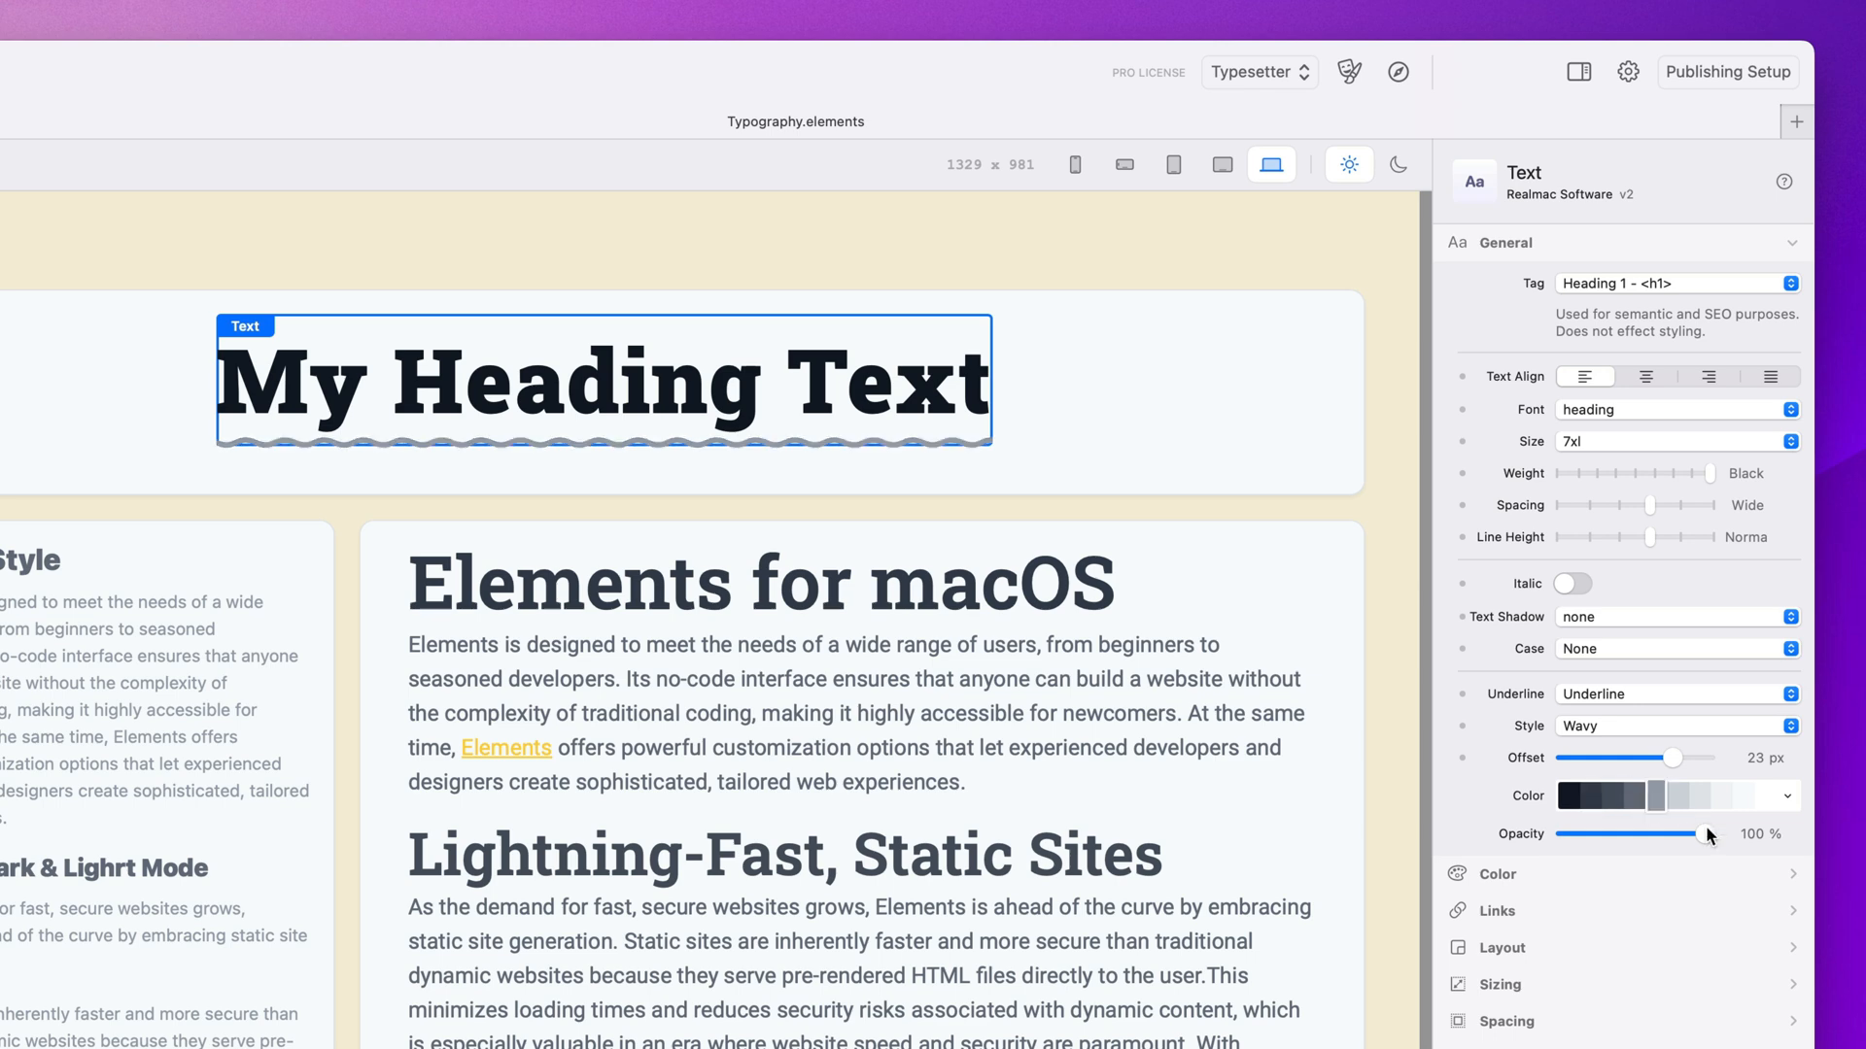
pyautogui.click(1083, 220)
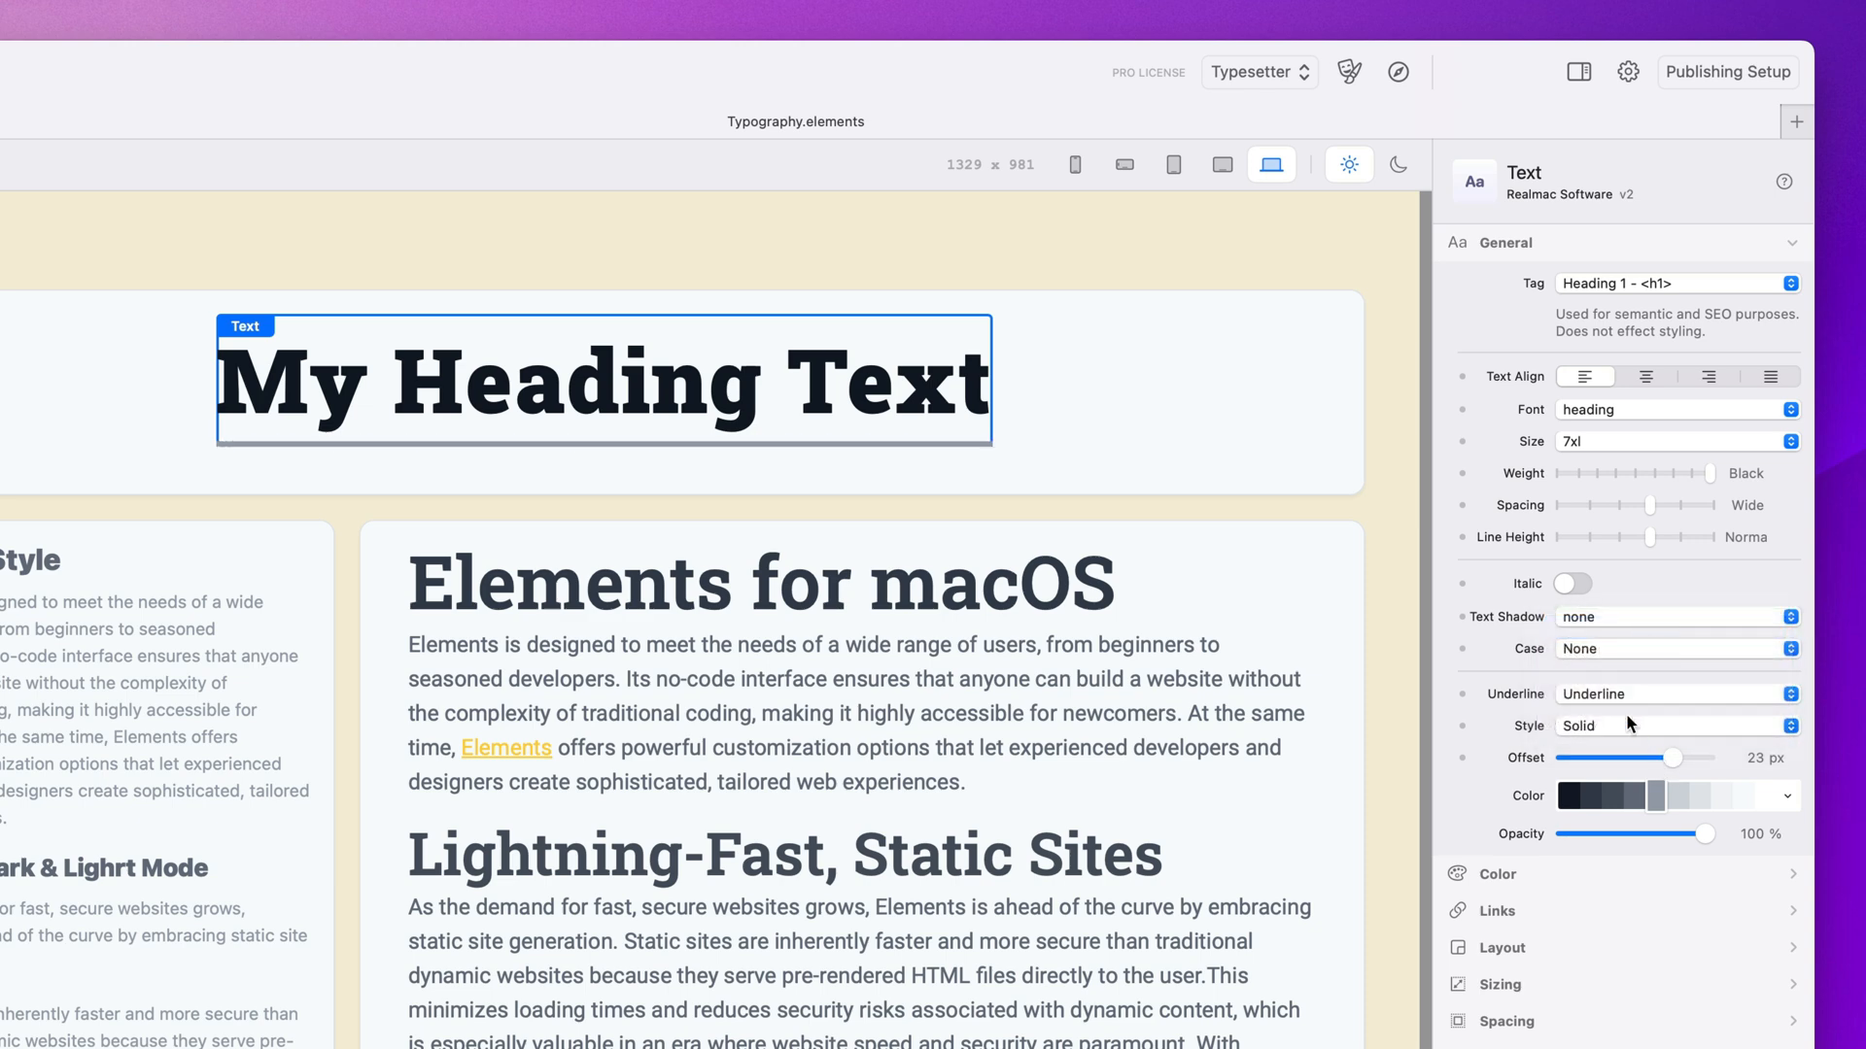
pyautogui.click(1675, 693)
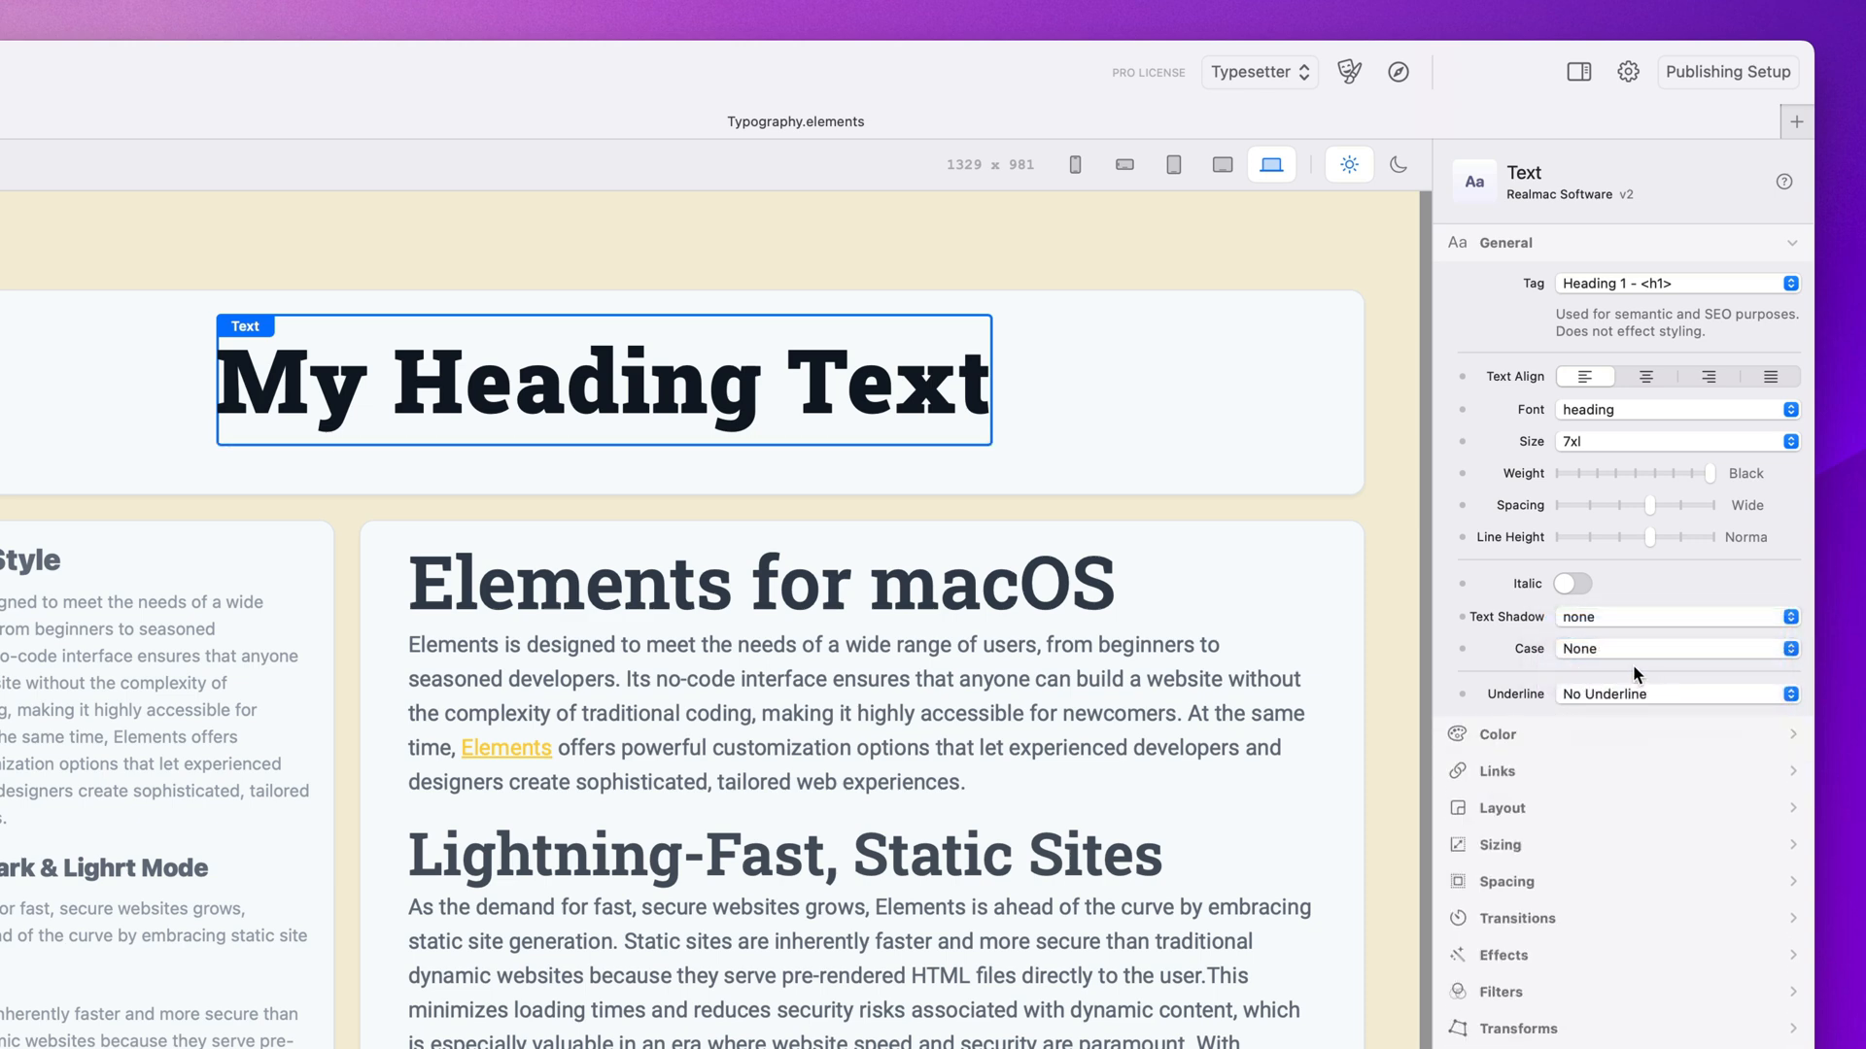
pyautogui.moveTo(1548, 232)
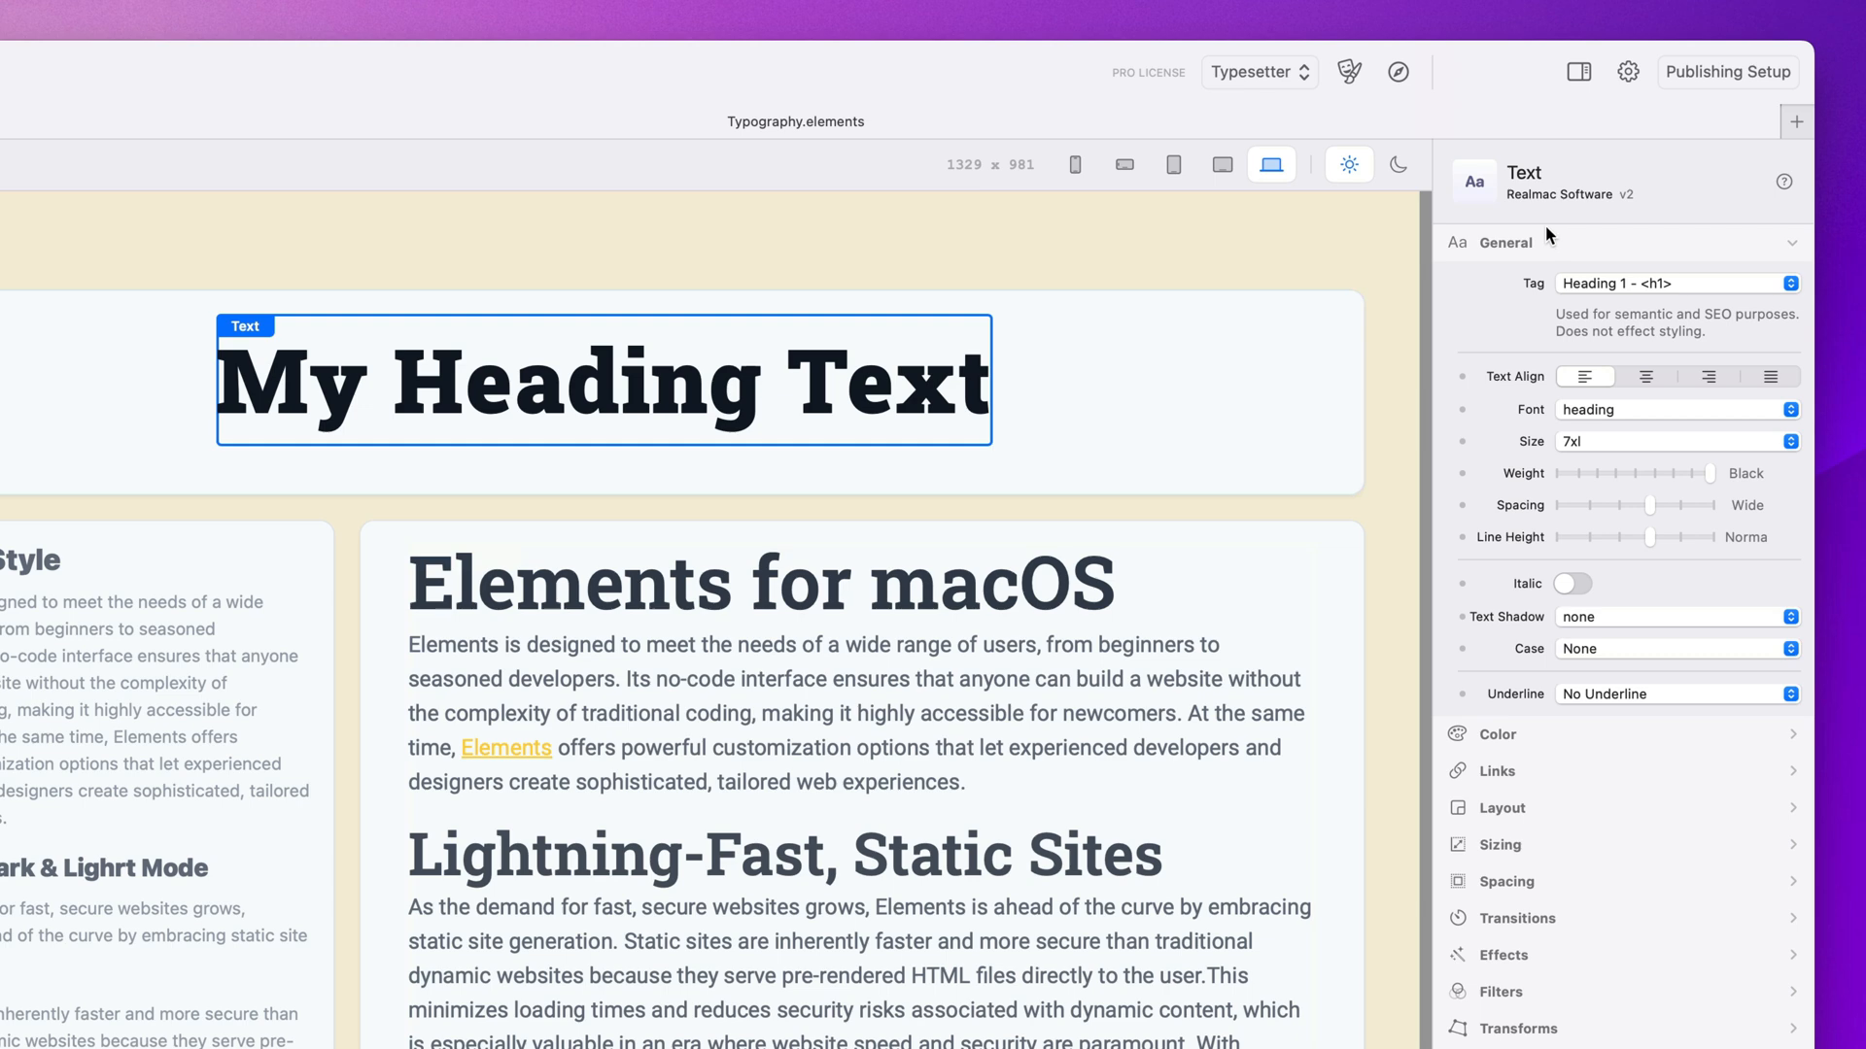
# Apply the 'brand' palette colour to the heading in the Color section
pyautogui.click(1505, 243)
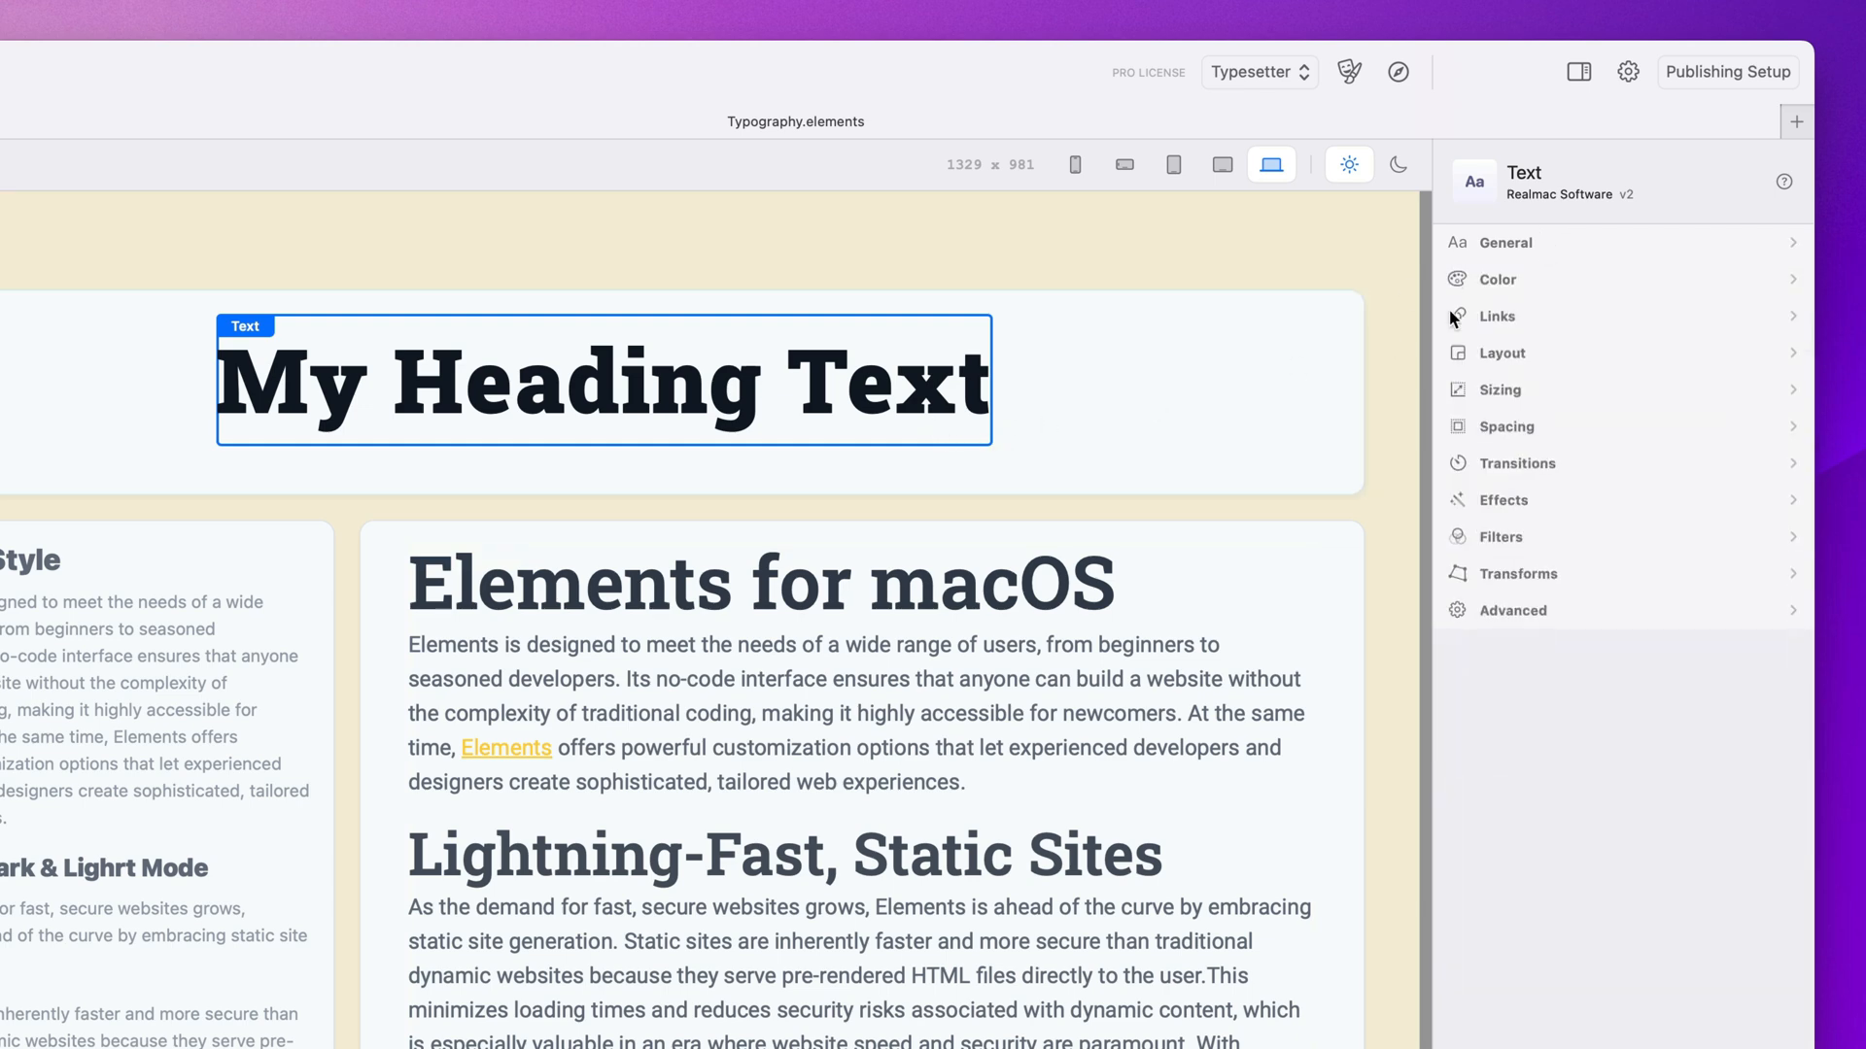
pyautogui.click(1497, 279)
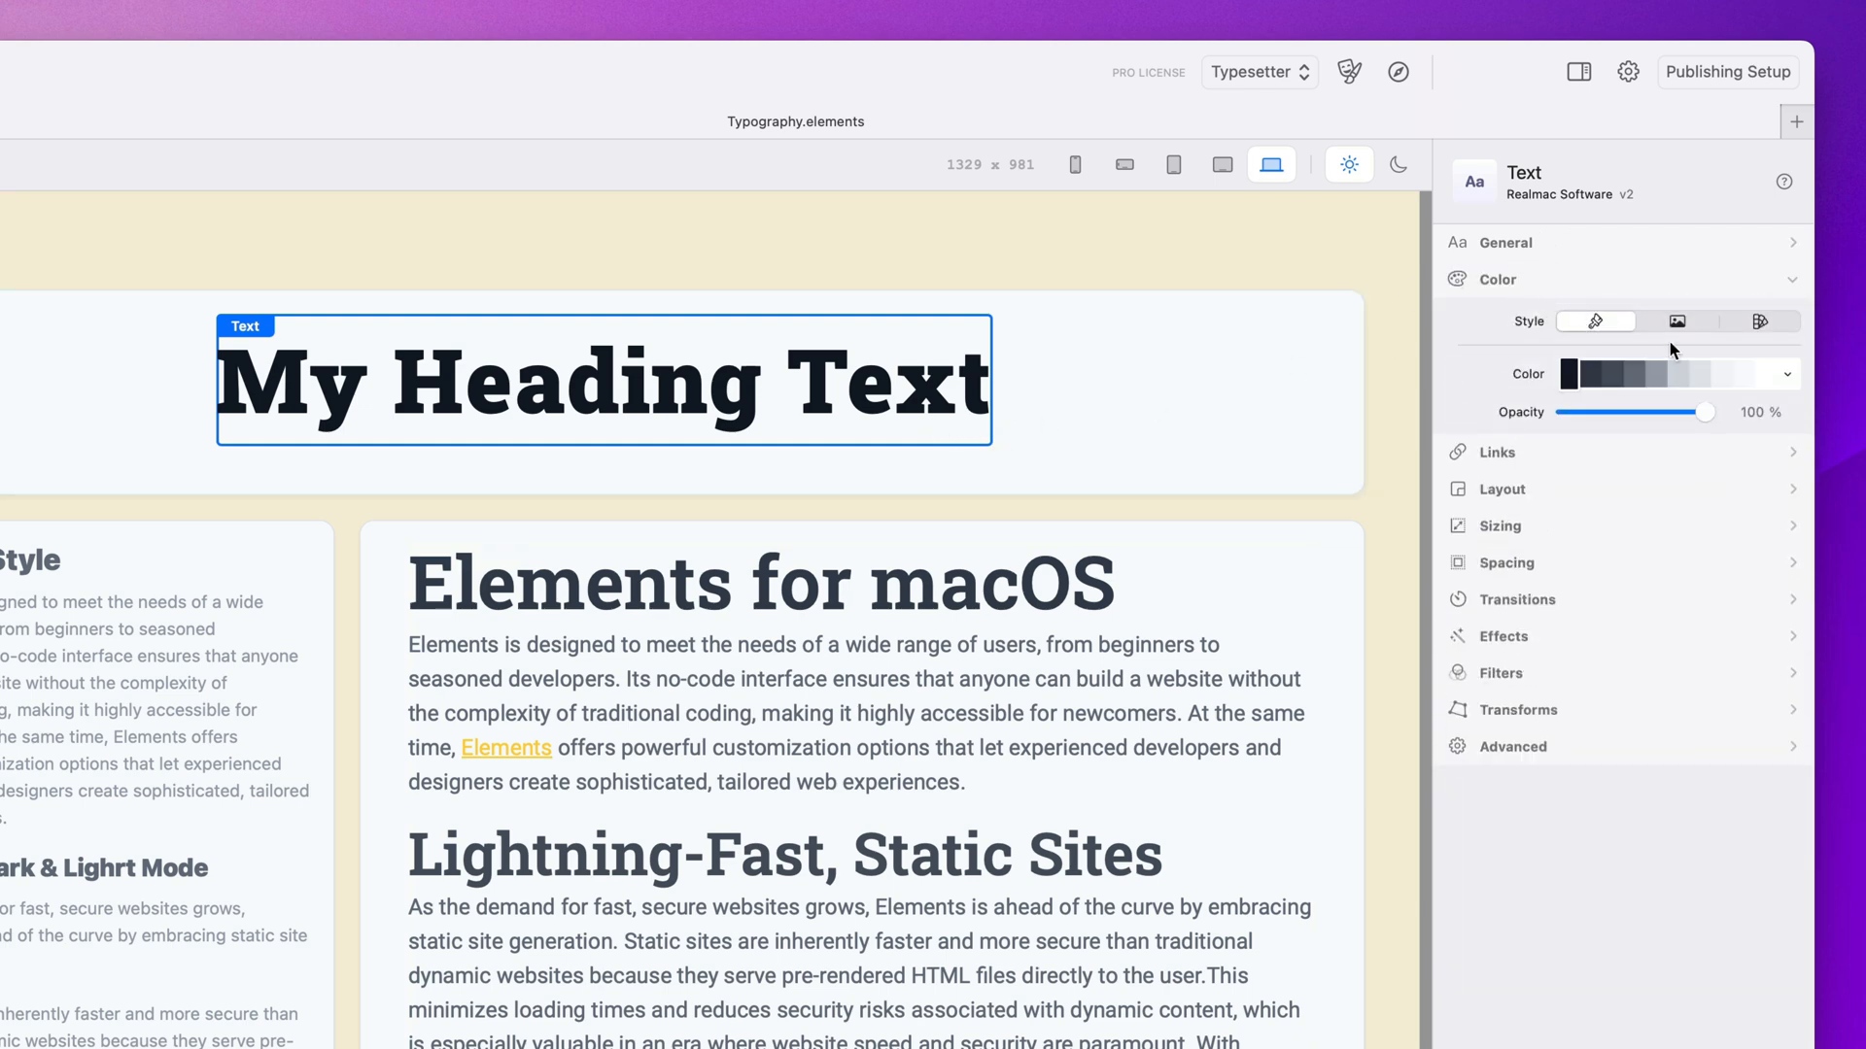
pyautogui.click(1786, 374)
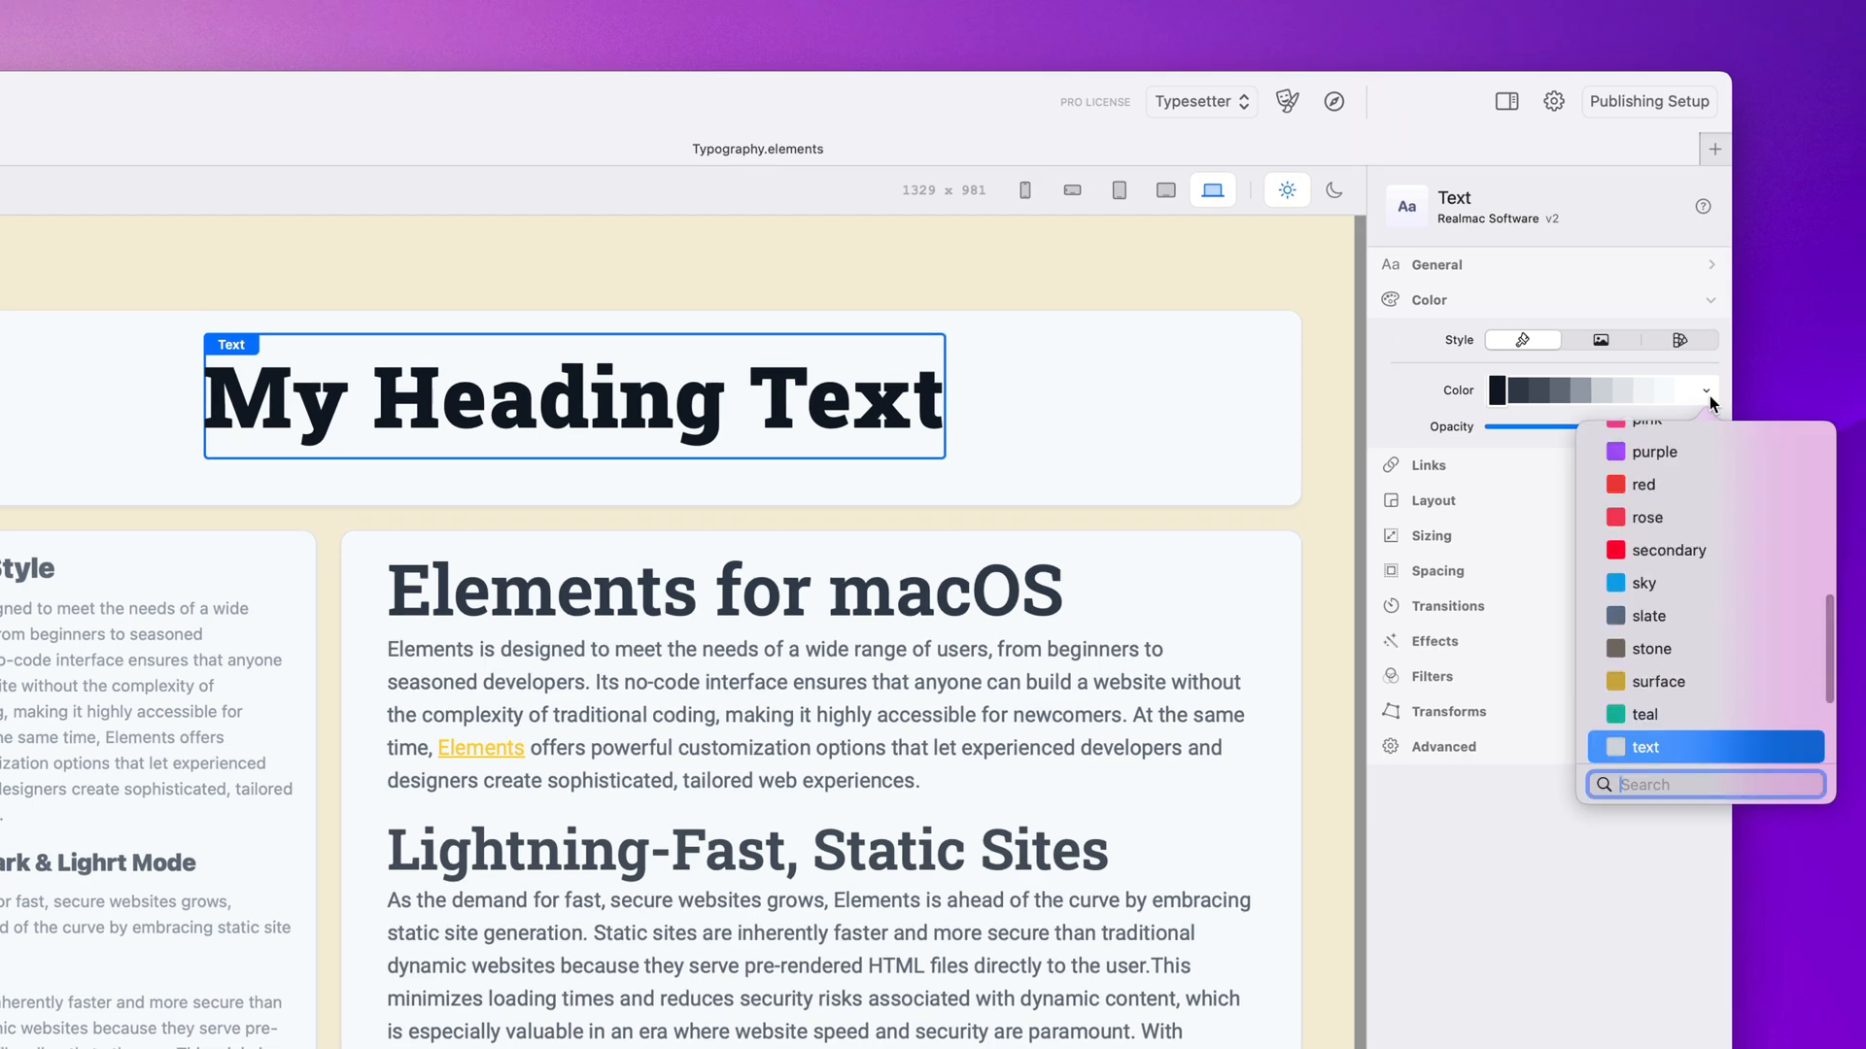
pyautogui.write('brand')
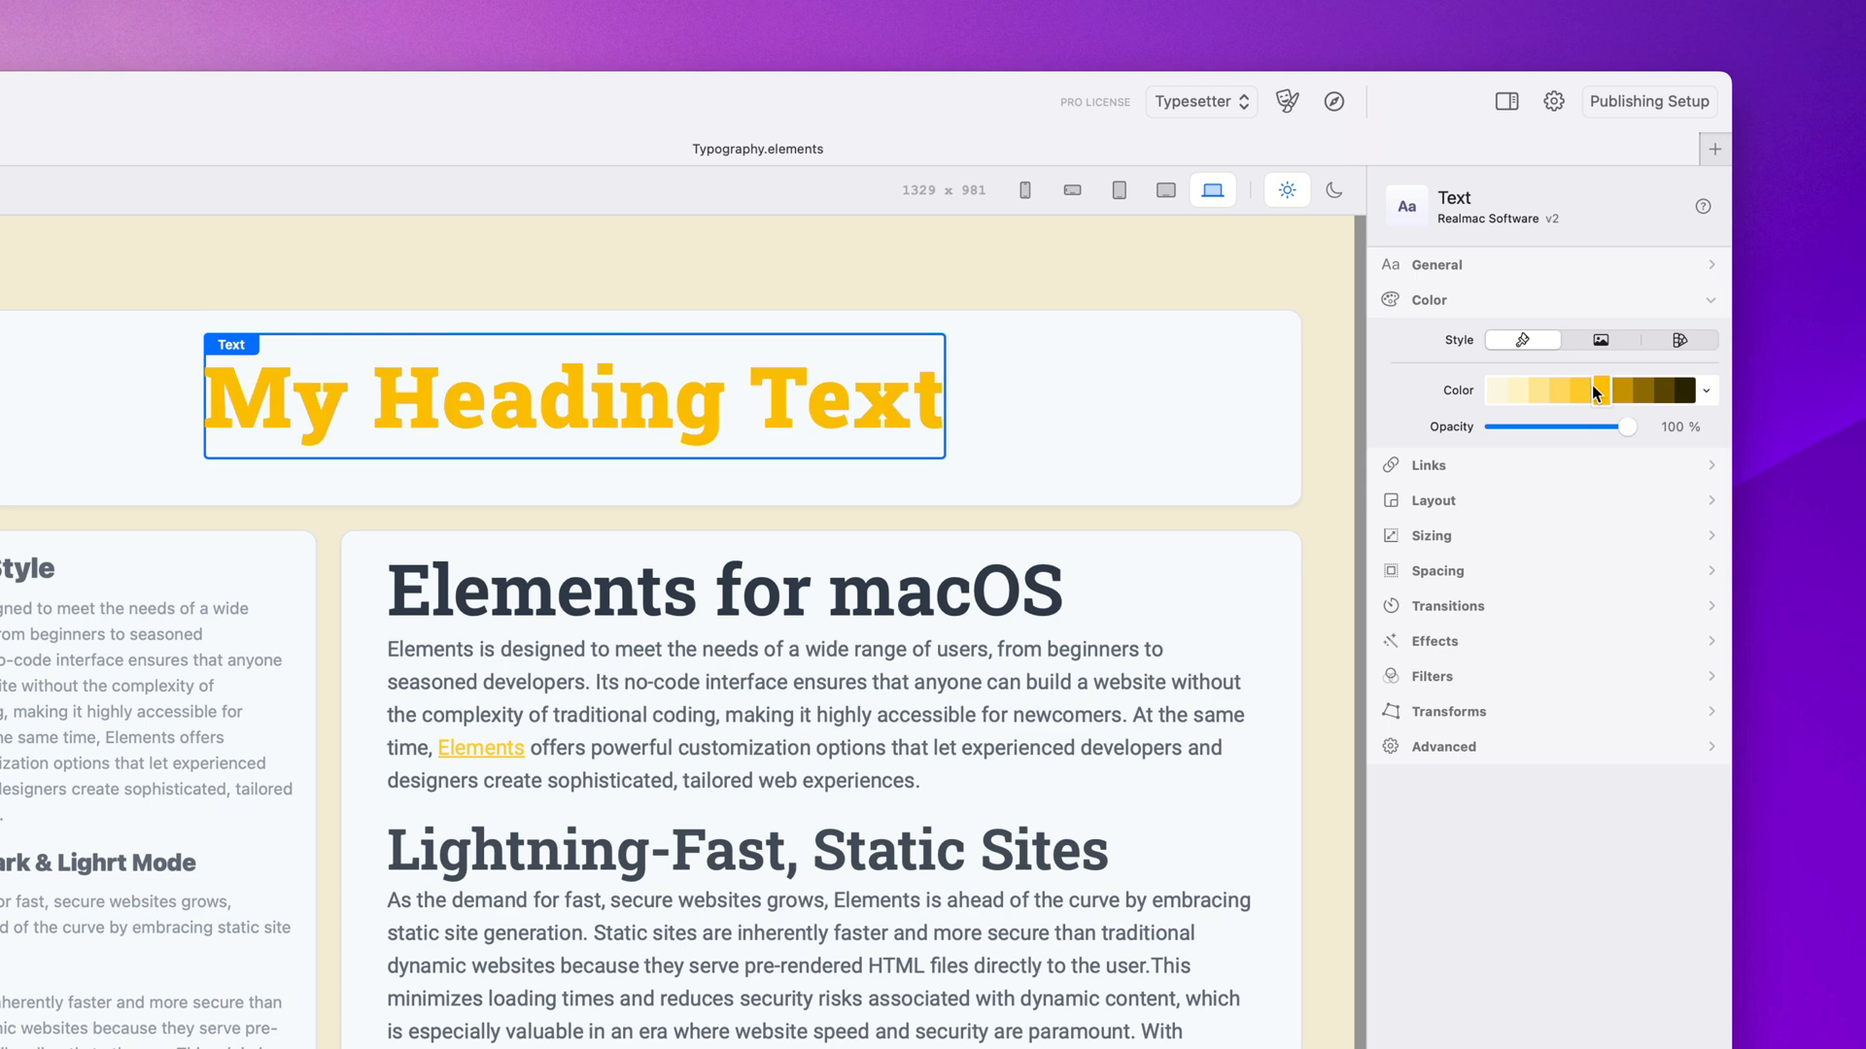
pyautogui.click(1706, 389)
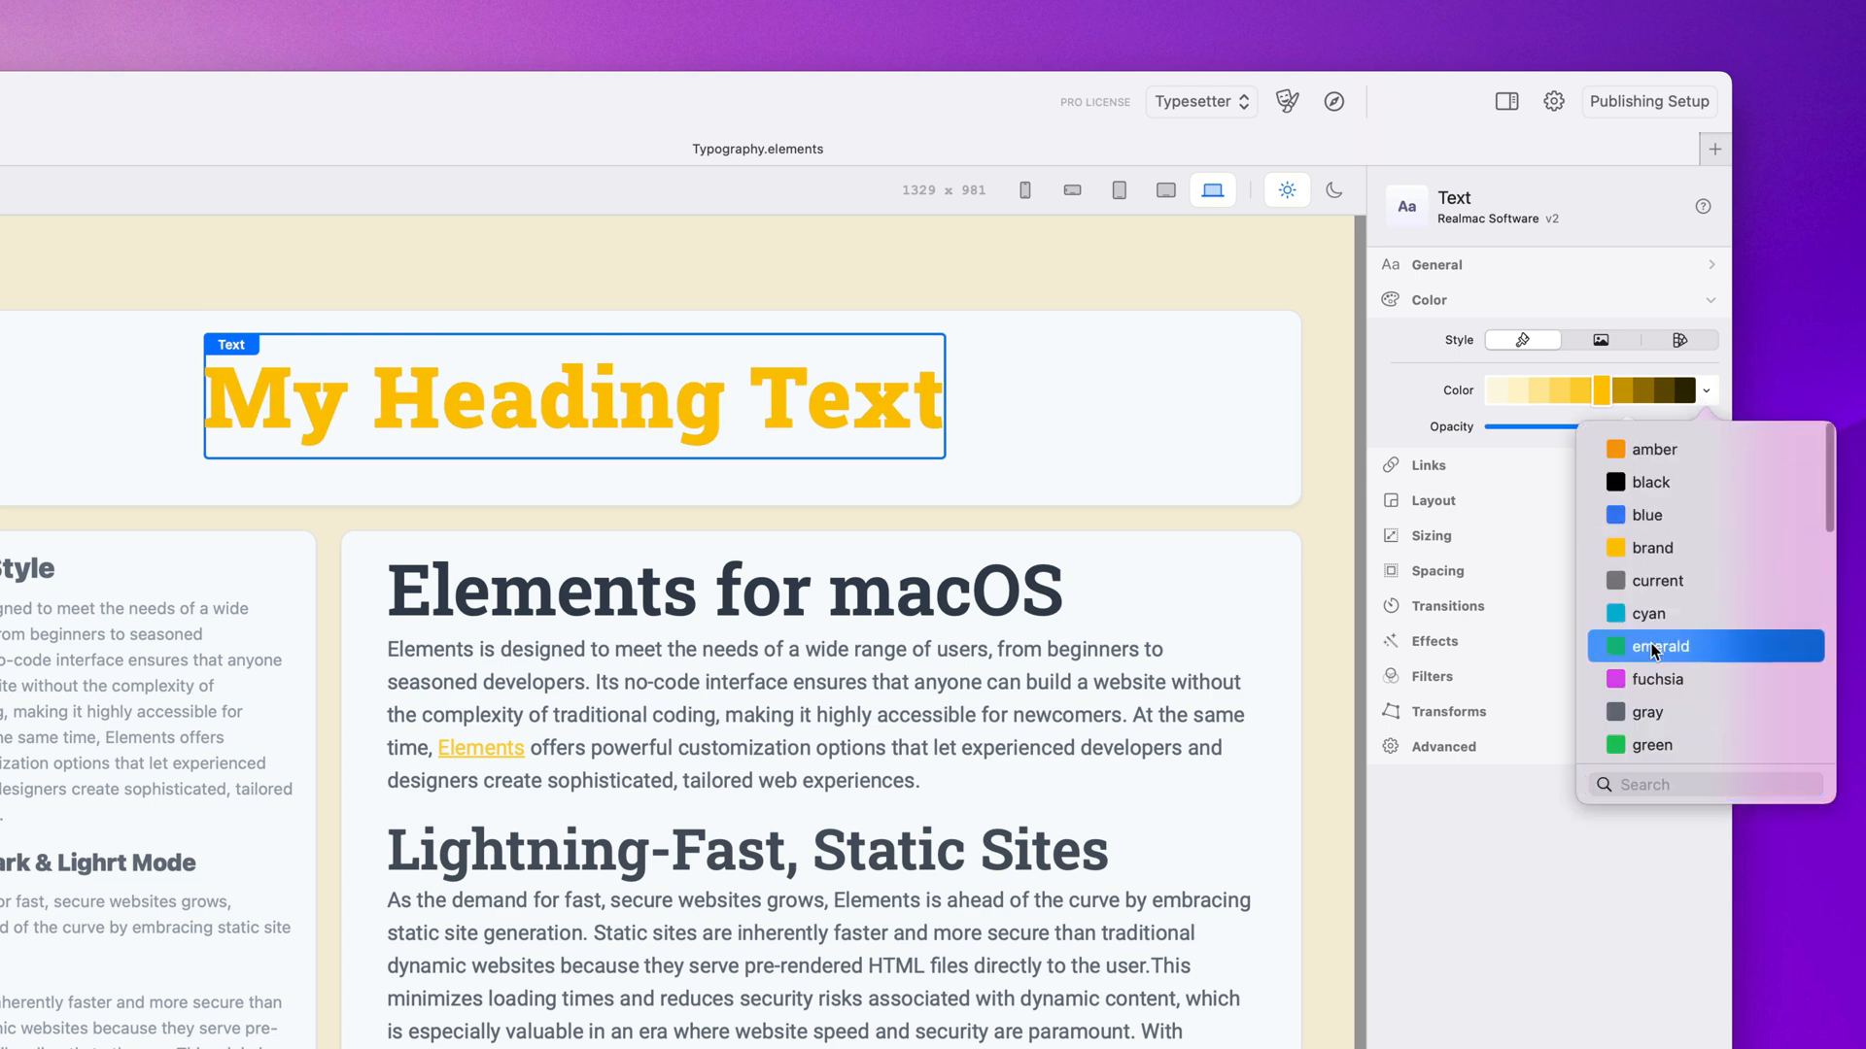
pyautogui.click(1660, 646)
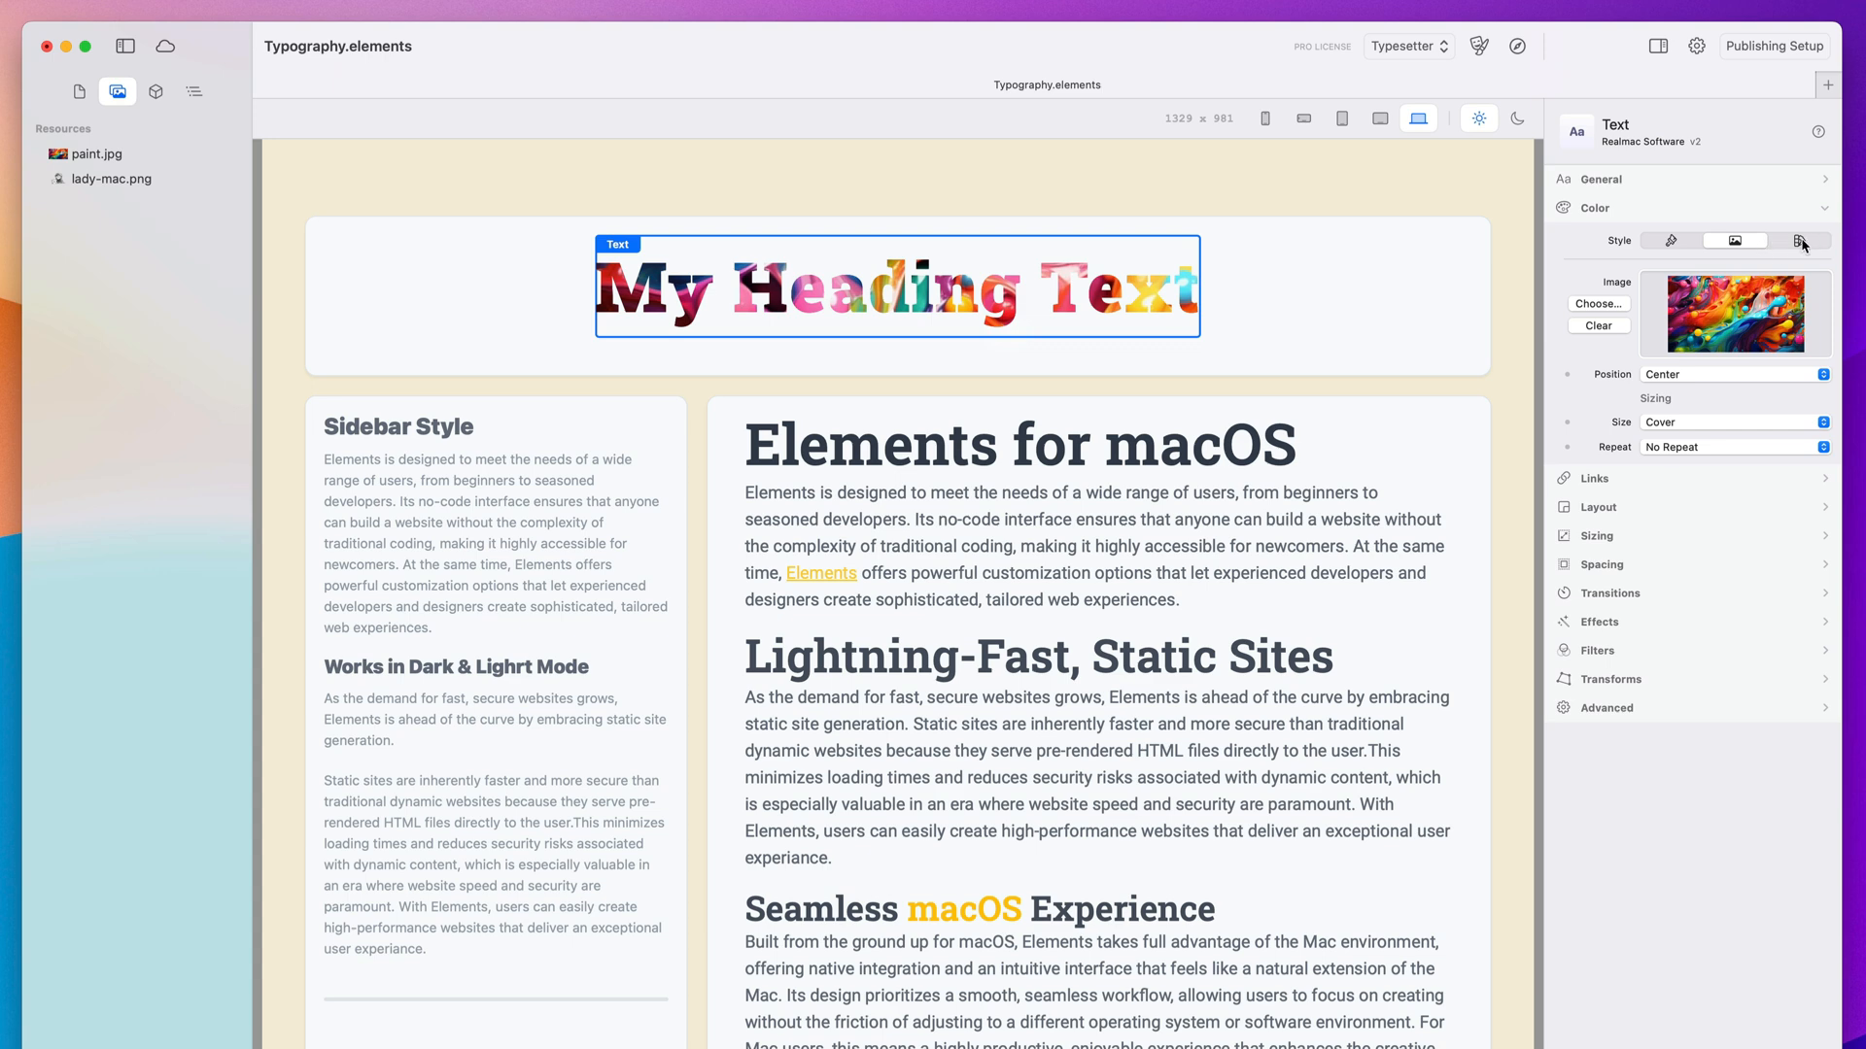
# Switch the heading's Color Style to the gradient option
pyautogui.click(1799, 241)
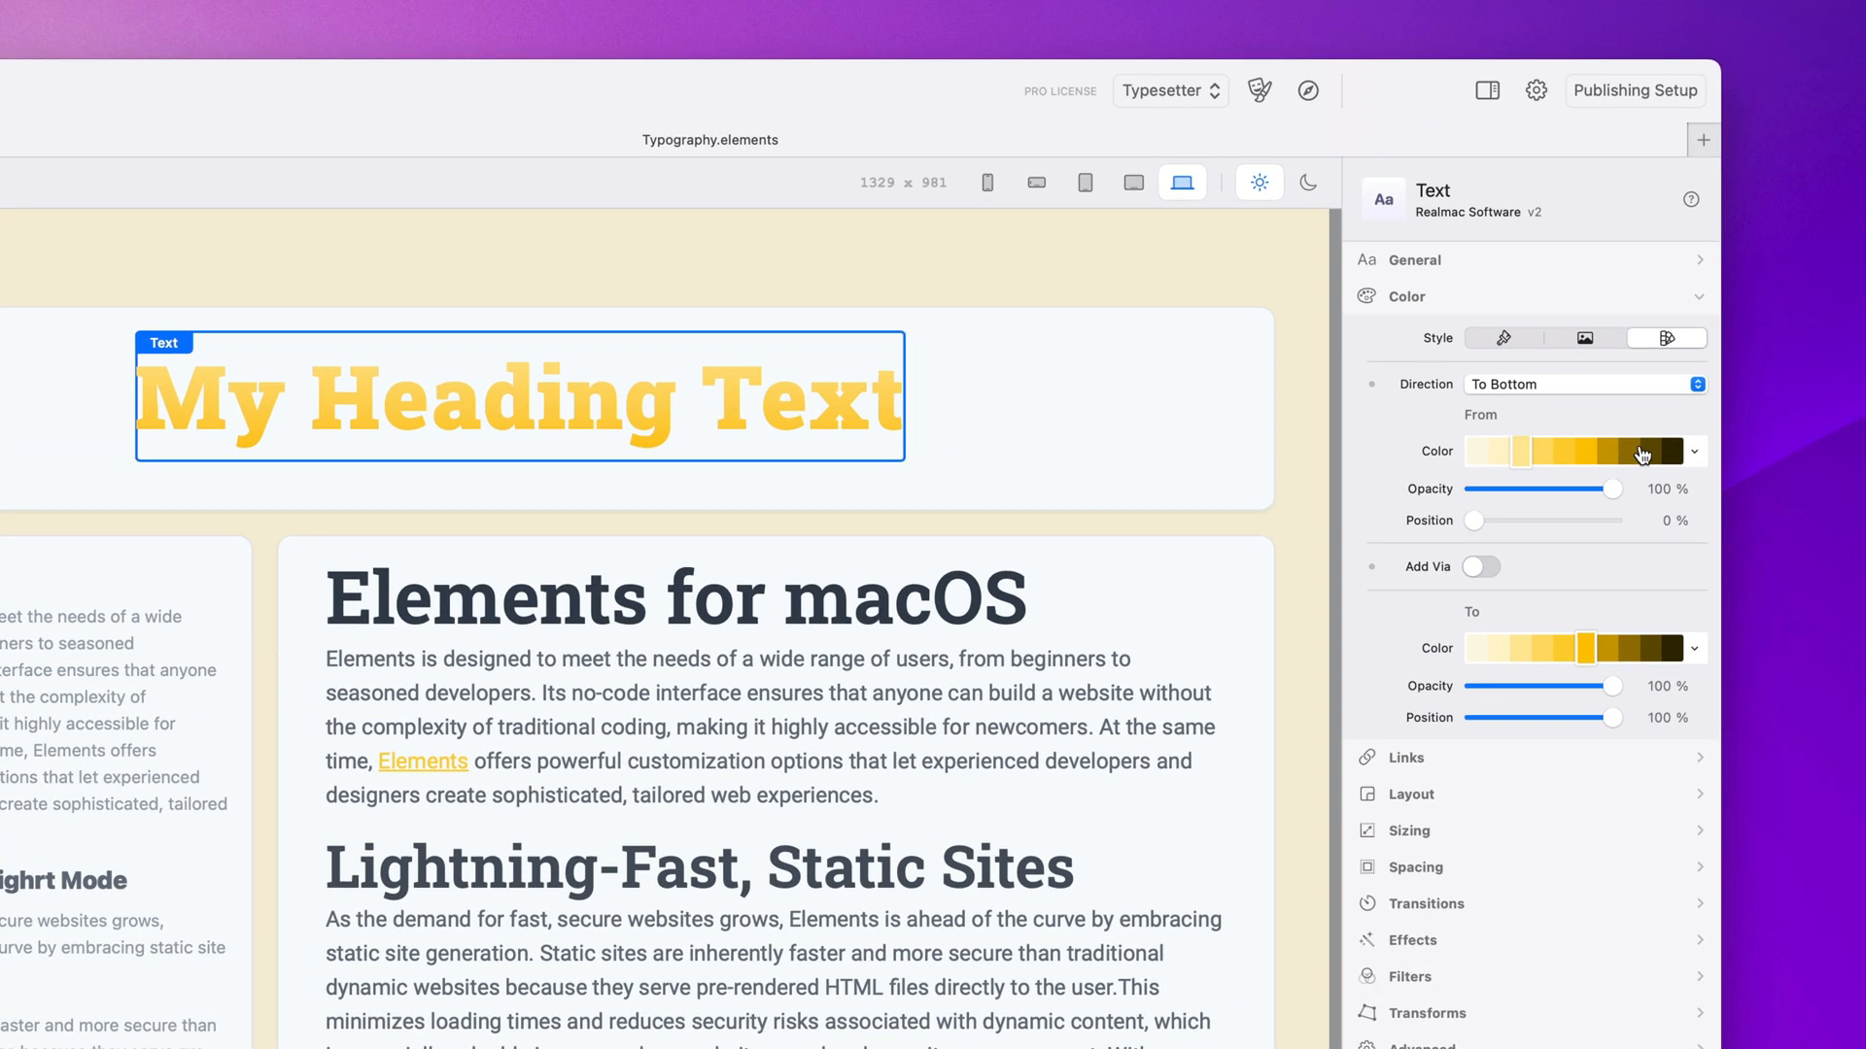
# Set the gradient From colour to cyan and add a purple Via stop
pyautogui.click(1694, 452)
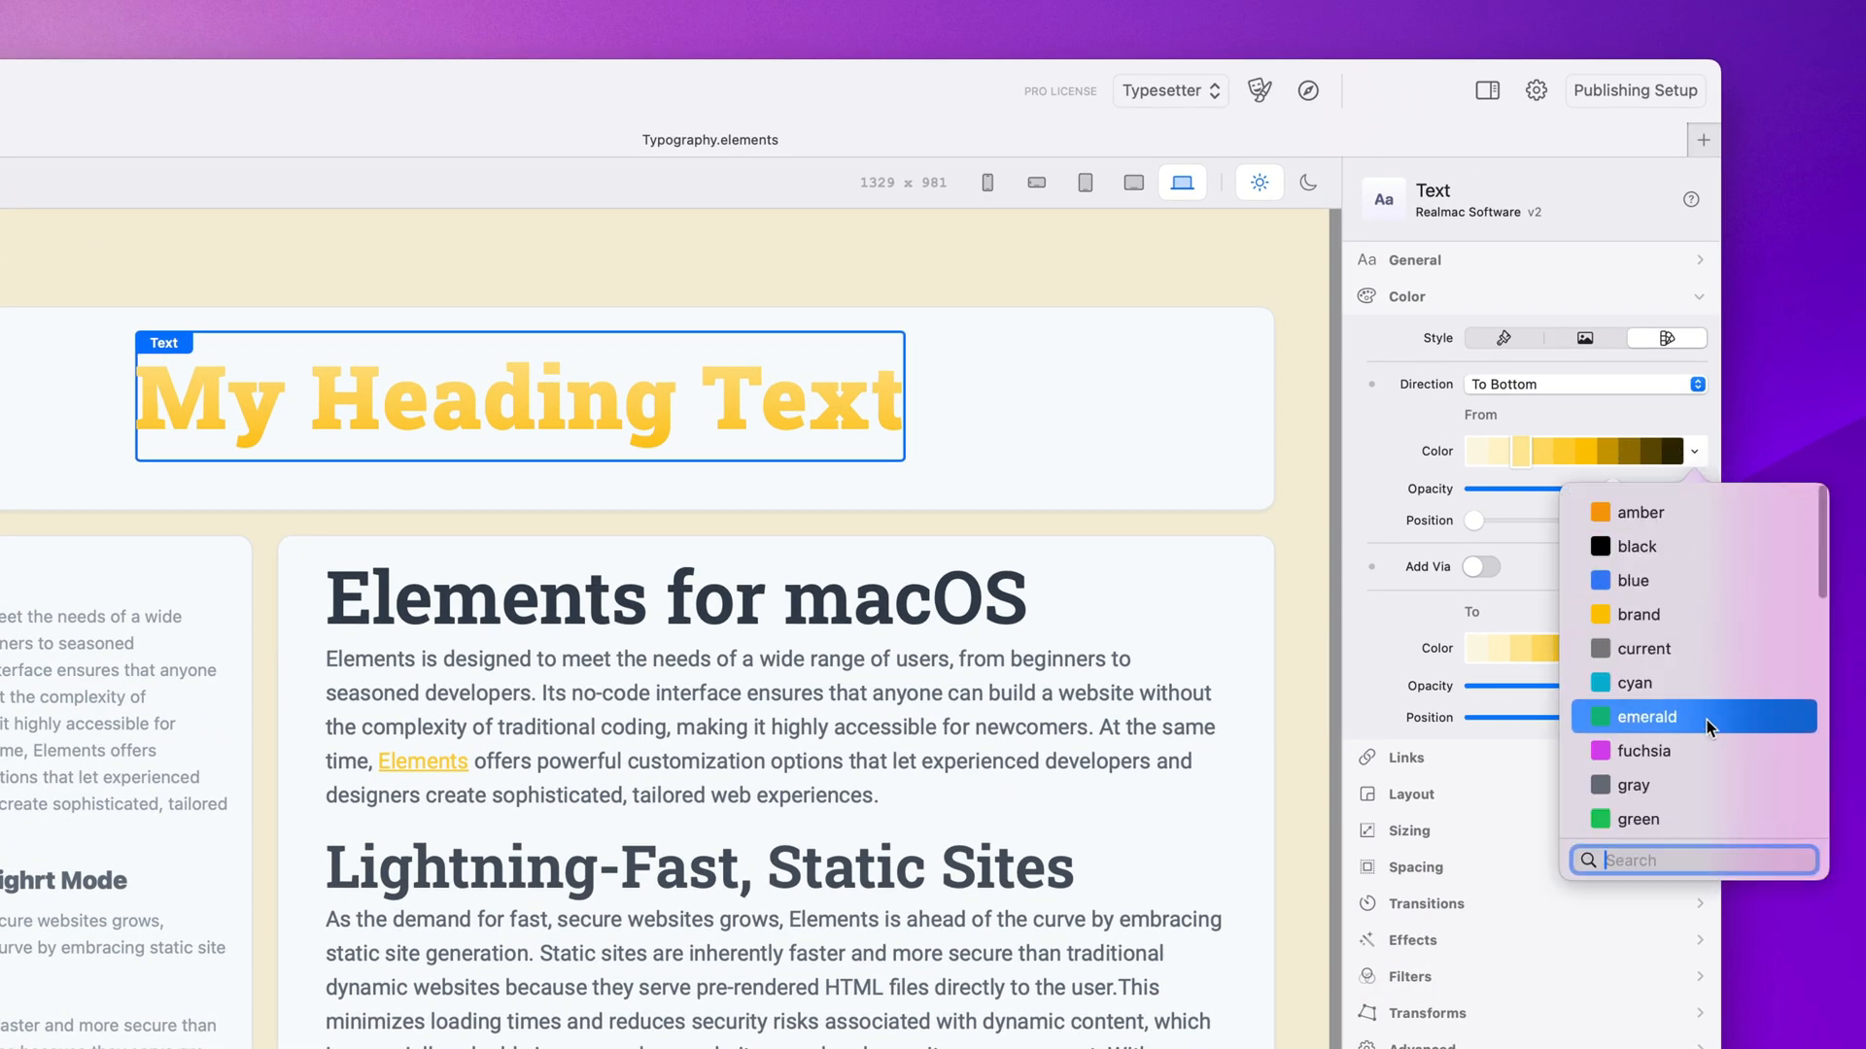
pyautogui.click(1693, 717)
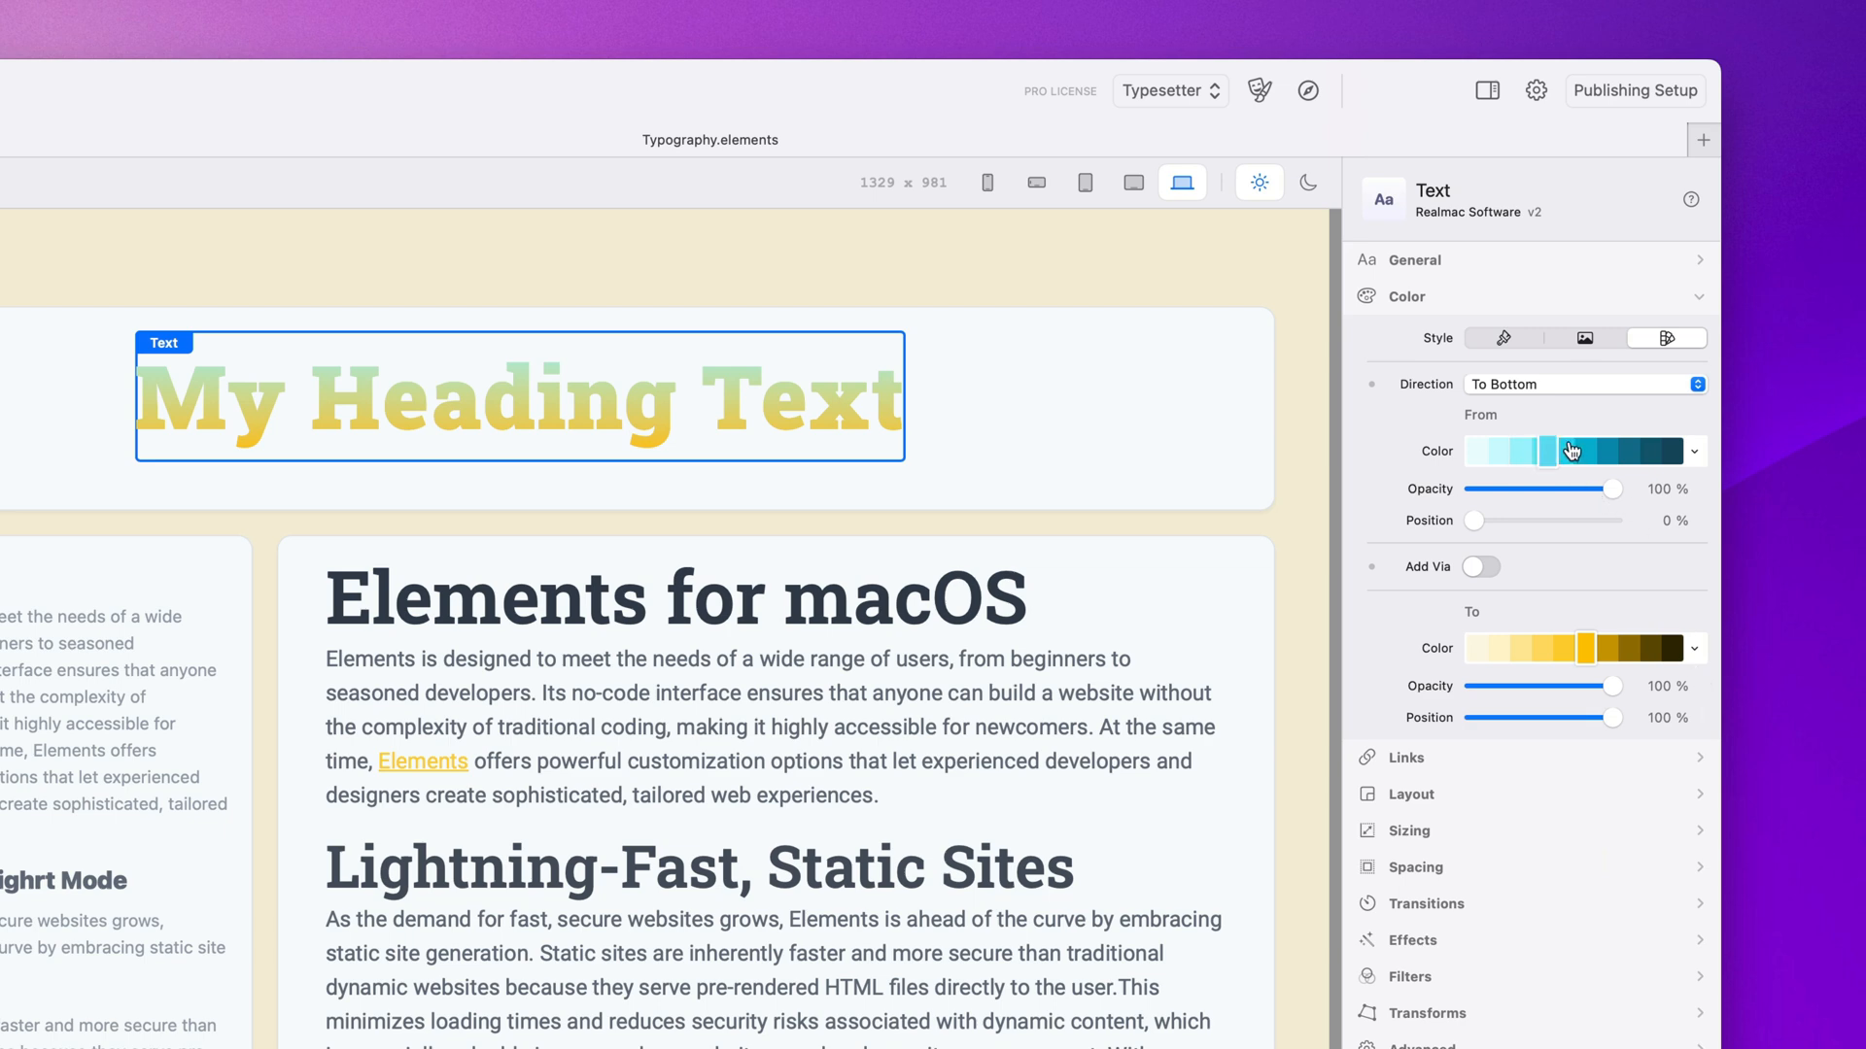
pyautogui.click(1481, 567)
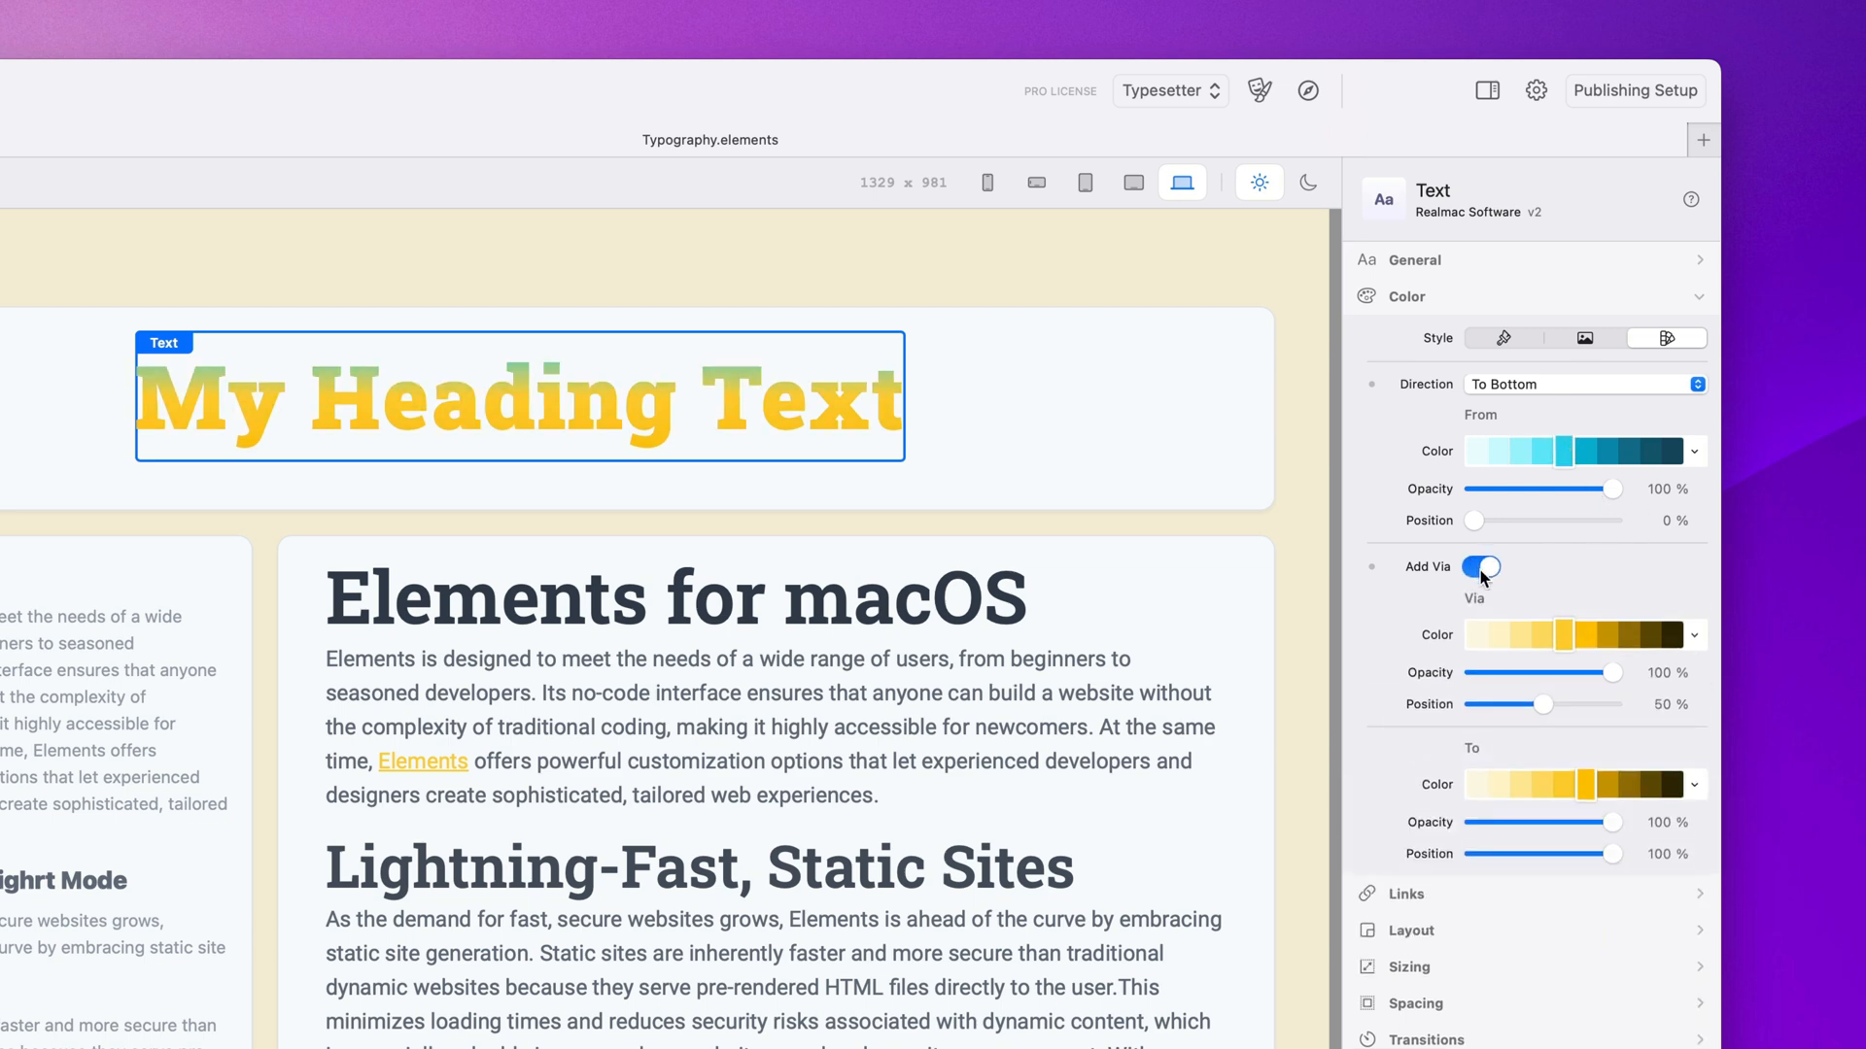
pyautogui.click(1694, 635)
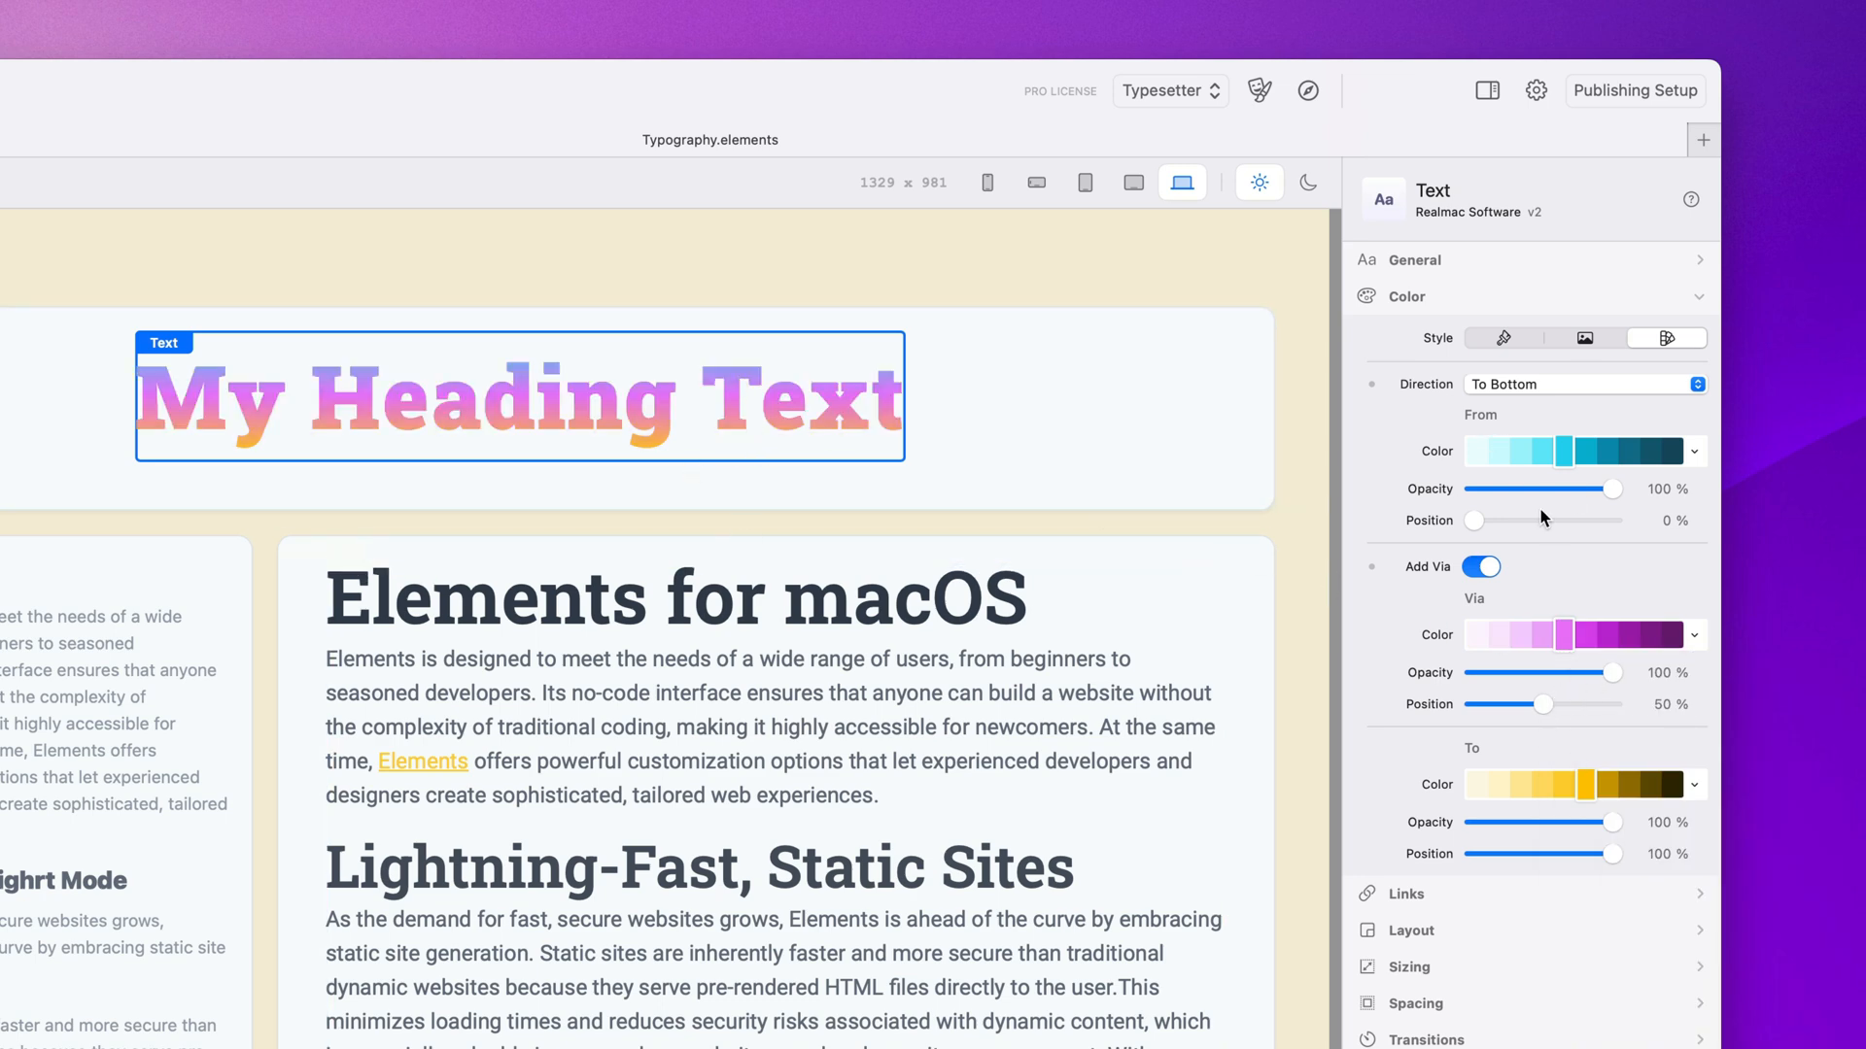
# Drag the From Position slider to about 57% so cyan passes the middle
pyautogui.moveTo(1473, 520); pyautogui.dragTo(1509, 519)
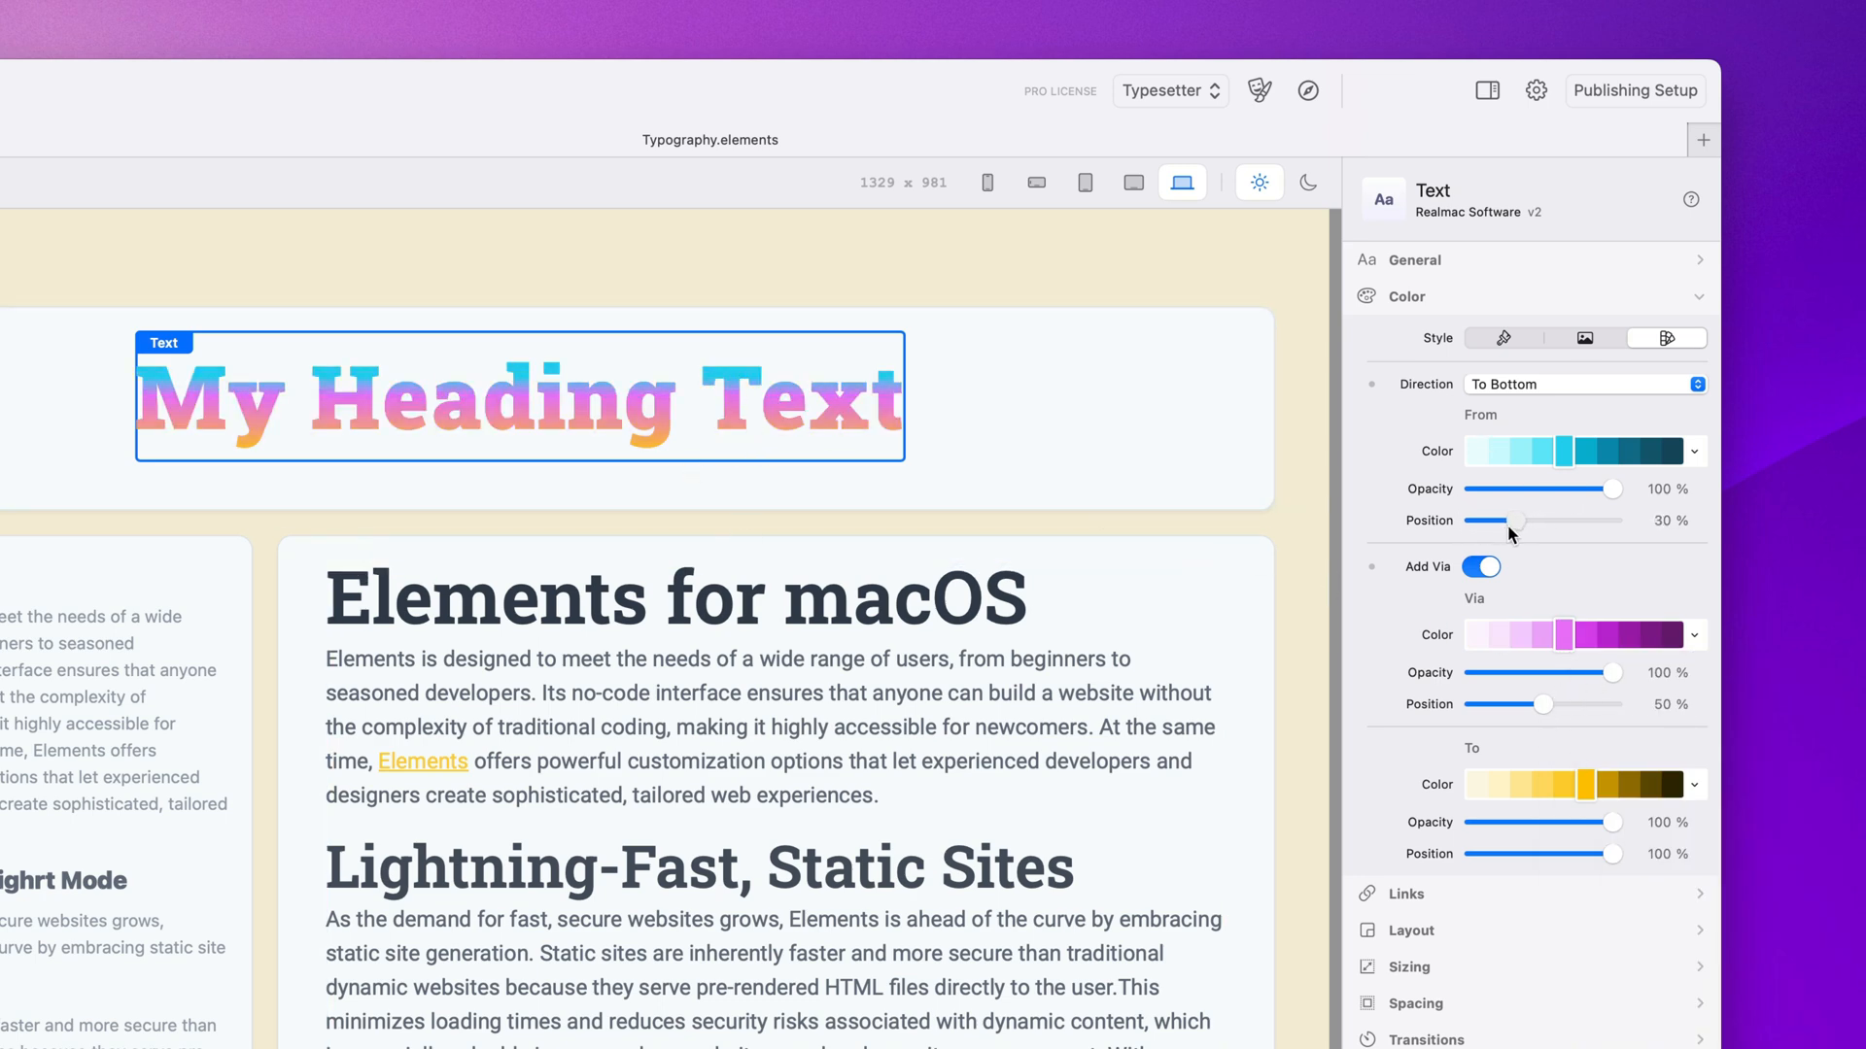
pyautogui.moveTo(1507, 520); pyautogui.dragTo(1548, 520)
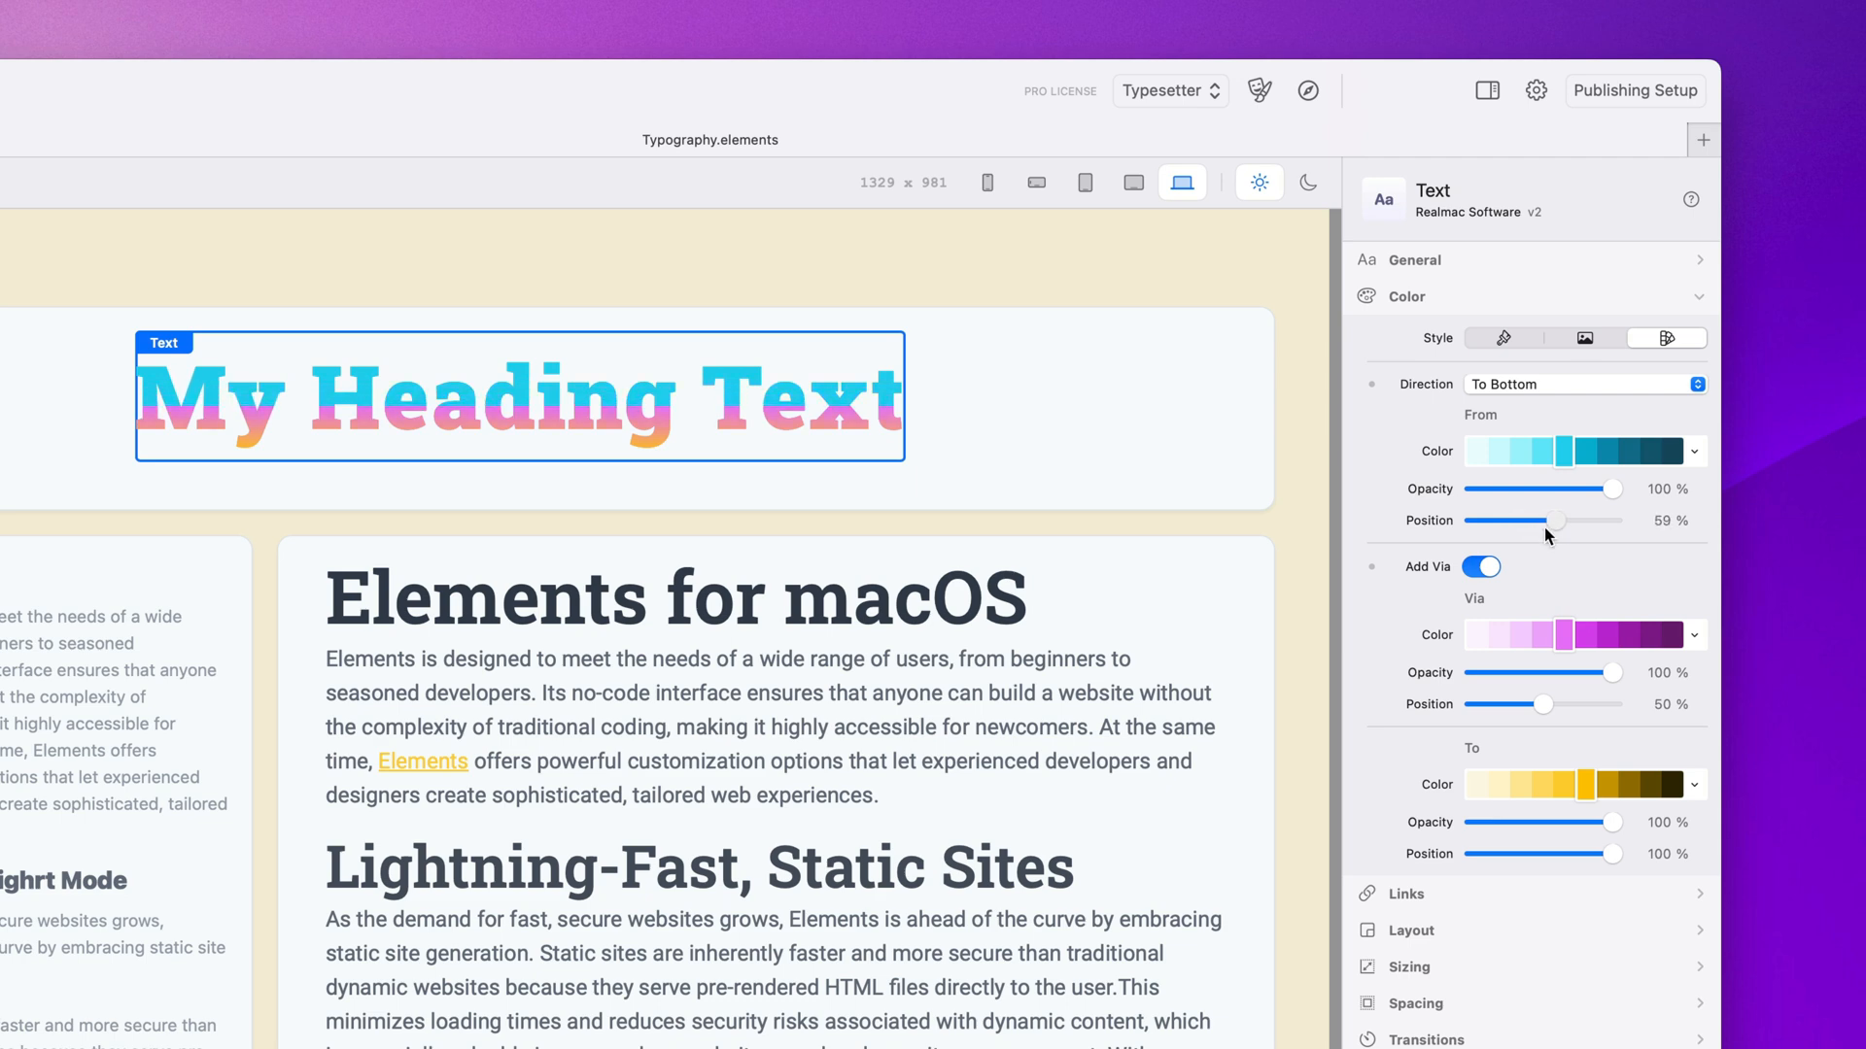
pyautogui.moveTo(1555, 520); pyautogui.dragTo(1548, 520)
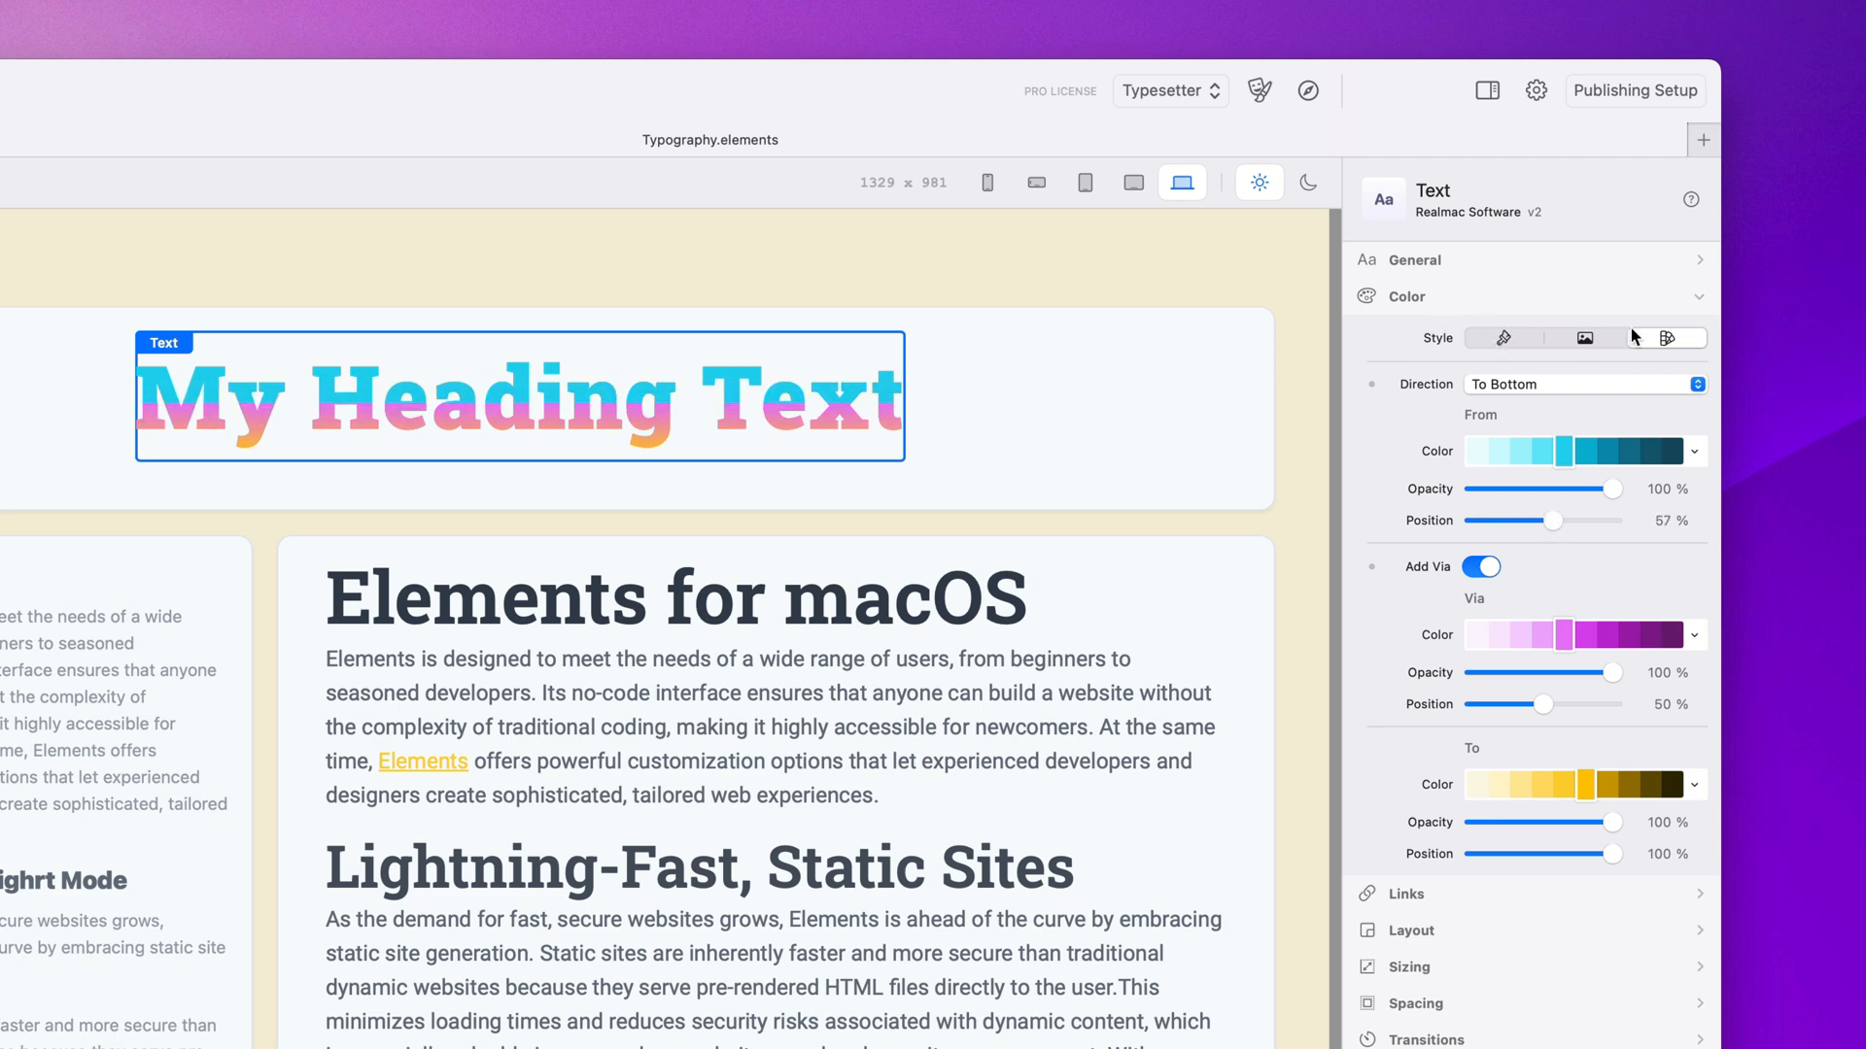
pyautogui.click(1502, 337)
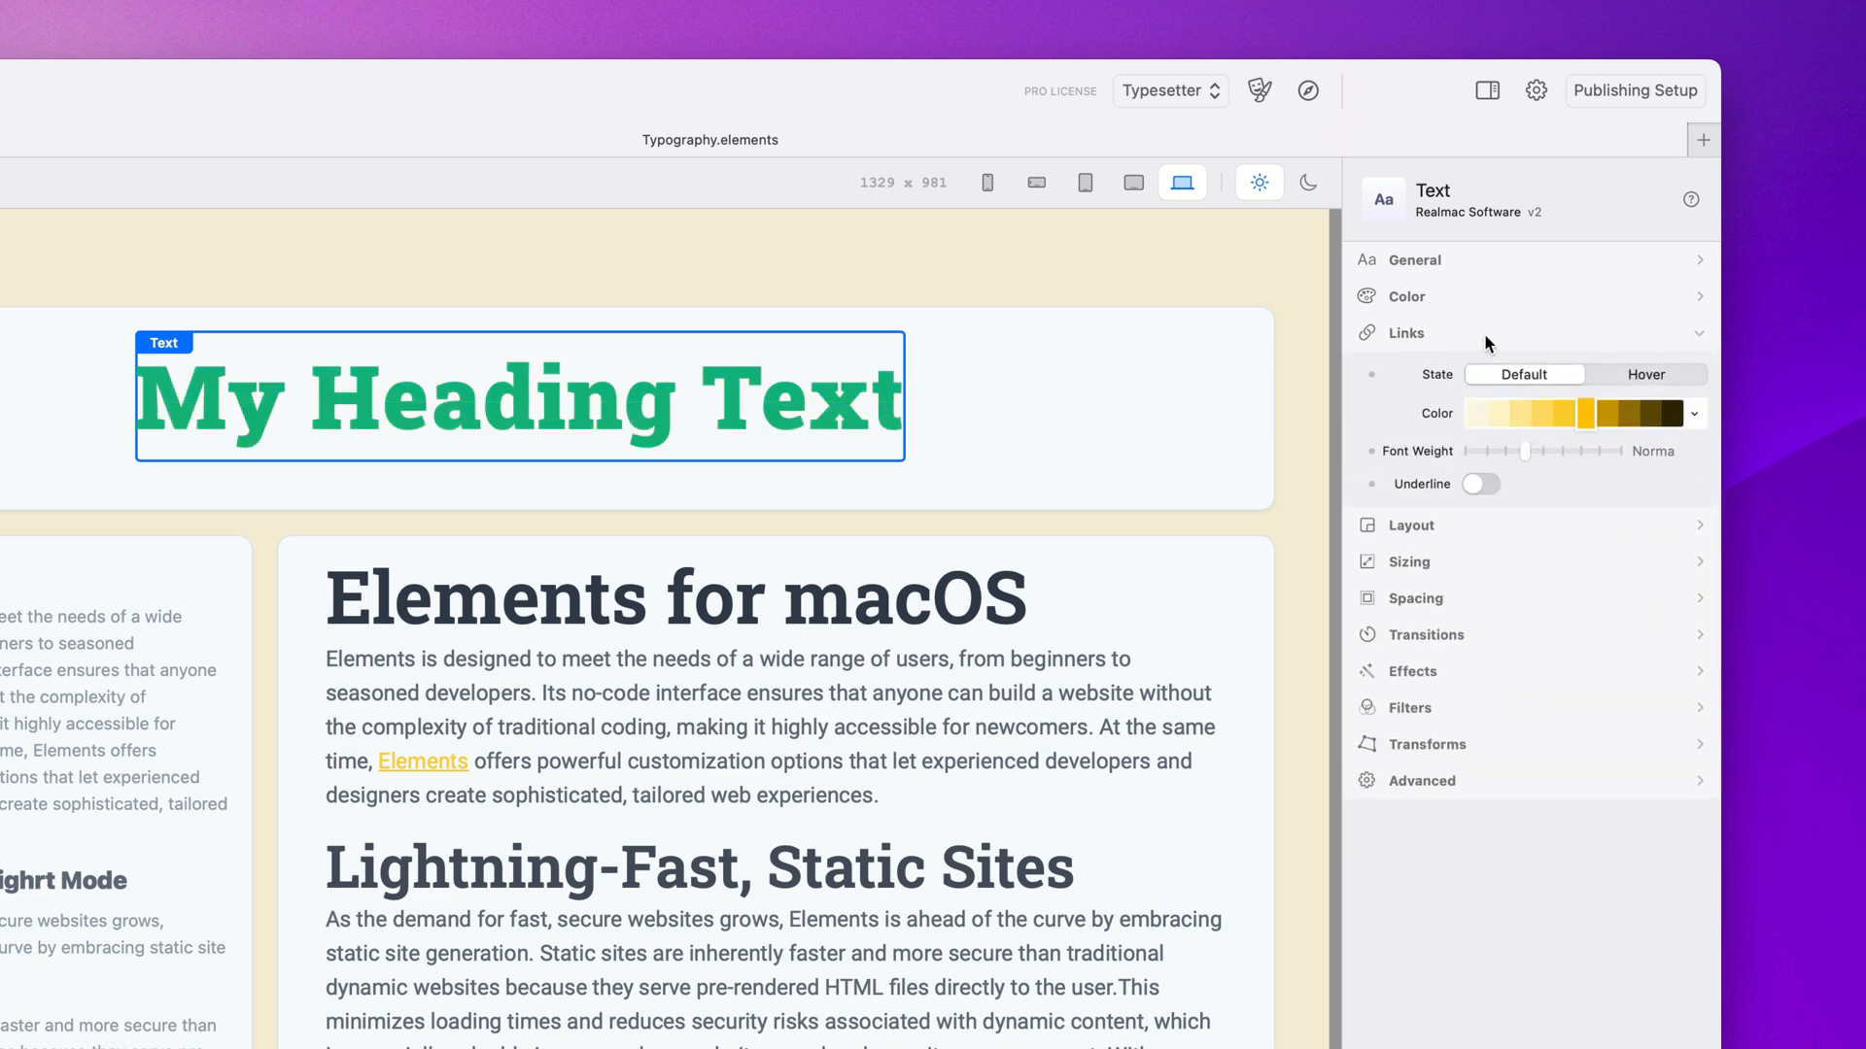
pyautogui.moveTo(779, 412)
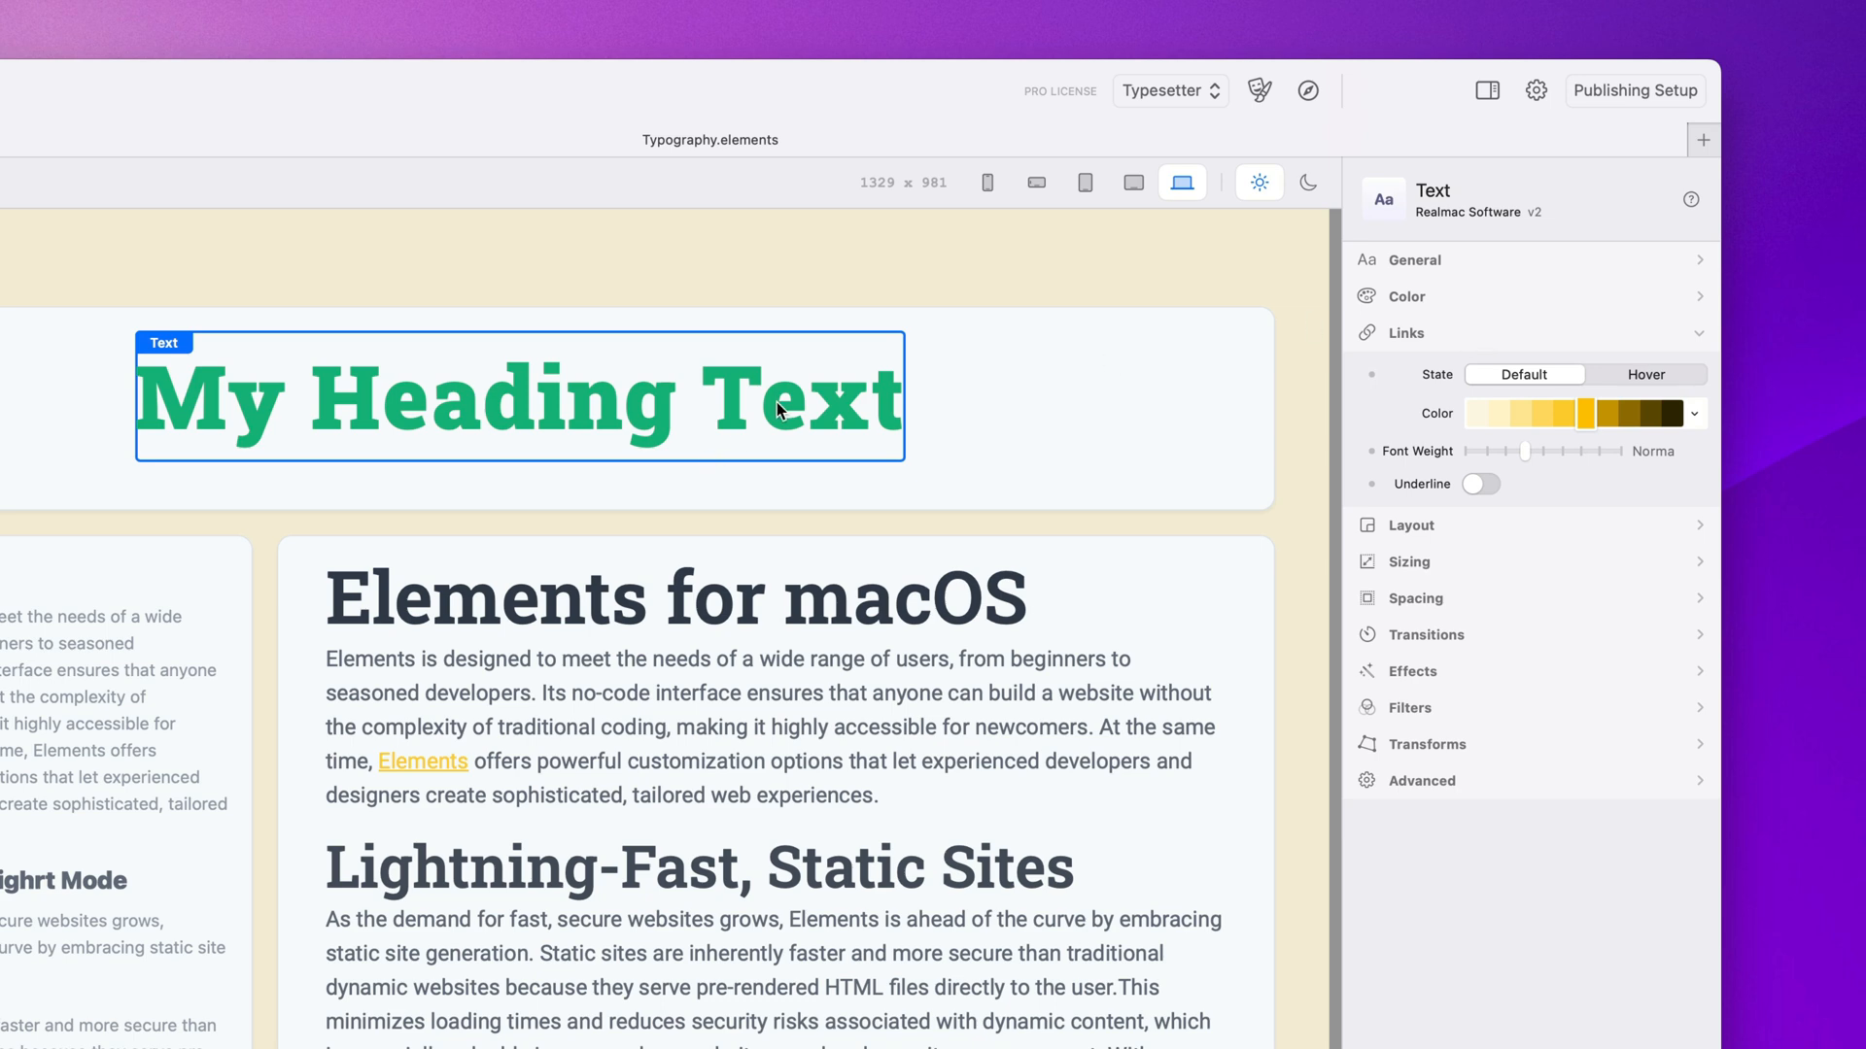
pyautogui.moveTo(810, 280)
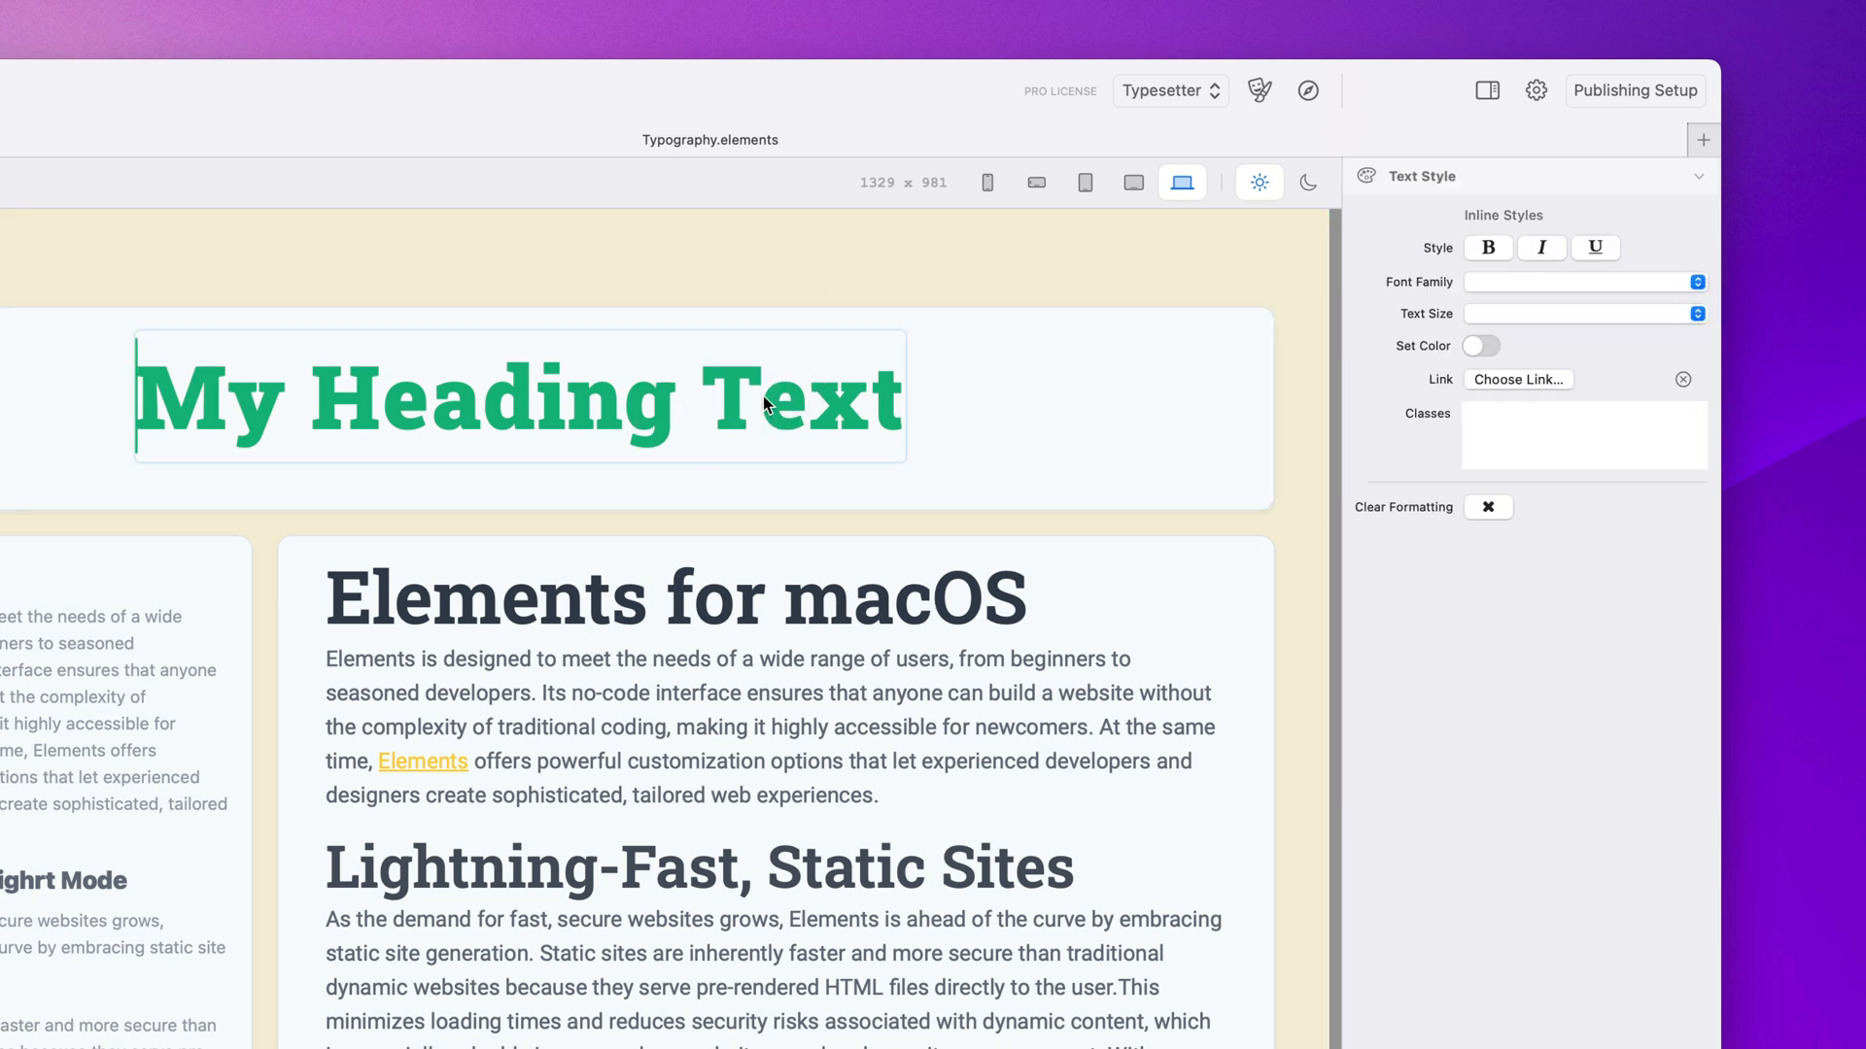
# Enter editing mode on the green heading and select the word 'Heading'
pyautogui.doubleClick(795, 396)
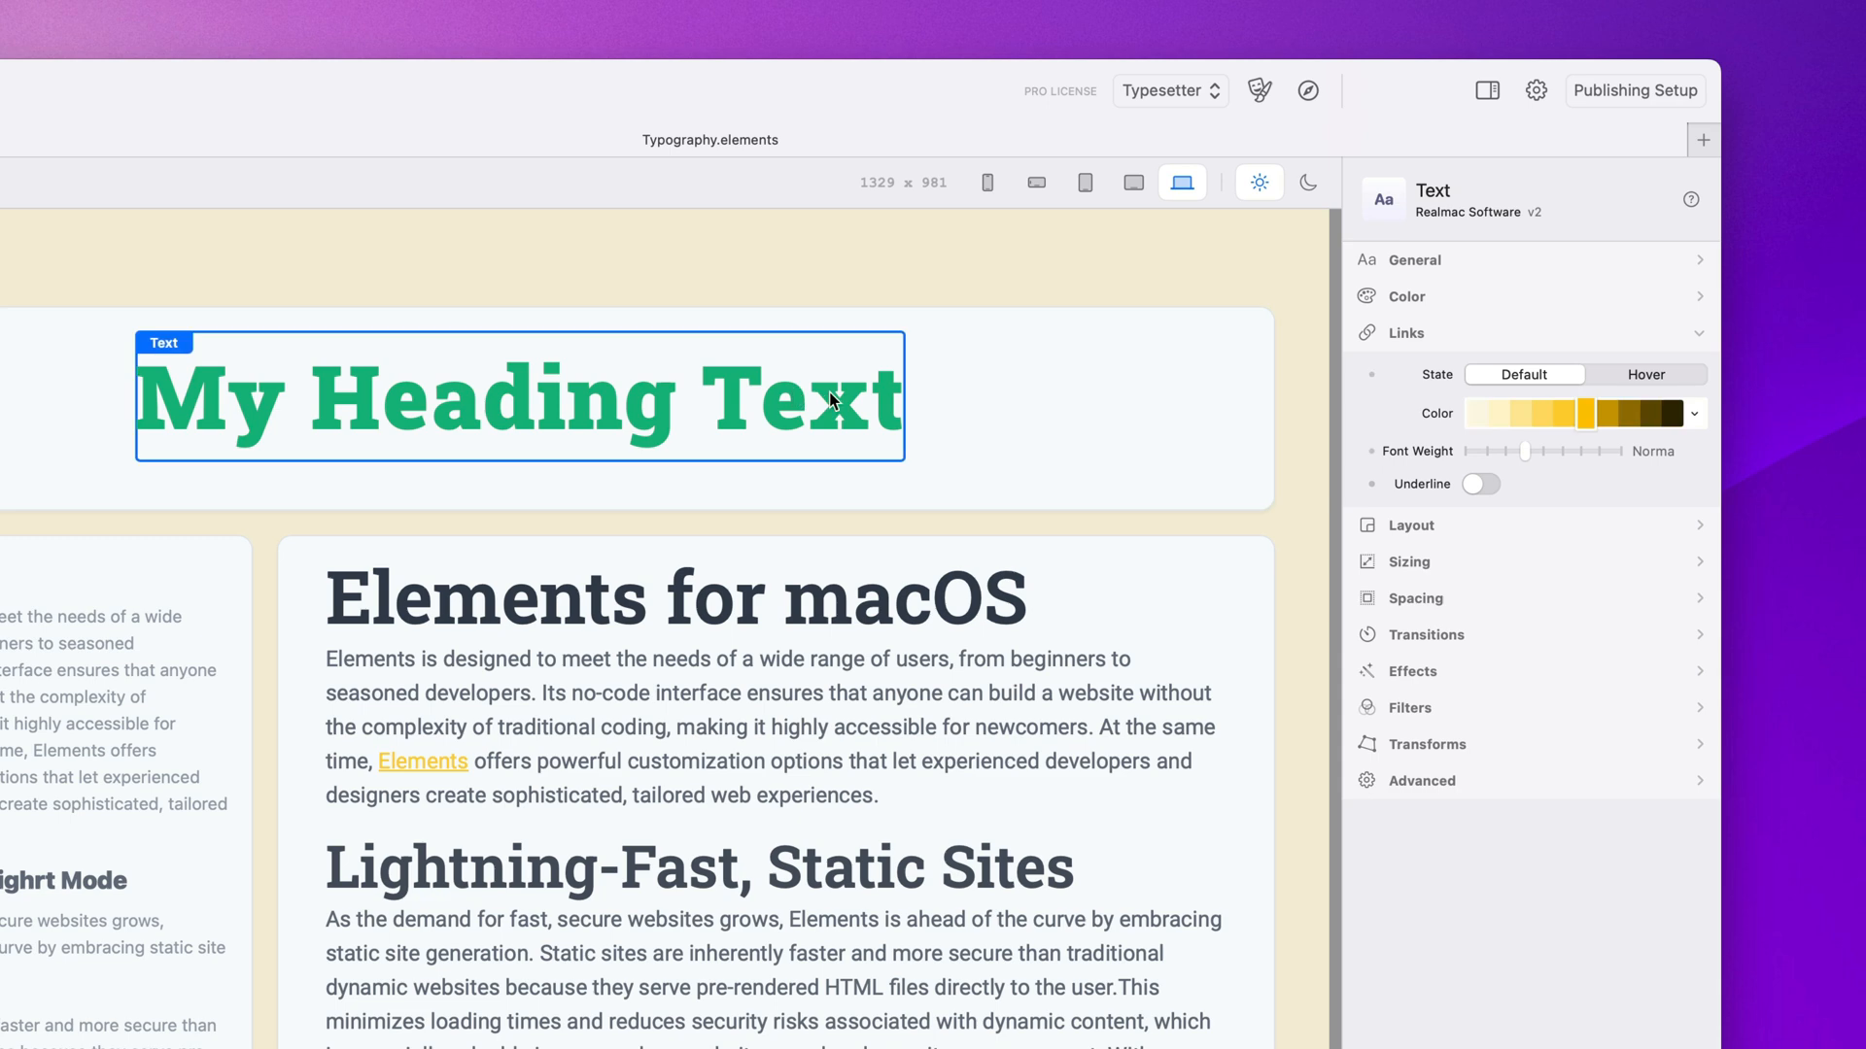
pyautogui.doubleClick(623, 405)
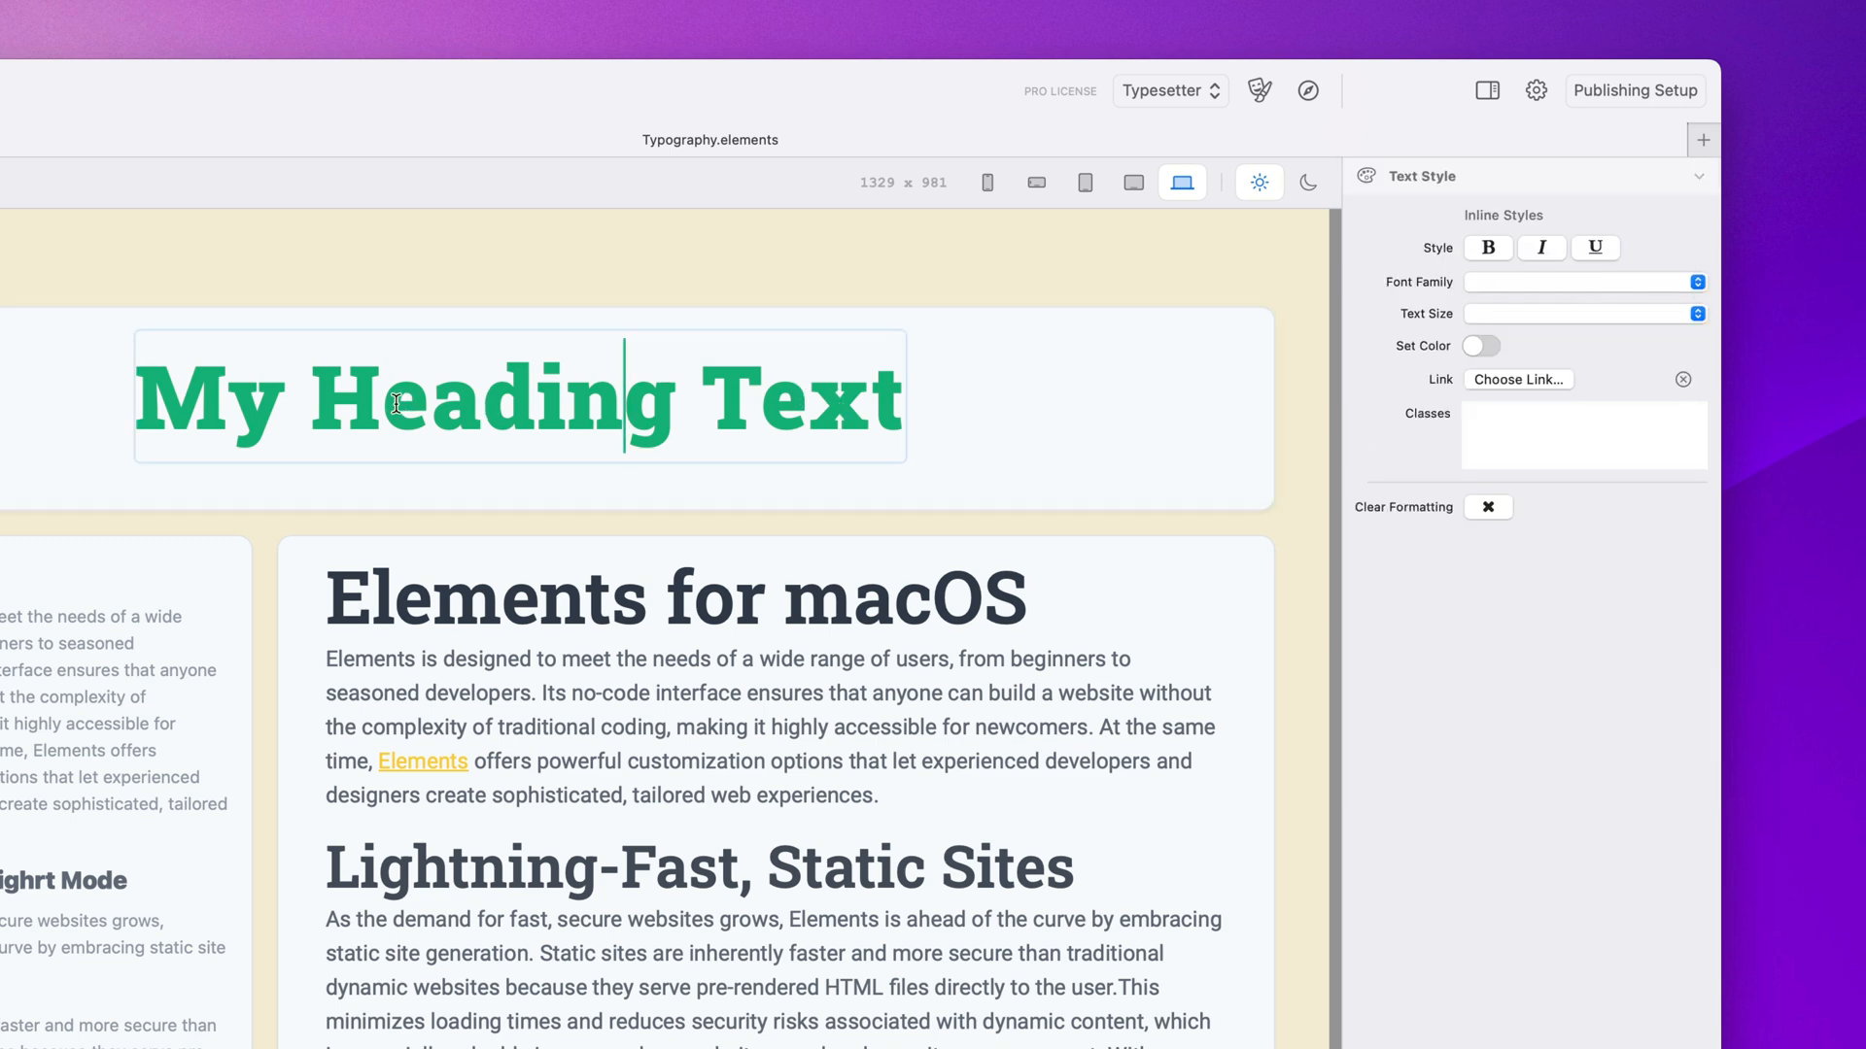
pyautogui.moveTo(857, 362)
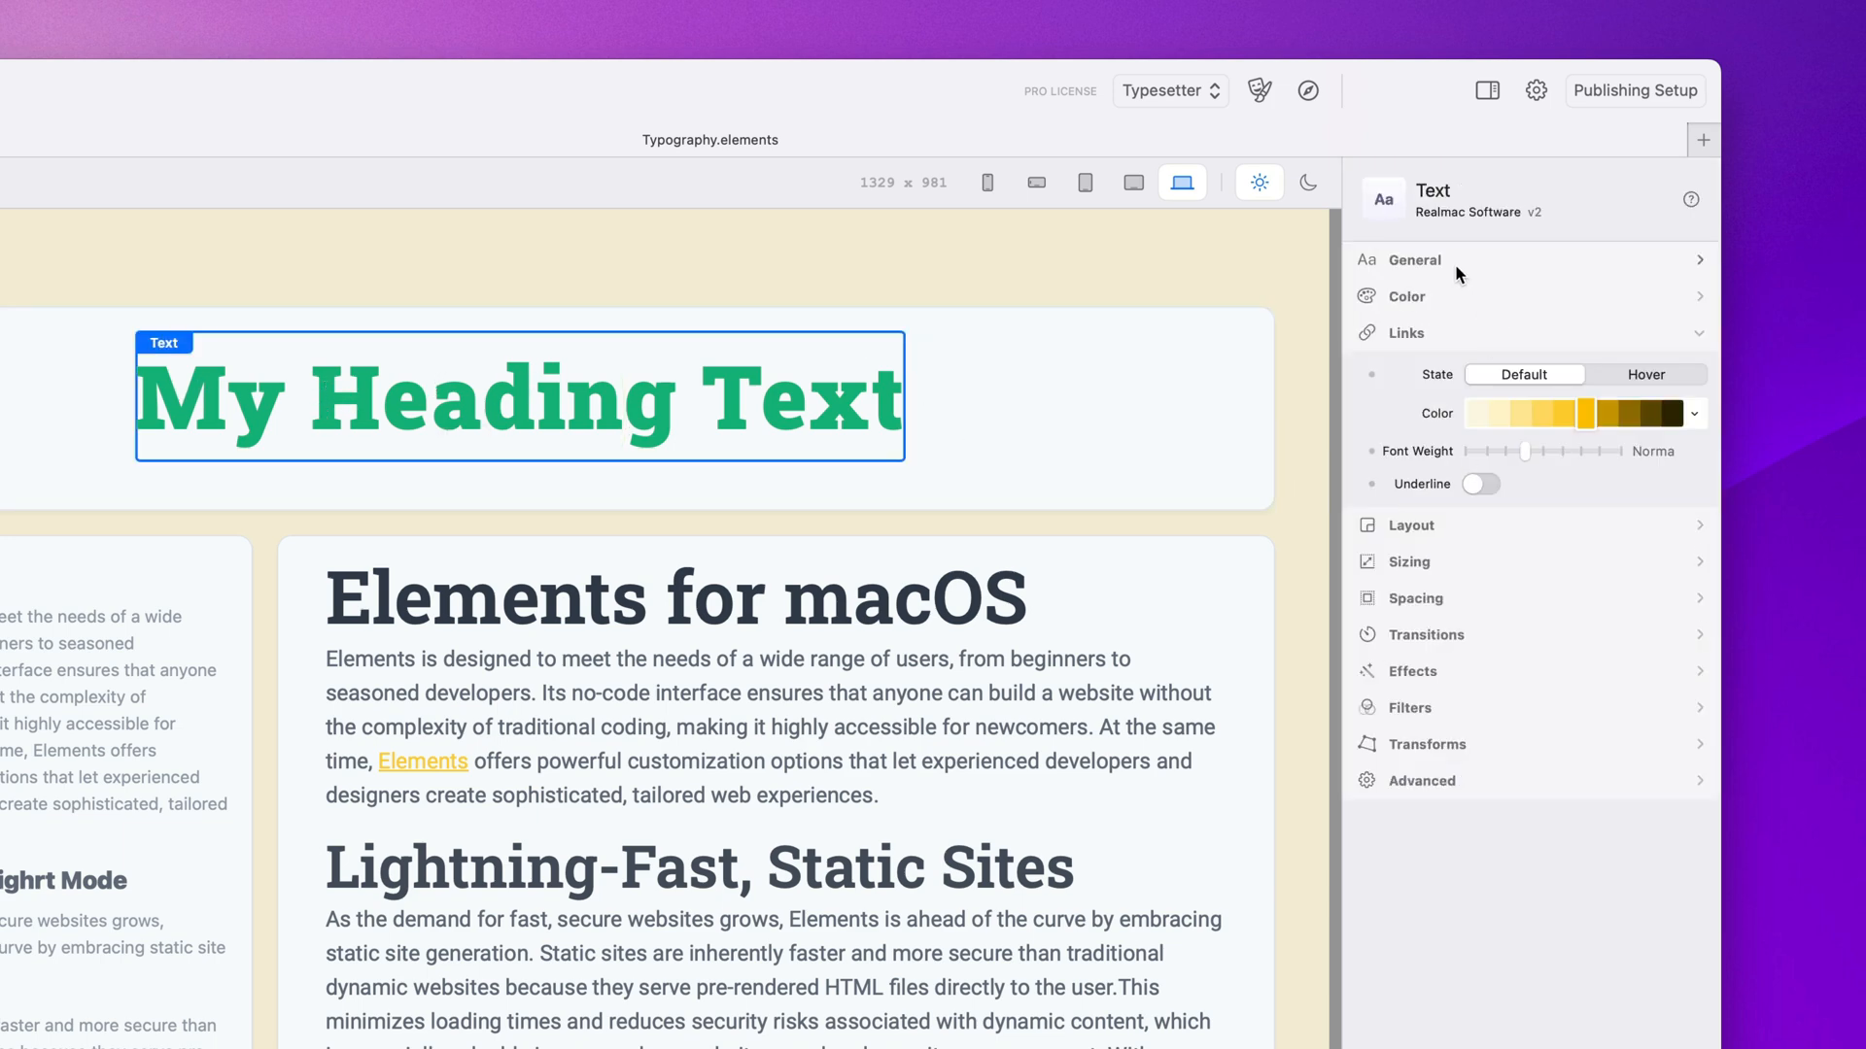
pyautogui.click(1414, 259)
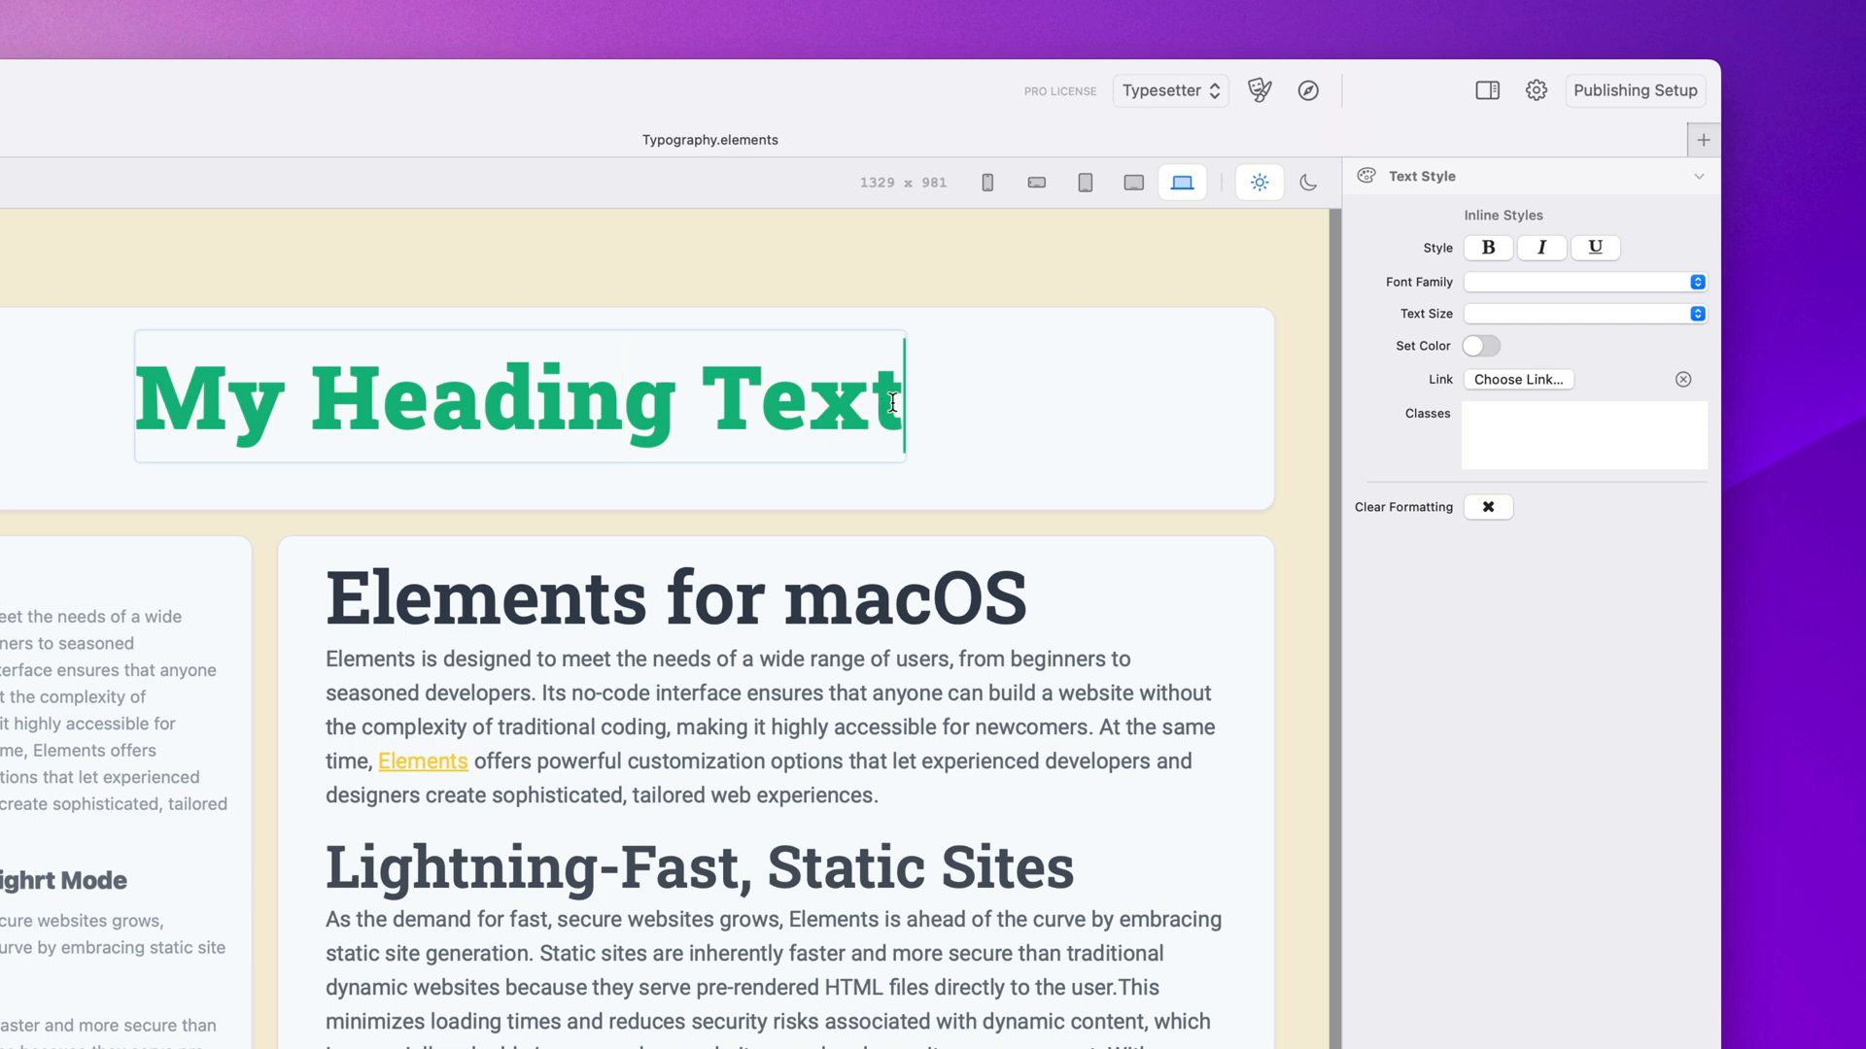
pyautogui.doubleClick(465, 404)
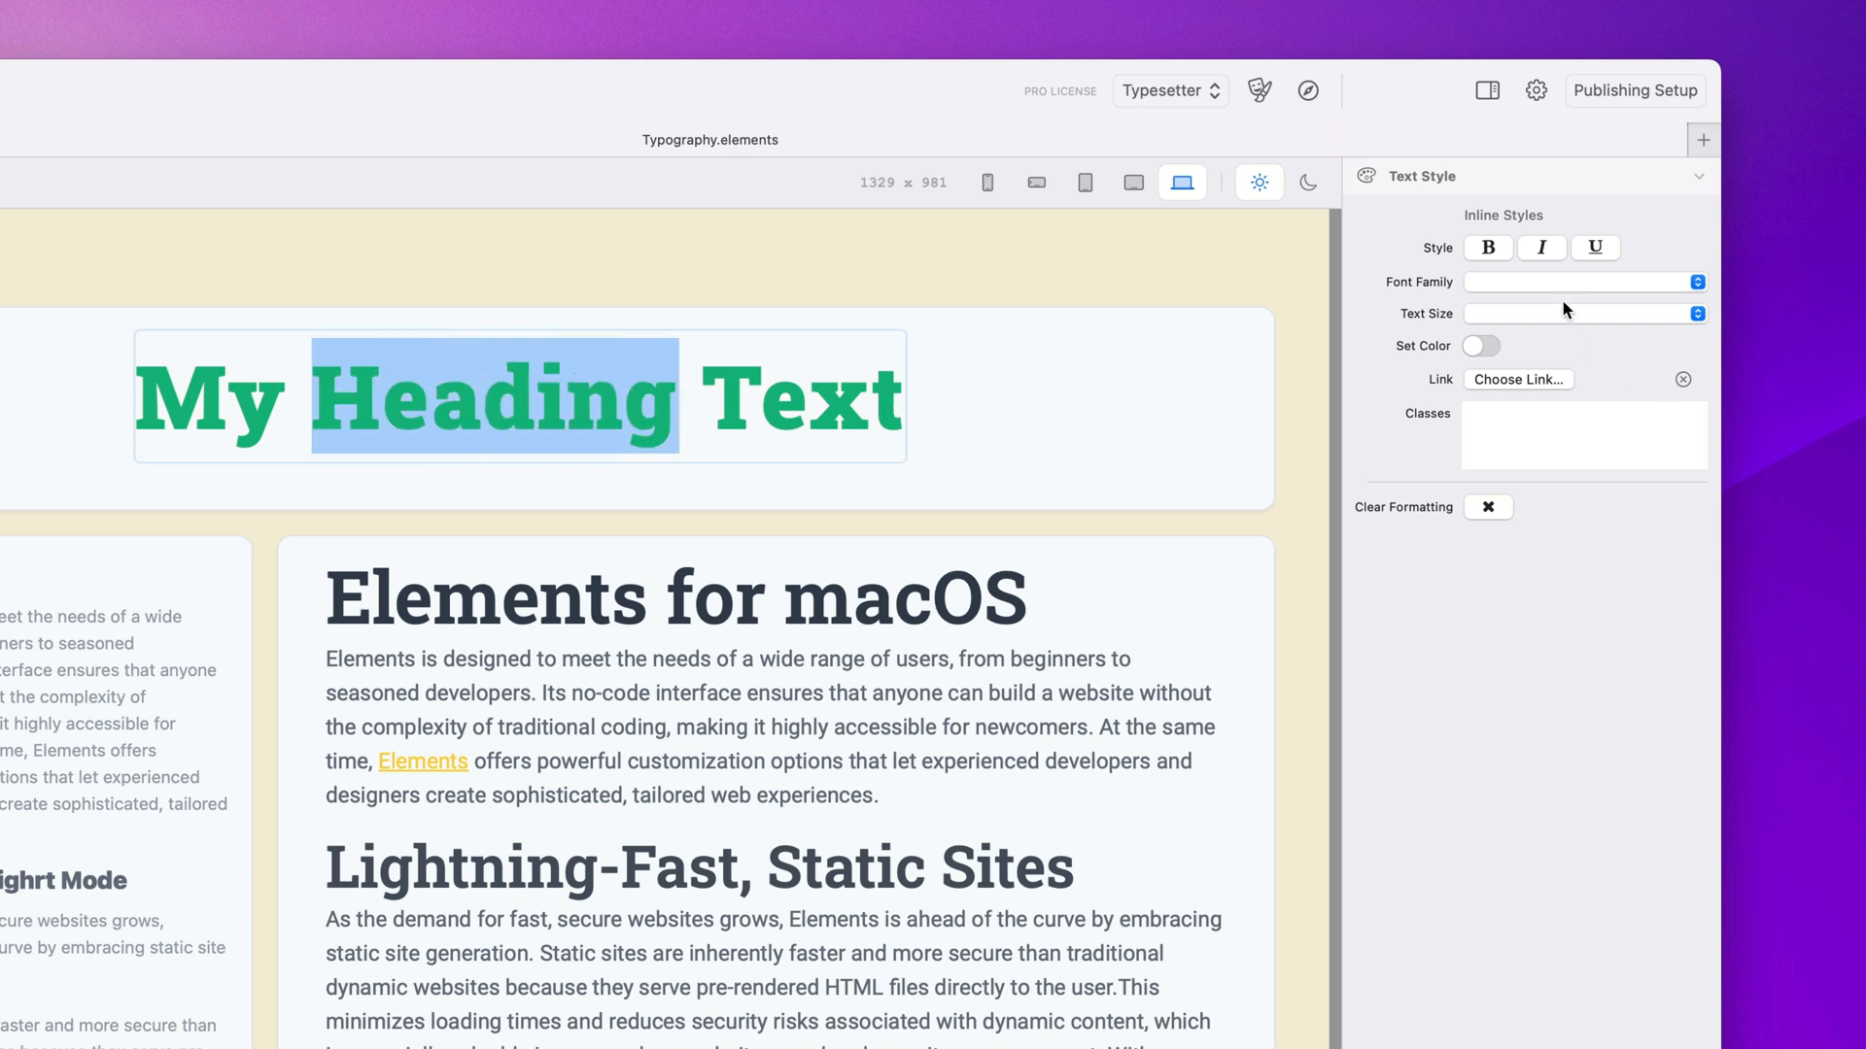
# Set the word 'Heading' to Crimson Serif font at 9xl text size
pyautogui.click(1582, 283)
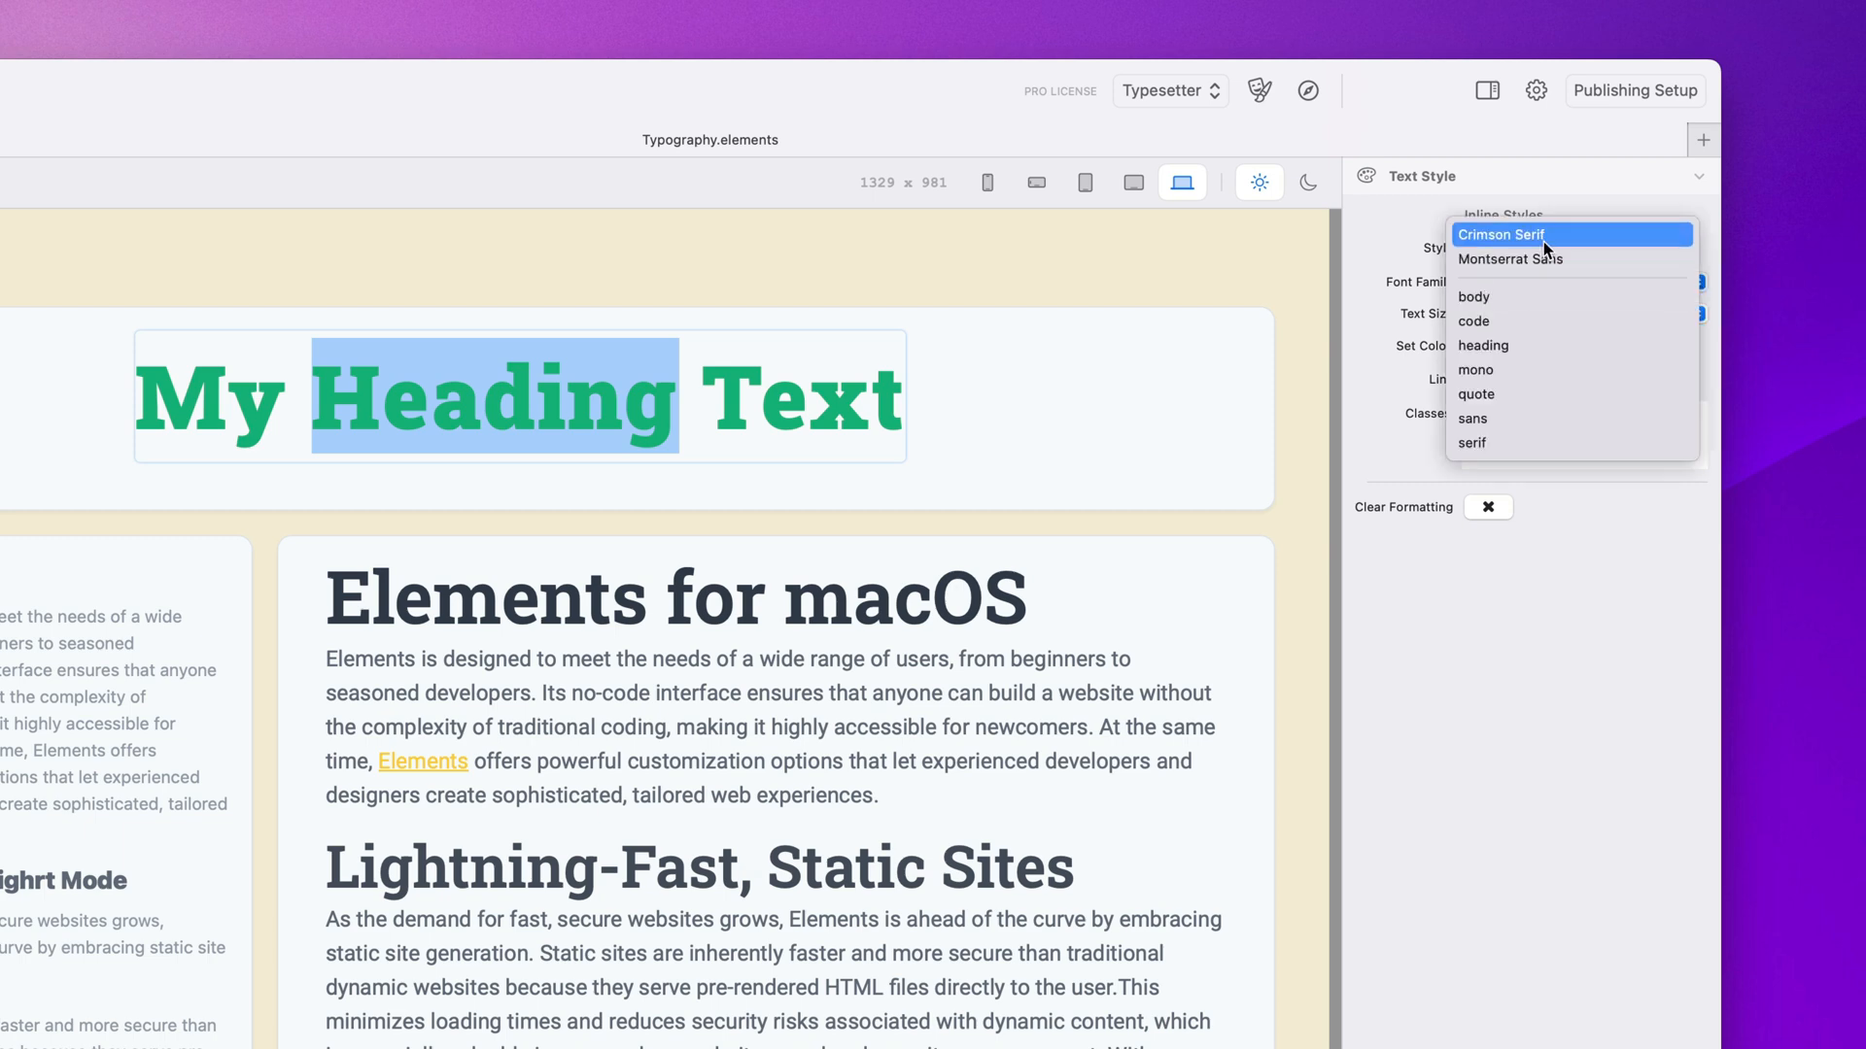
pyautogui.click(1501, 234)
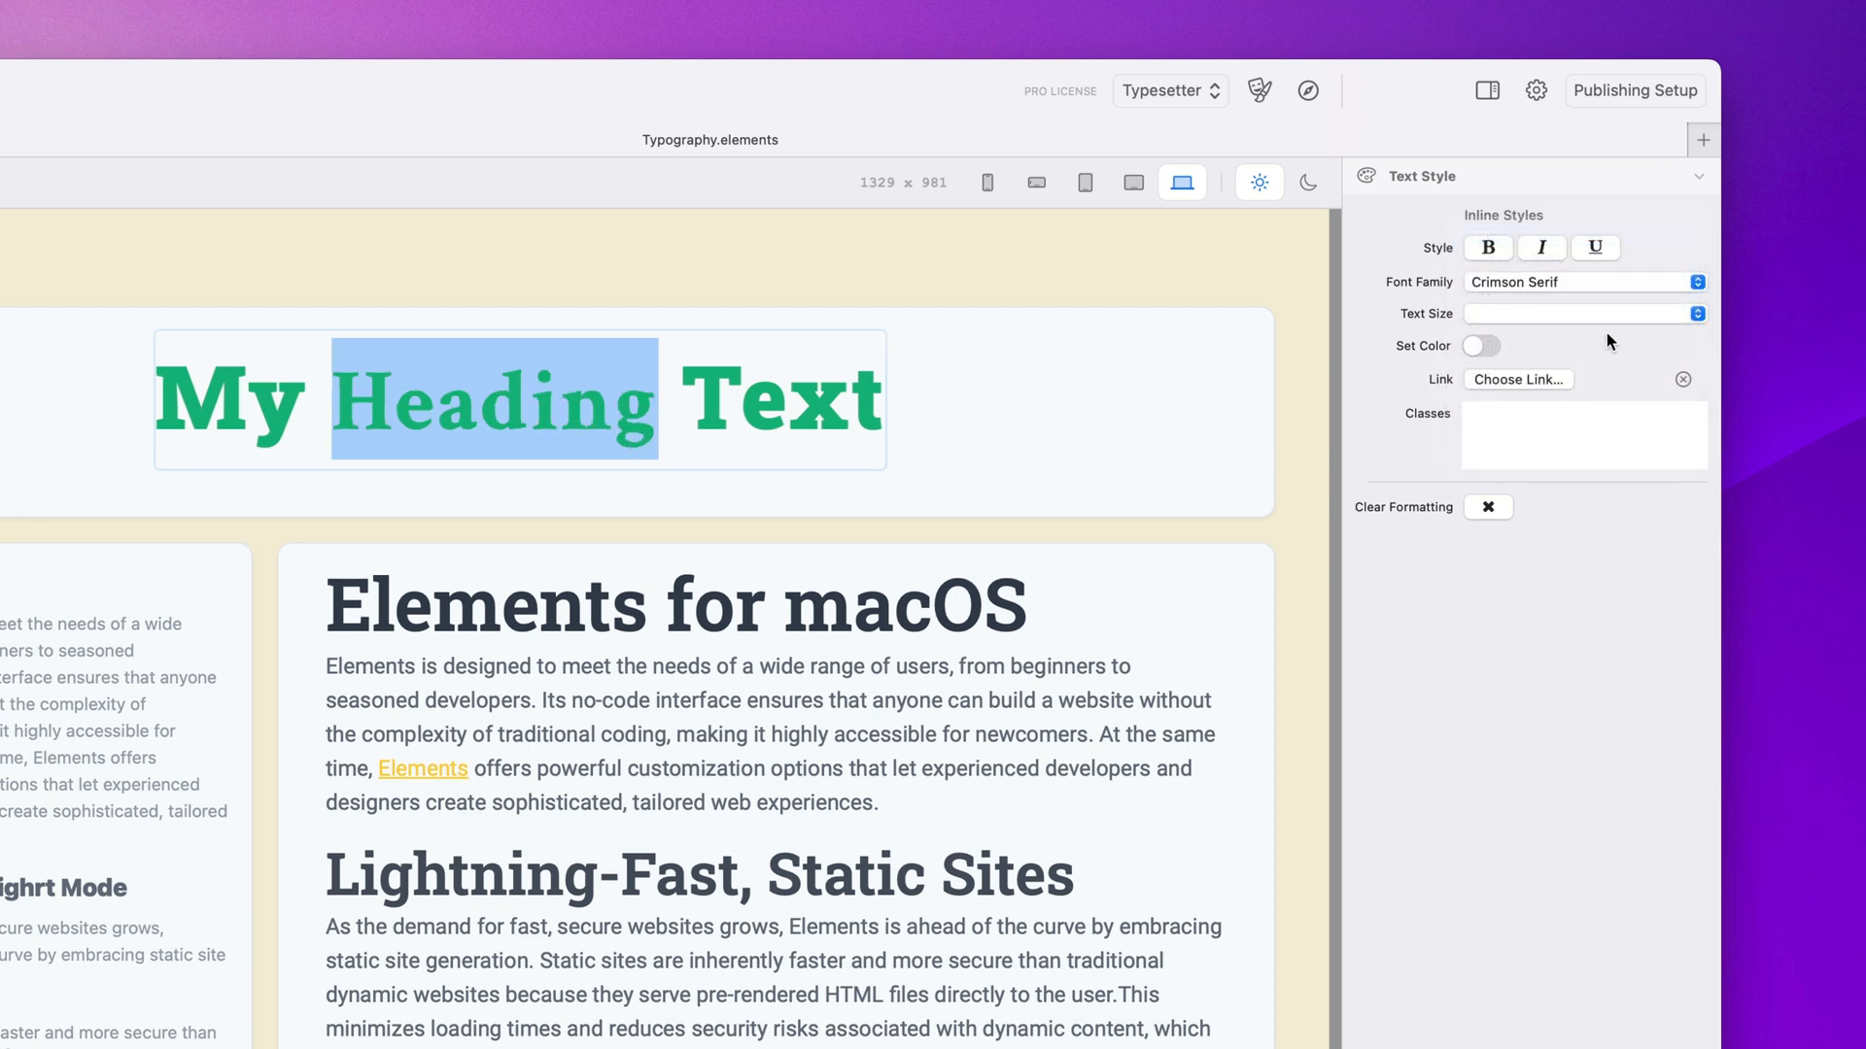
pyautogui.click(1584, 313)
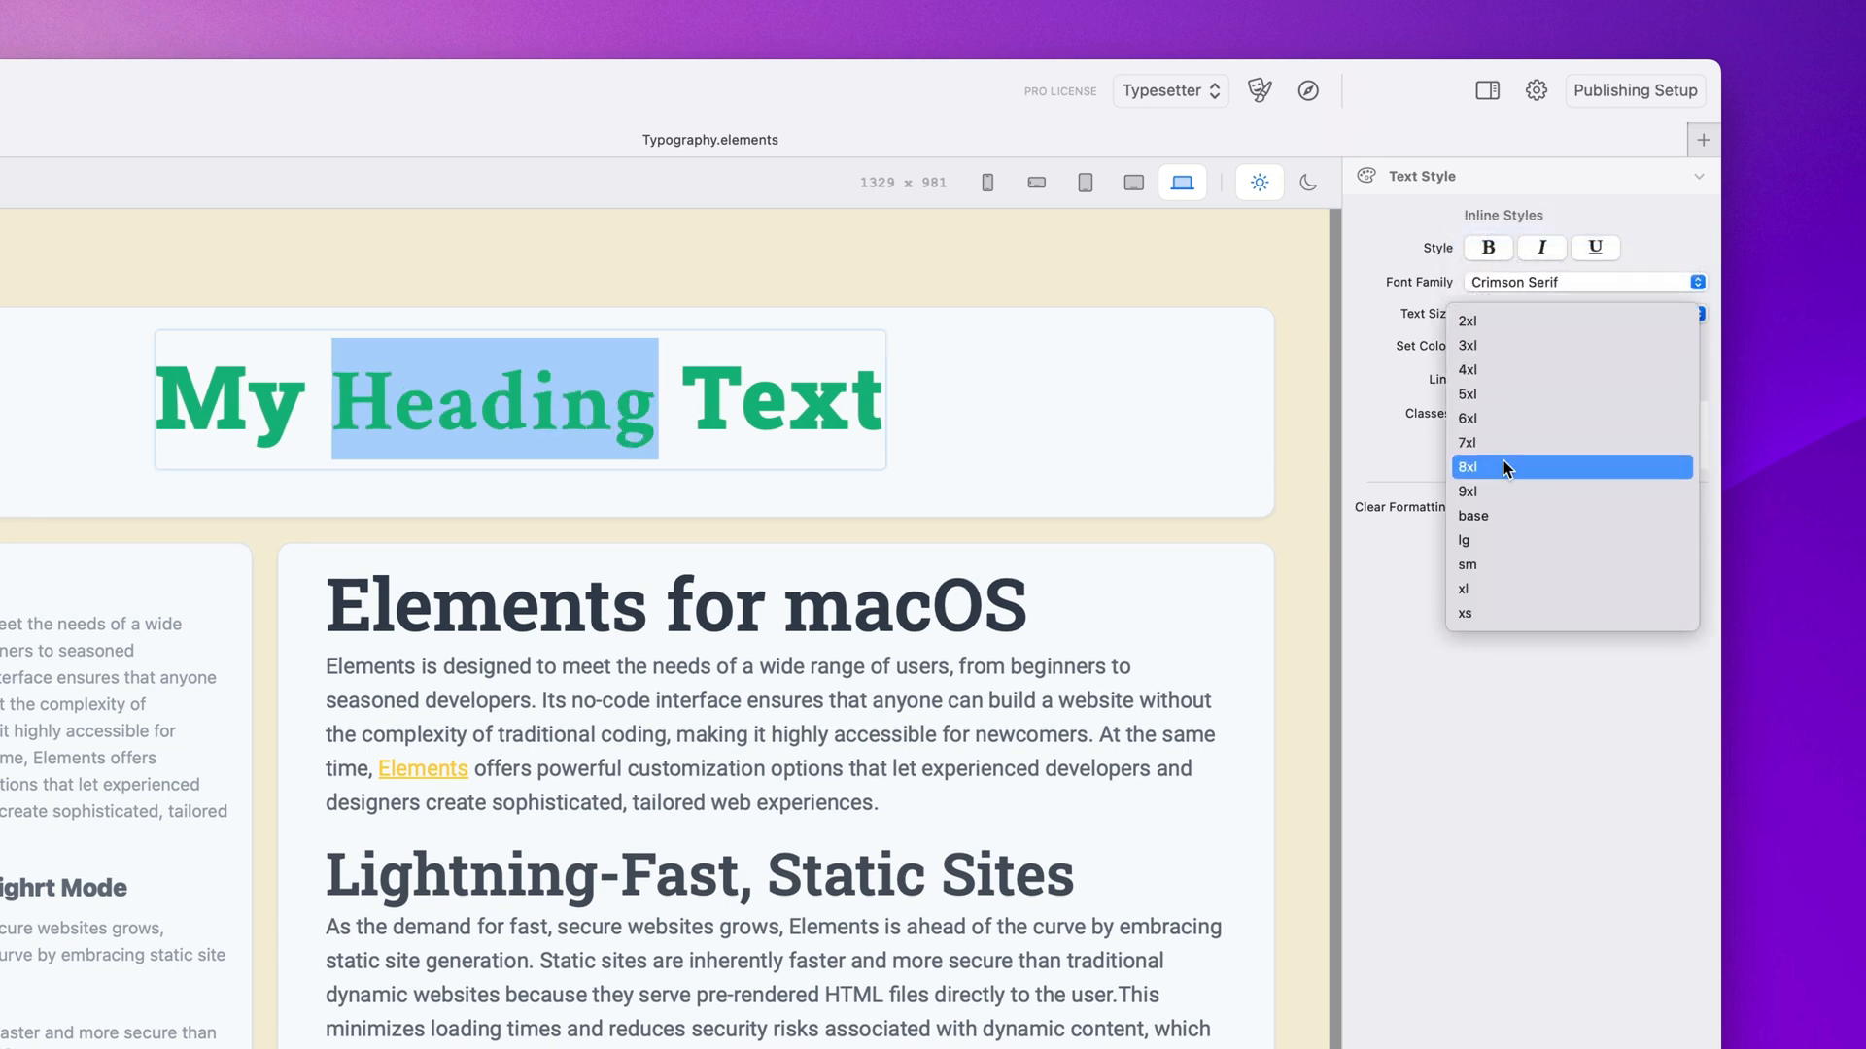
pyautogui.click(1467, 466)
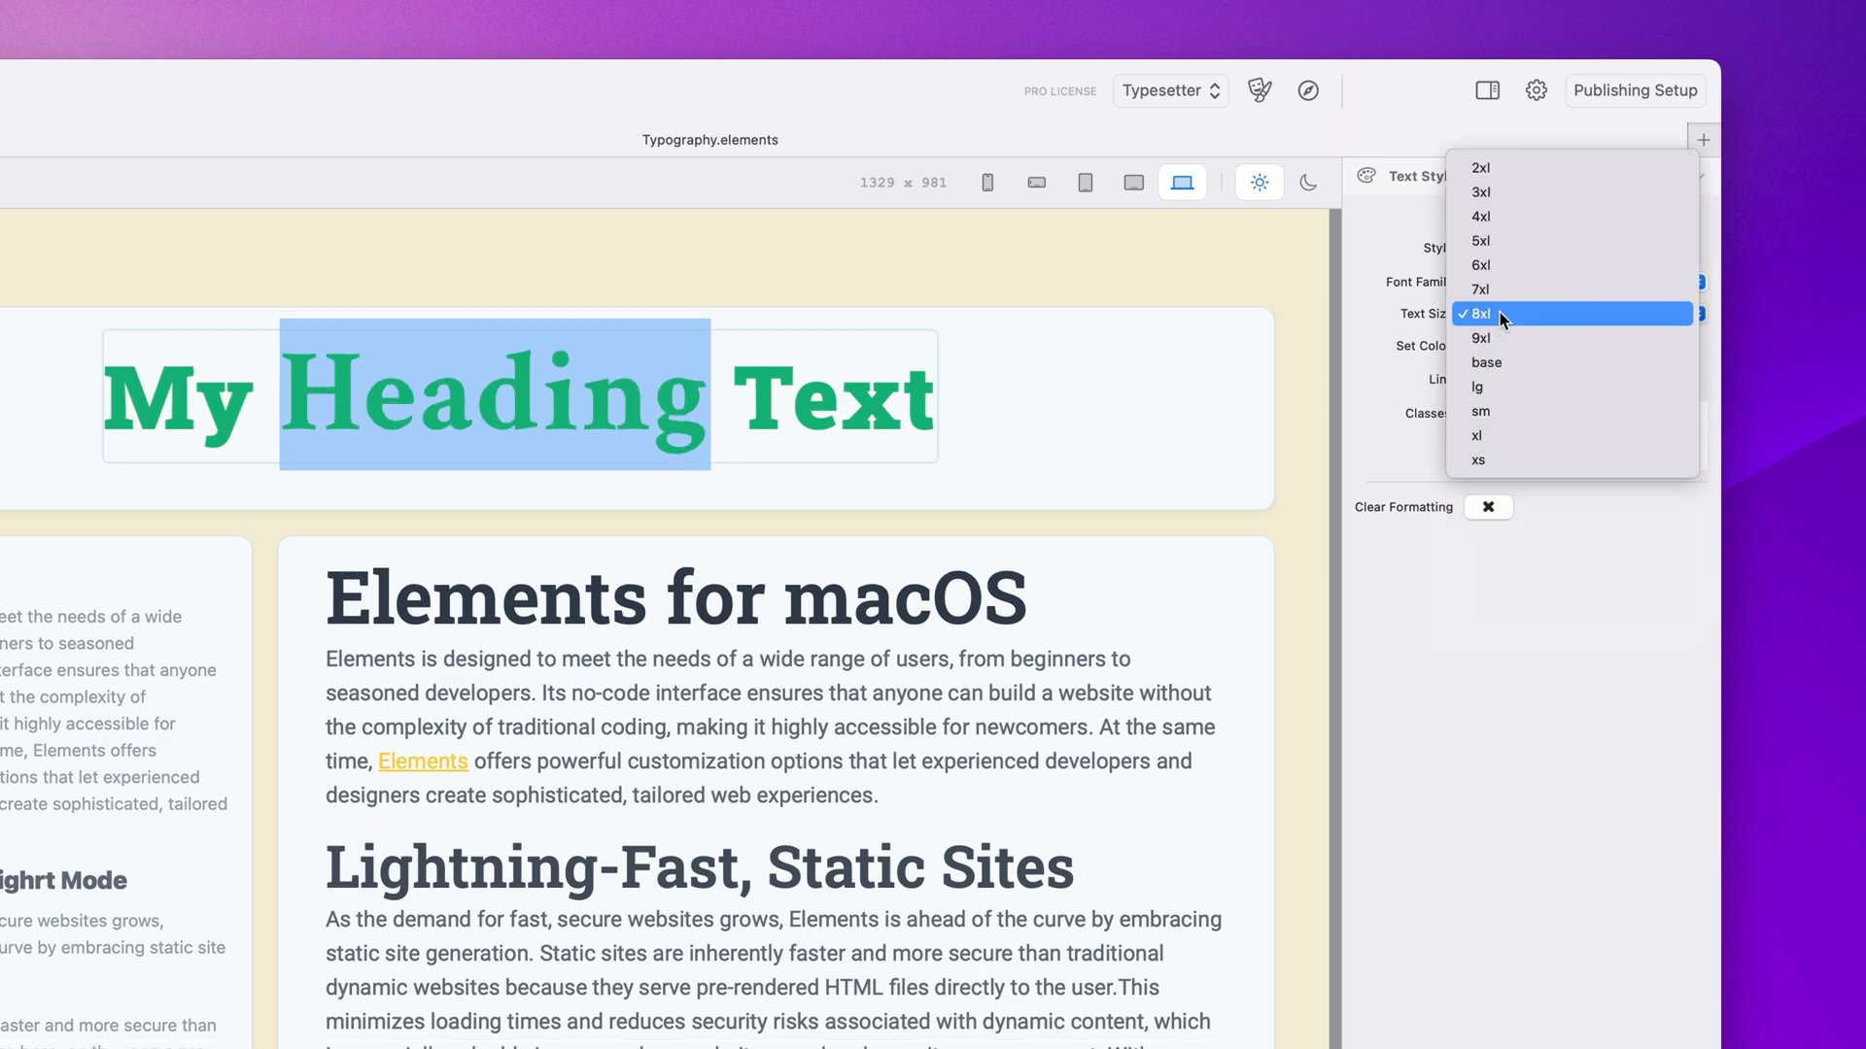
pyautogui.click(1479, 338)
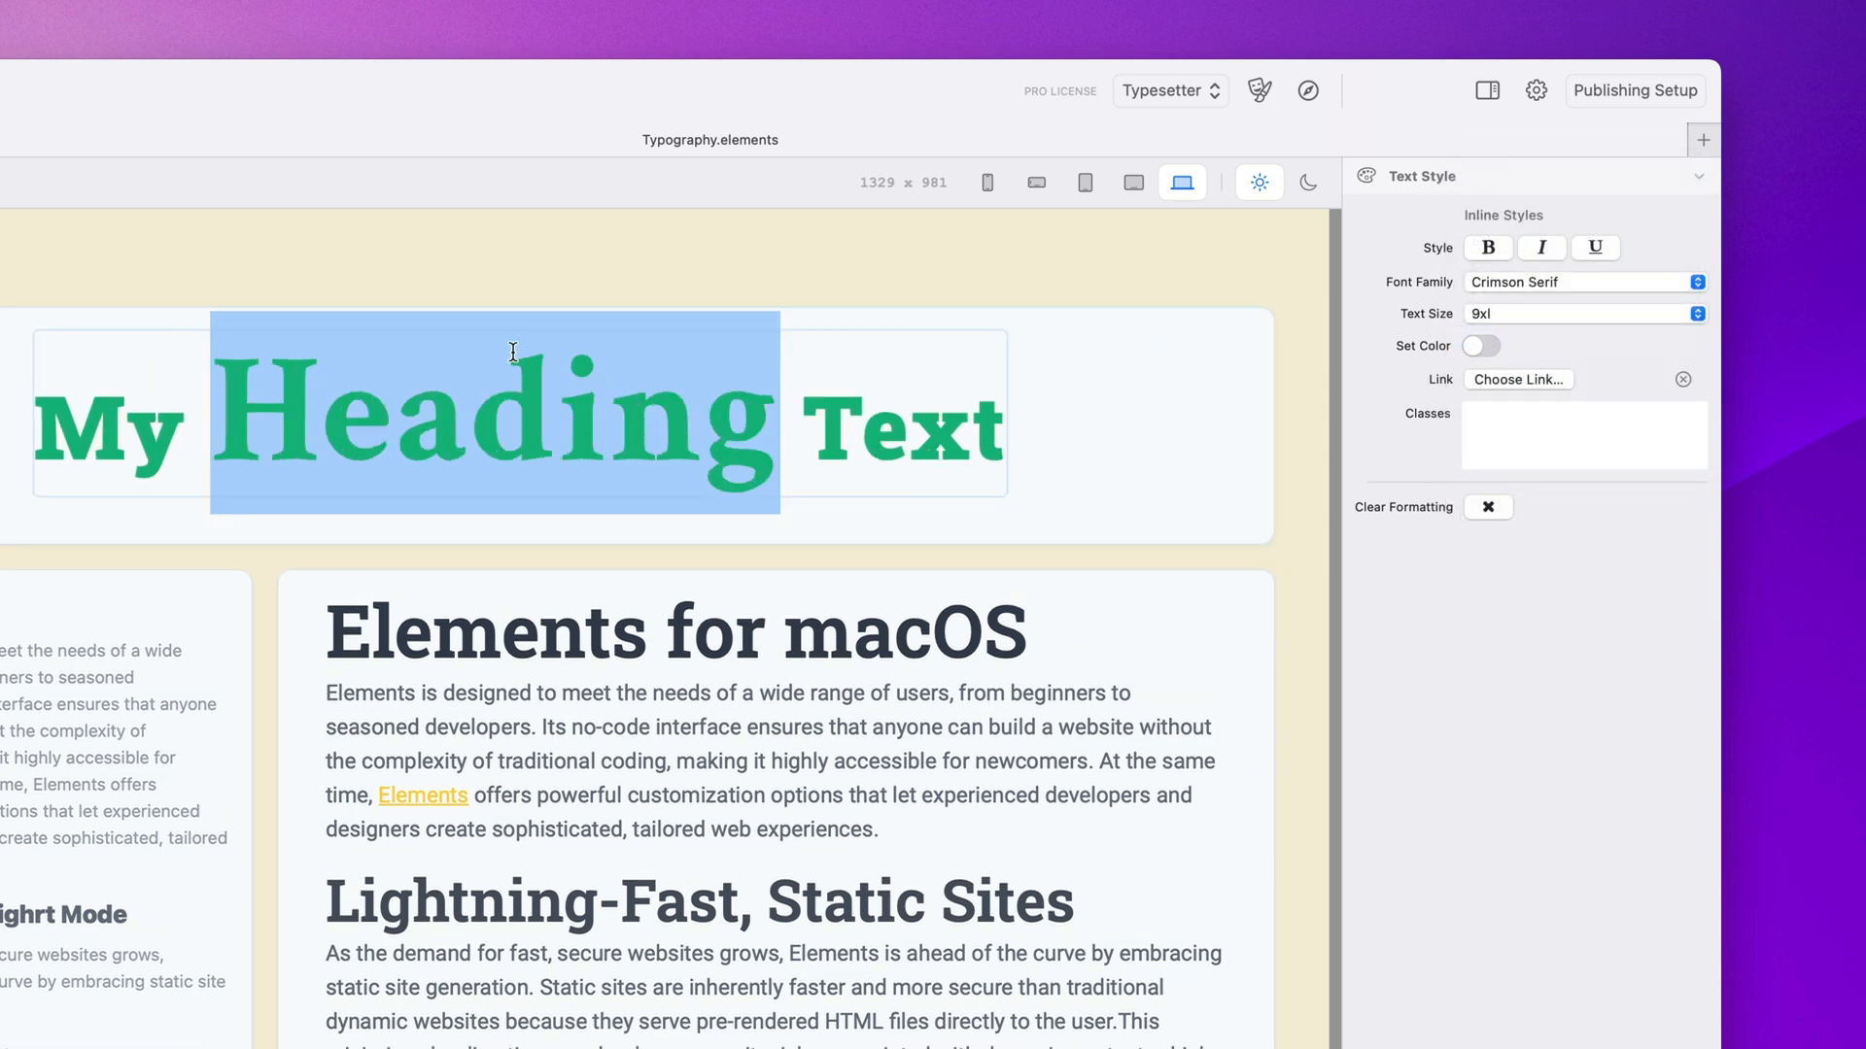
pyautogui.click(1480, 346)
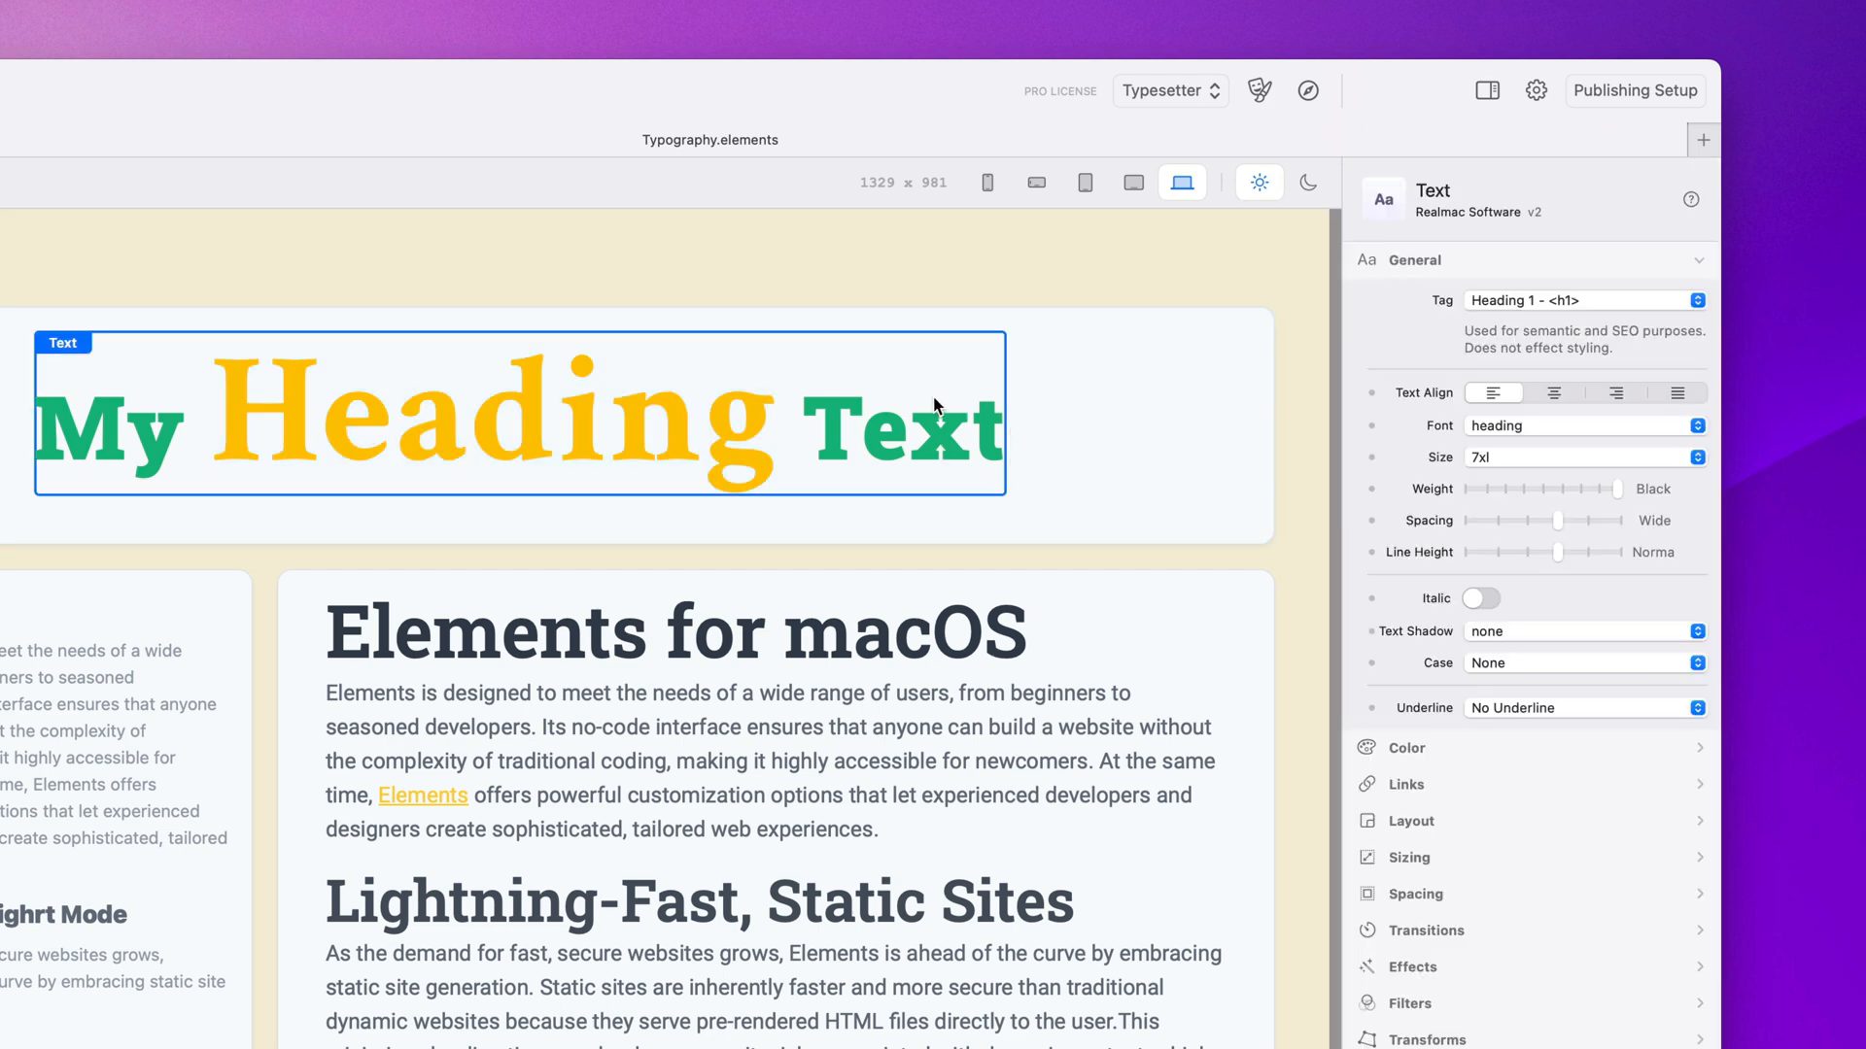
pyautogui.moveTo(1499, 448)
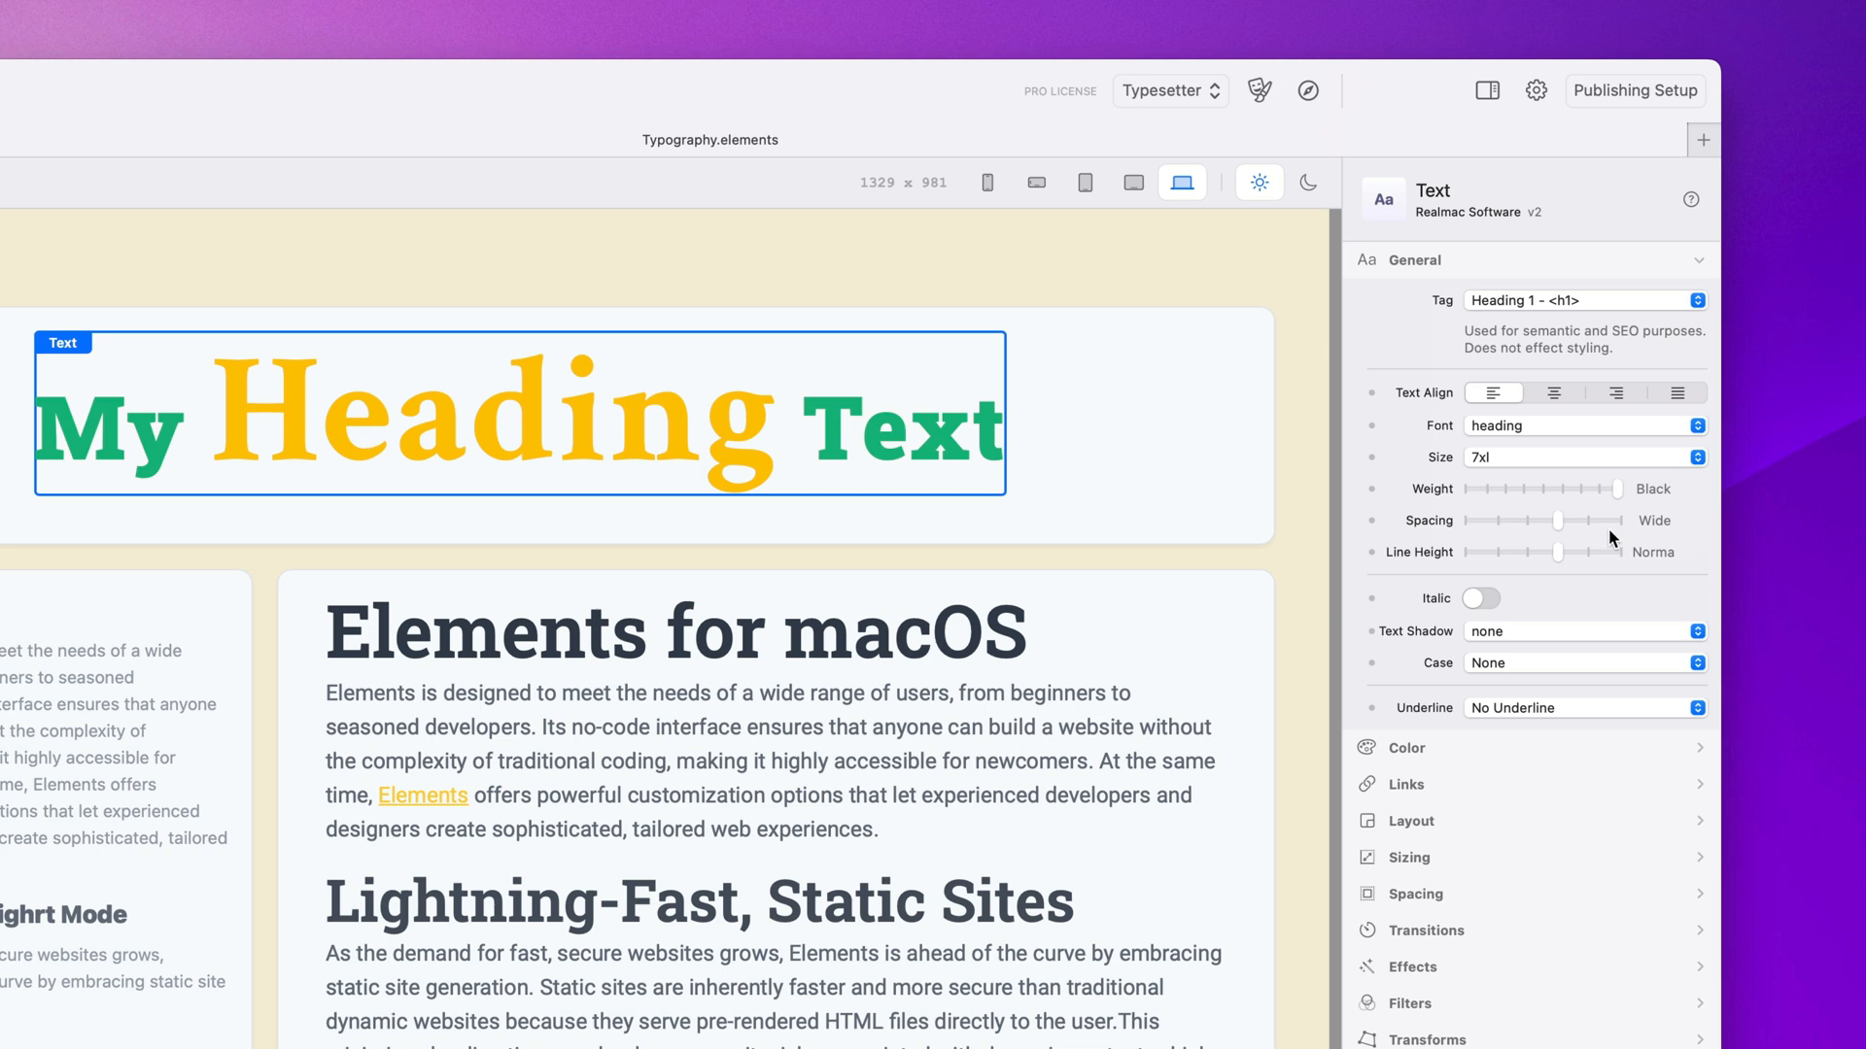
pyautogui.moveTo(1034, 488)
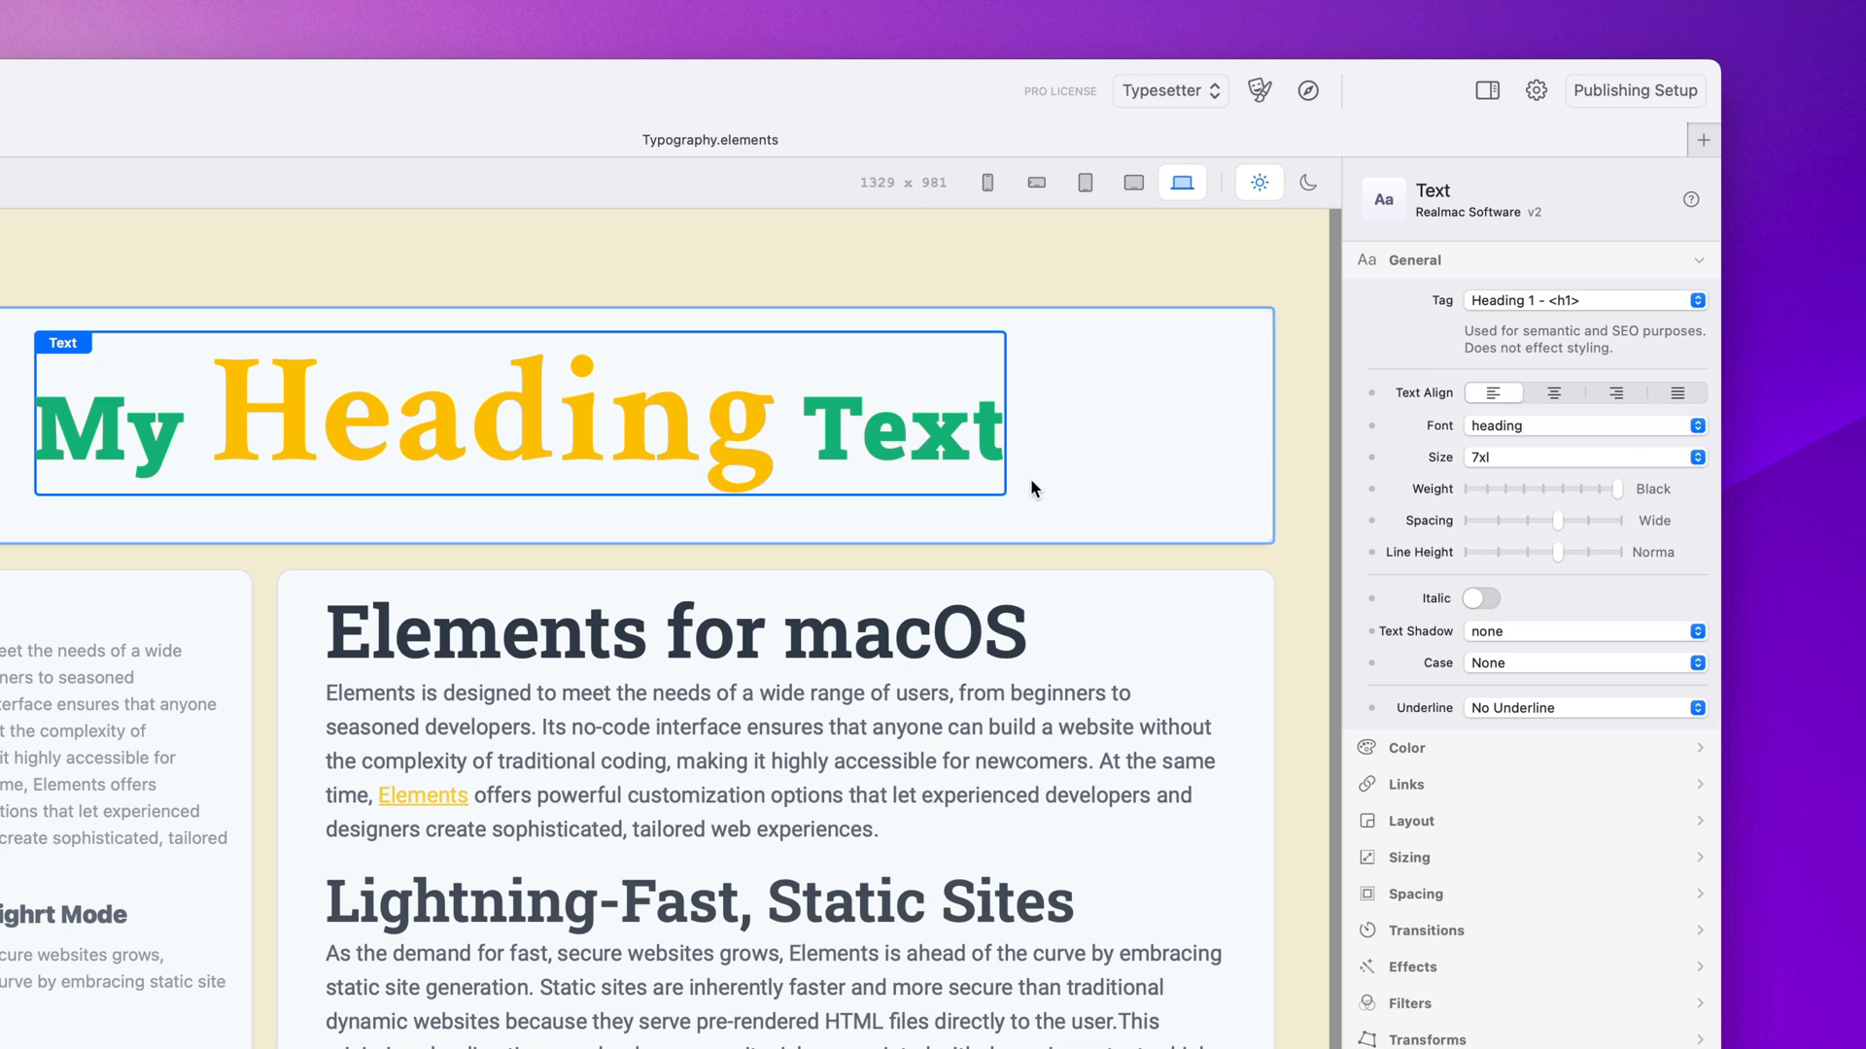
pyautogui.moveTo(740, 455)
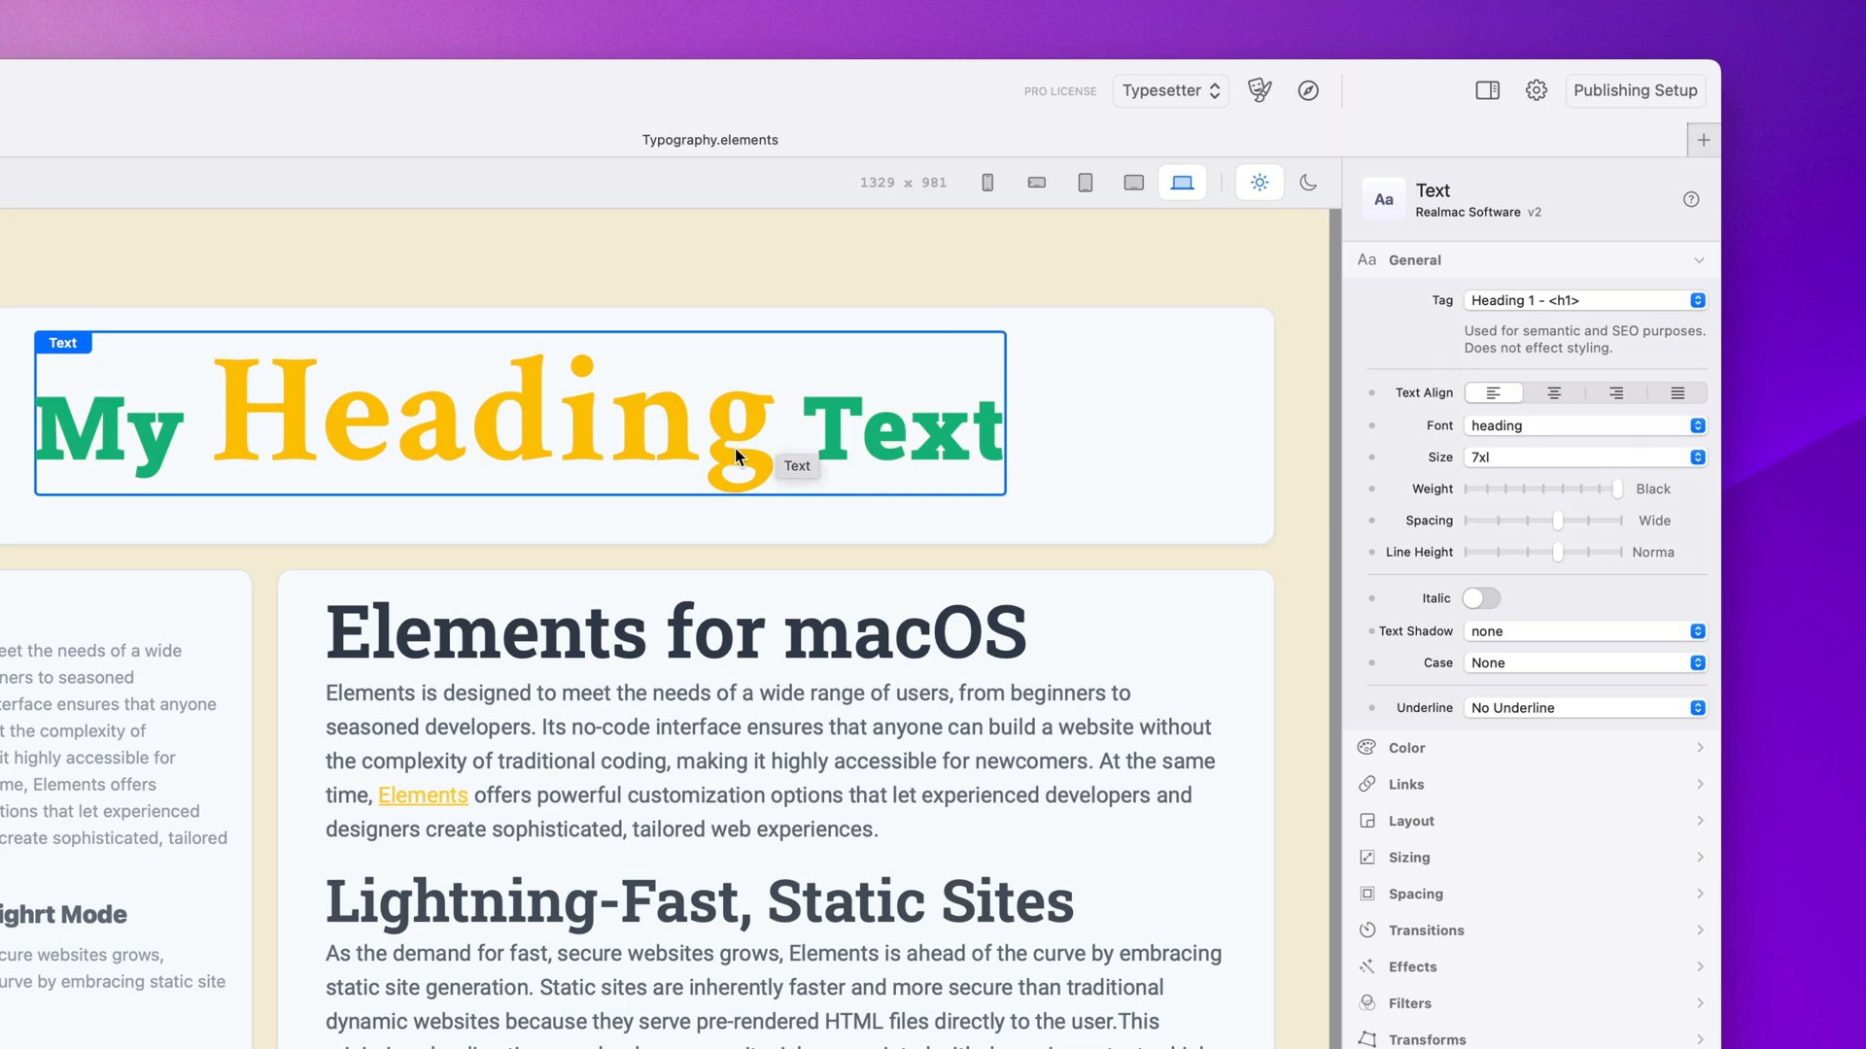
# Select the word 'Text' to show its inline styles and collapse the Links options
pyautogui.doubleClick(905, 427)
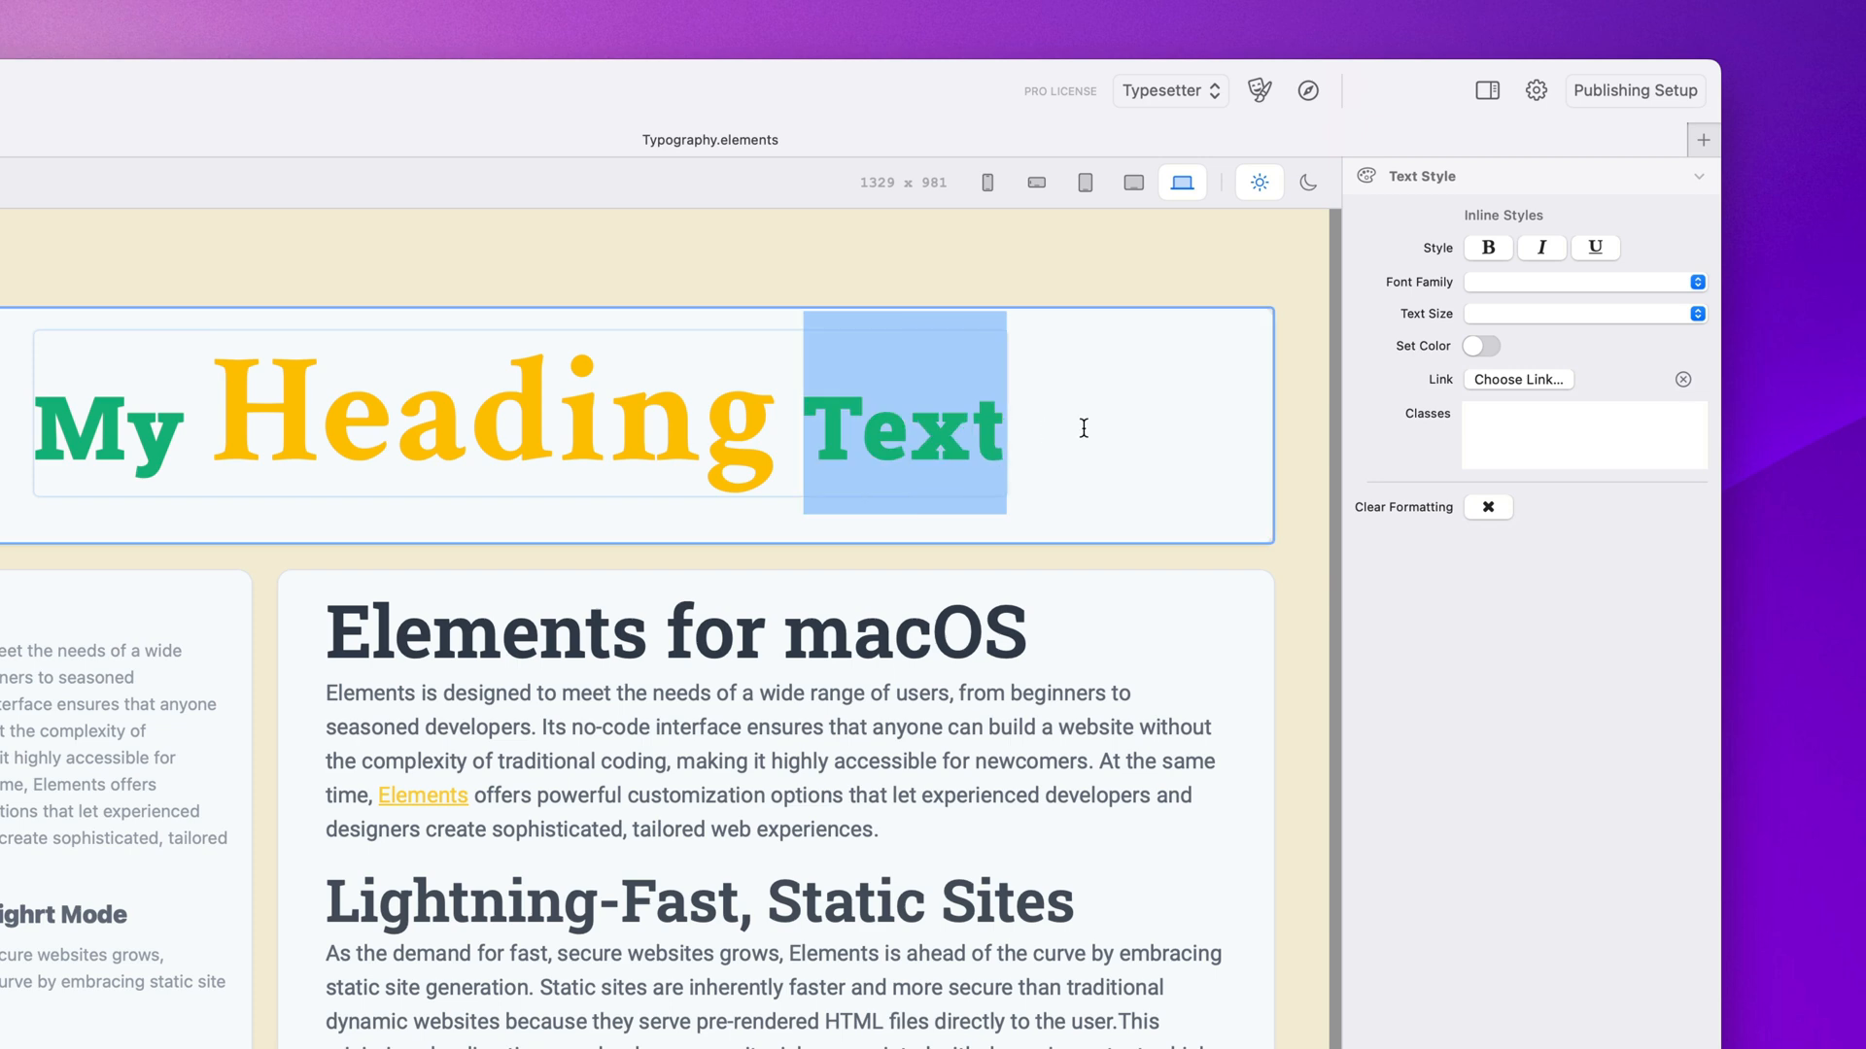
pyautogui.moveTo(1550, 391)
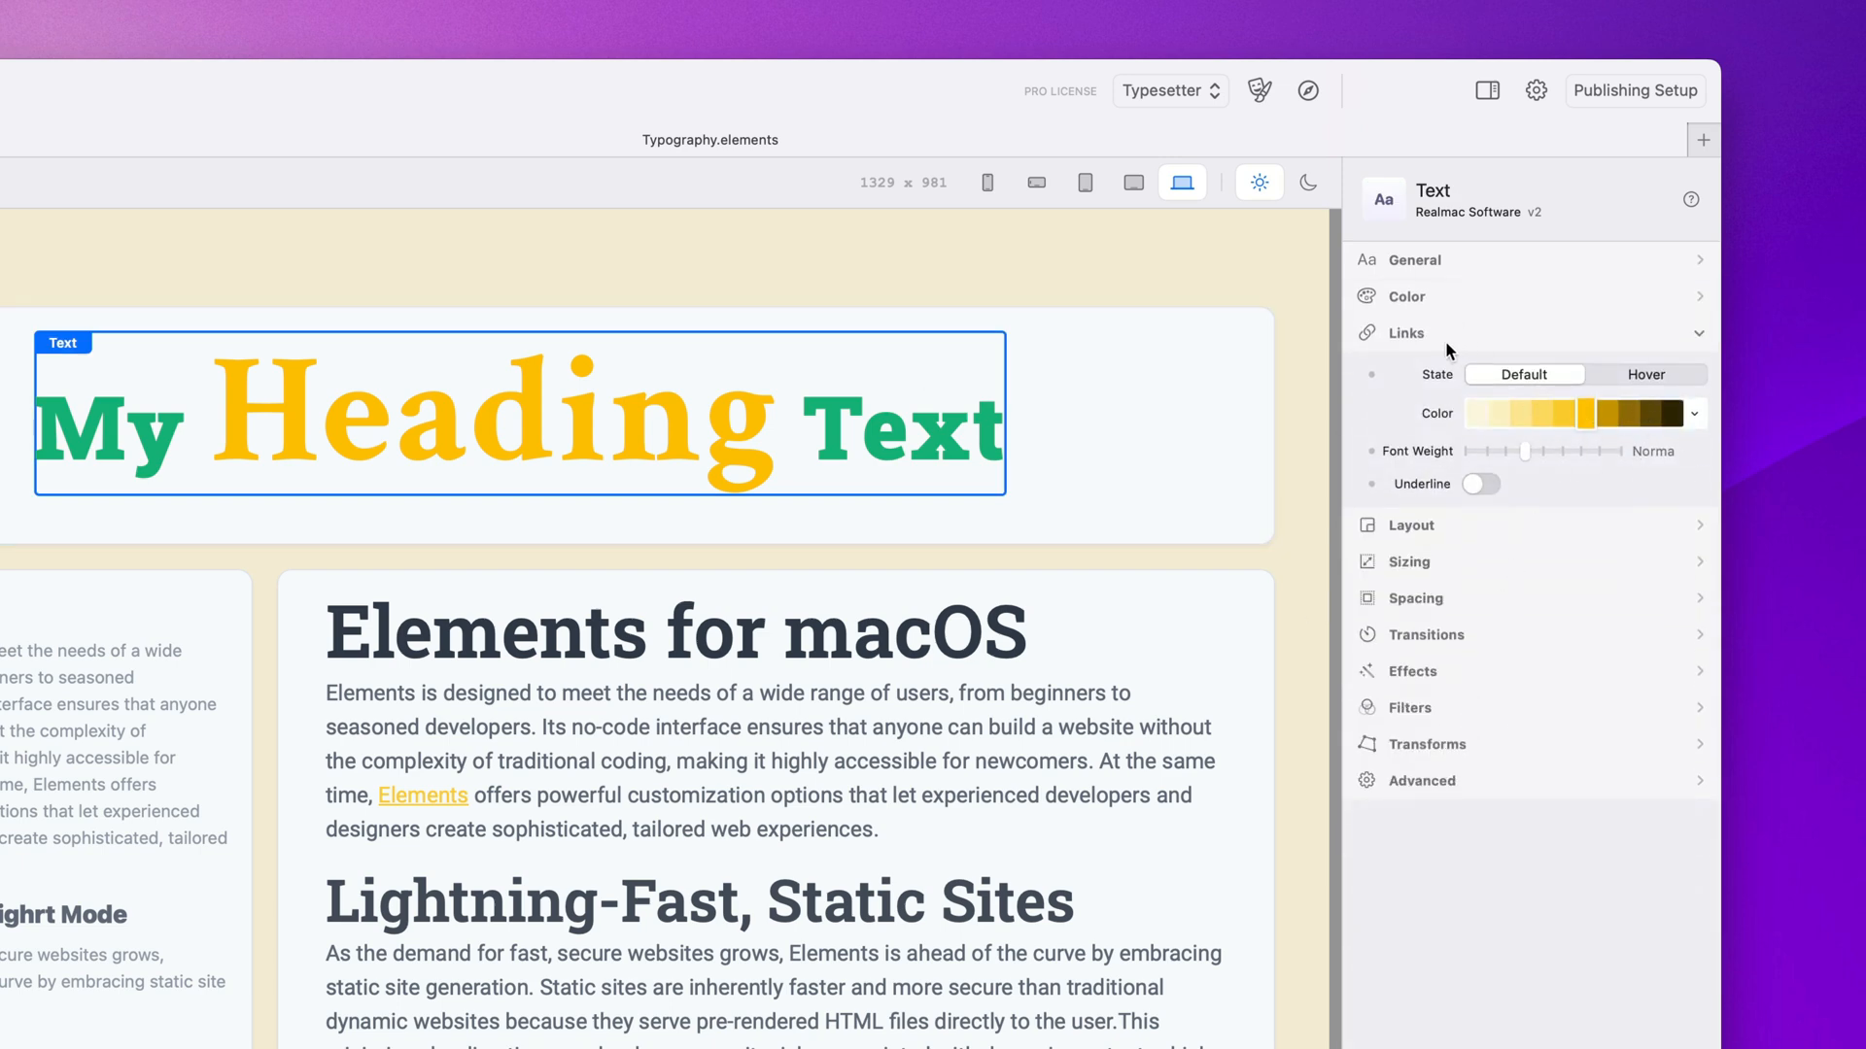
pyautogui.click(1406, 332)
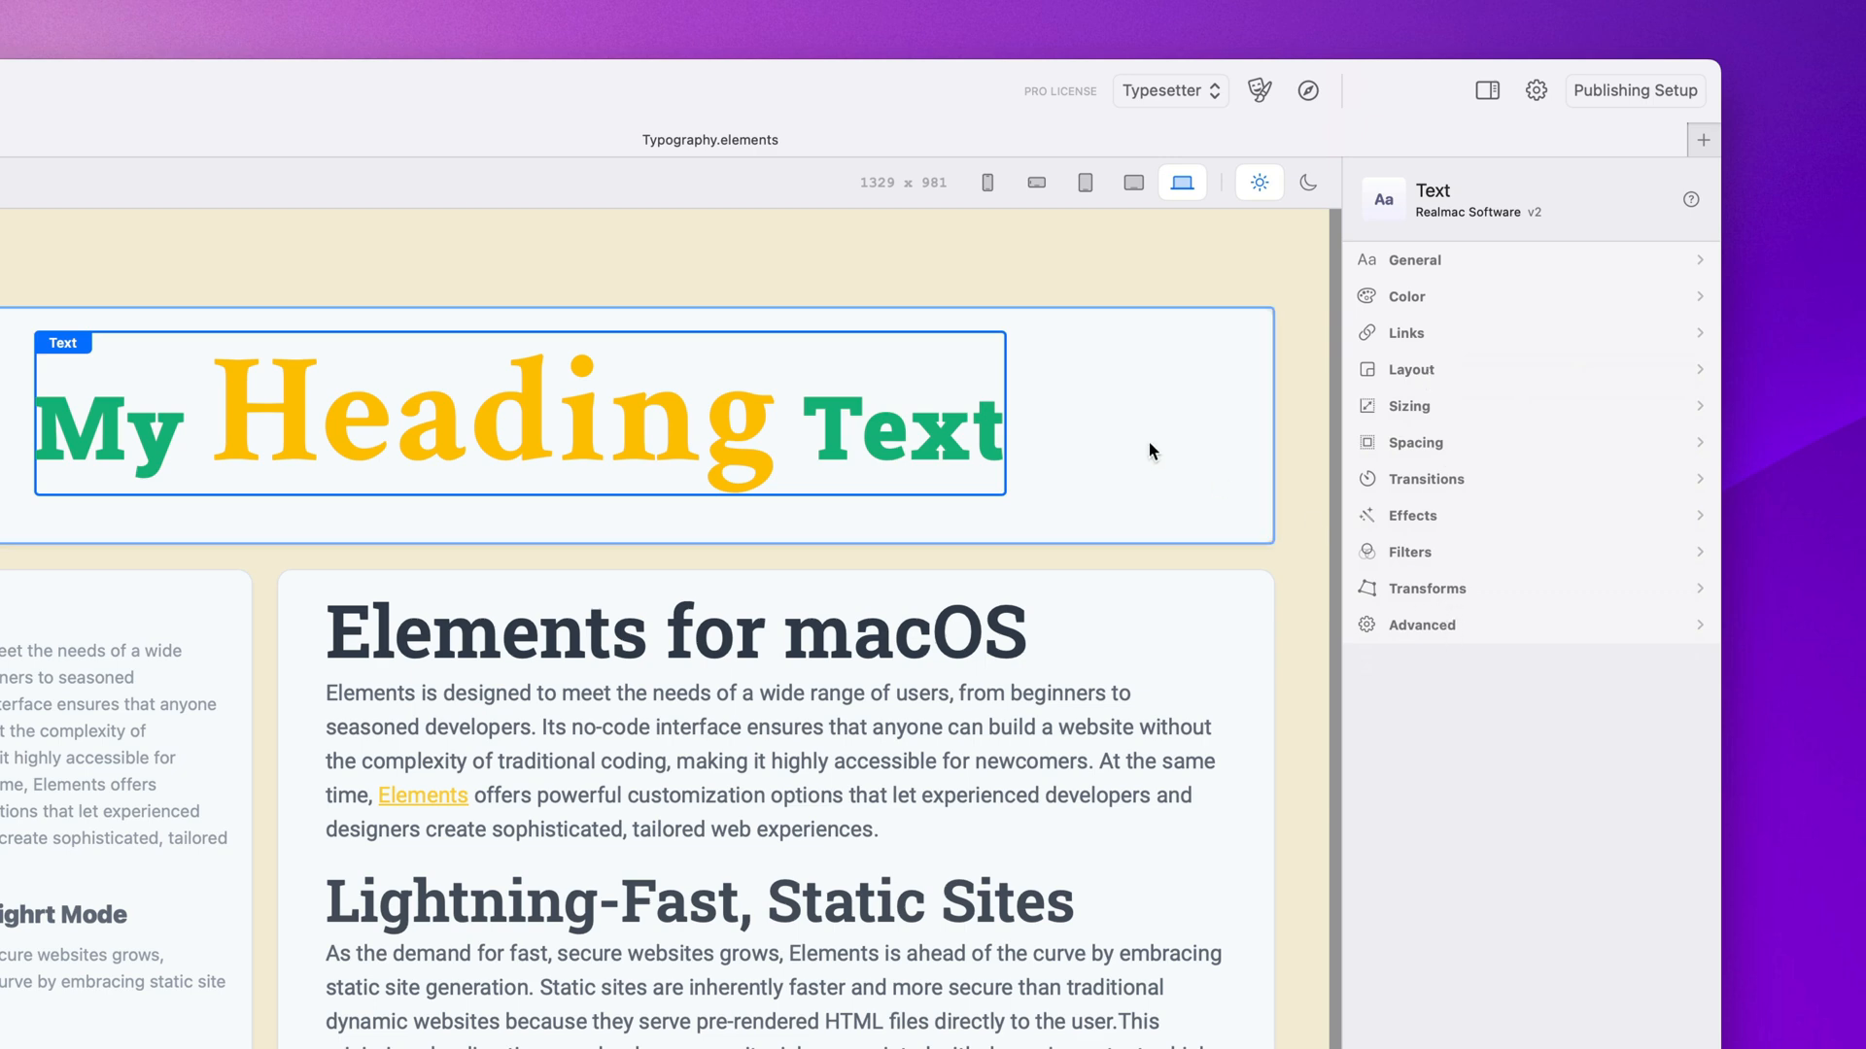
pyautogui.moveTo(1152, 450)
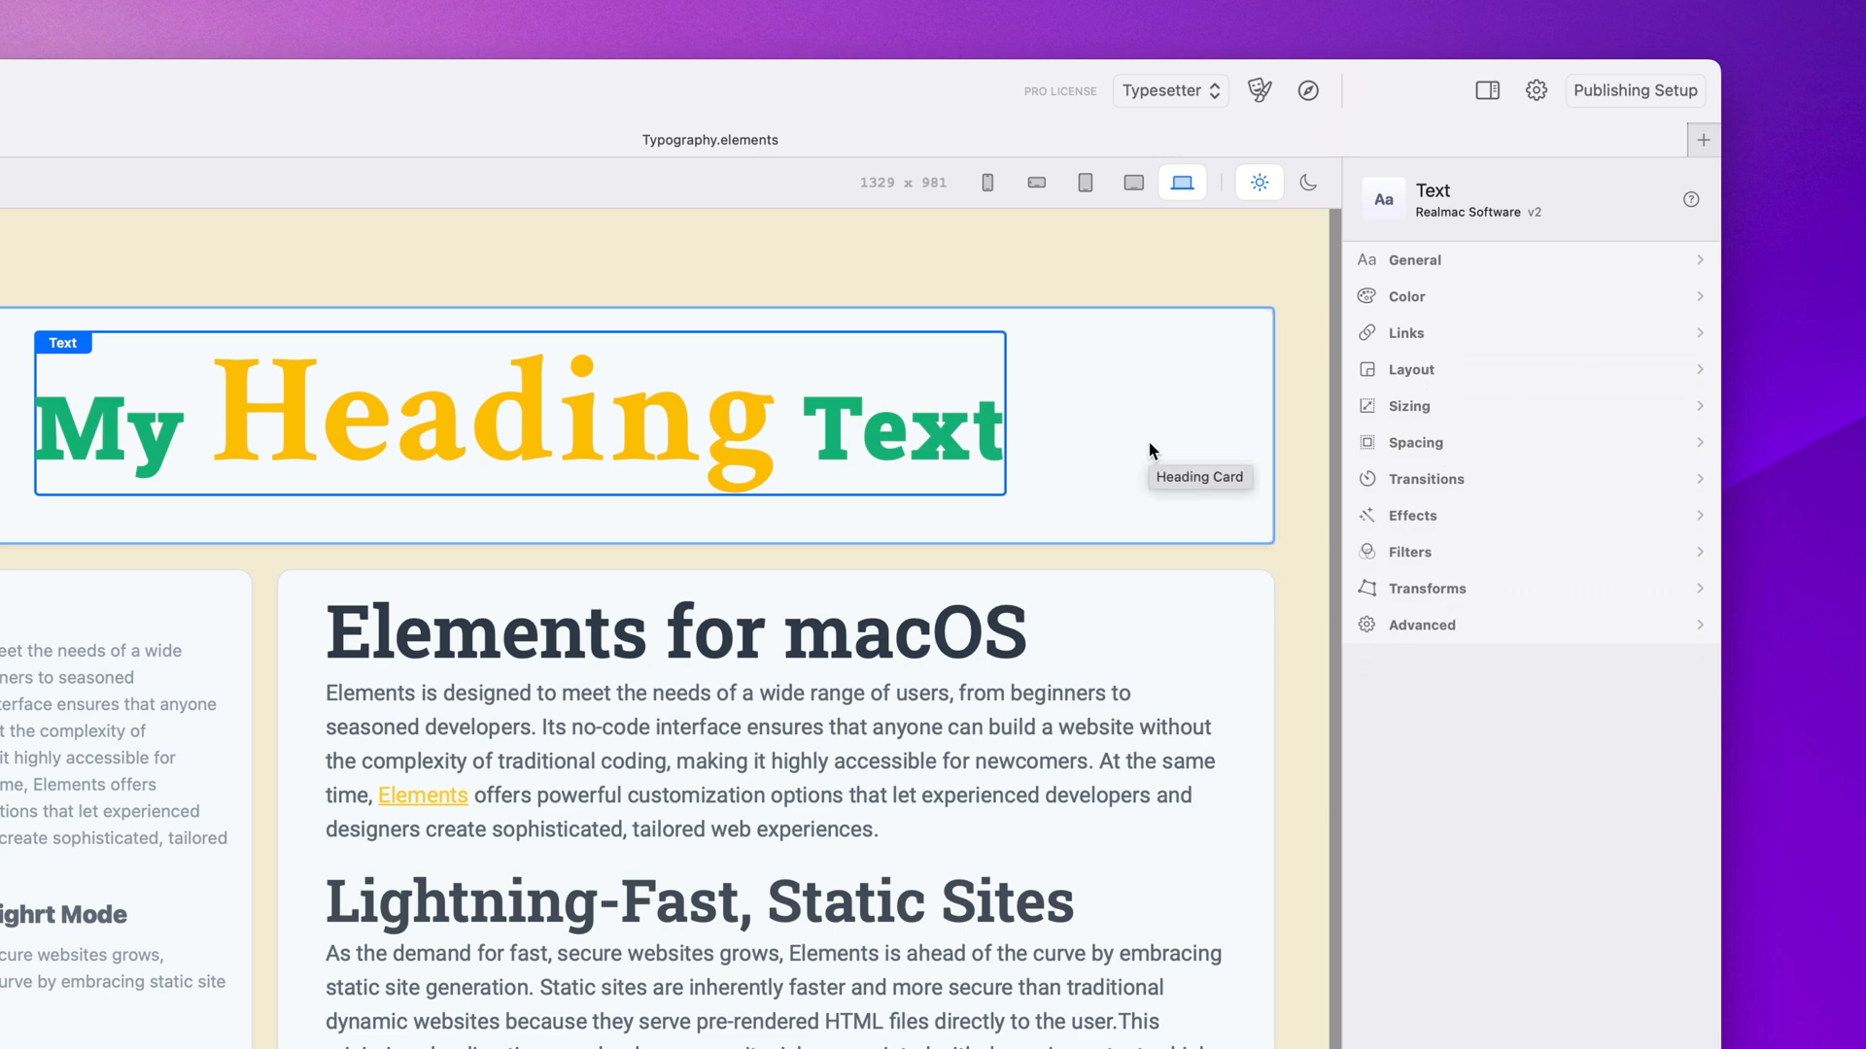
pyautogui.moveTo(1196, 449)
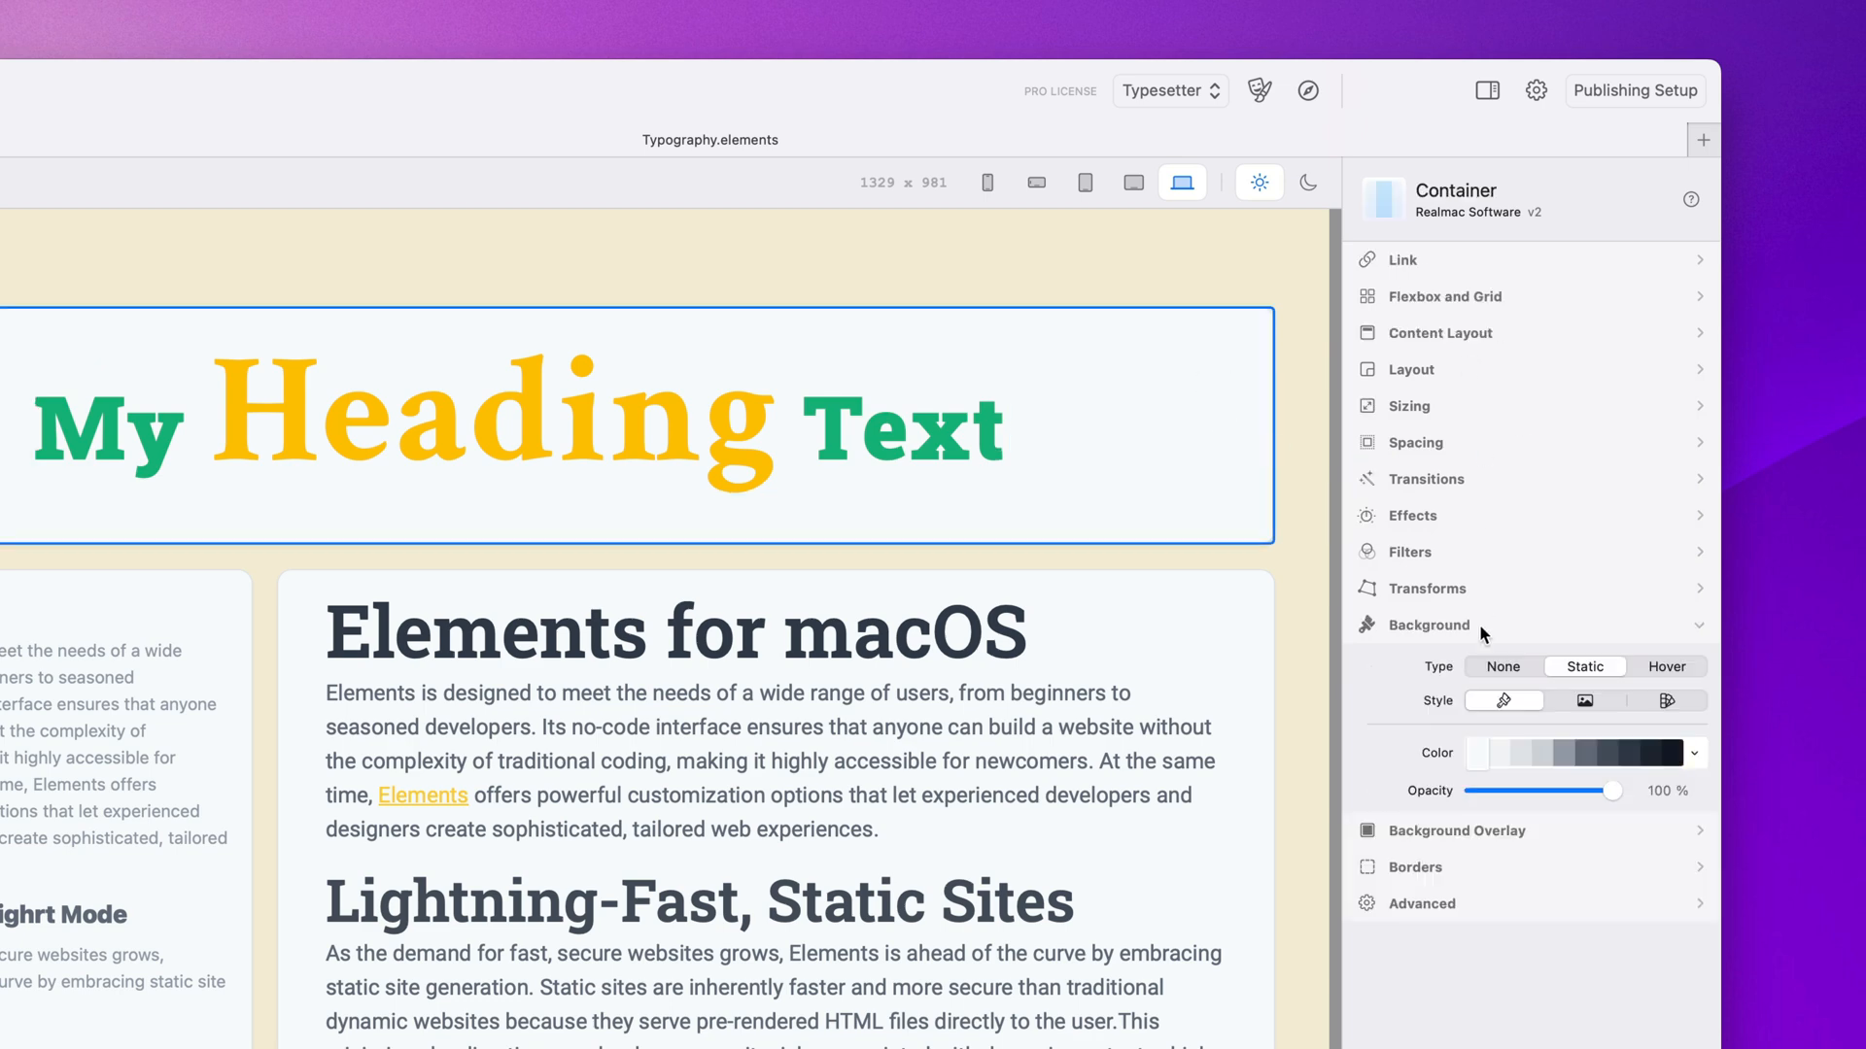
# Enable Margin & Padding in the heading text's Spacing settings, keeping every side at 0
pyautogui.click(1428, 625)
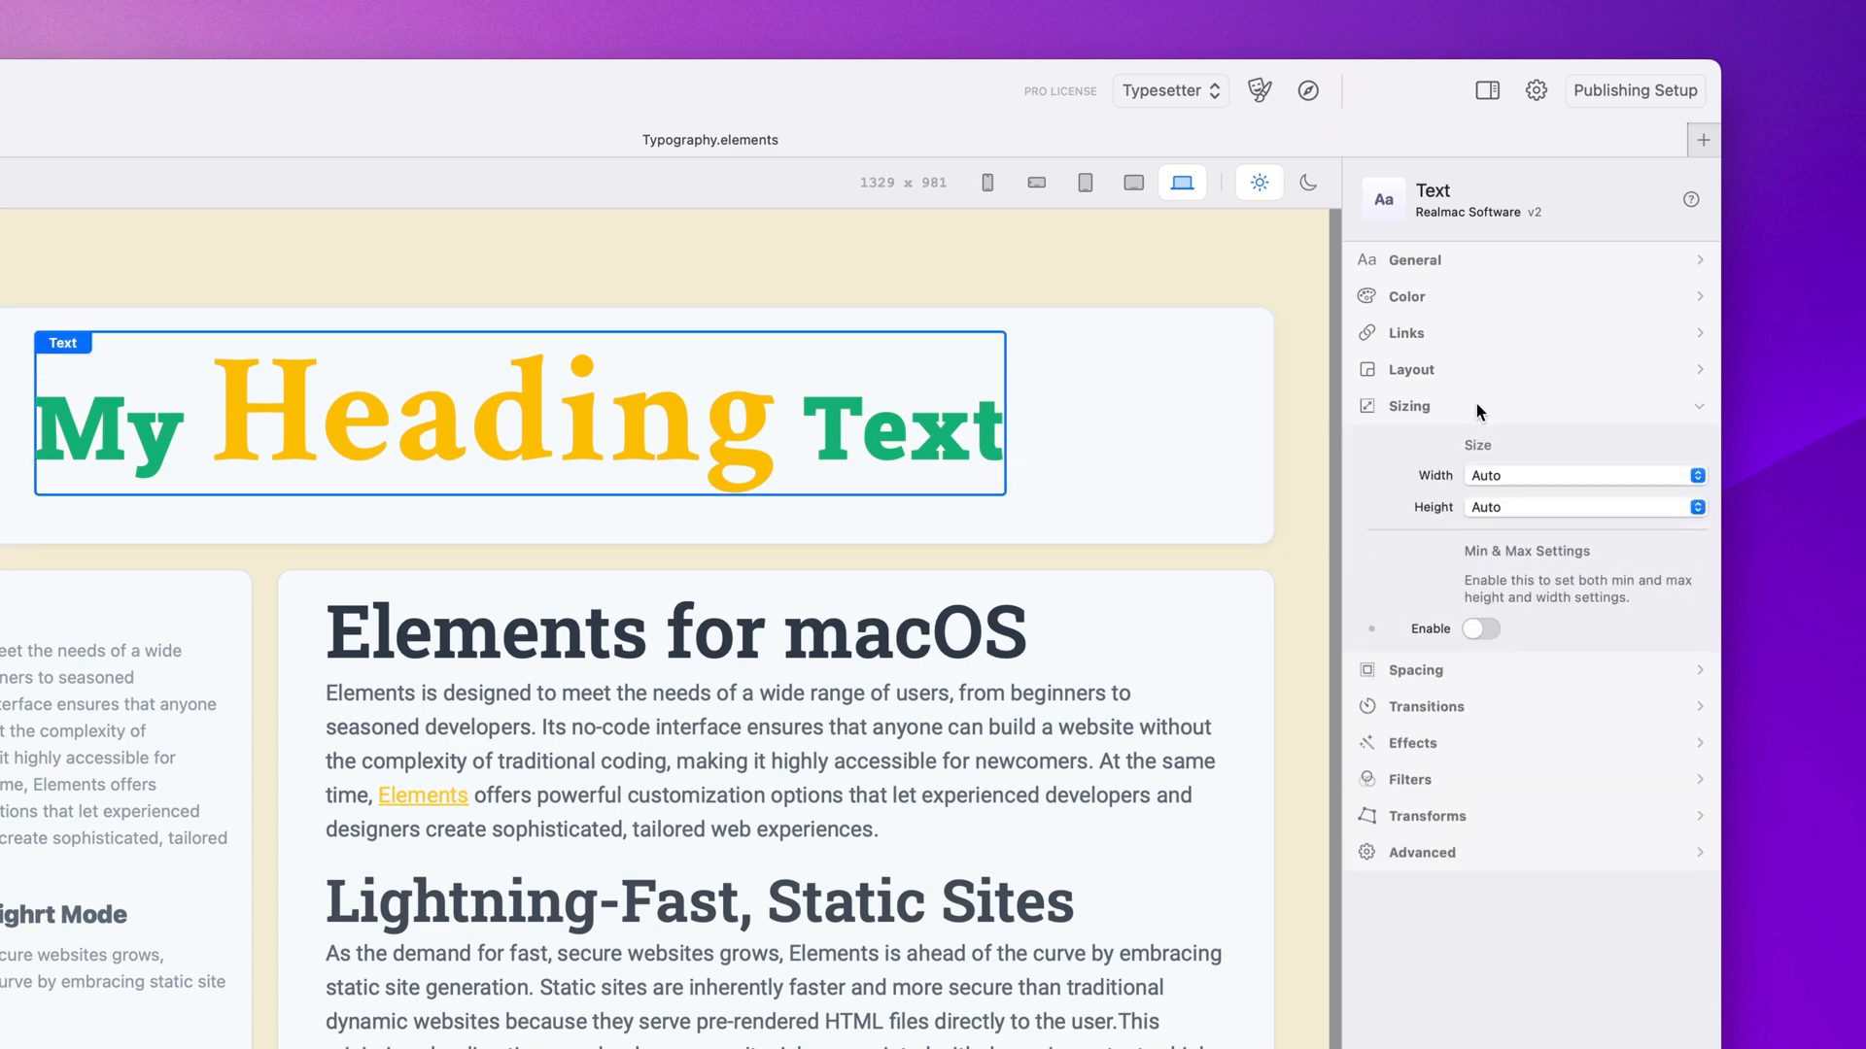
pyautogui.click(1411, 369)
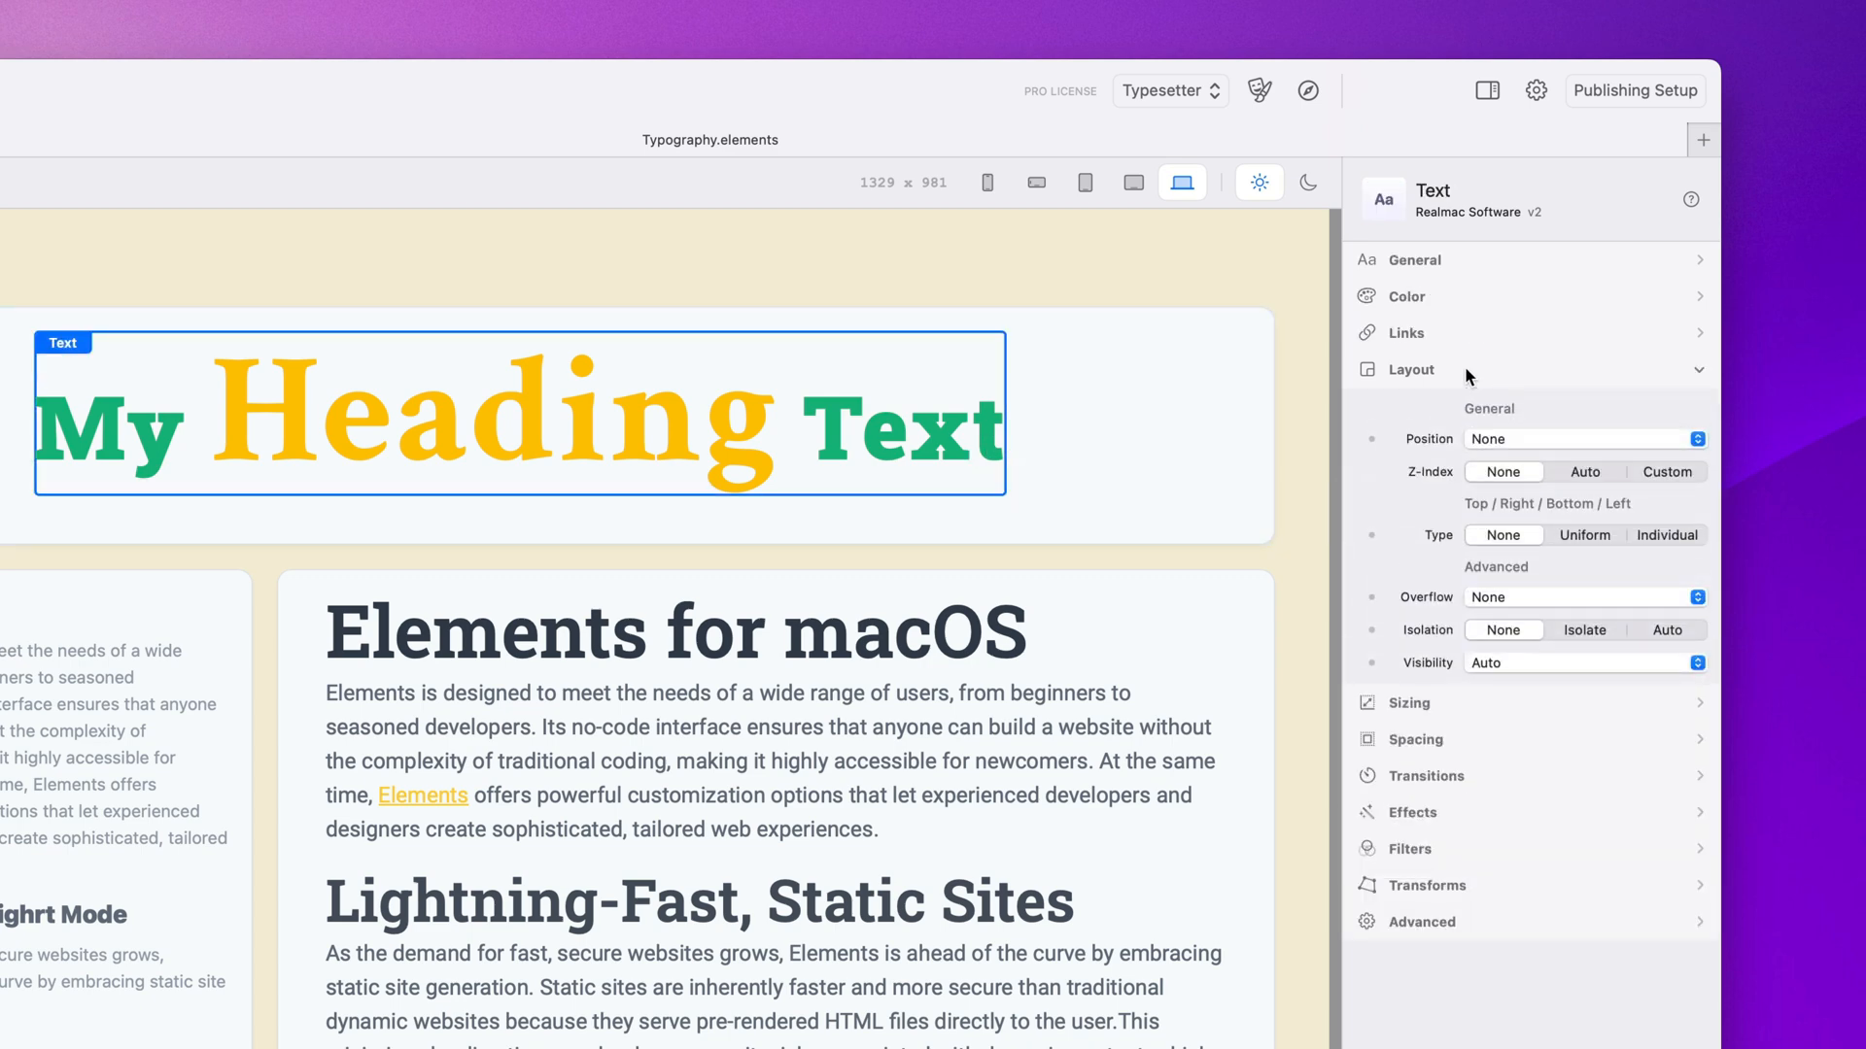
pyautogui.click(1411, 370)
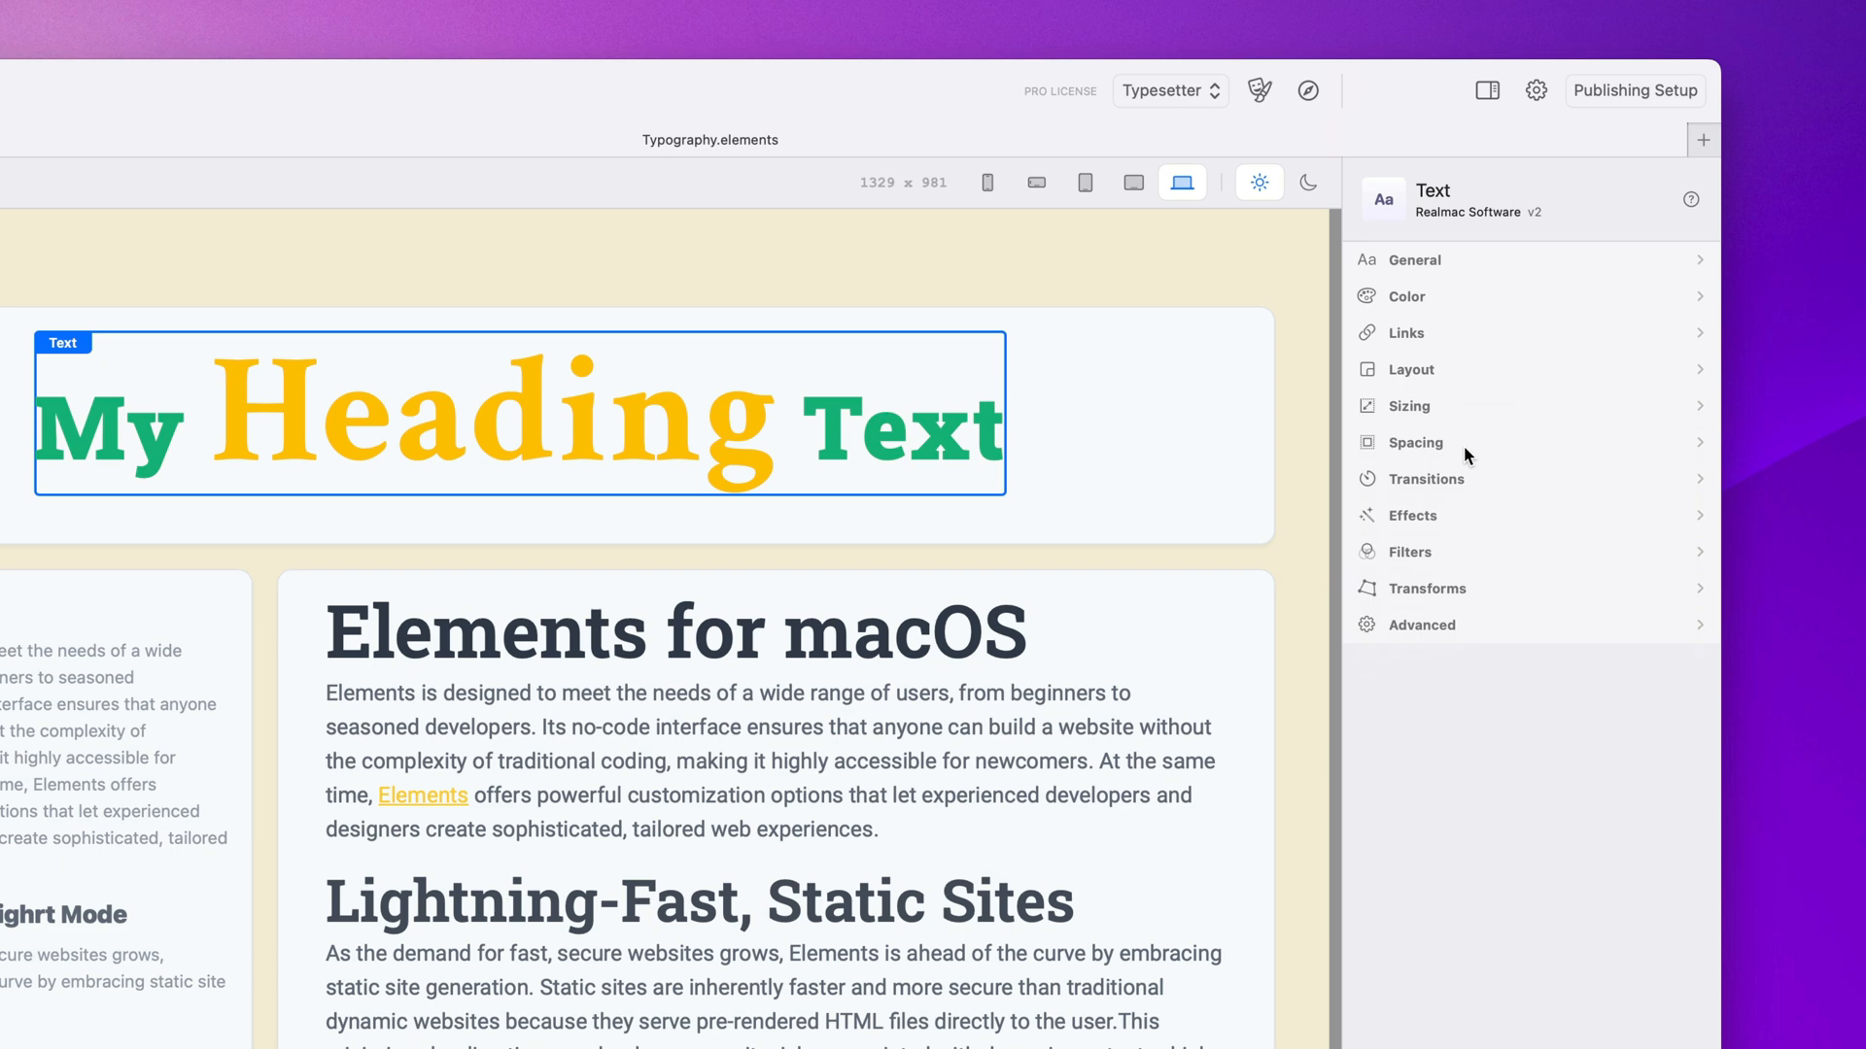
pyautogui.click(1416, 442)
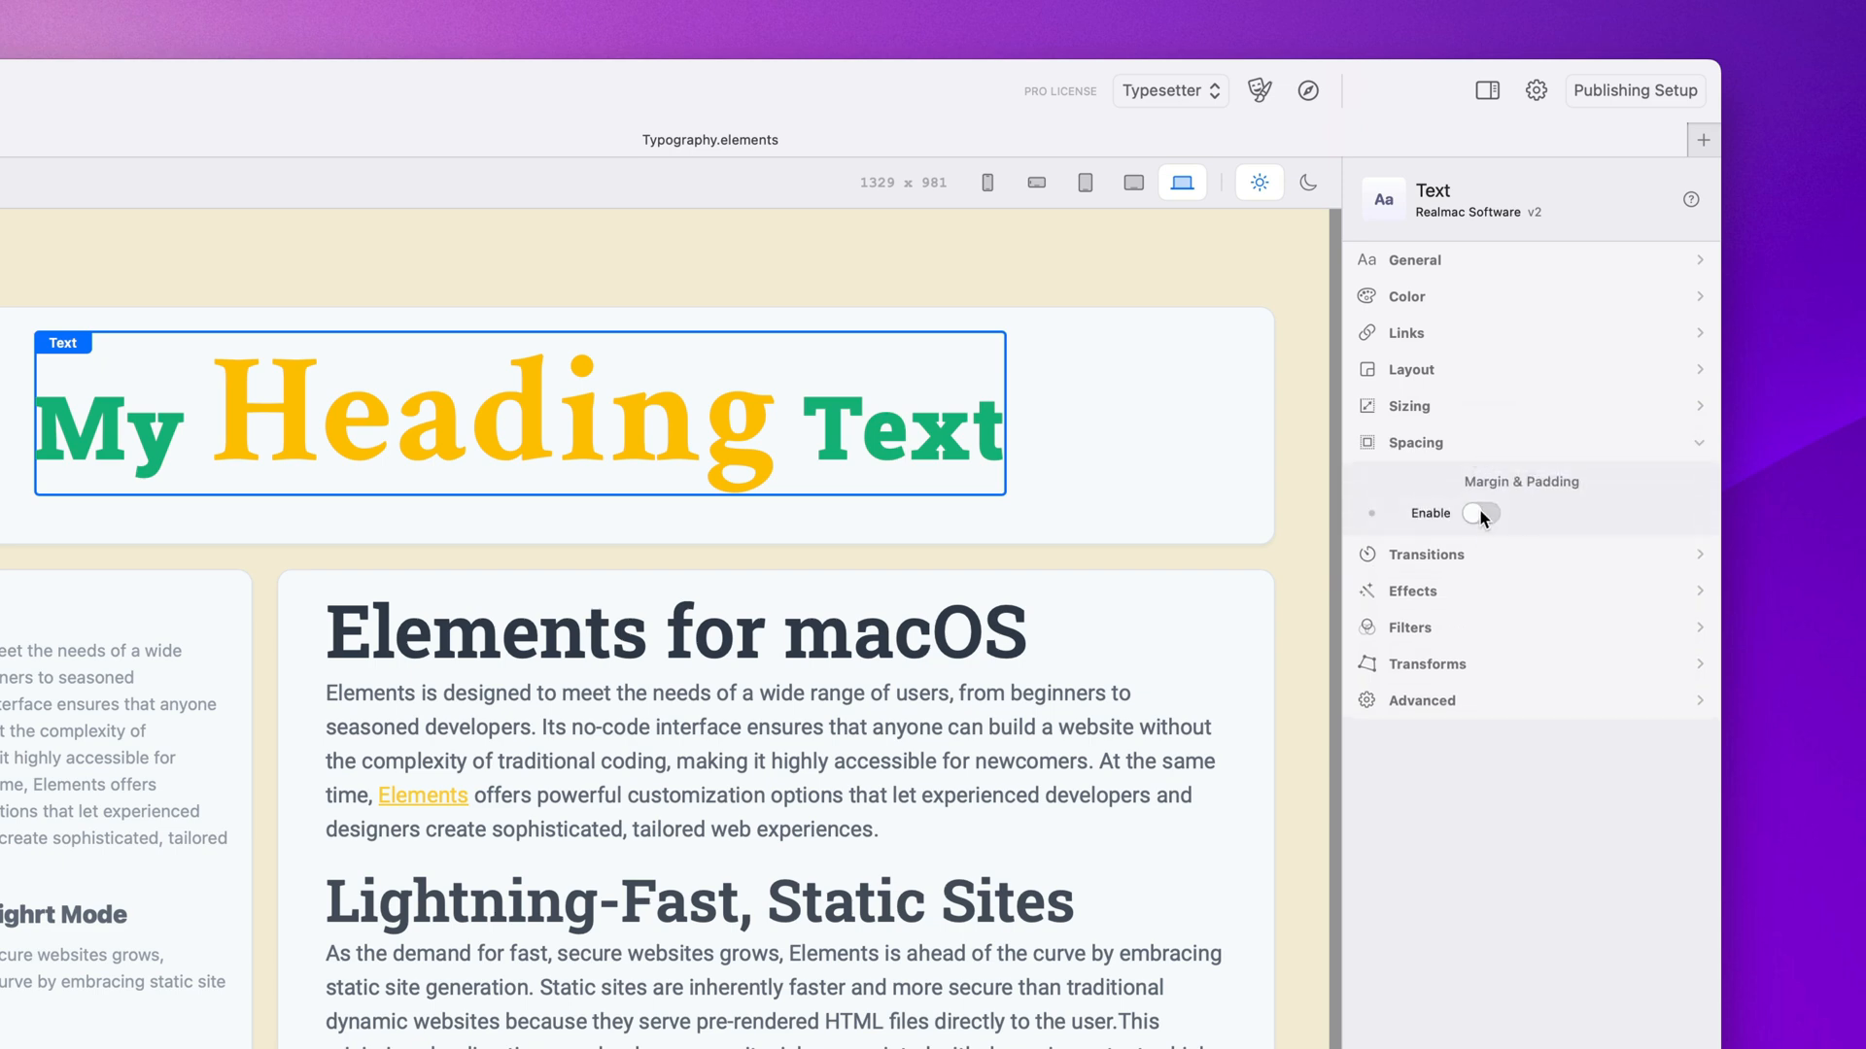
pyautogui.click(1480, 513)
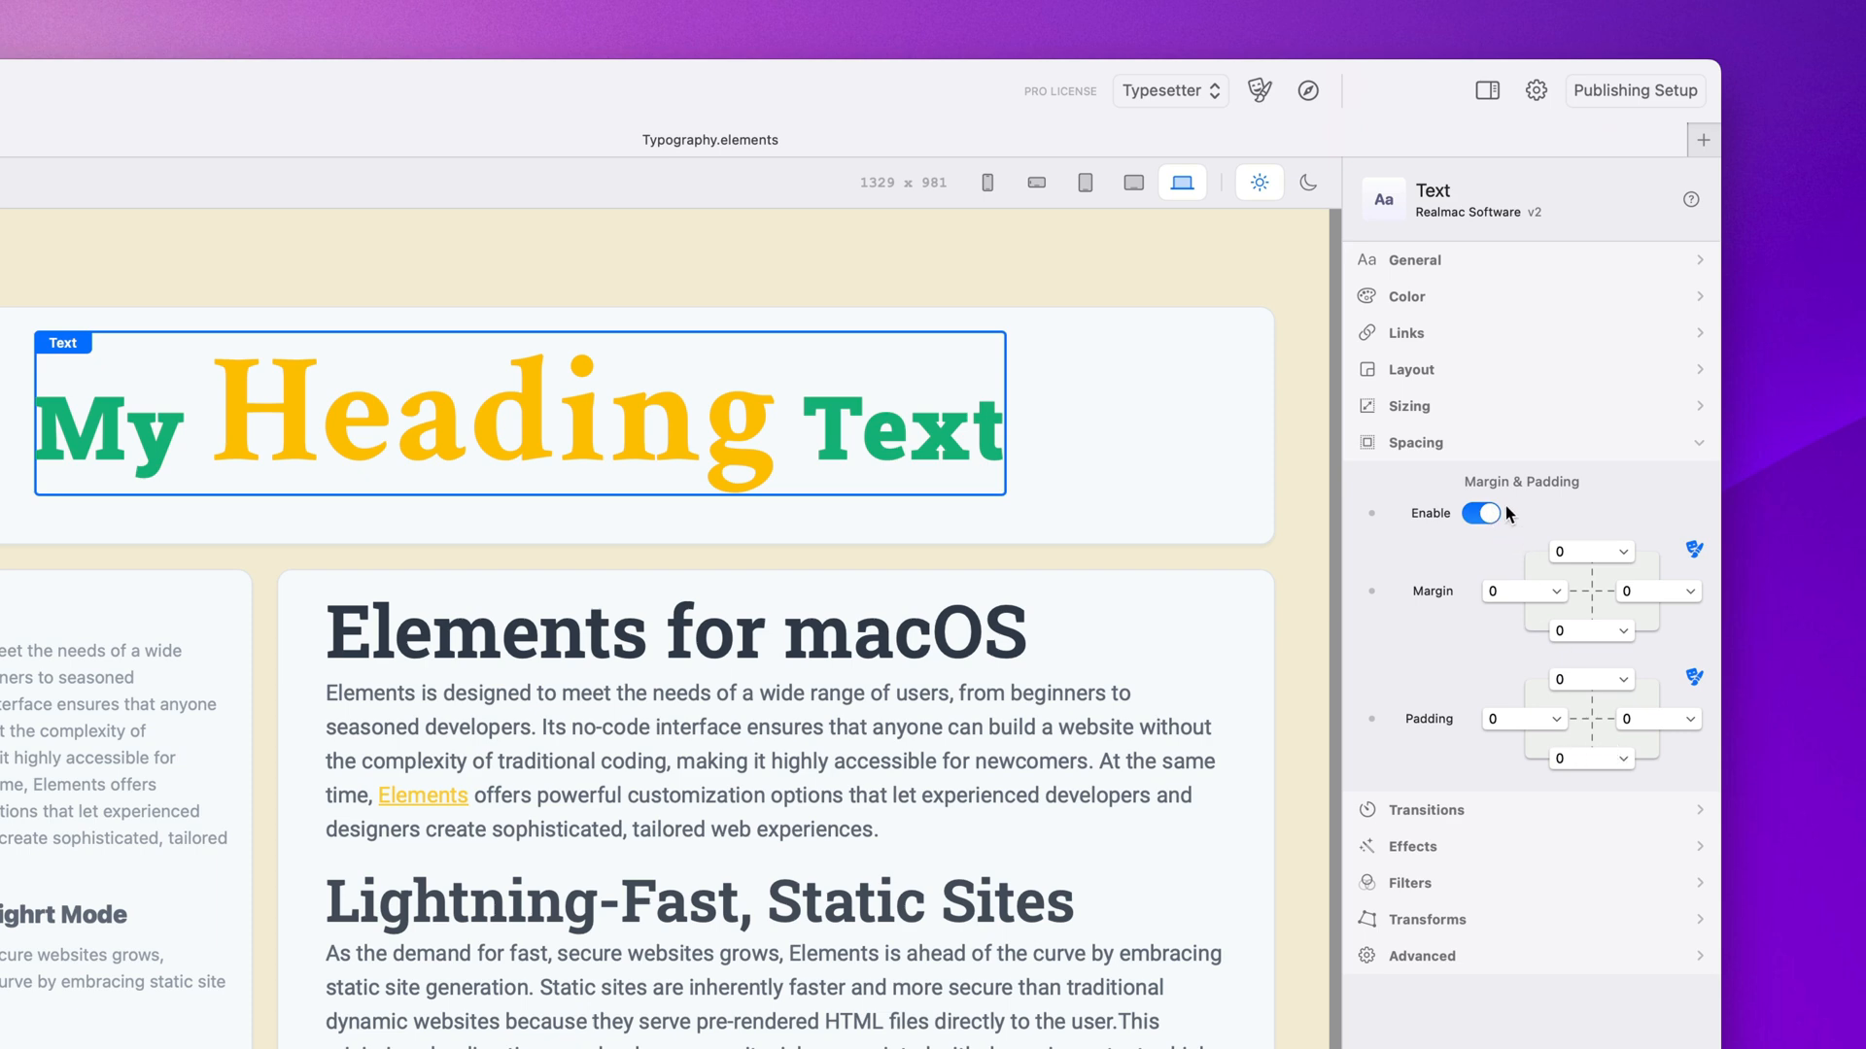
pyautogui.moveTo(718, 413)
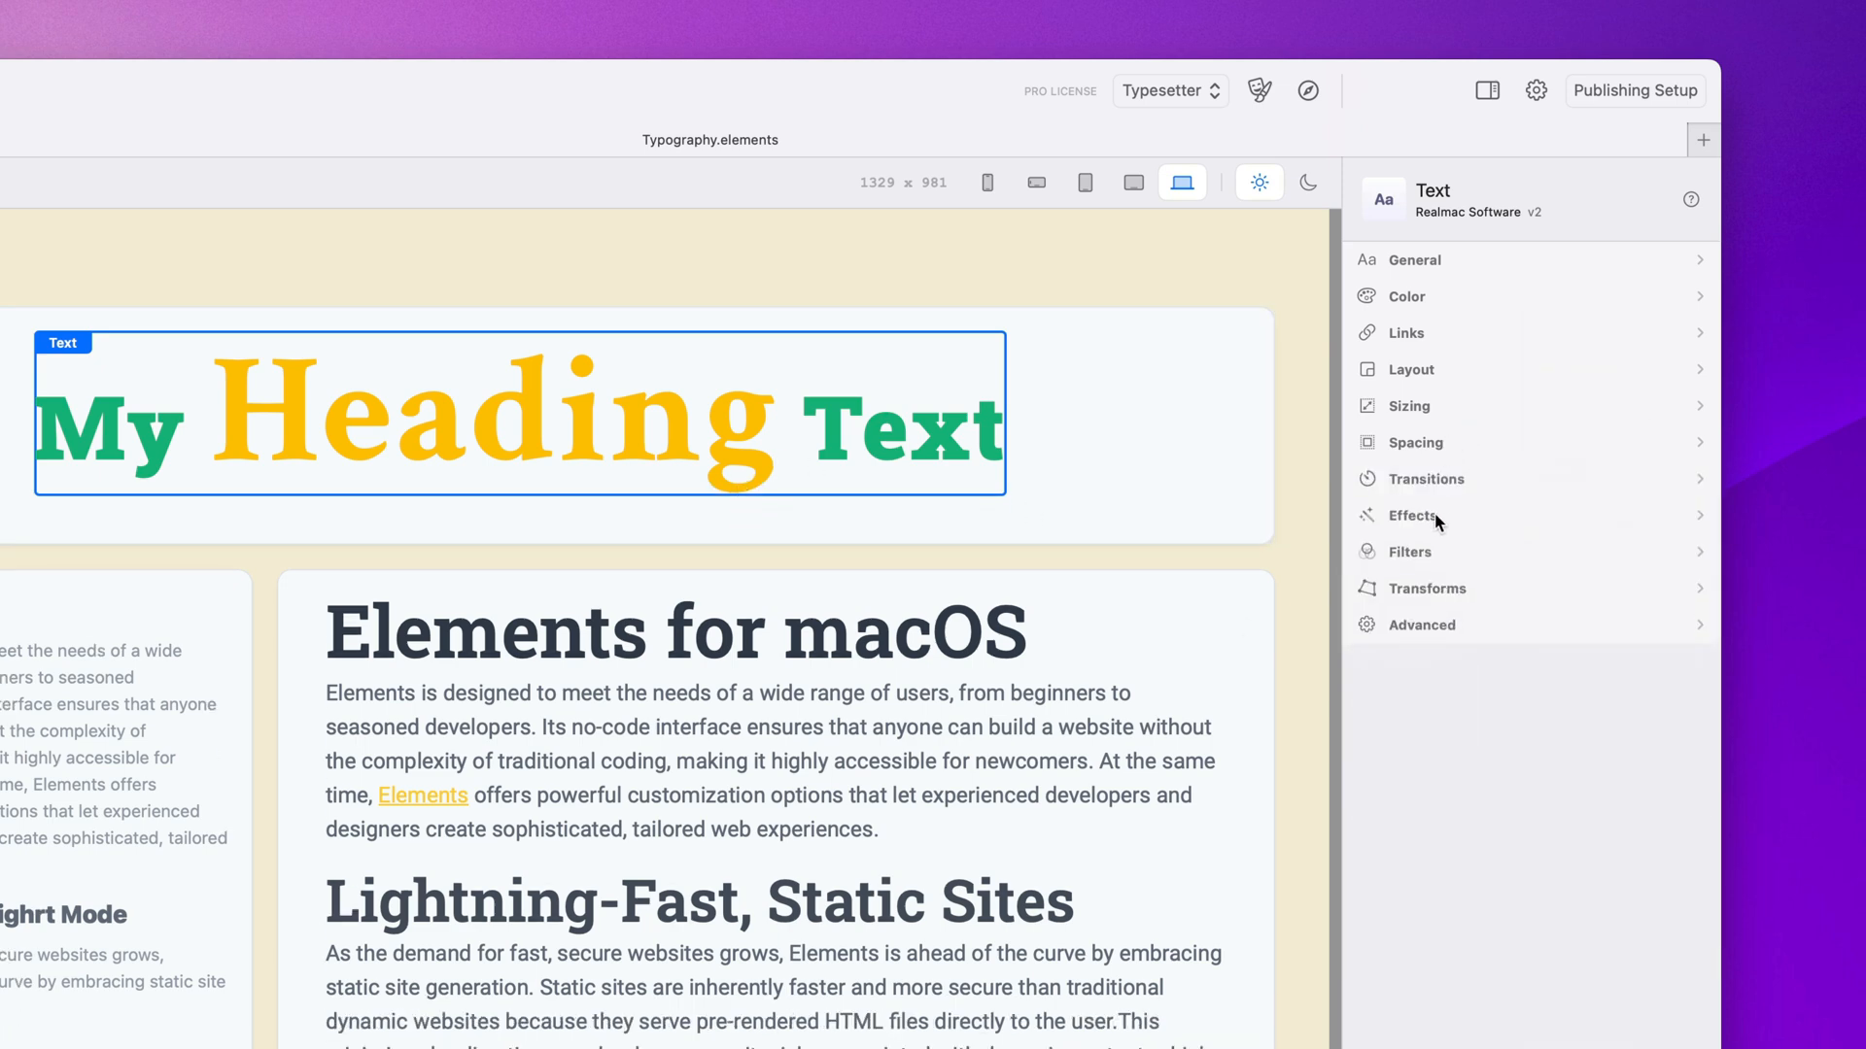
pyautogui.click(1412, 515)
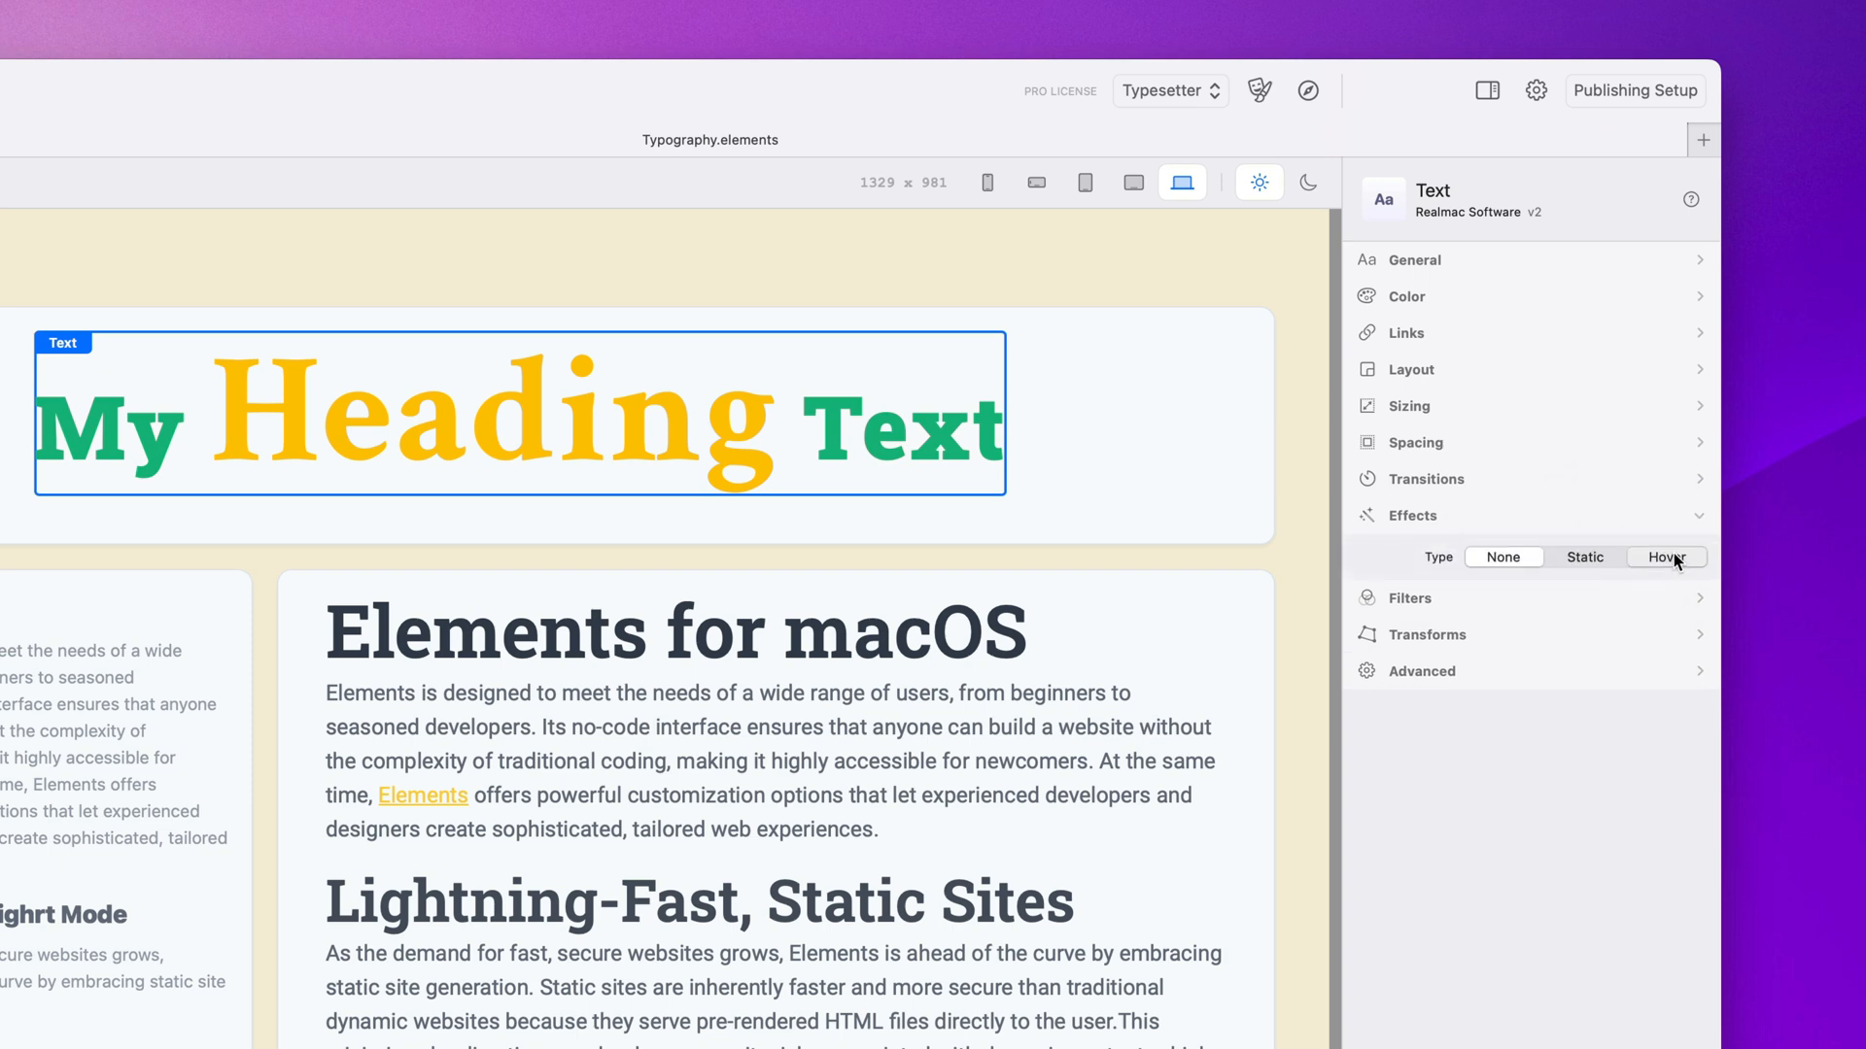
pyautogui.click(1666, 557)
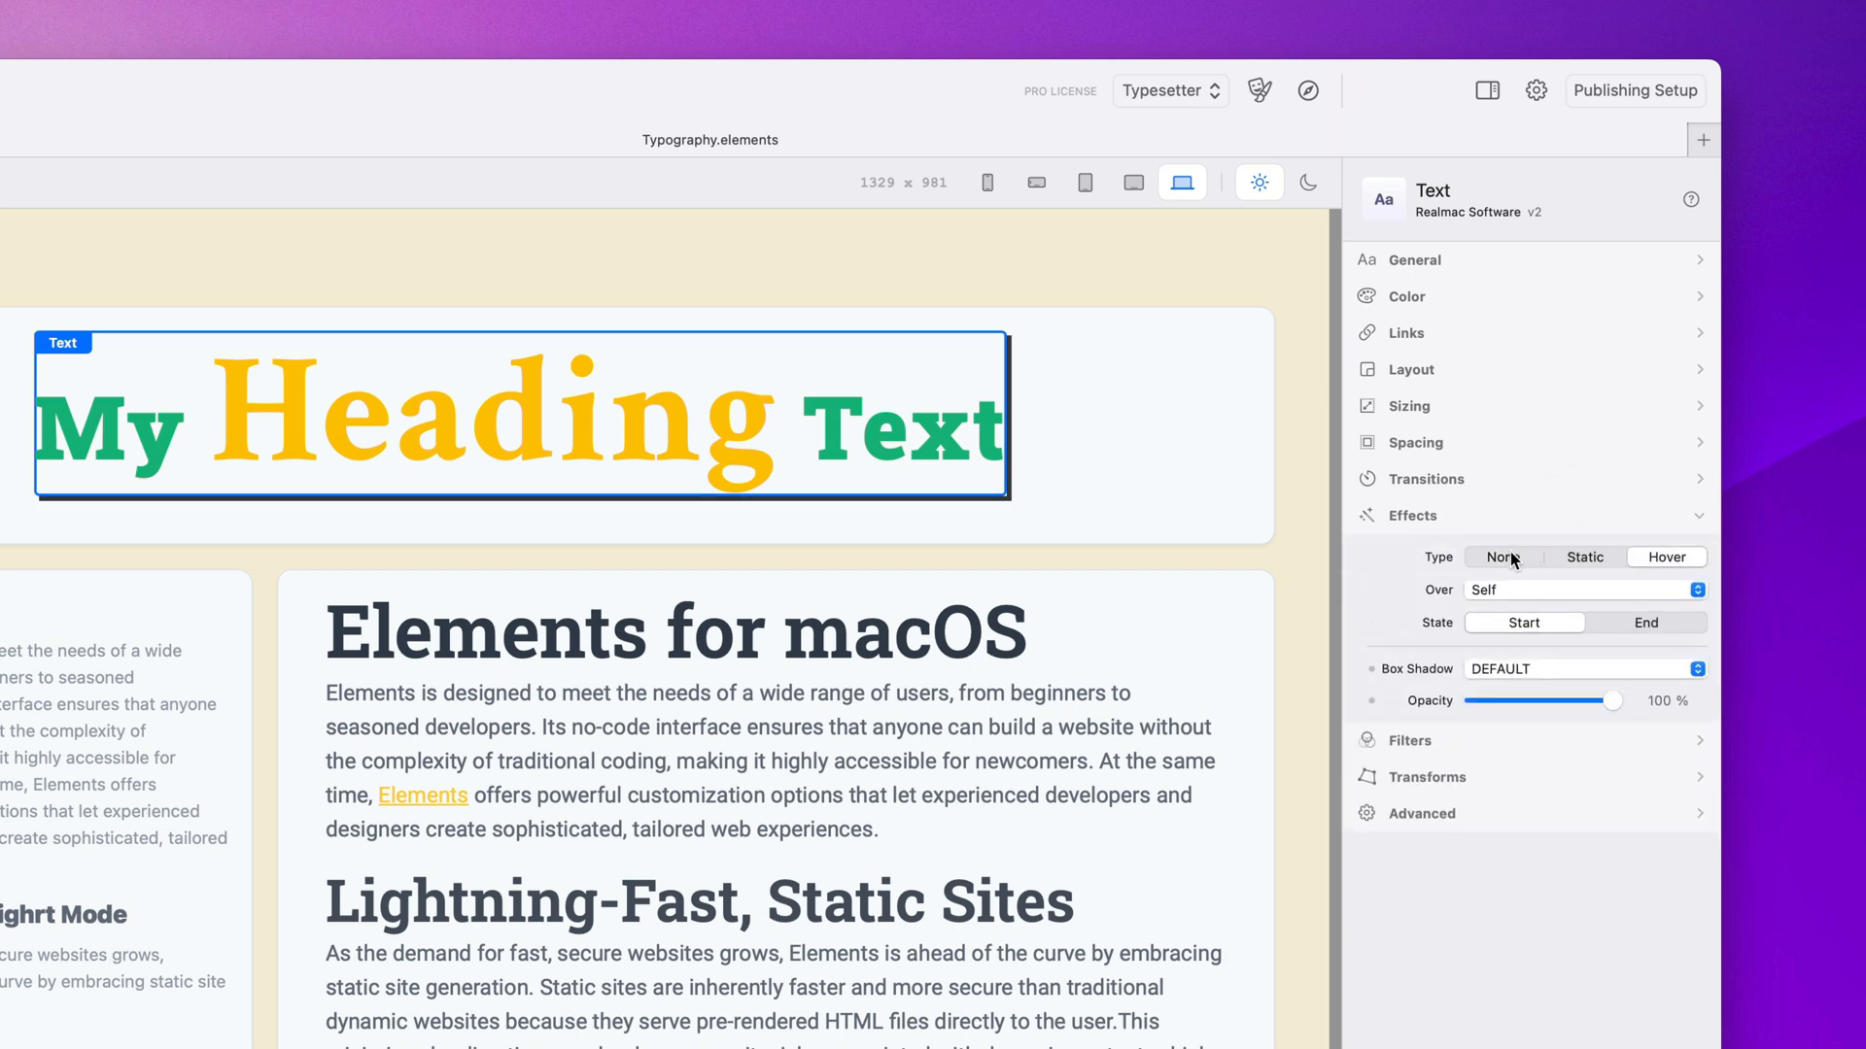
pyautogui.click(1412, 516)
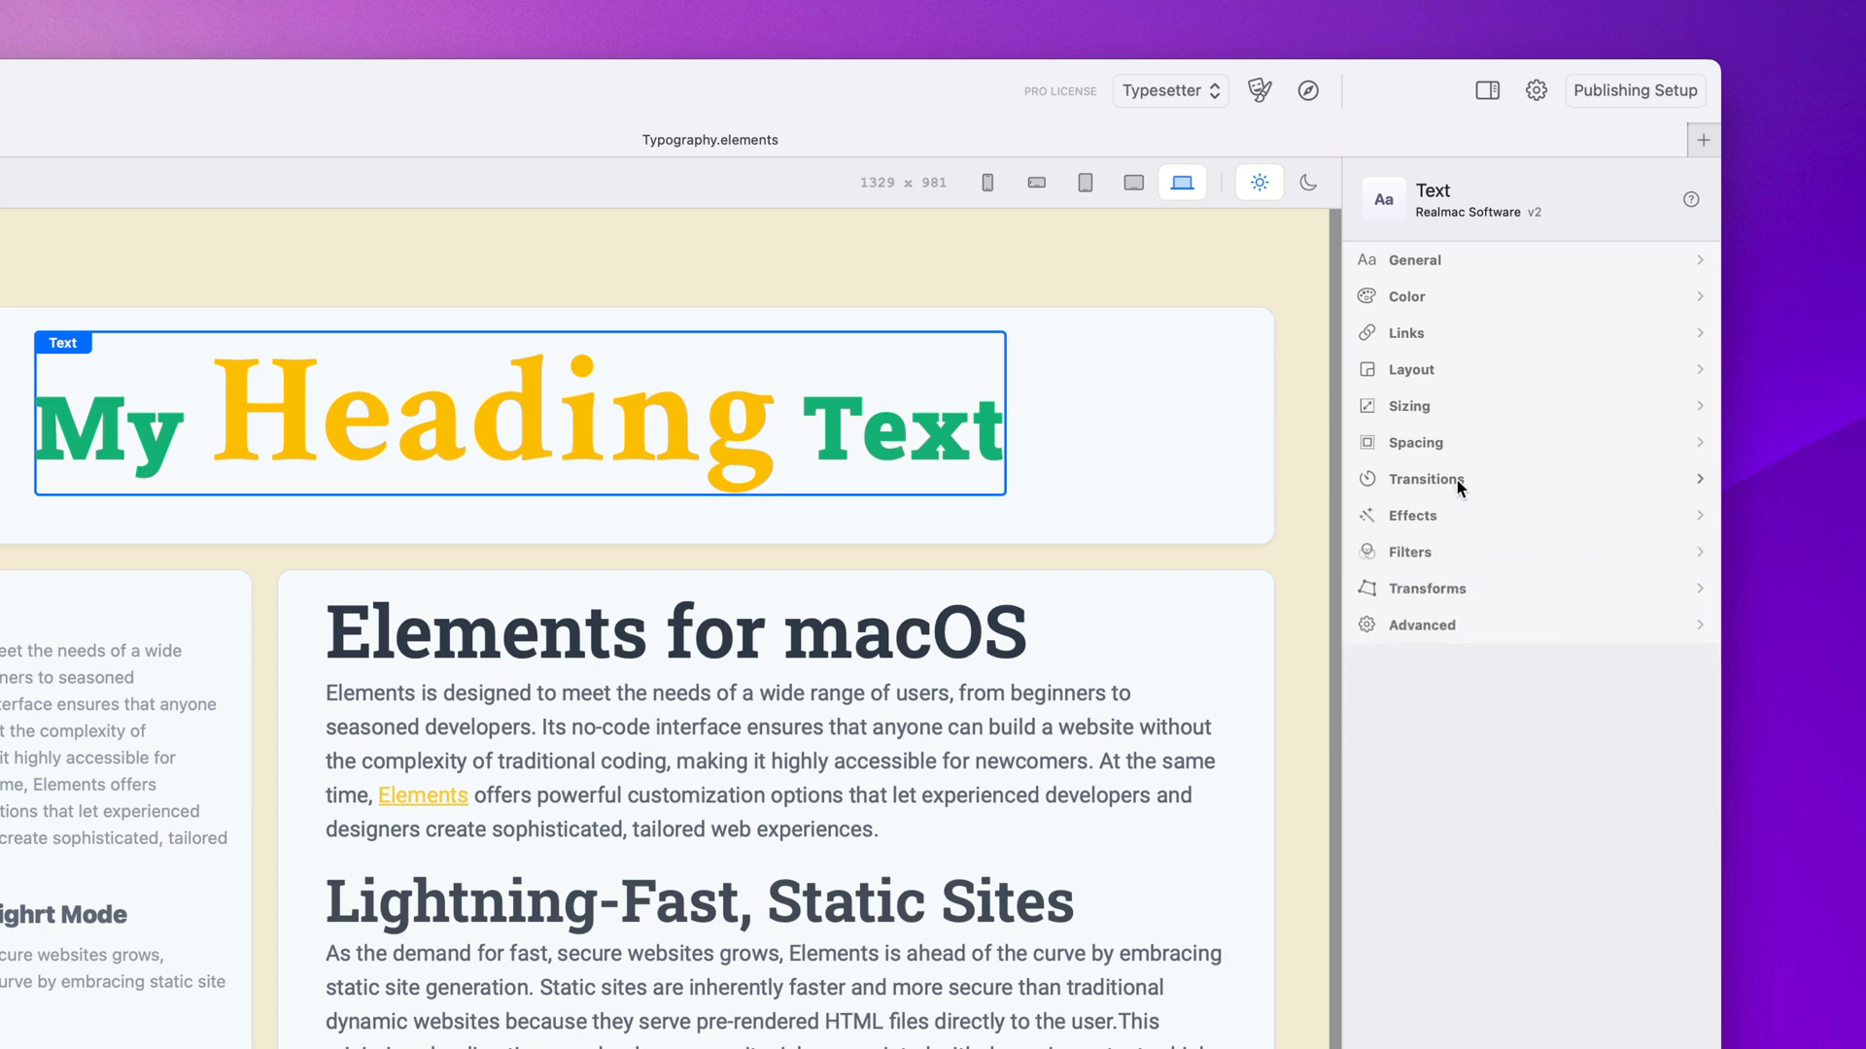
pyautogui.click(1426, 588)
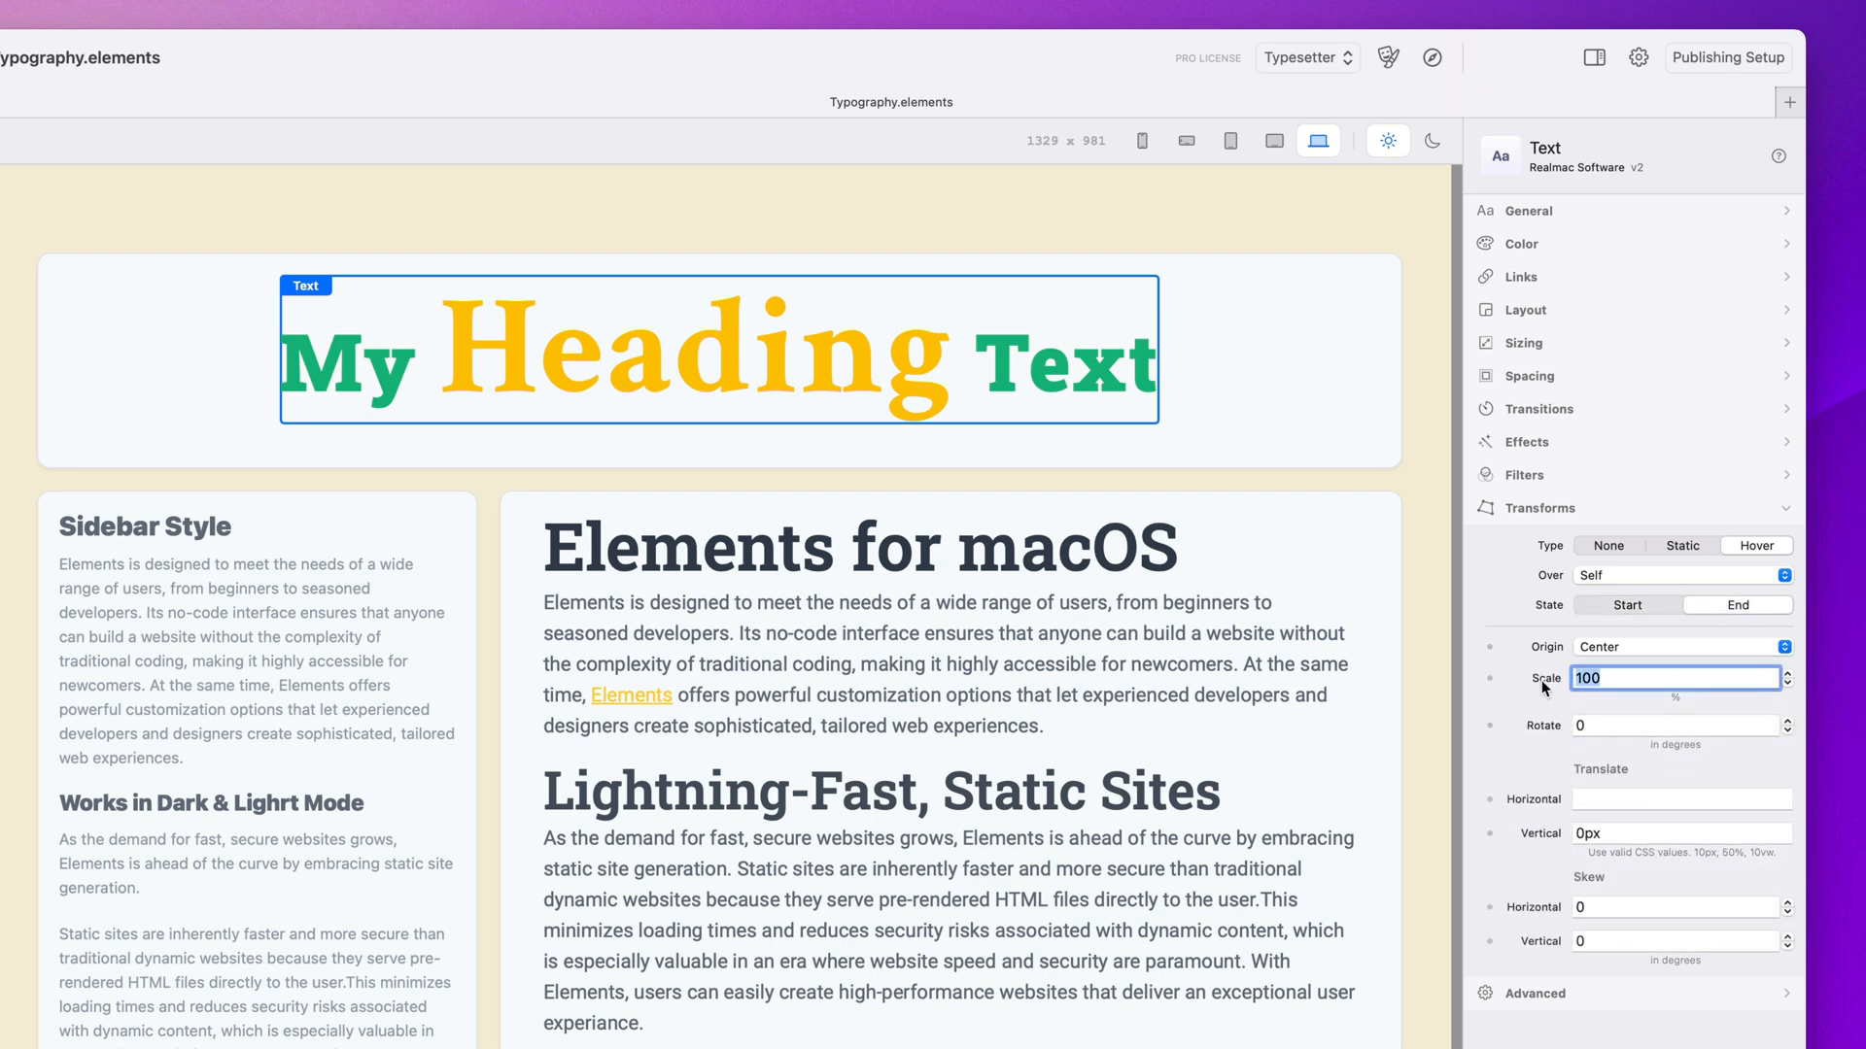
# Enter 110 as the hover end-state Scale for the heading
pyautogui.write('110')
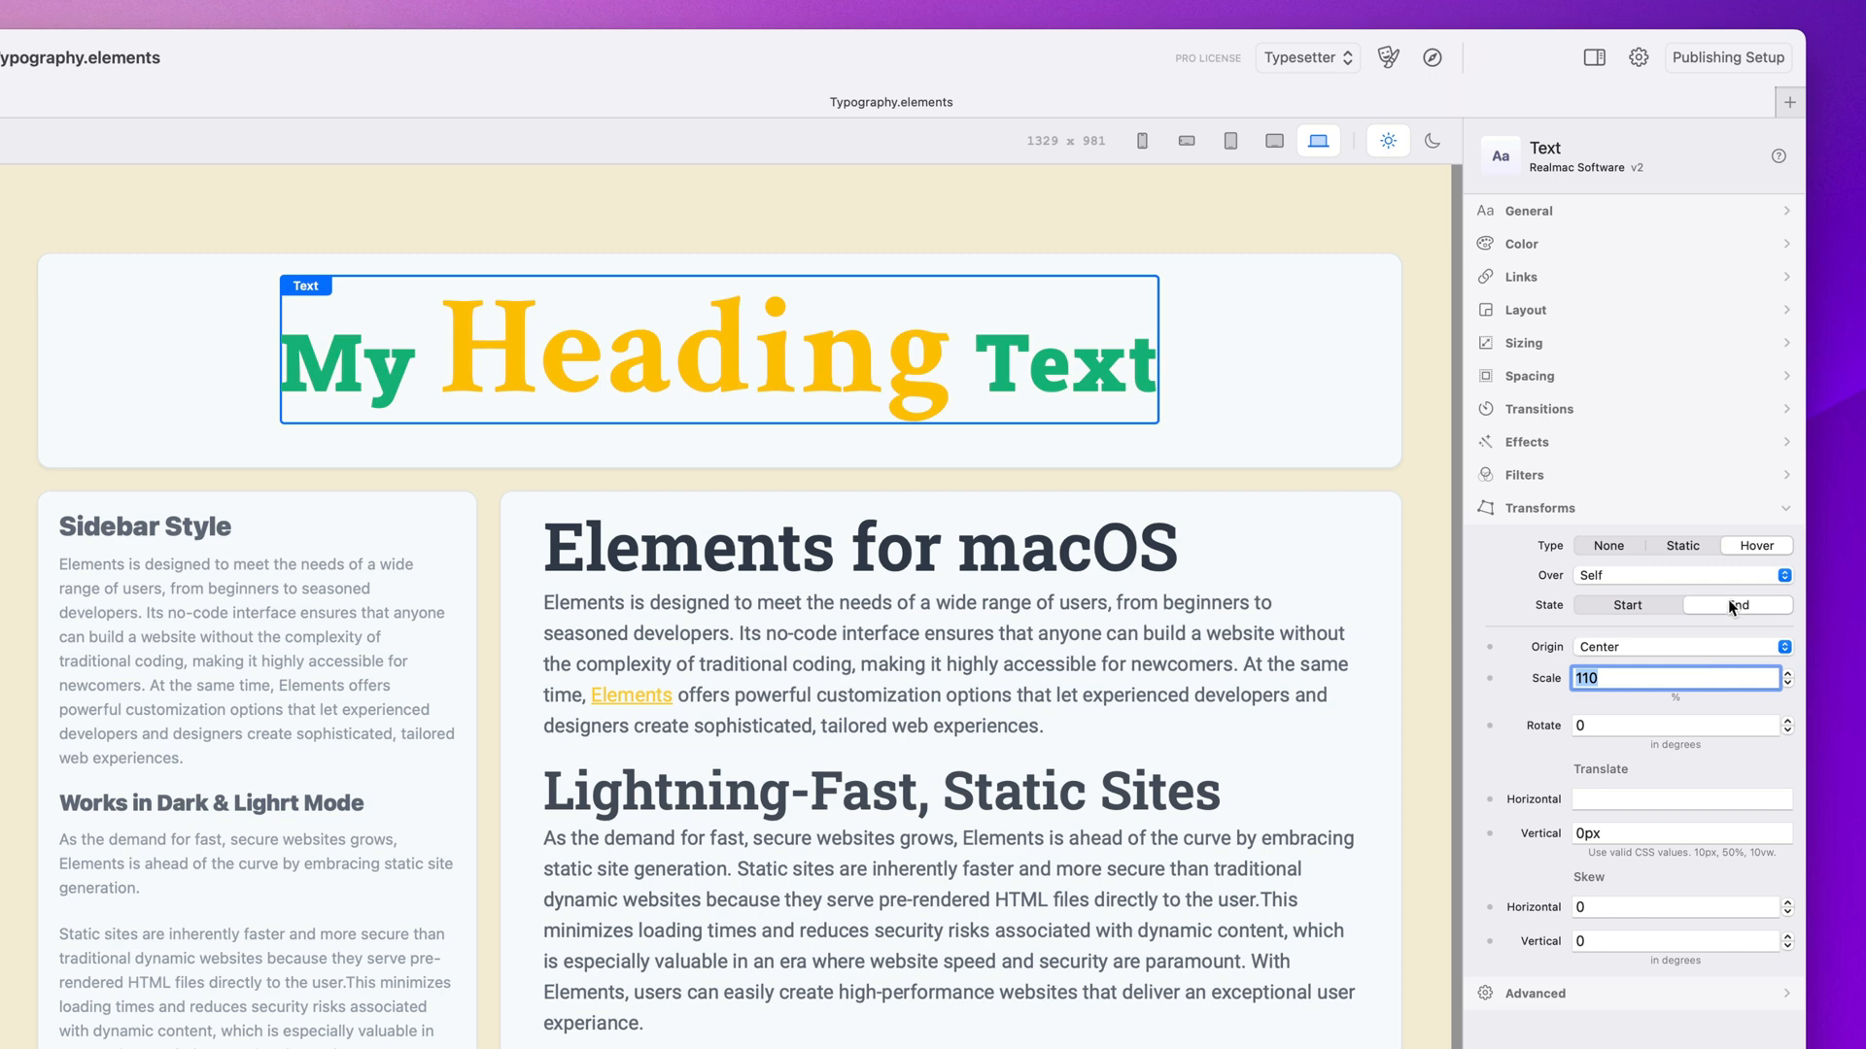
pyautogui.click(1539, 508)
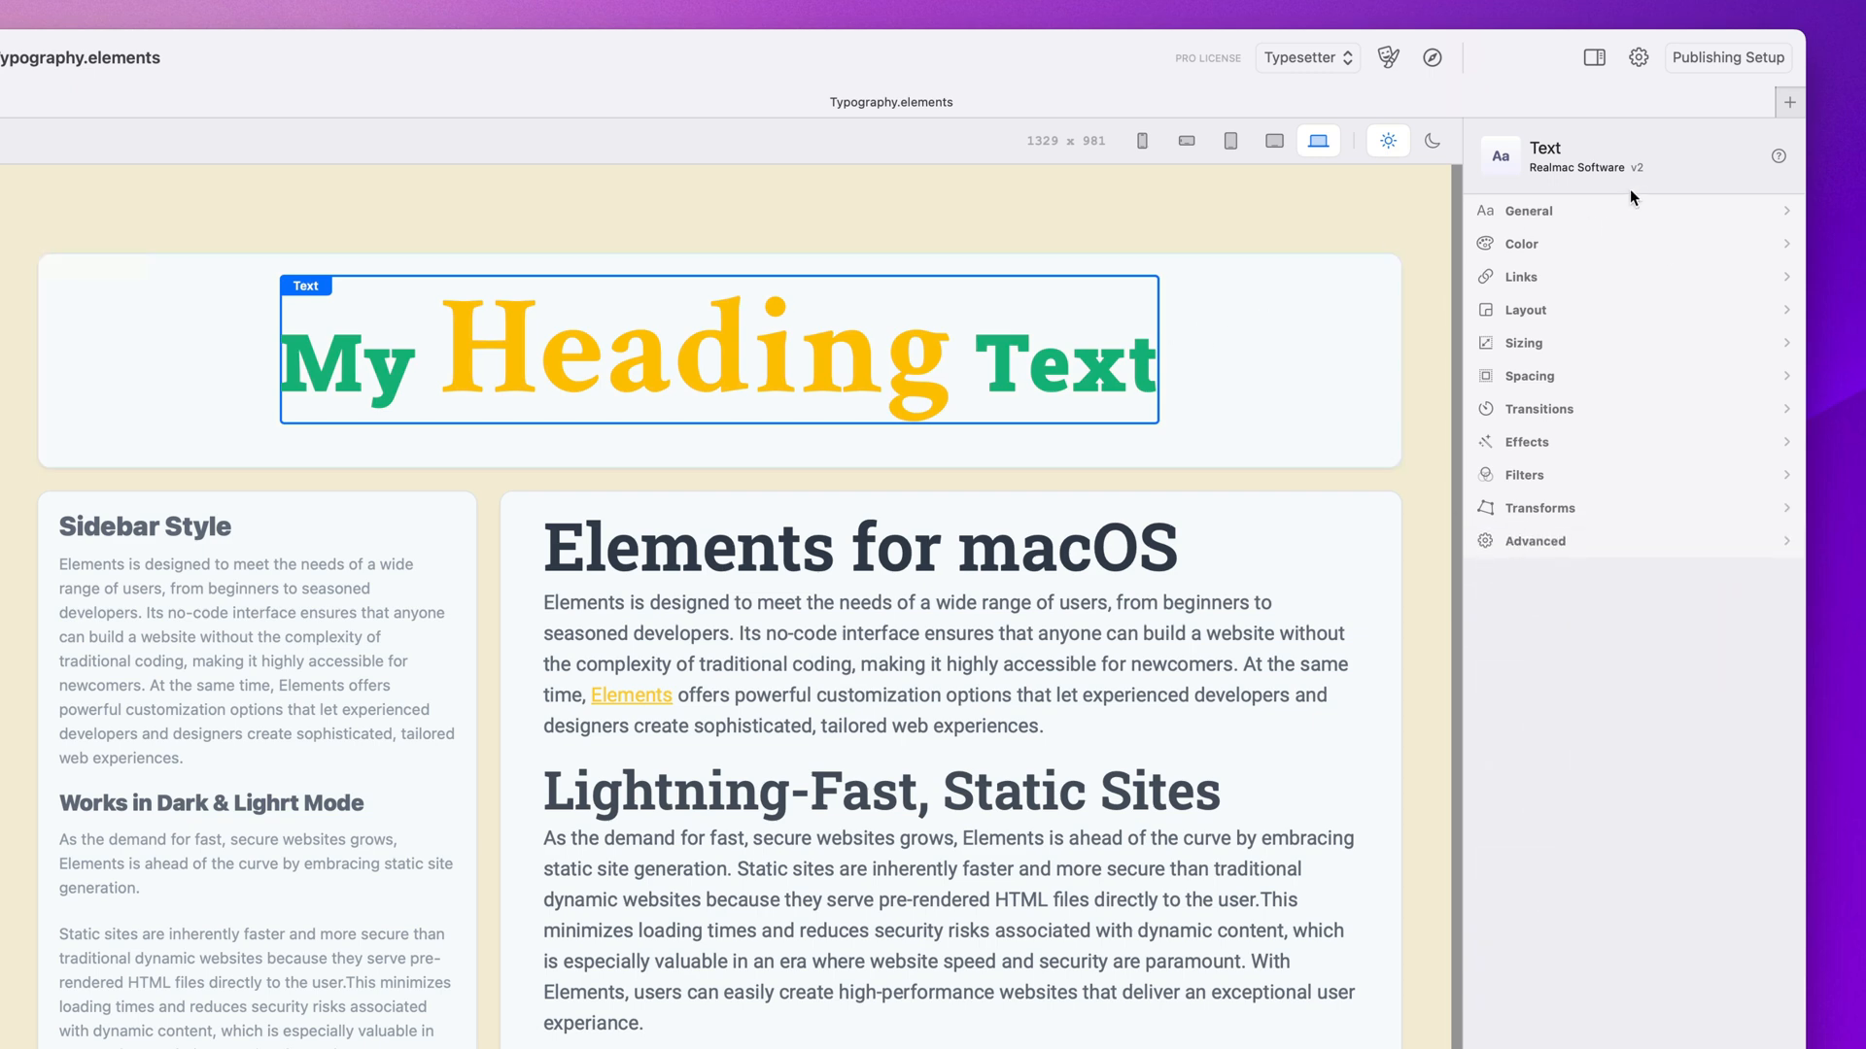
pyautogui.moveTo(1606, 230)
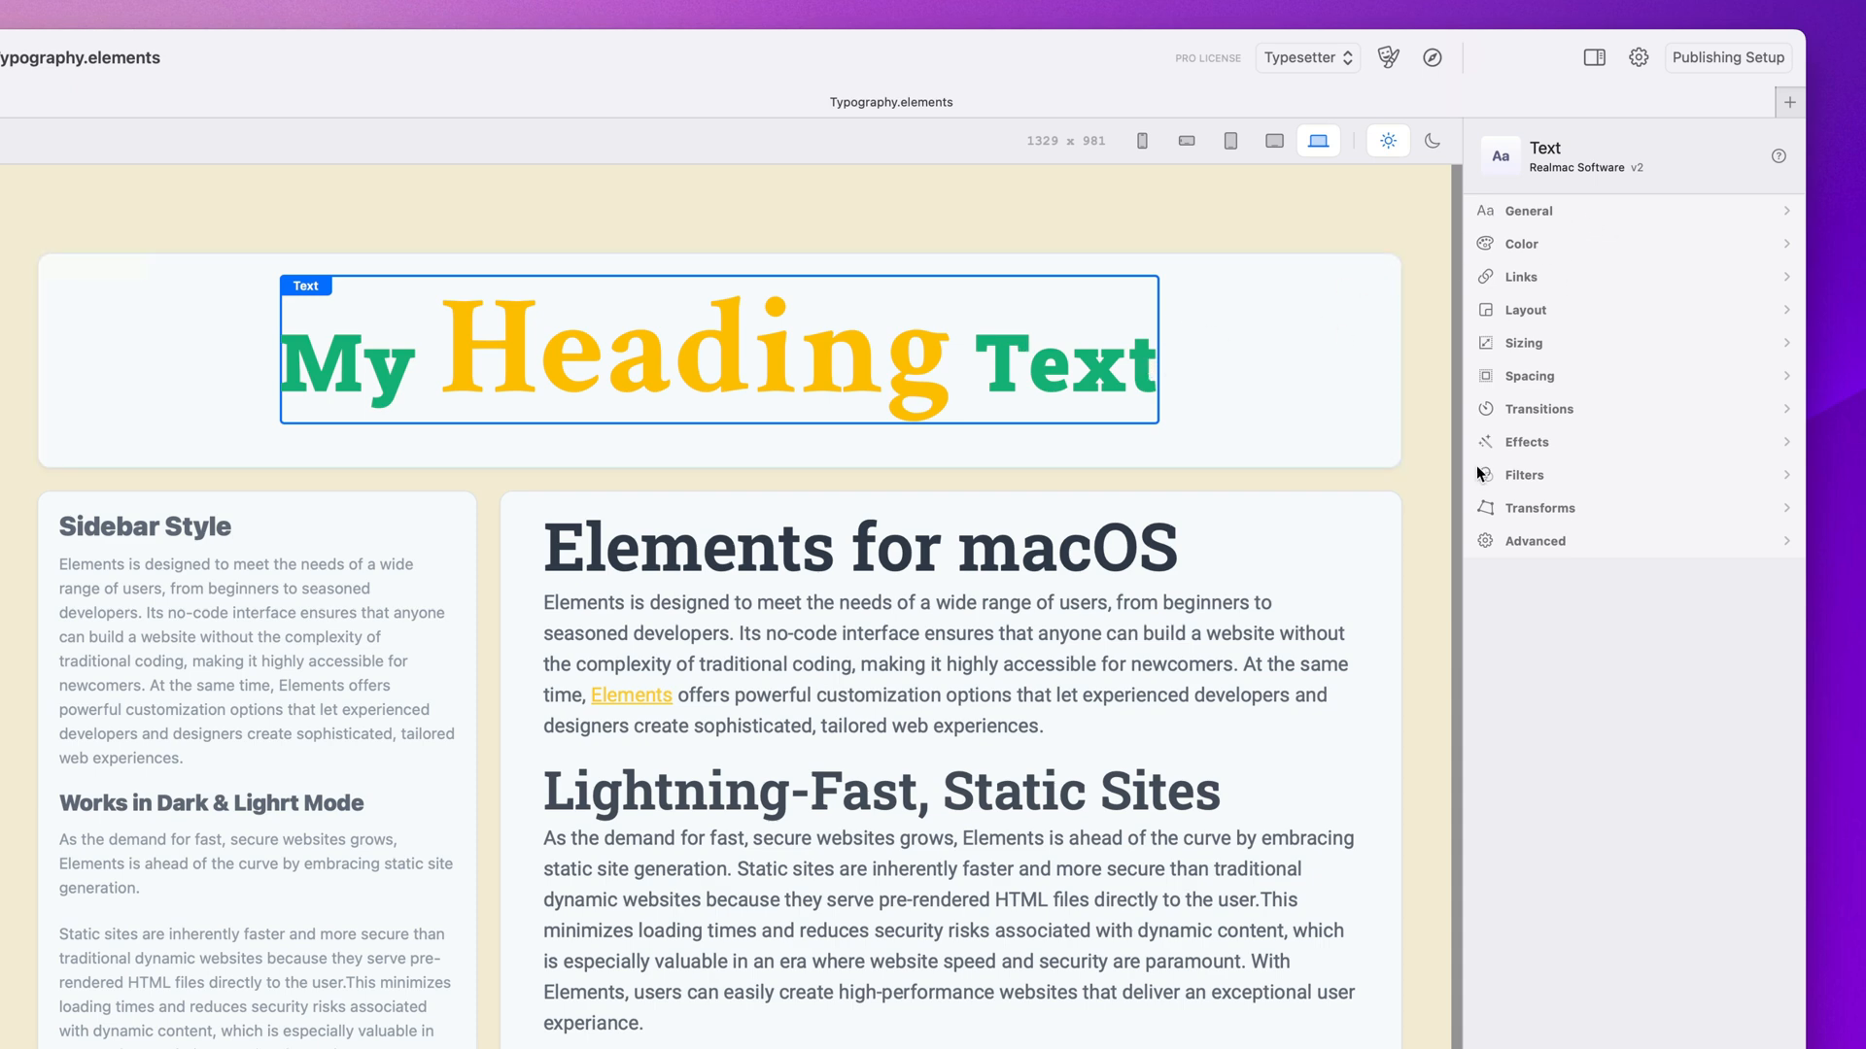
pyautogui.doubleClick(1052, 366)
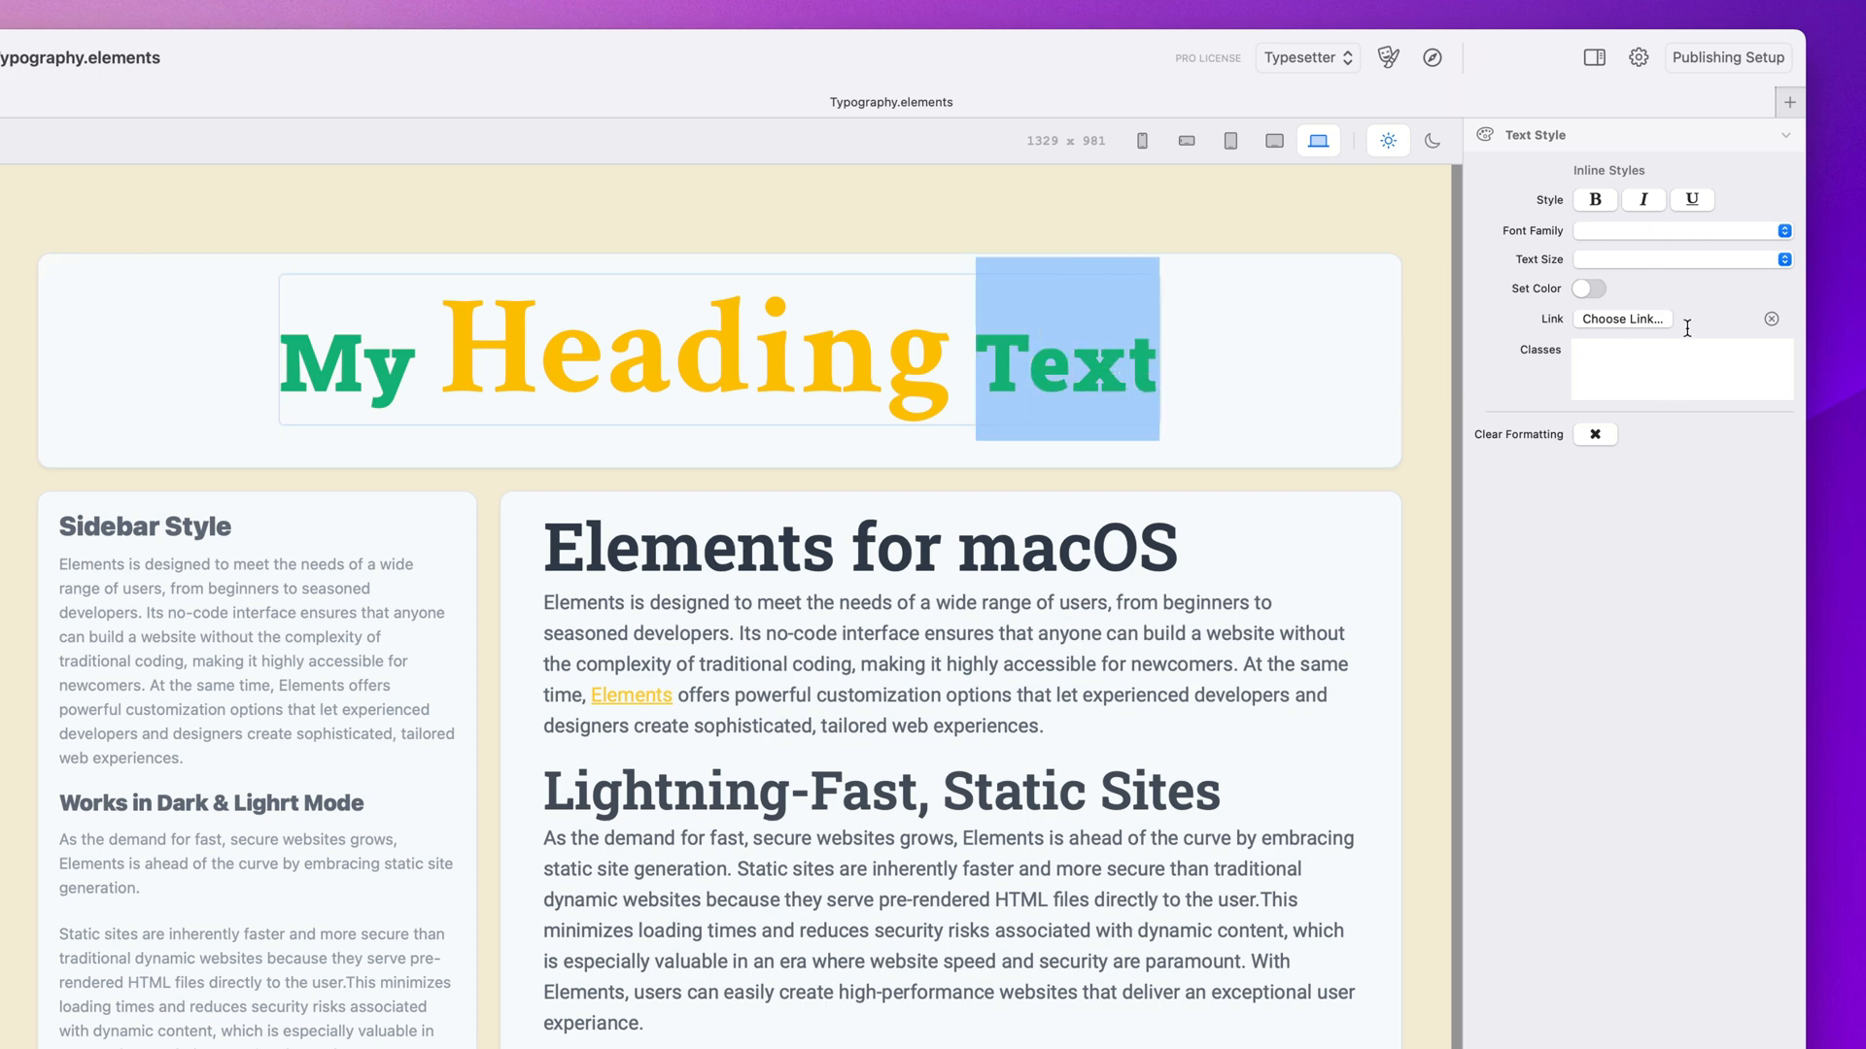
pyautogui.click(1681, 370)
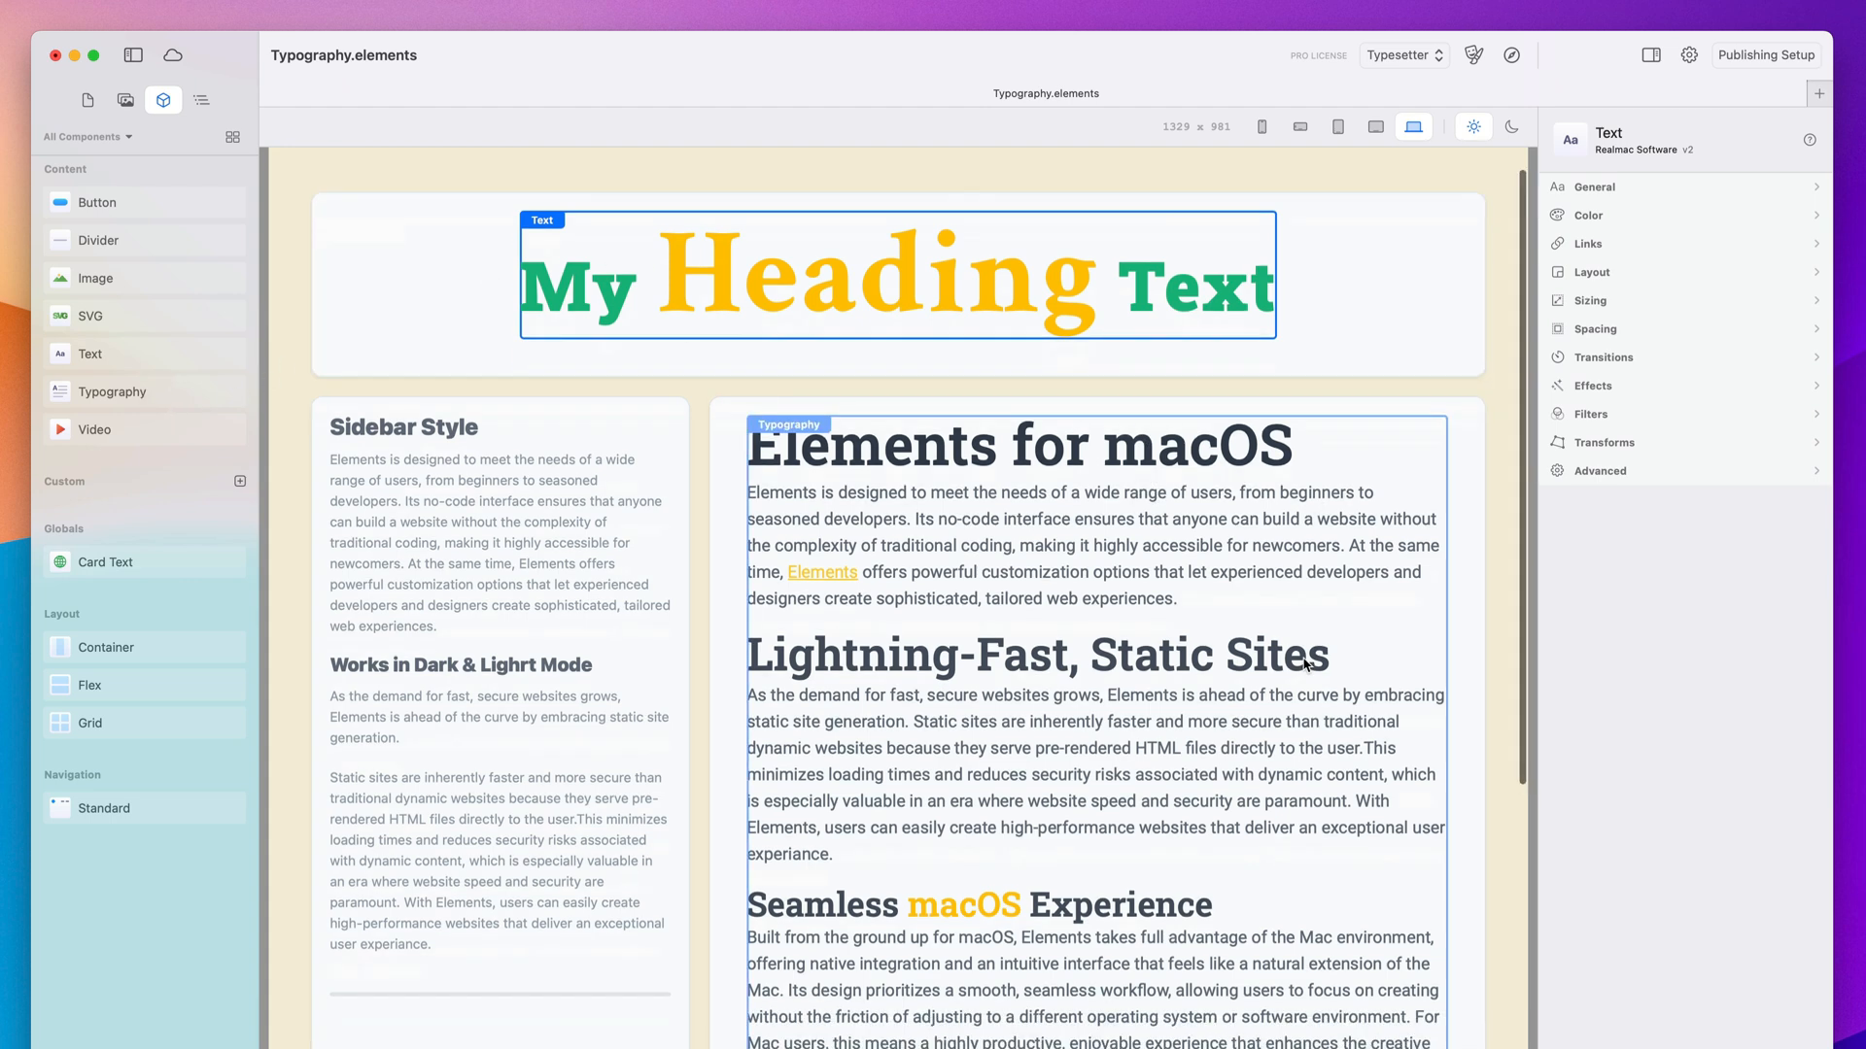
# Scroll the canvas down toward the main article Typography block
pyautogui.scroll(-3)
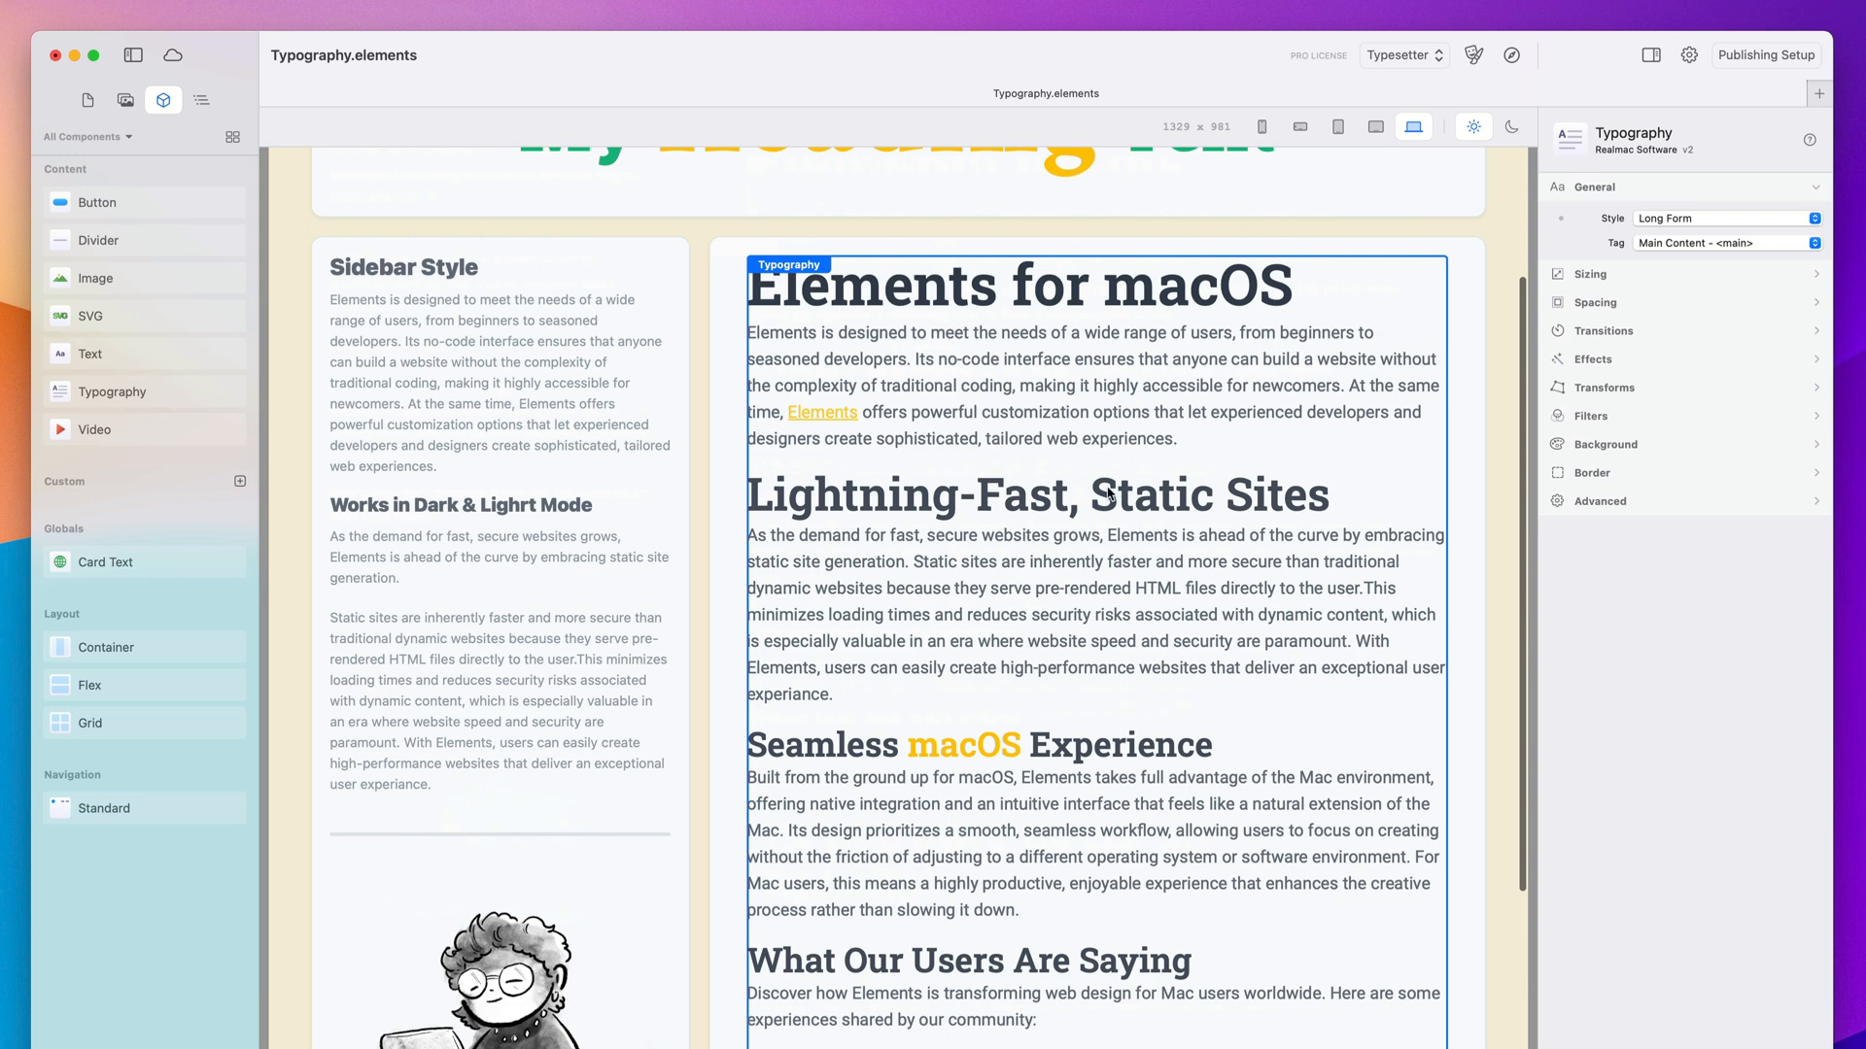
pyautogui.moveTo(1152, 426)
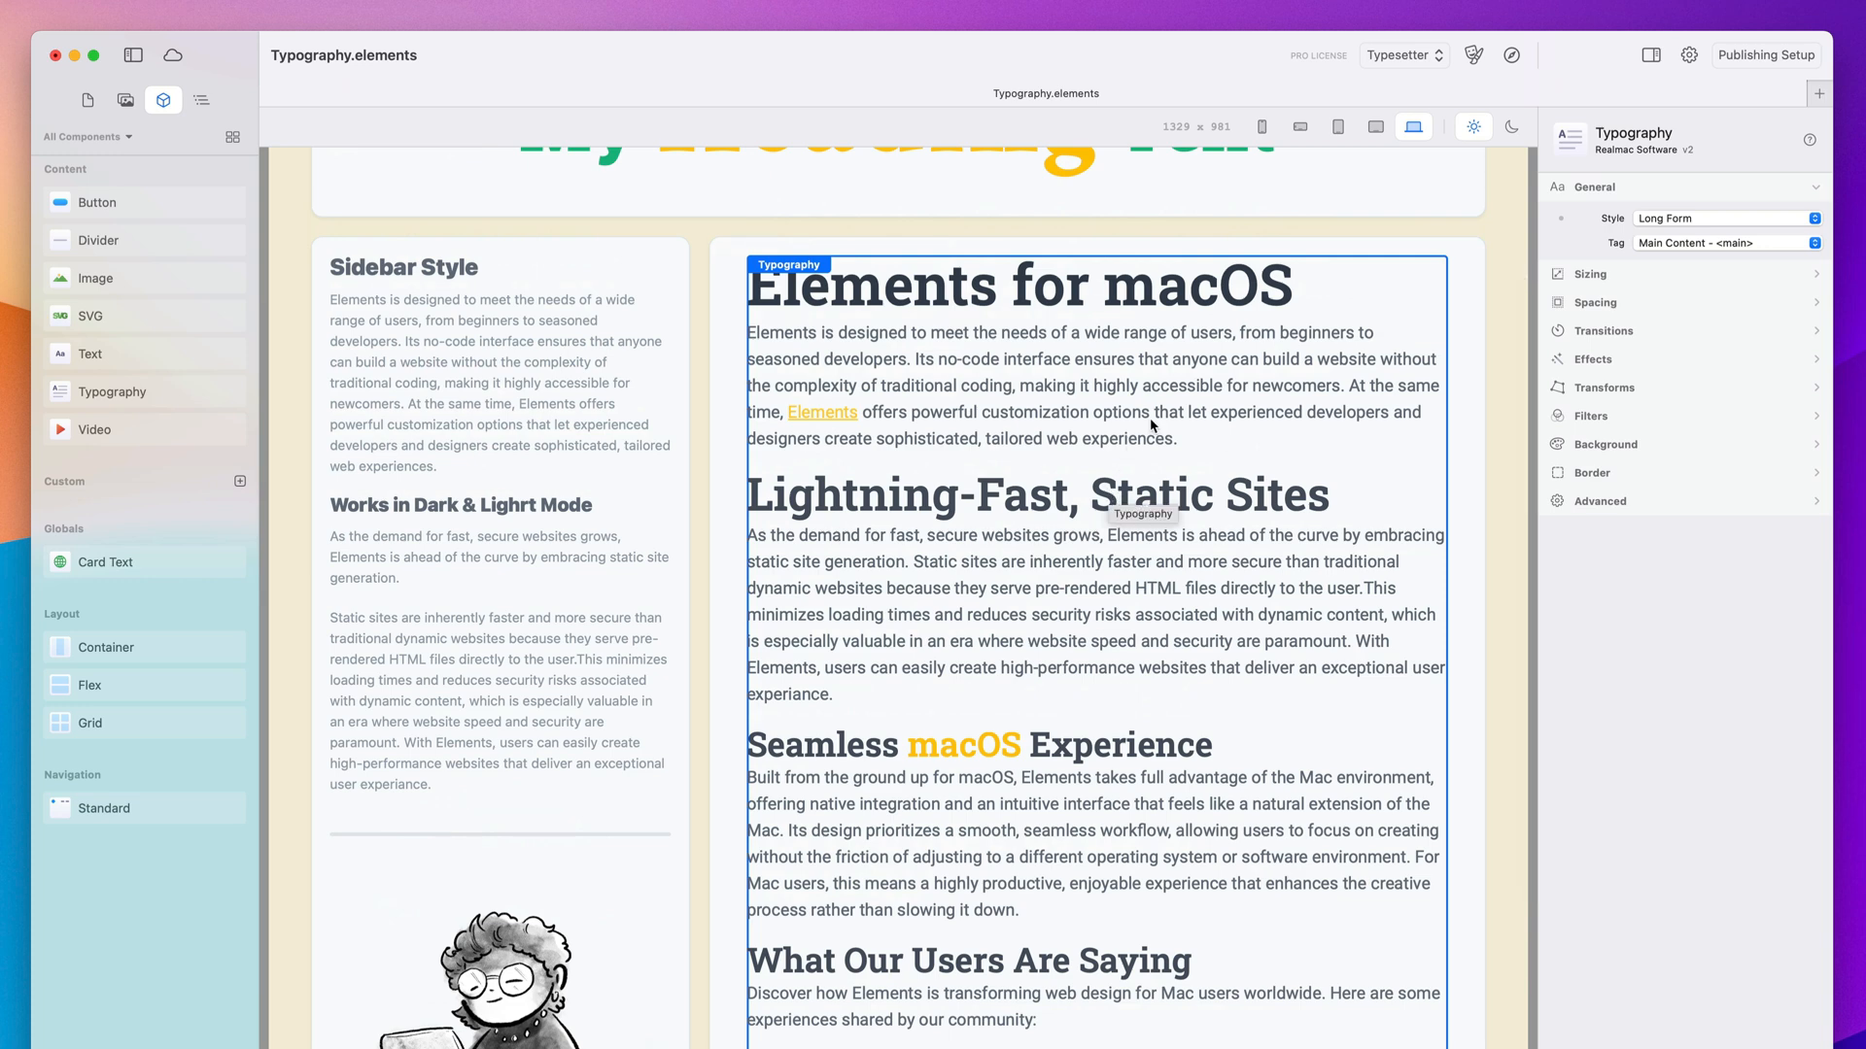
pyautogui.moveTo(1150, 786)
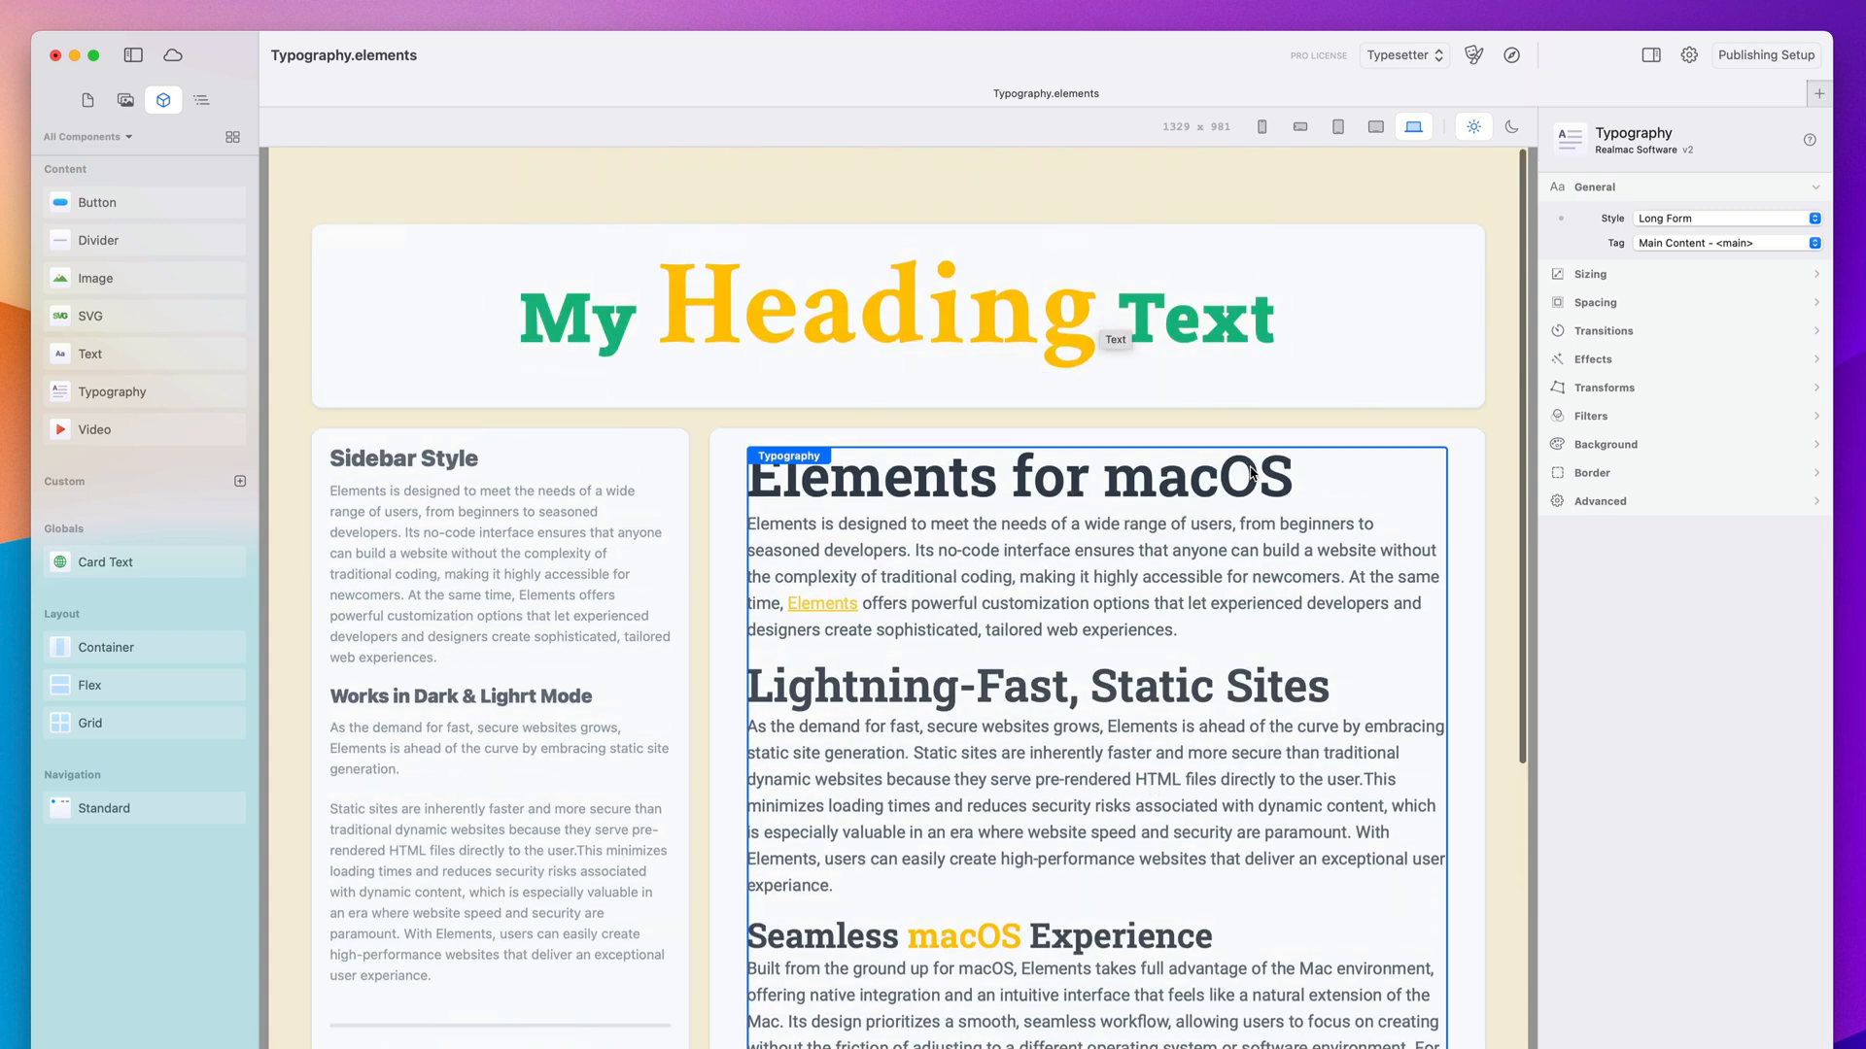
pyautogui.moveTo(1248, 446)
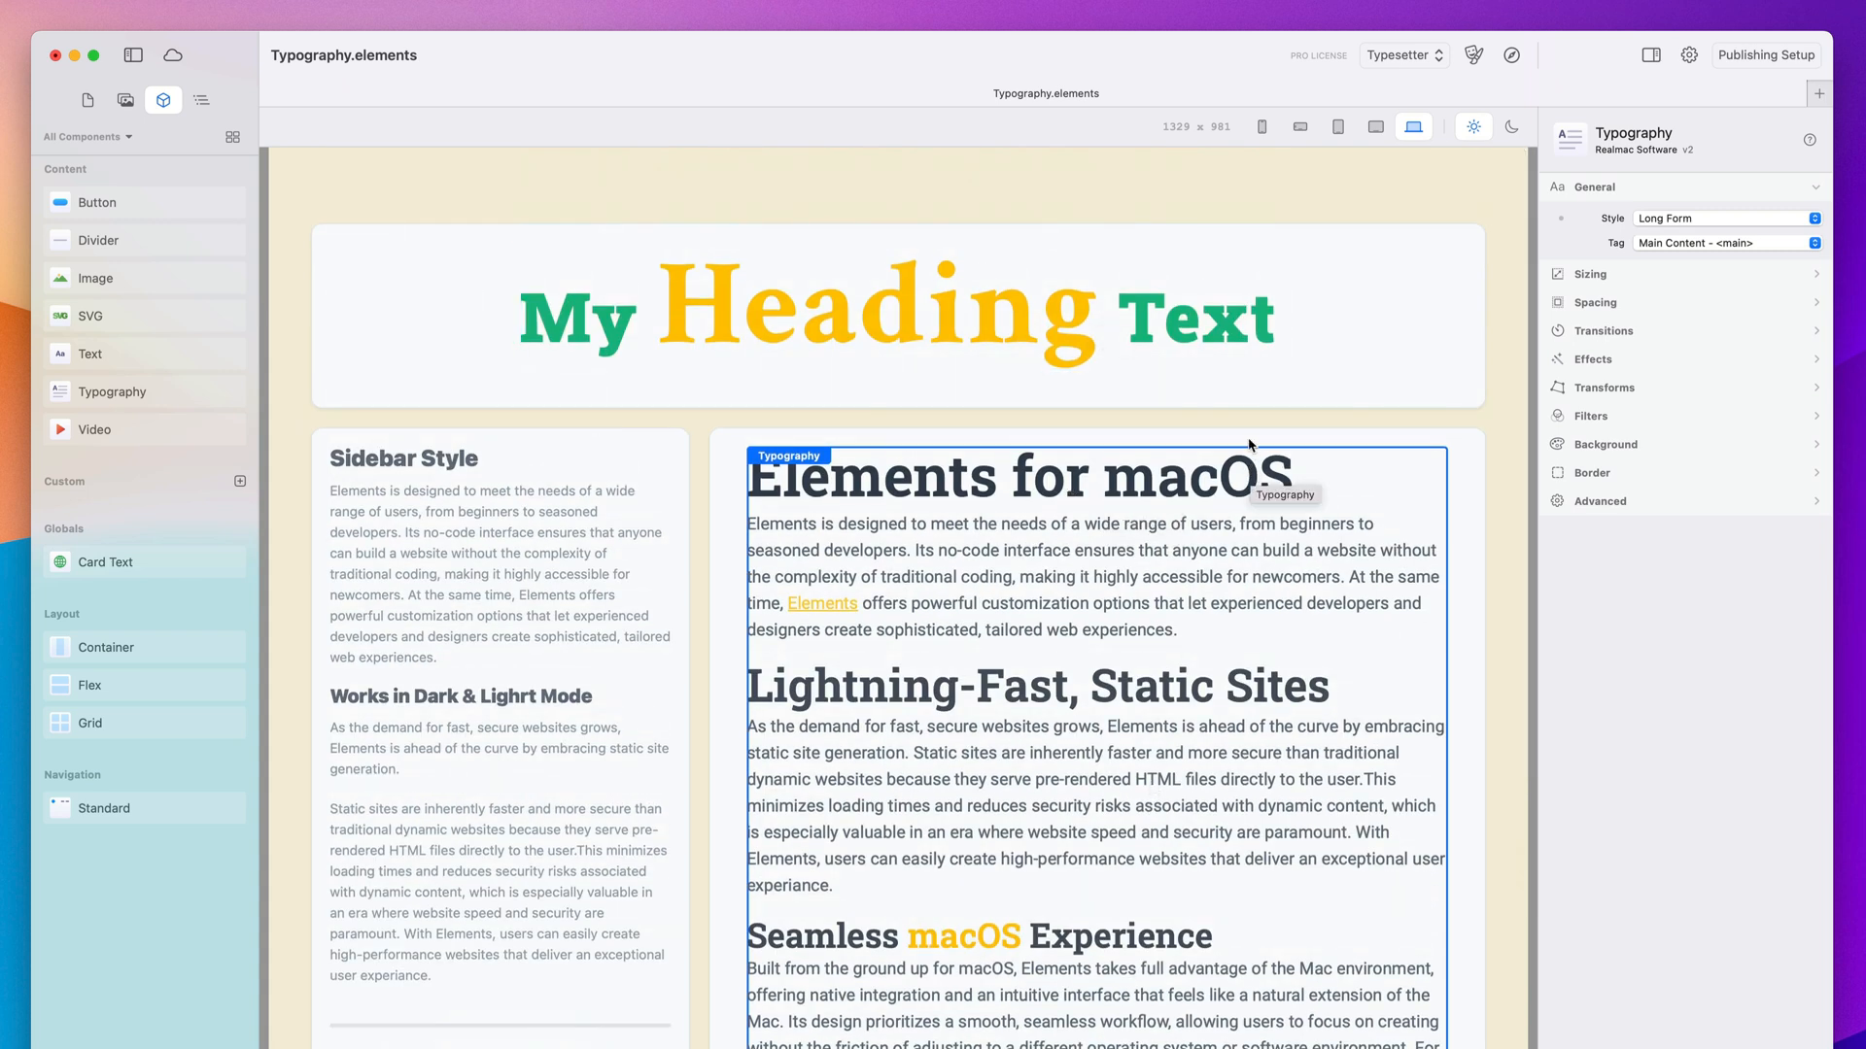